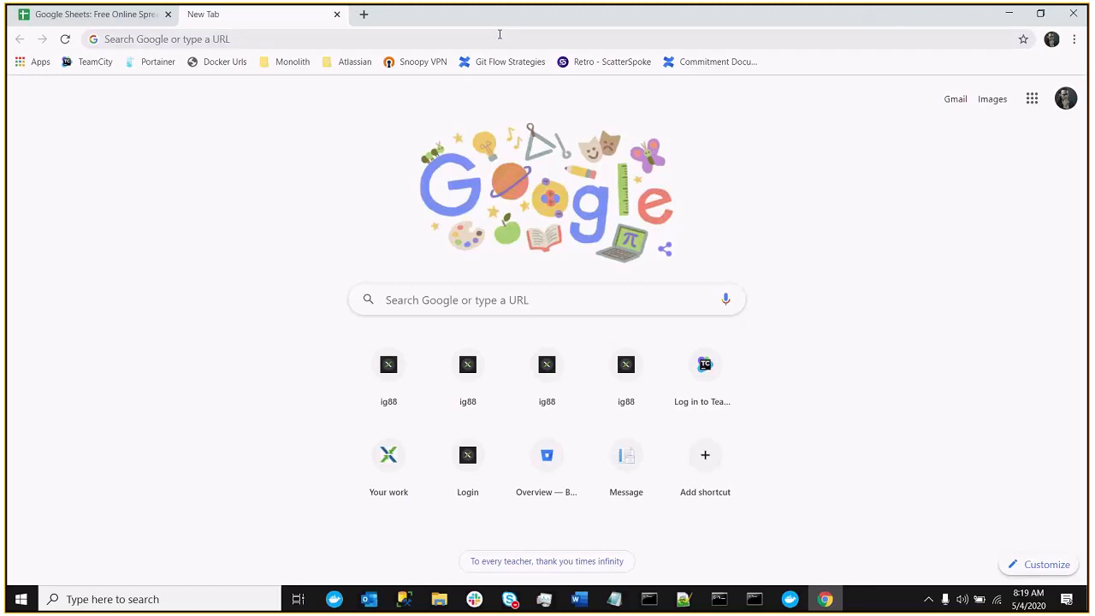
mouse_move(508, 38)
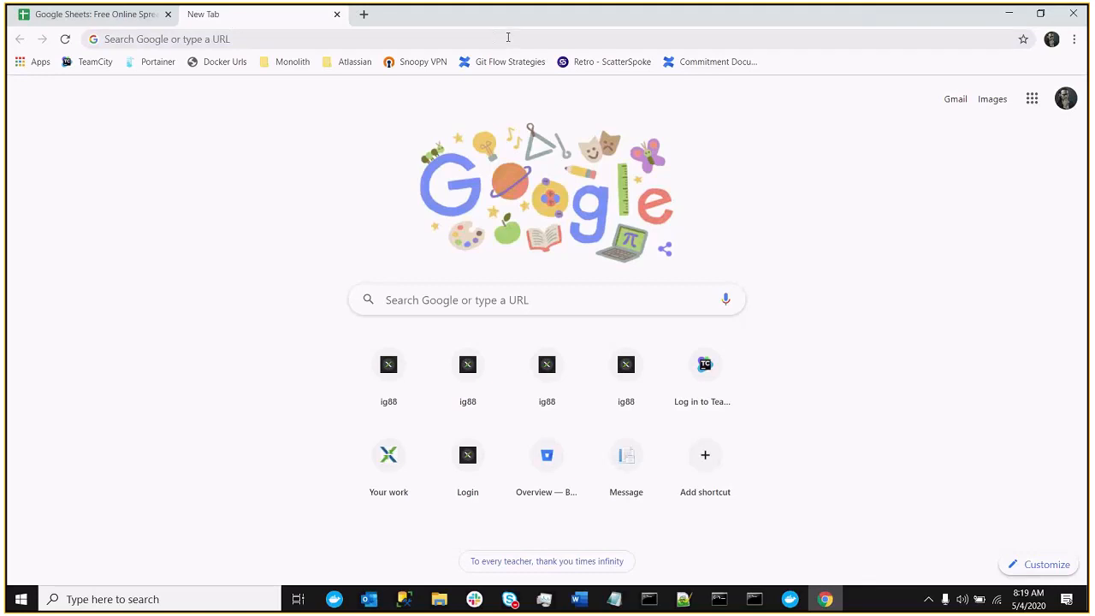
mouse_move(167, 64)
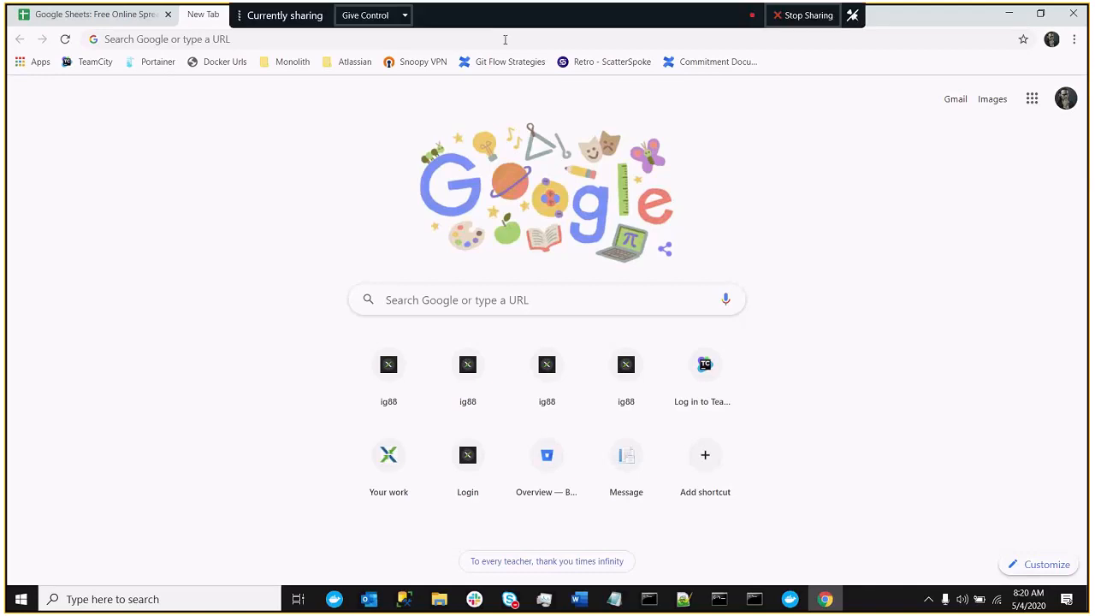
Look up ticker GE on maximum-pain.com's Download page and download its option data CSV
text(maximum-pain.com)
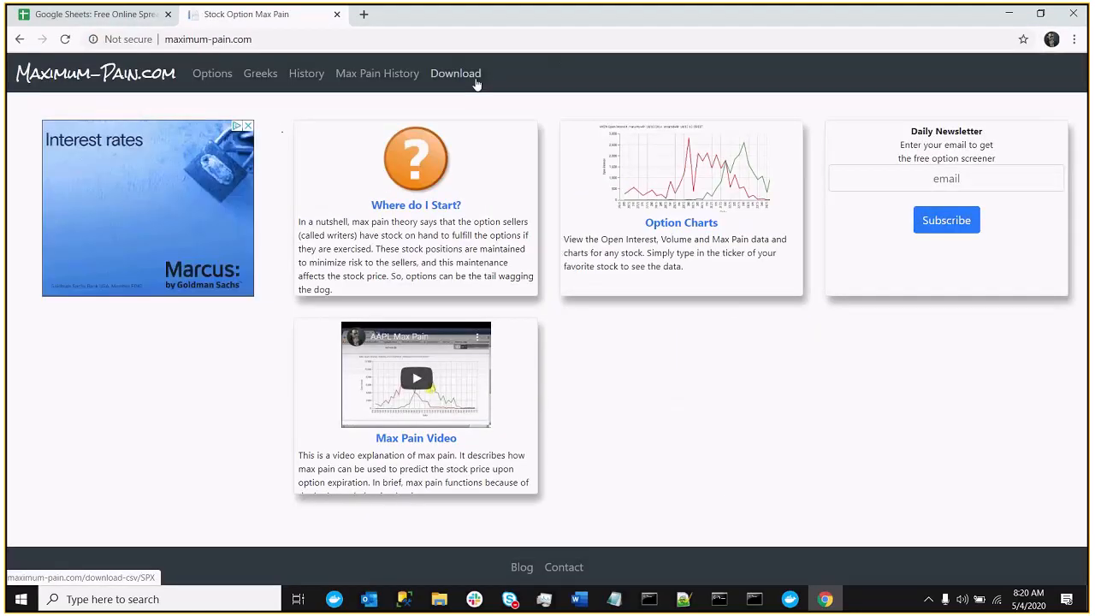
click(455, 73)
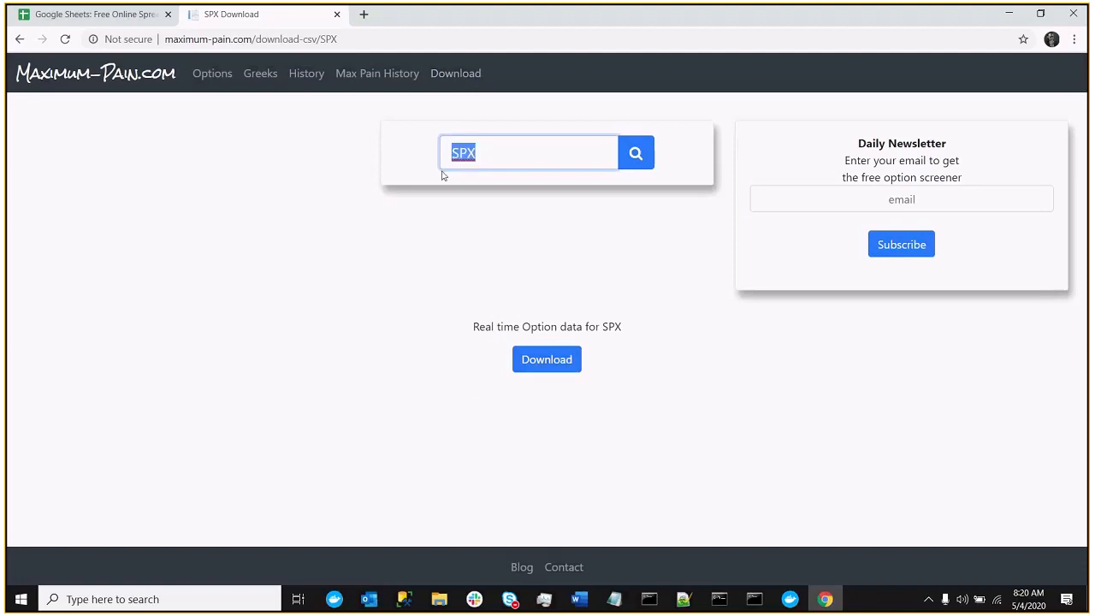
text(GE)
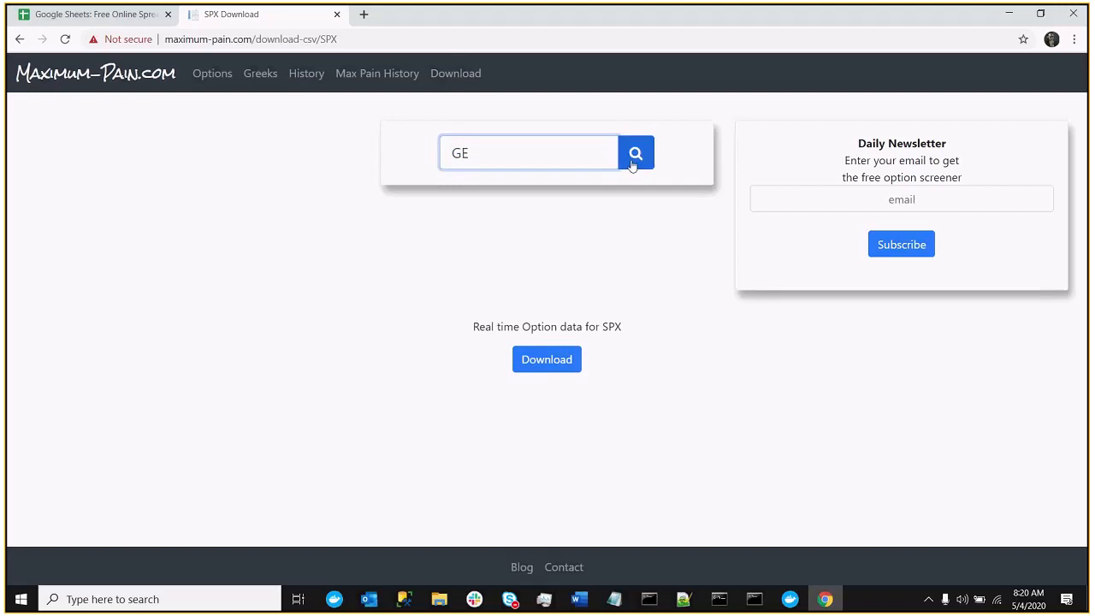
click(635, 152)
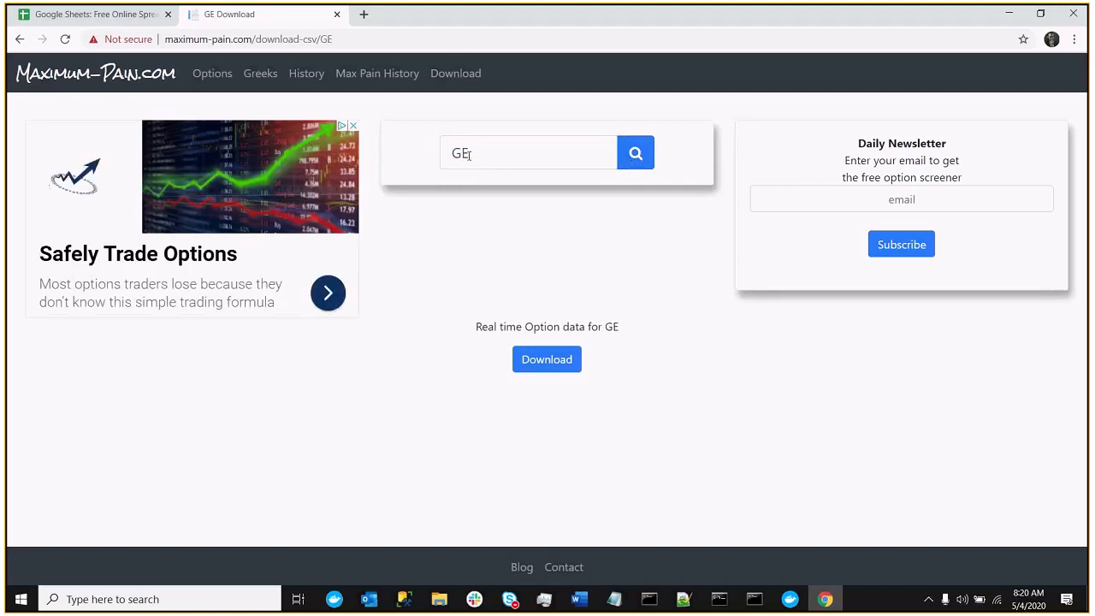
mouse_move(506, 180)
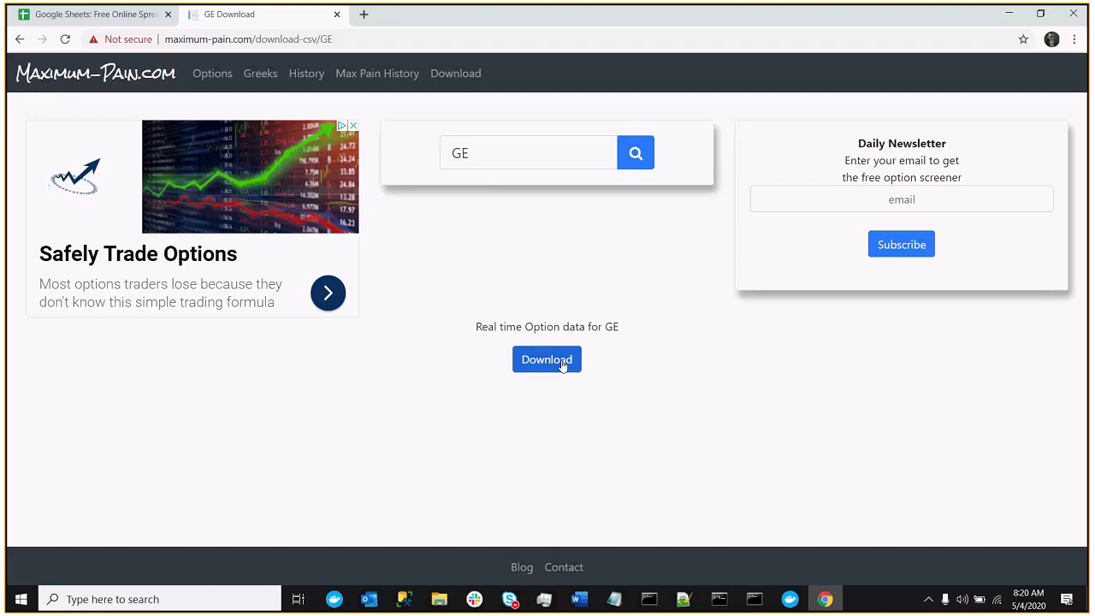
click(547, 359)
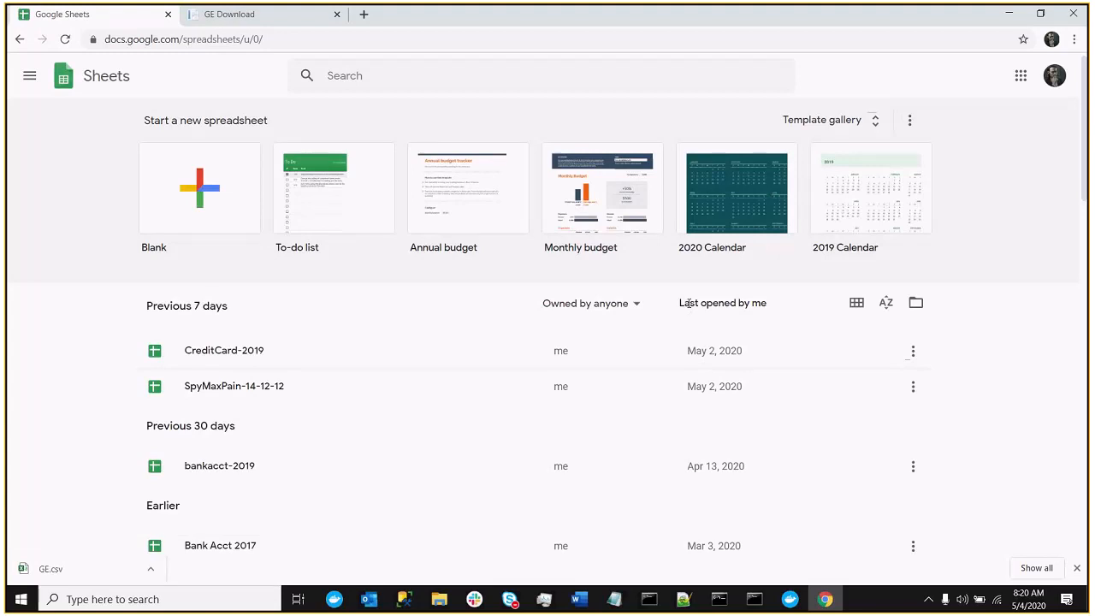
mouse_move(916, 303)
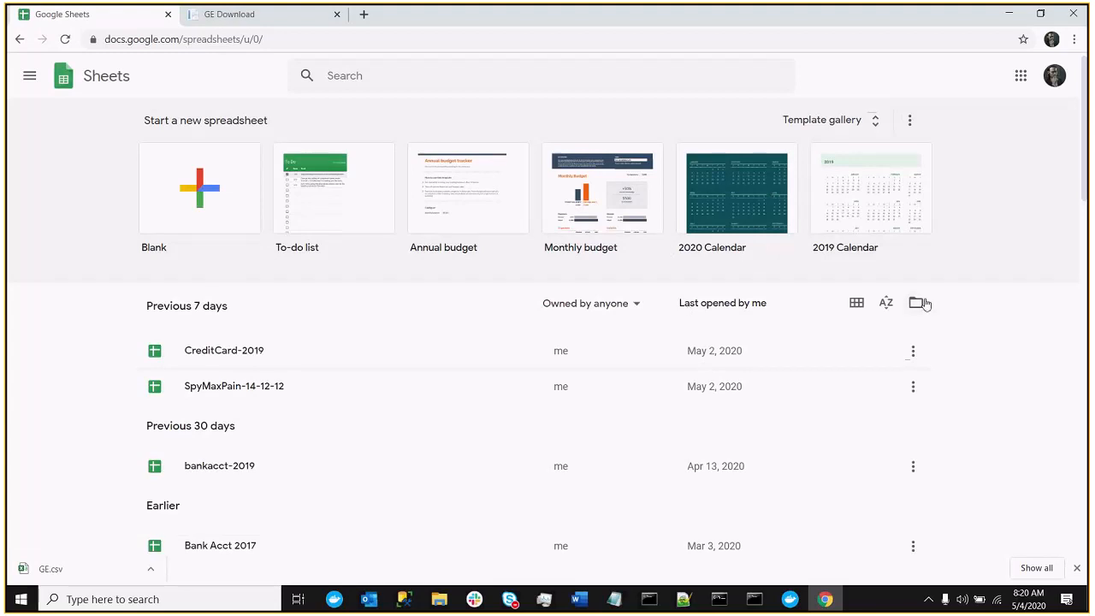
Upload GE.csv through the Sheets file picker to create the GE spreadsheet
click(918, 303)
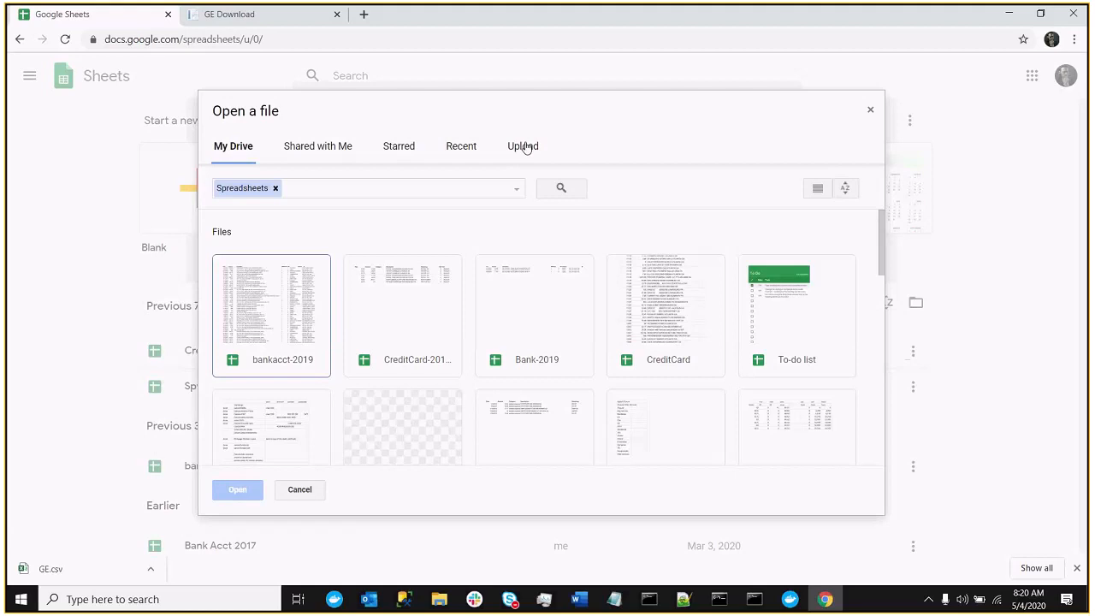
click(522, 146)
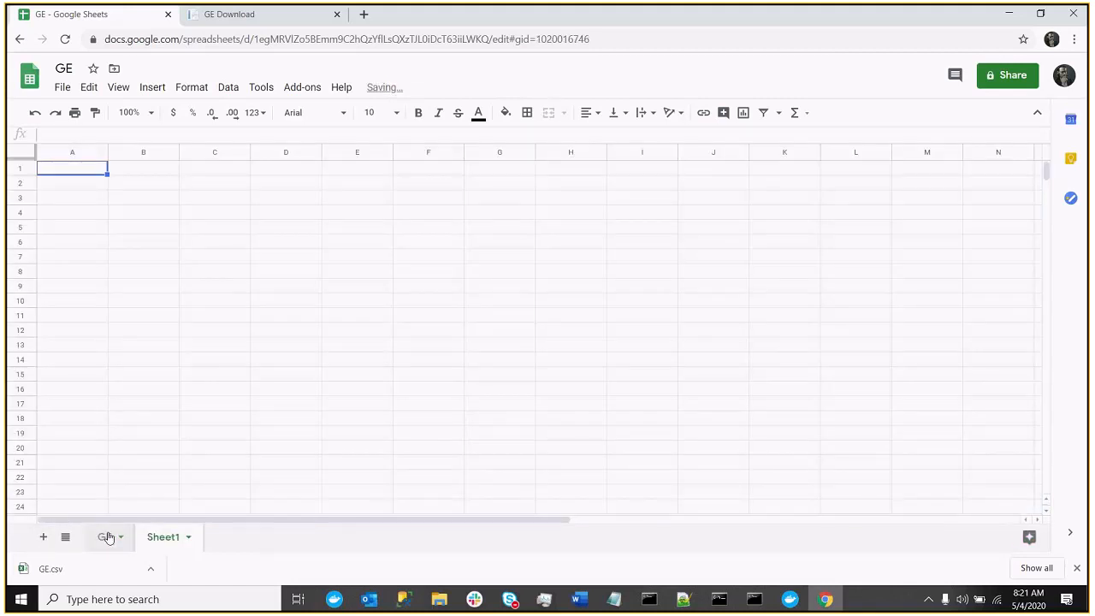
On the GE tab, add a filter and limit the maturity column to 05/08/20
click(104, 536)
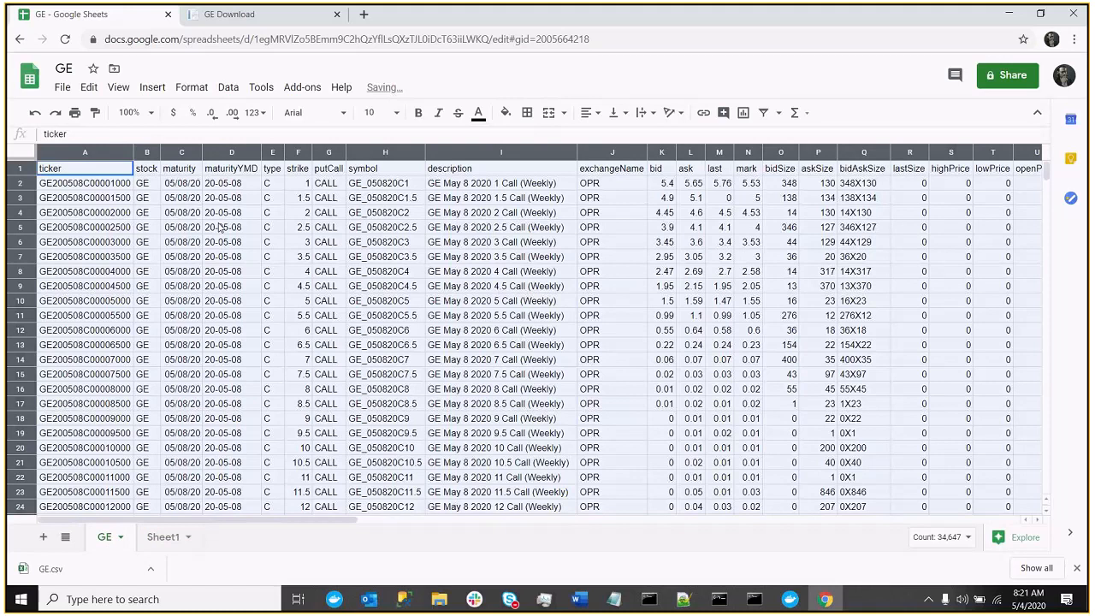
click(180, 168)
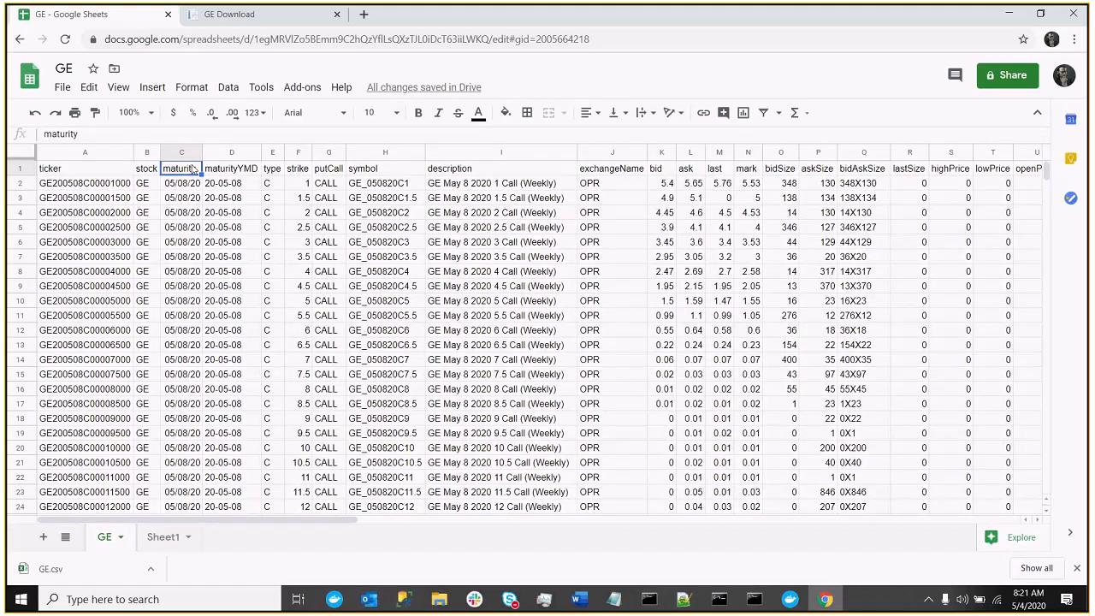
scroll(down, 3)
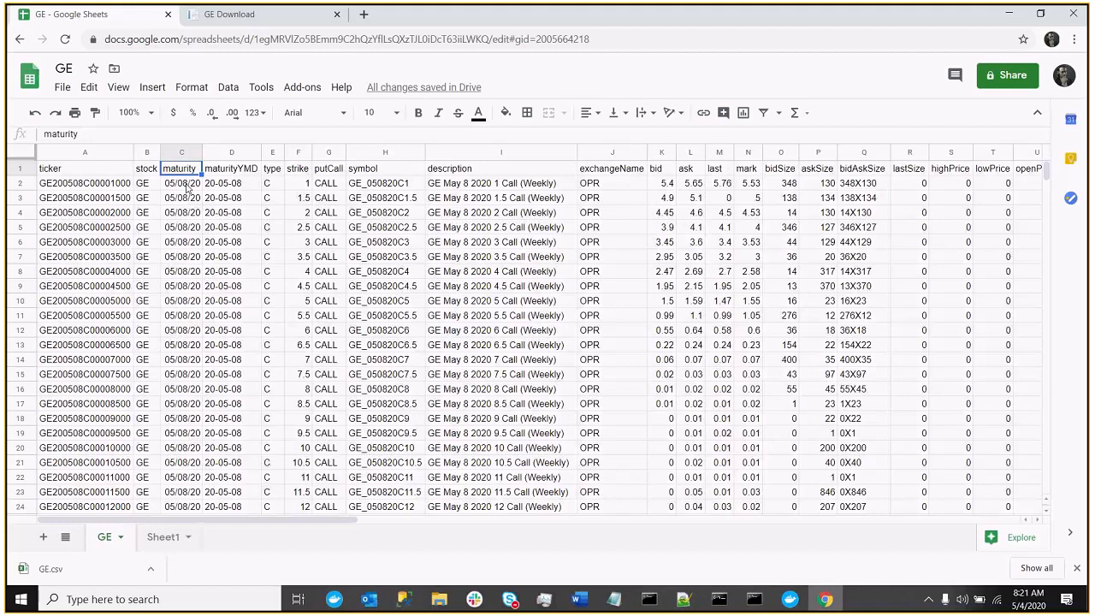
click(82, 168)
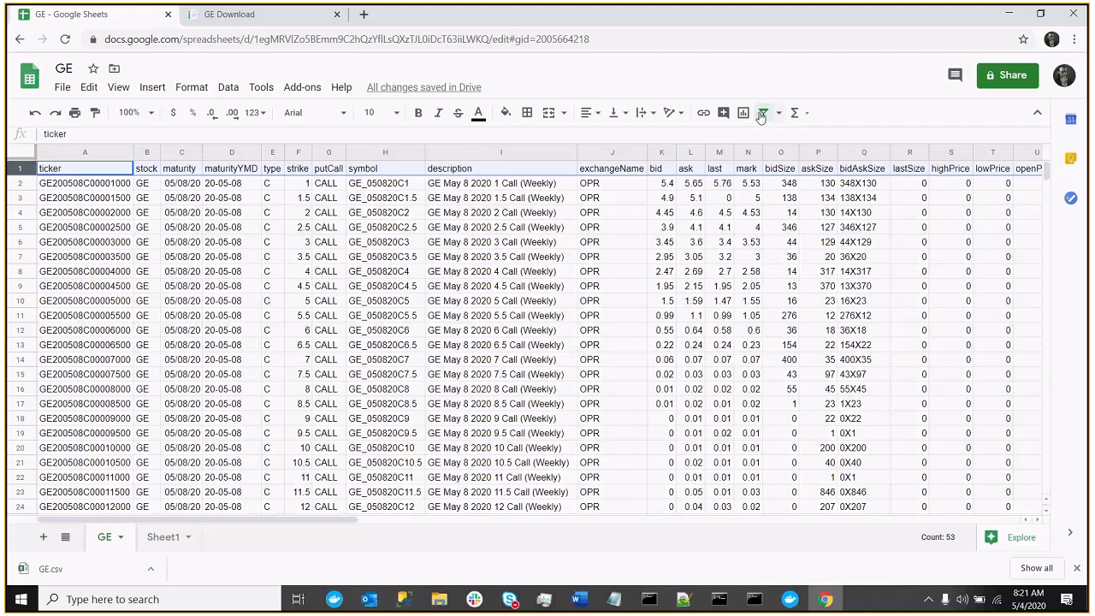
click(762, 112)
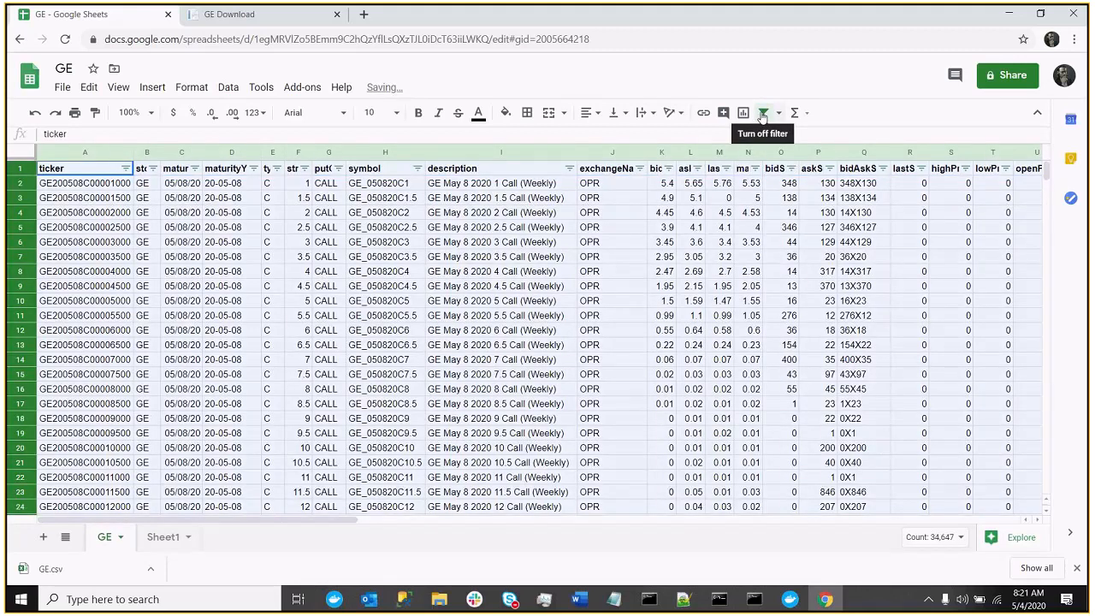
click(195, 168)
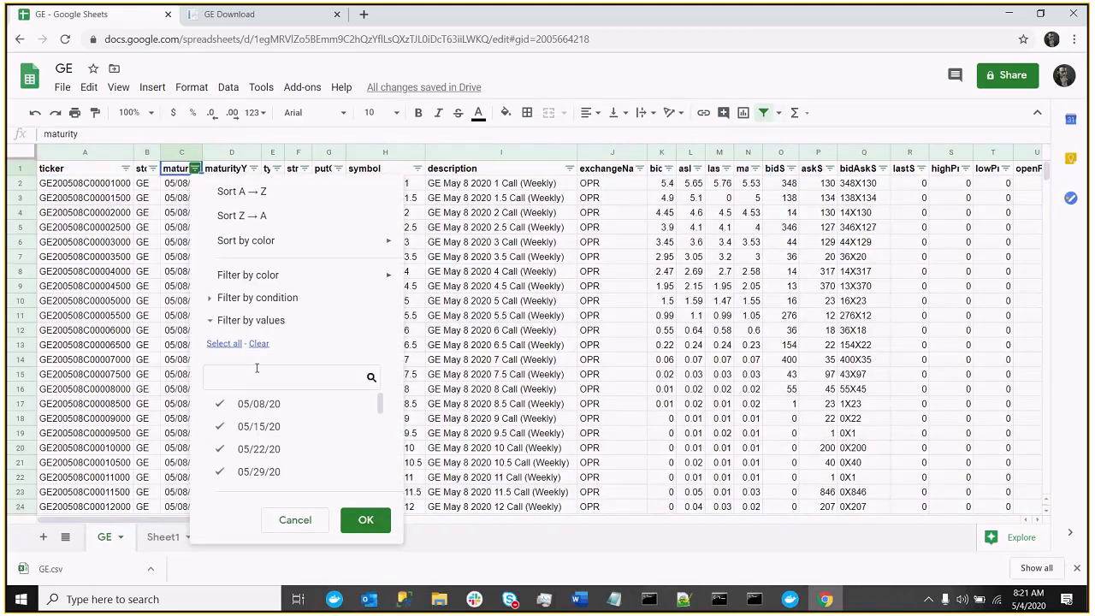
click(364, 520)
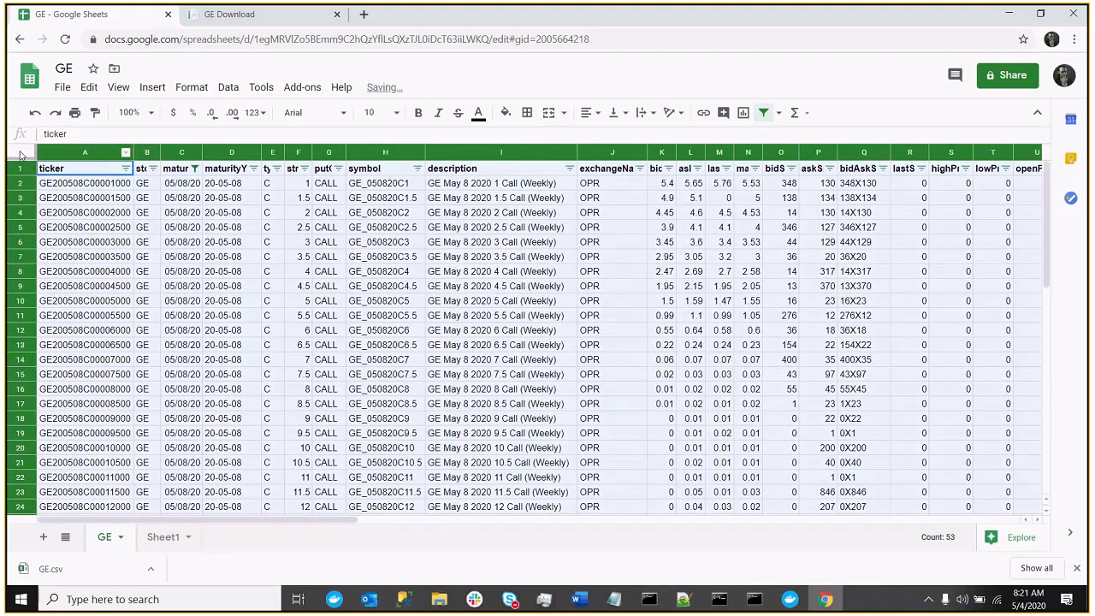
On Sheet1, select the unneeded columns F through AH and bring up their column menu
click(162, 537)
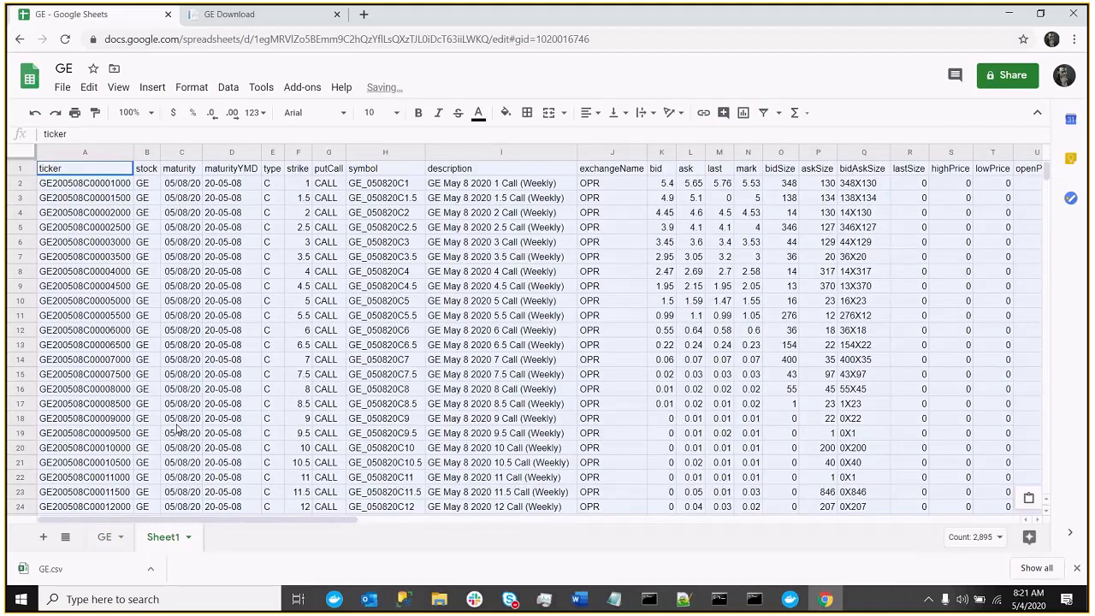
scroll(down, 3)
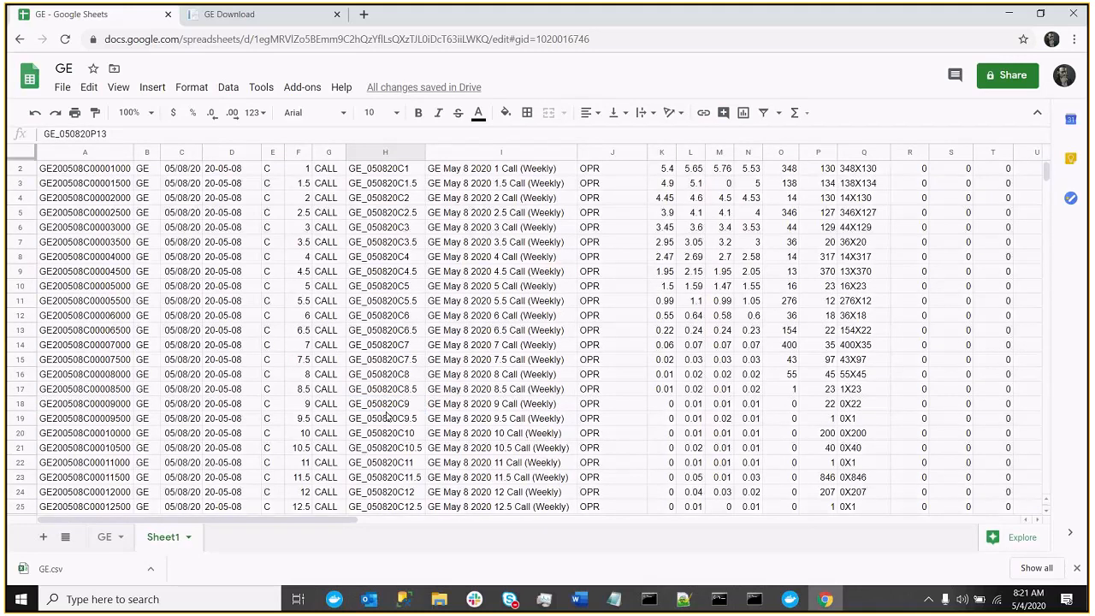
right_click(217, 169)
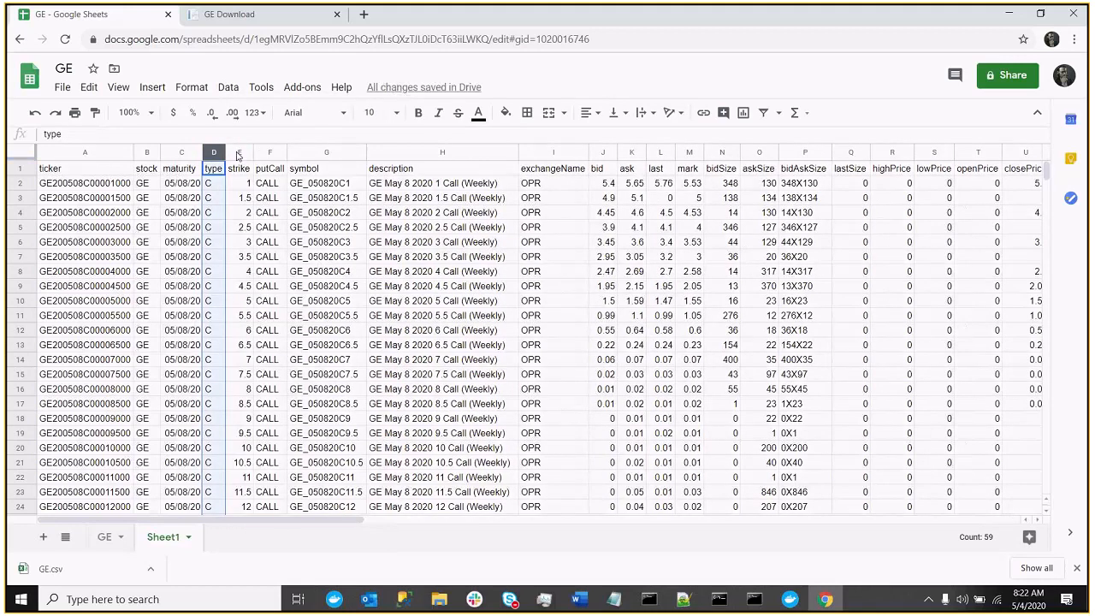
click(238, 168)
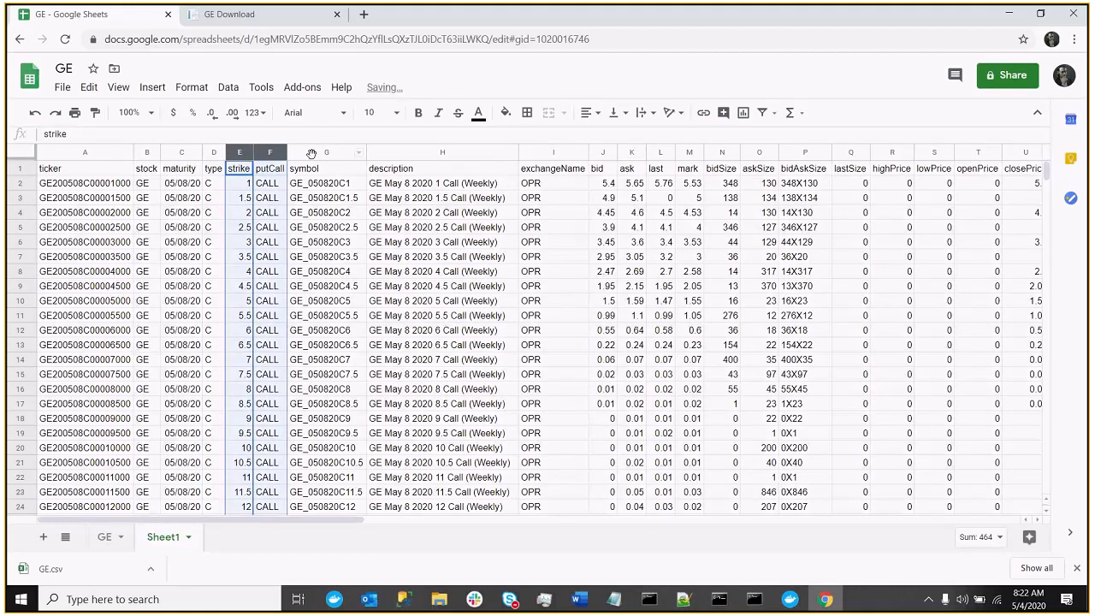
click(325, 169)
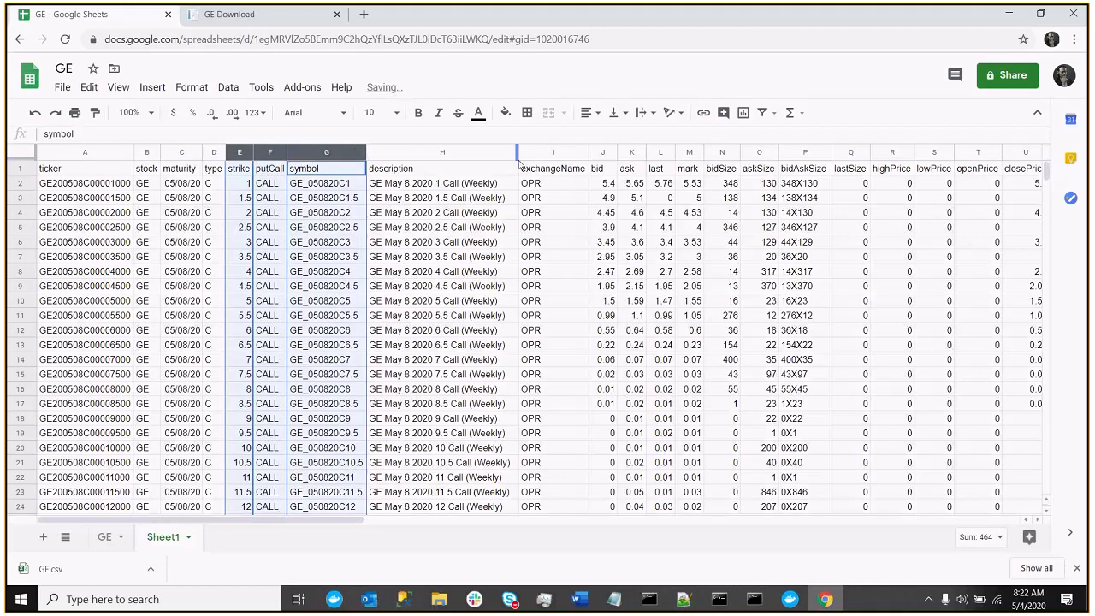
click(442, 168)
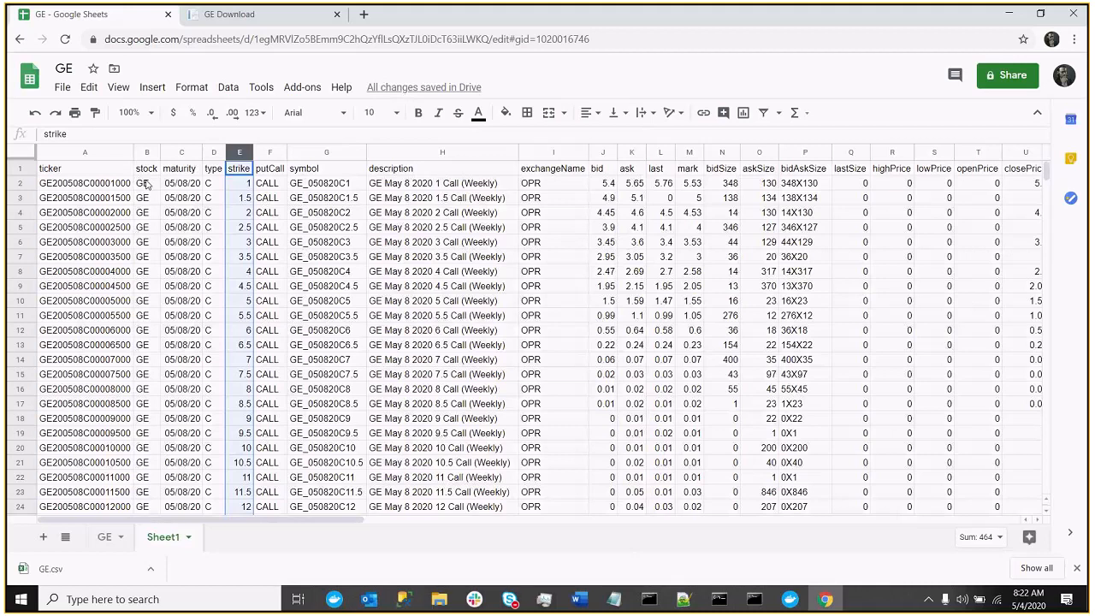
mouse_move(199, 198)
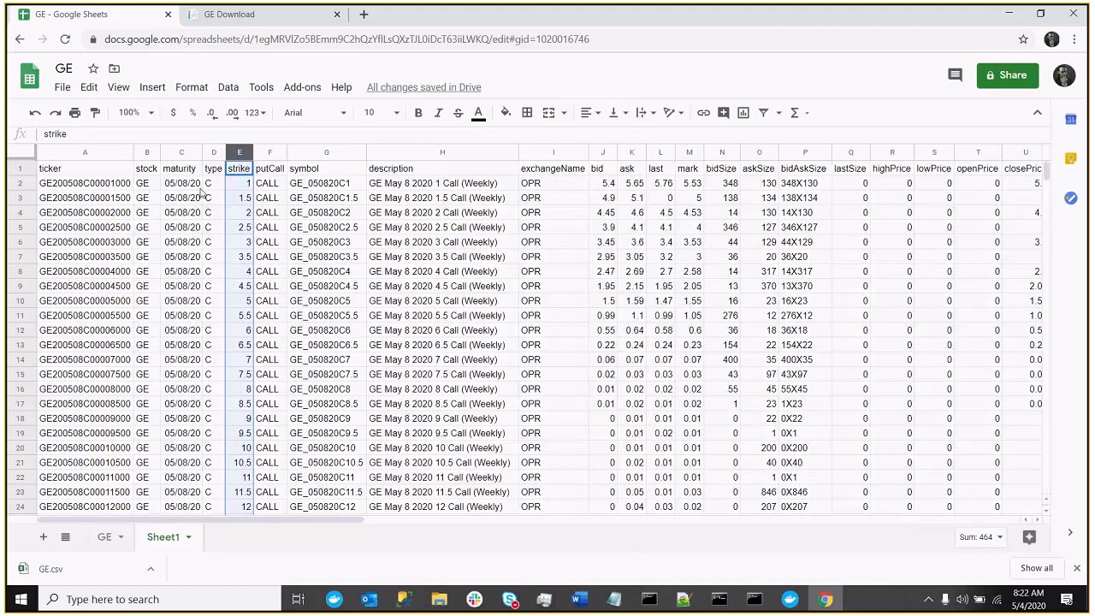
mouse_move(219, 192)
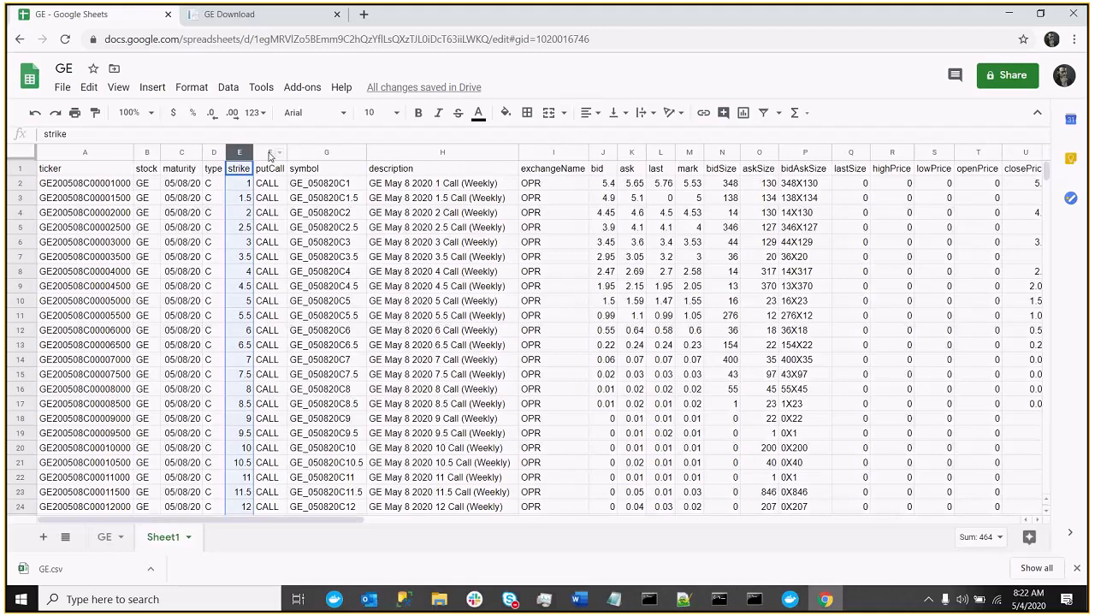
click(269, 153)
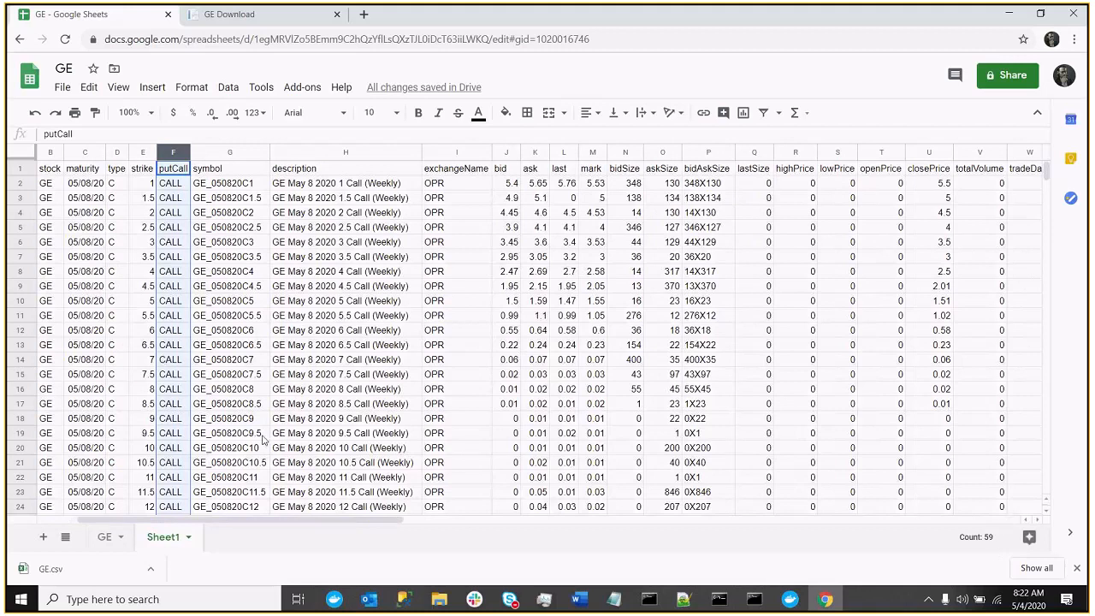
mouse_move(347, 521)
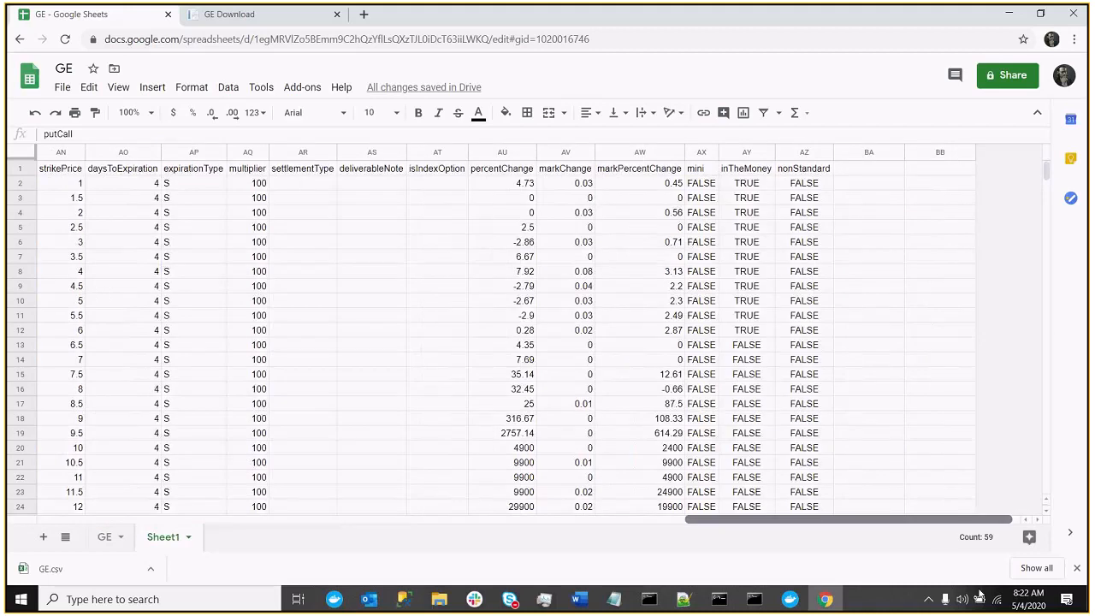
scroll(left, 3)
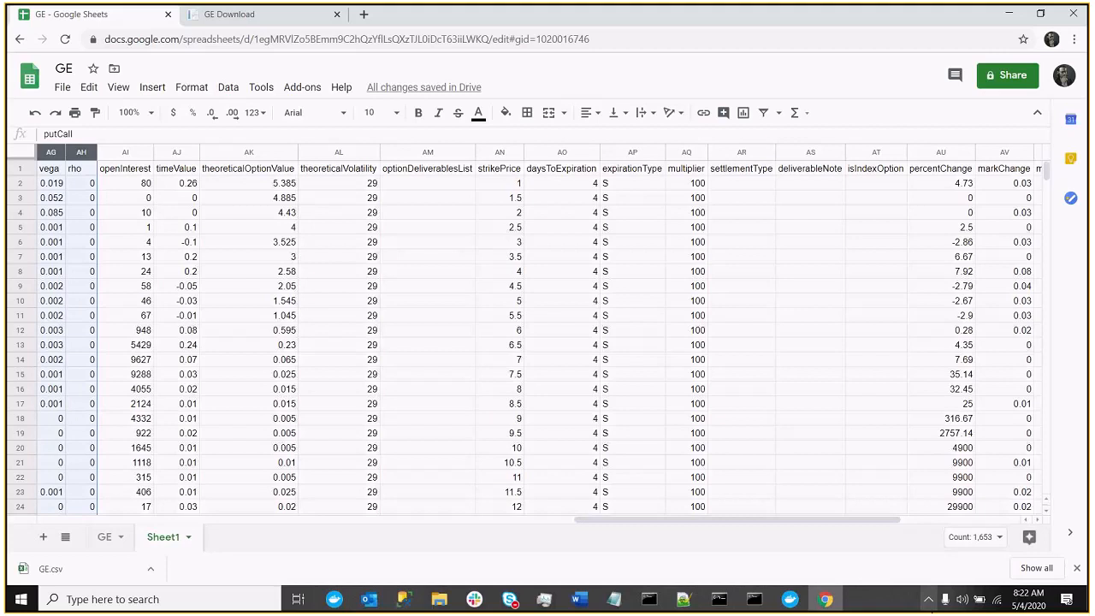
scroll(left, 3)
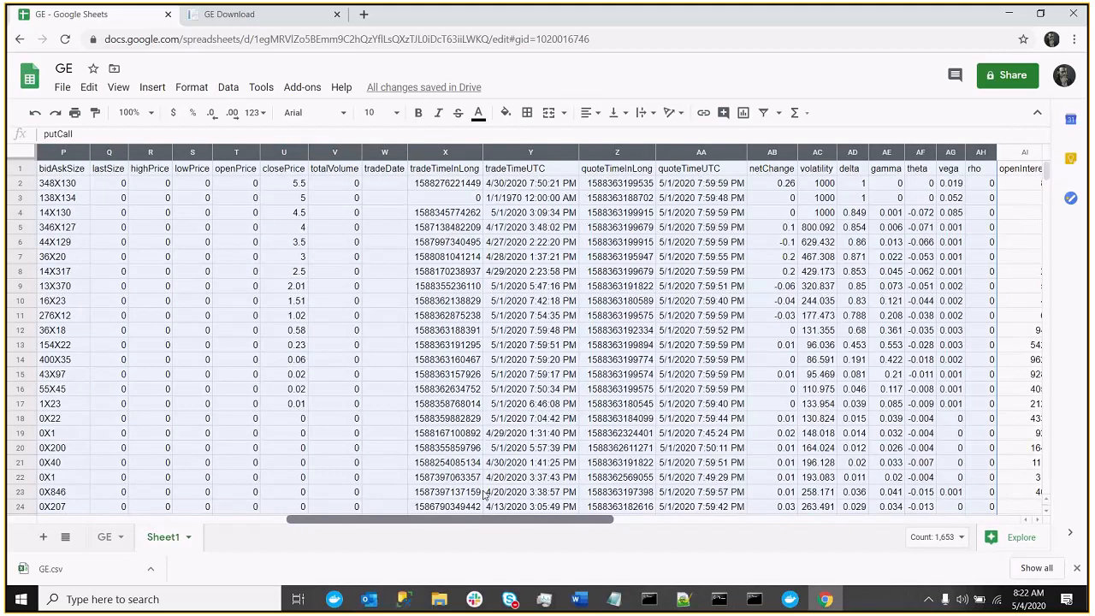
scroll(left, 3)
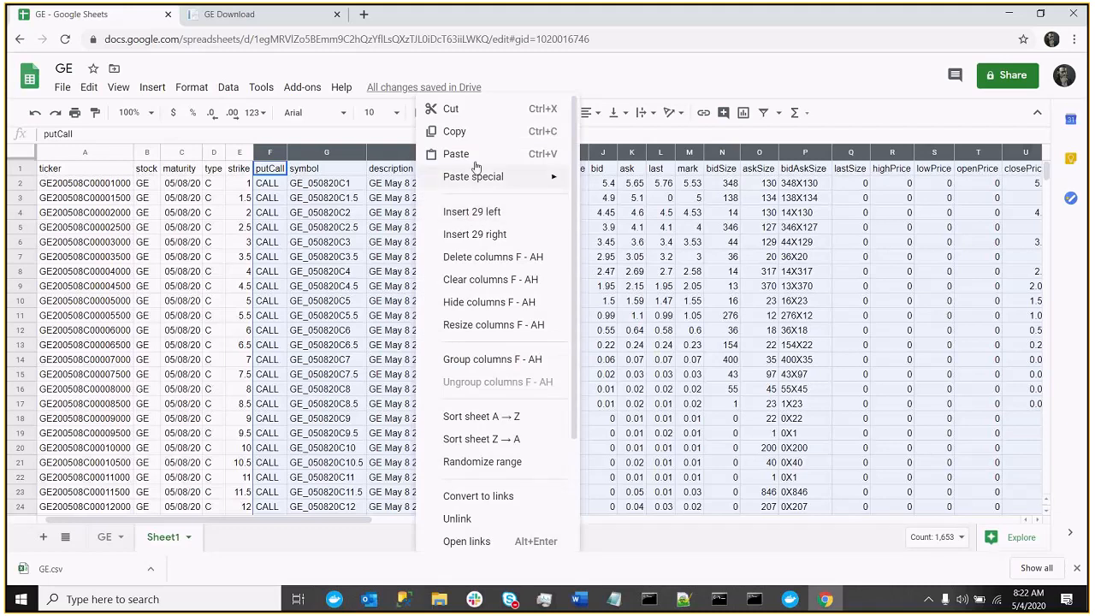
mouse_move(477, 154)
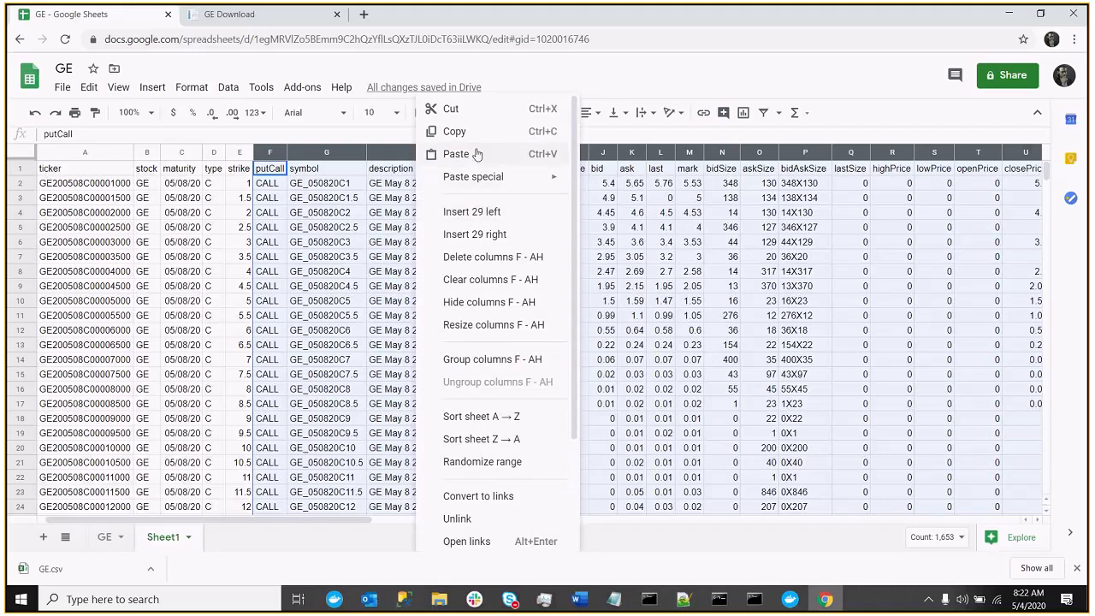
mouse_move(520, 302)
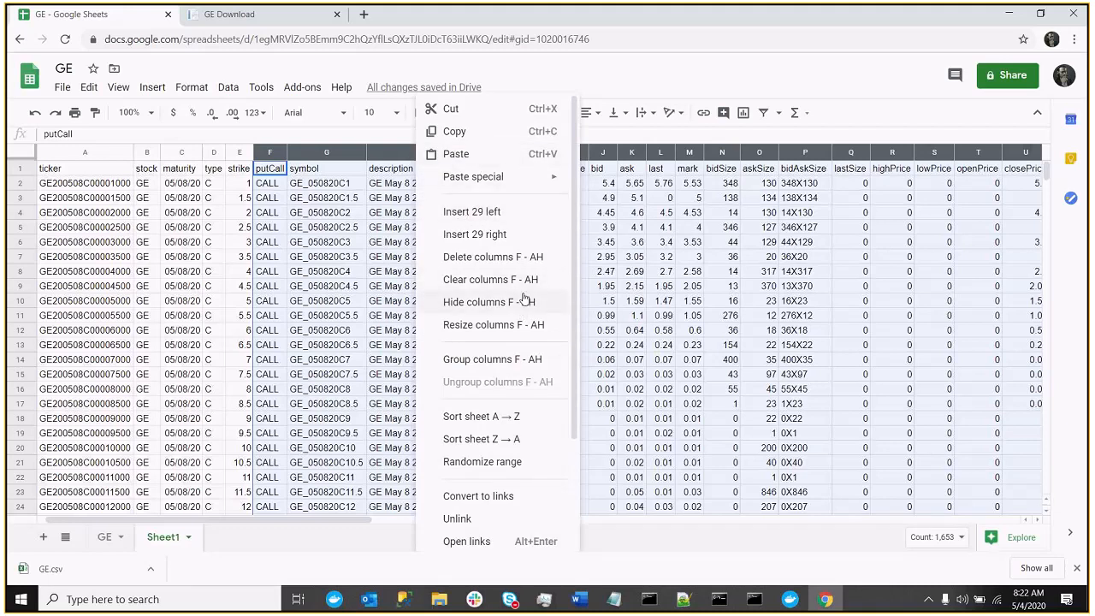
Delete columns F–AH, then columns G–W, keeping only the six core columns
click(479, 302)
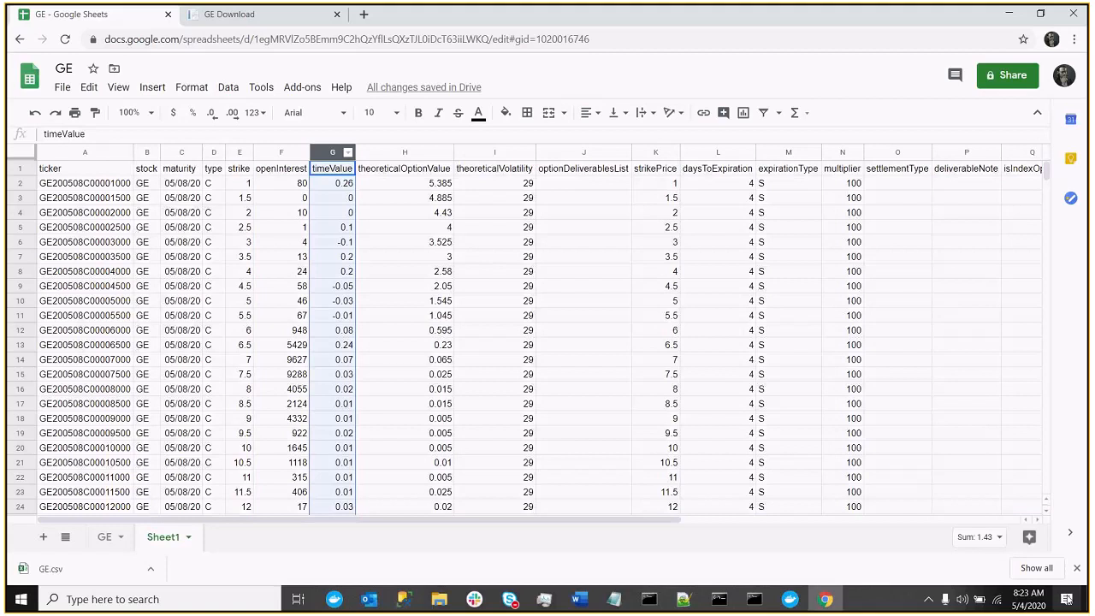
scroll(right, 3)
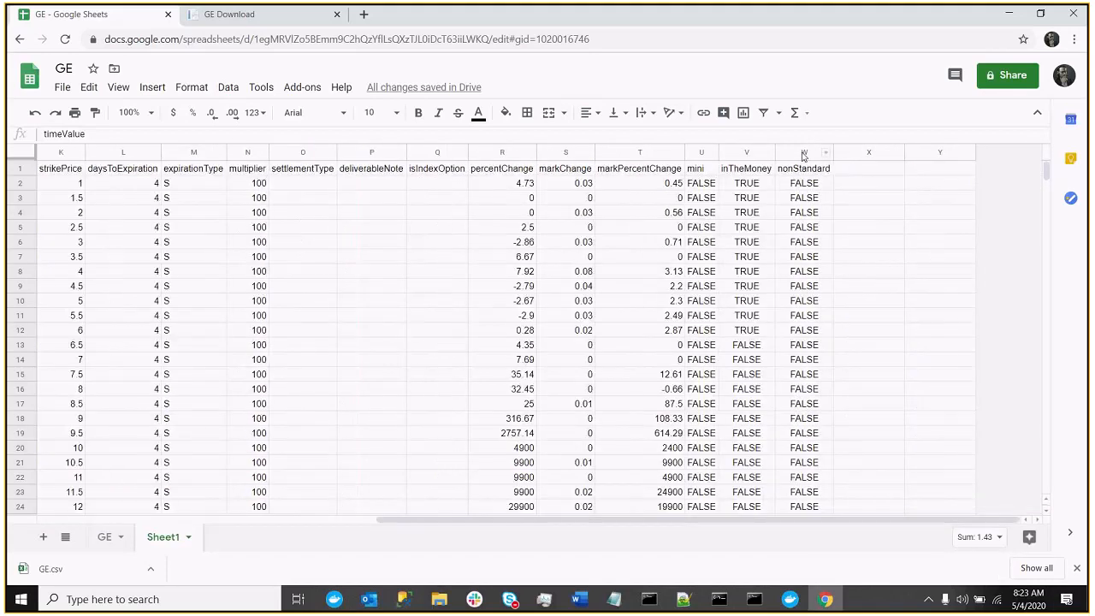
right_click(803, 152)
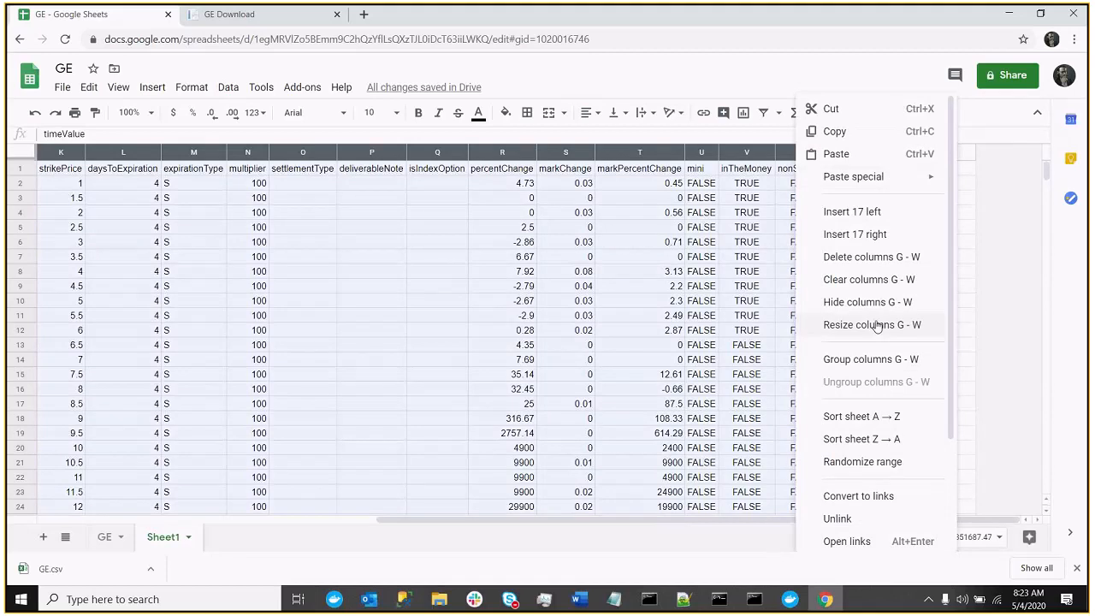
click(871, 256)
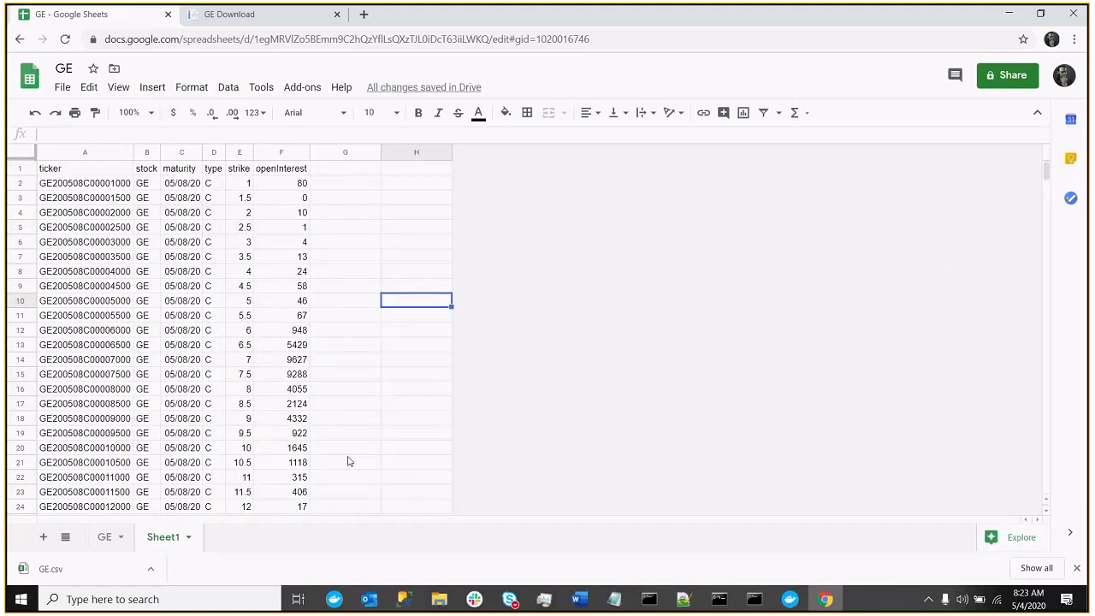
mouse_move(356, 258)
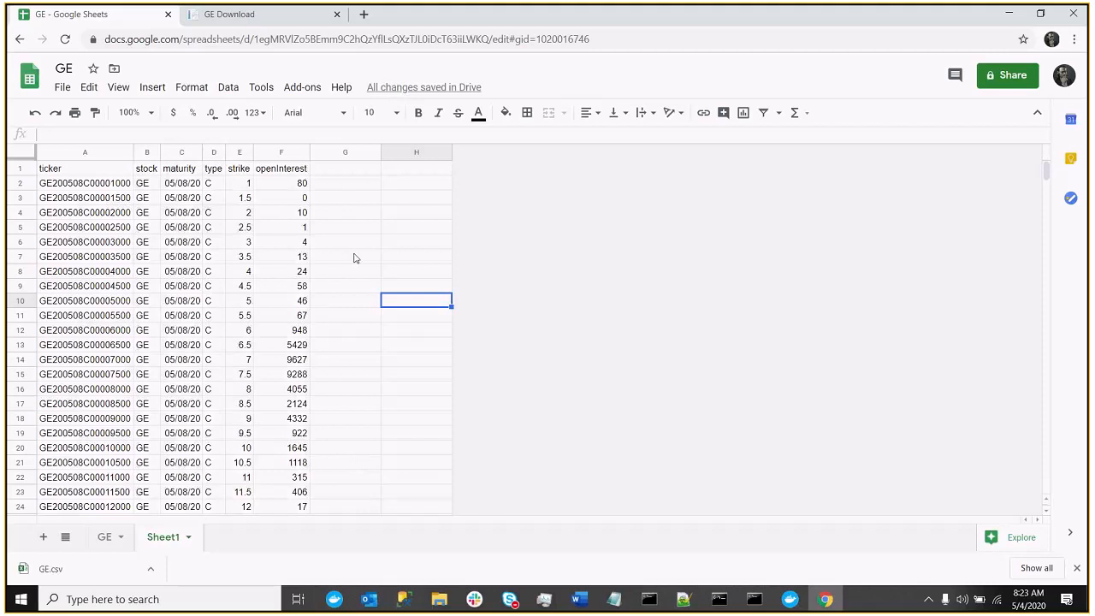
Paste the put contracts' open interest values into column G beside the call rows
scroll(down, 3)
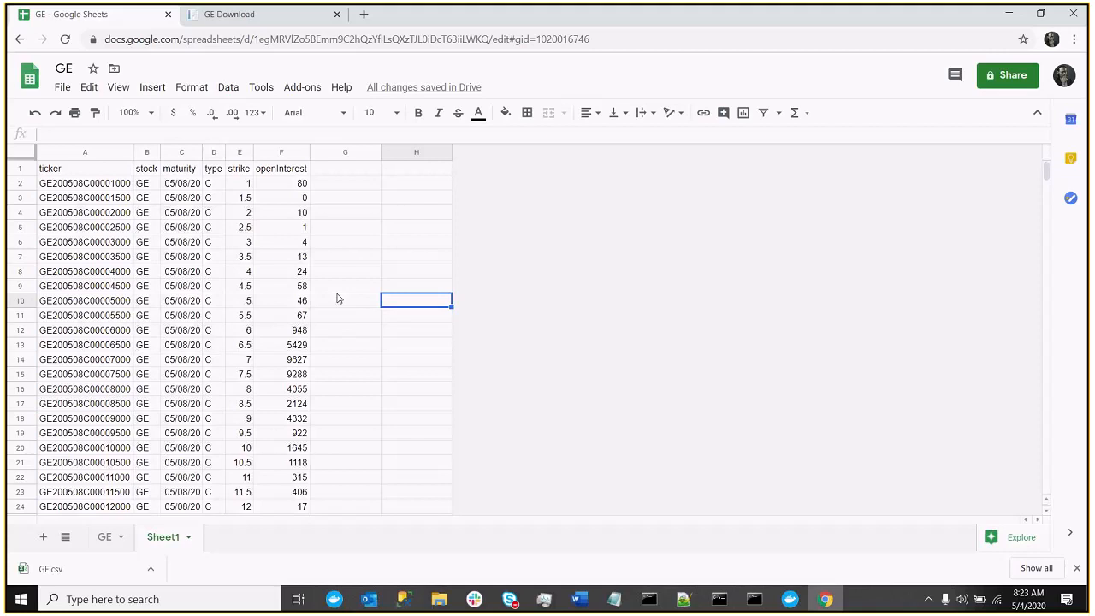
mouse_move(274, 183)
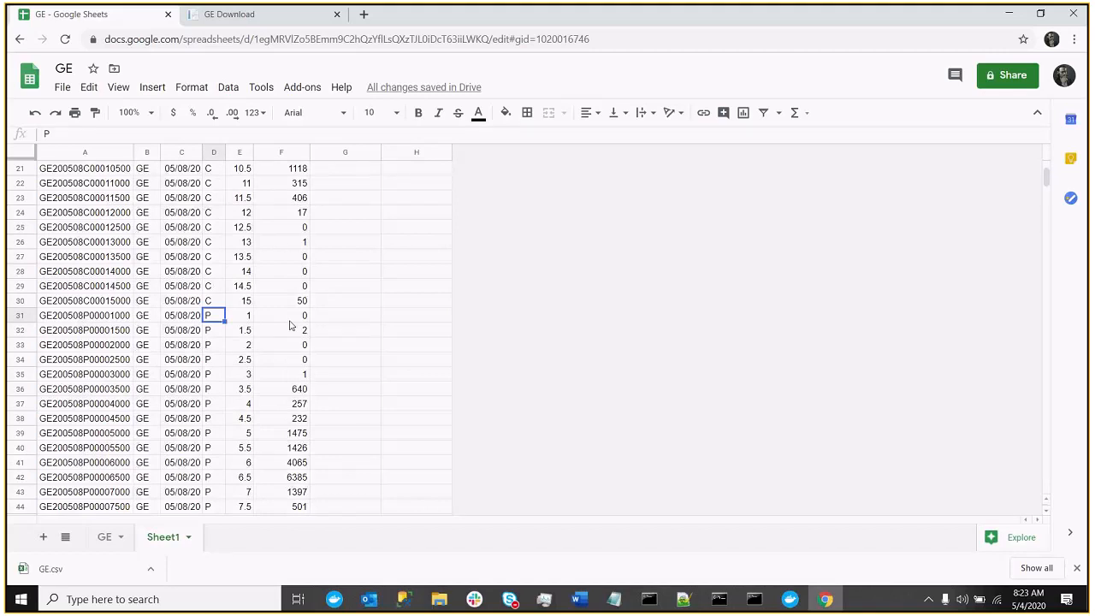
scroll(down, 3)
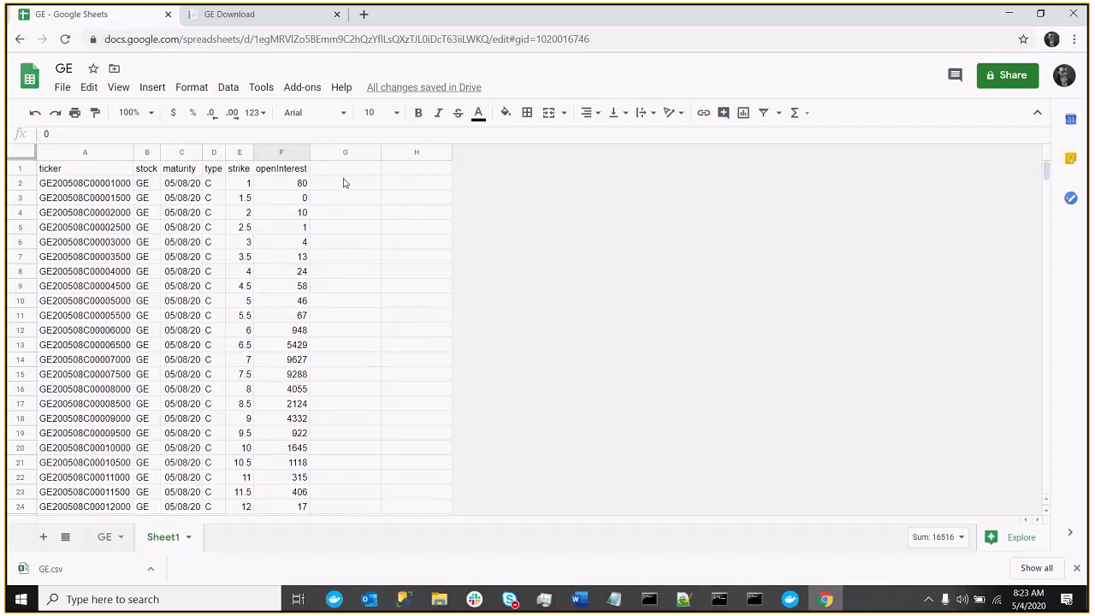
click(344, 168)
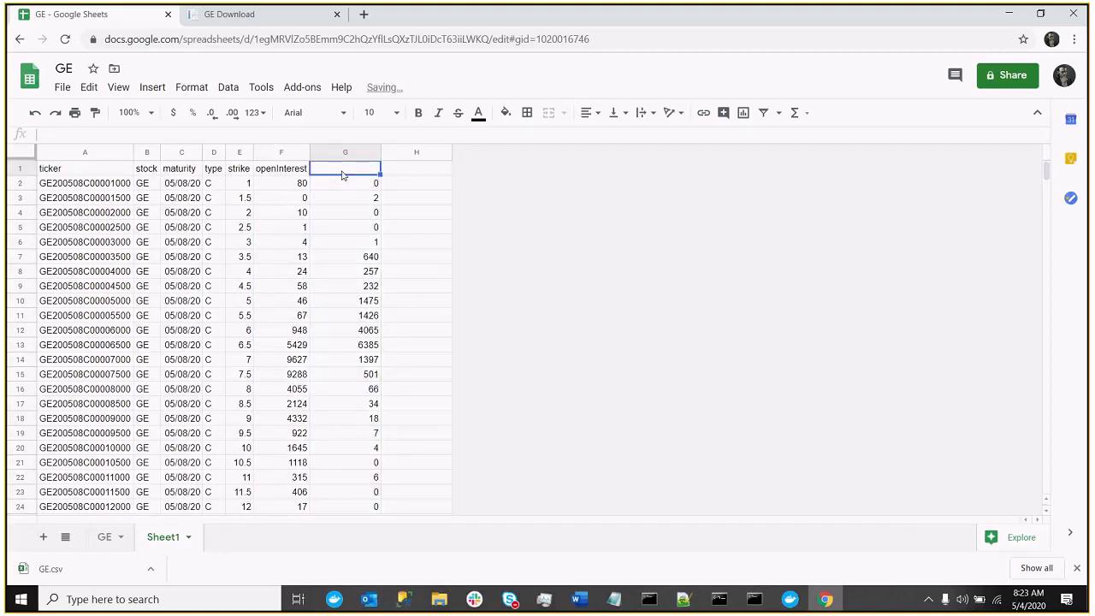
Head column G 'Put OI' and rename F1 to 'Call OI'
text(PUT oi)
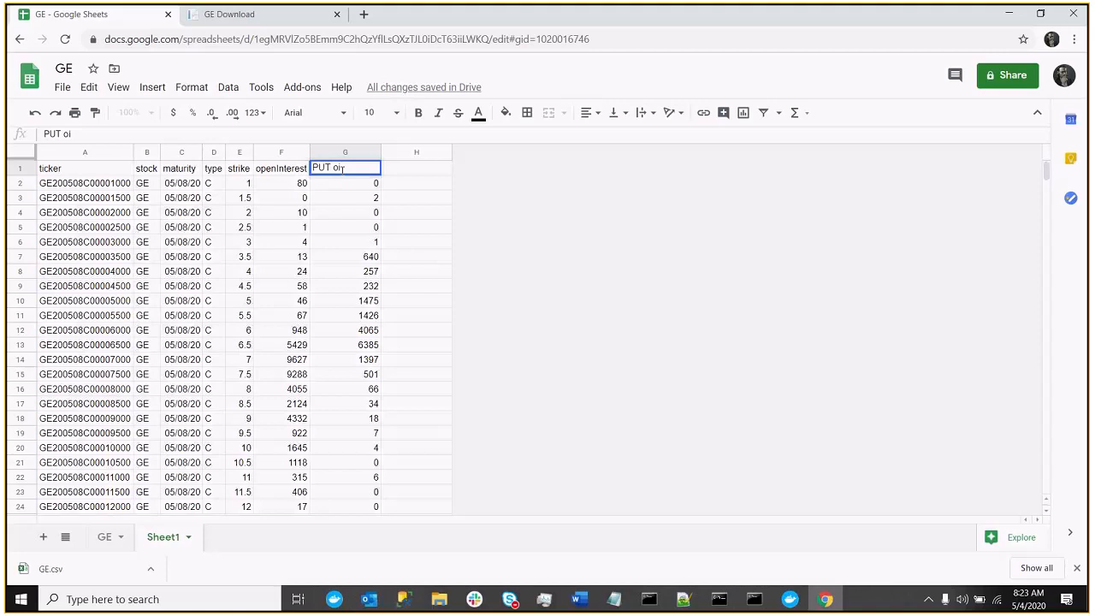
text(\)
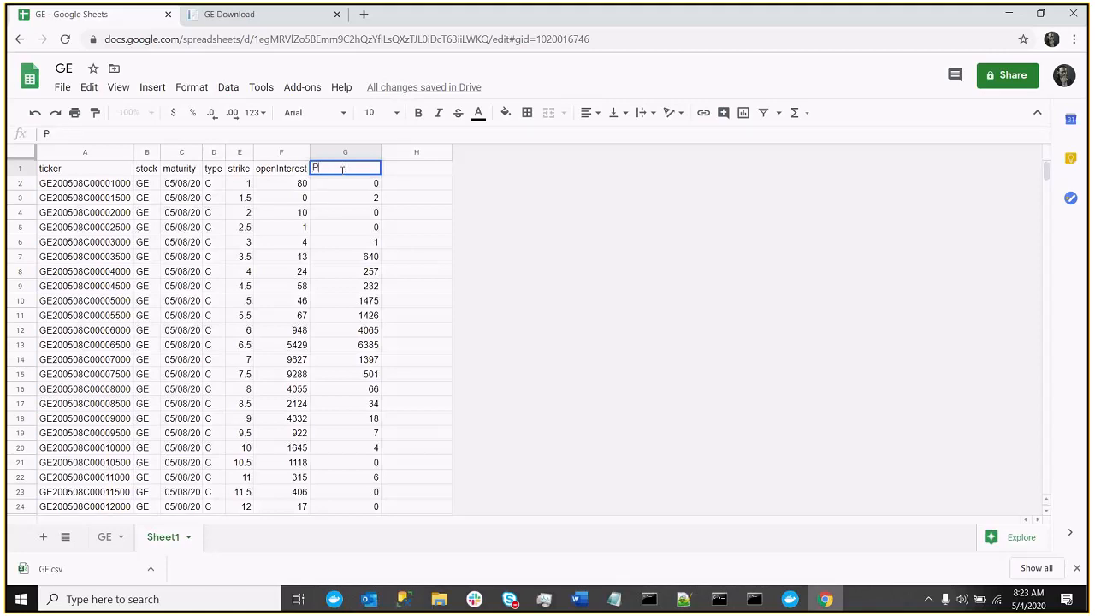
text(ut OI)
click(281, 168)
text(C)
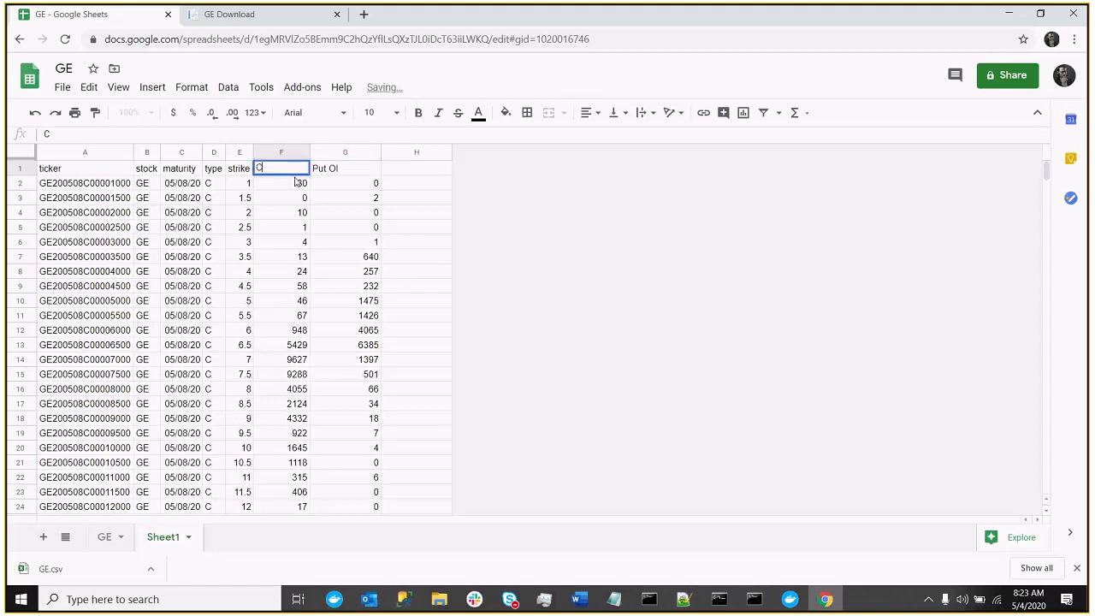
text(all OI)
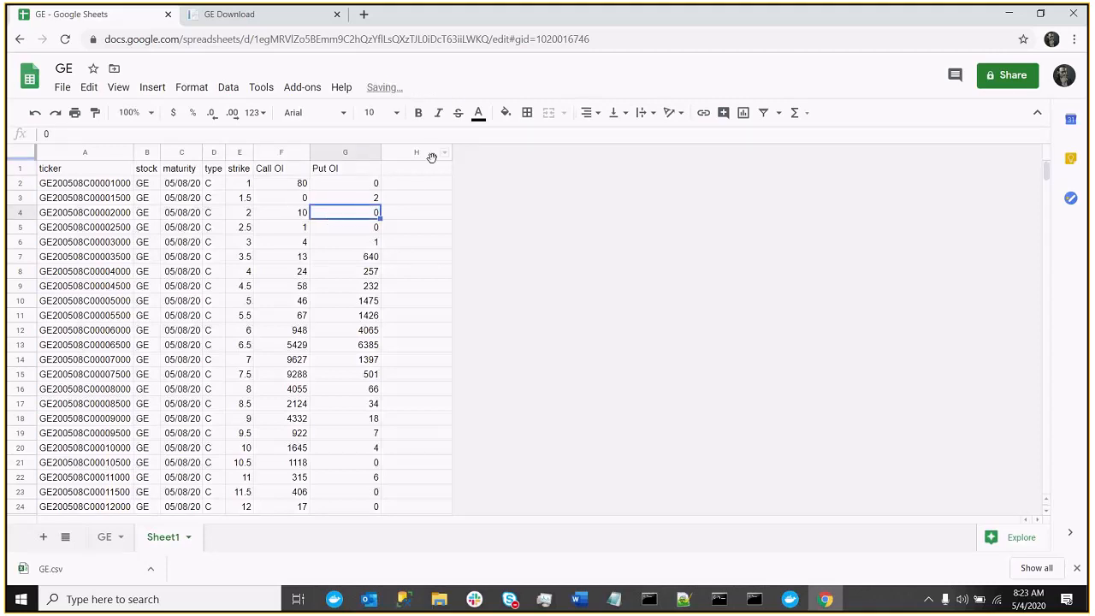
right_click(414, 152)
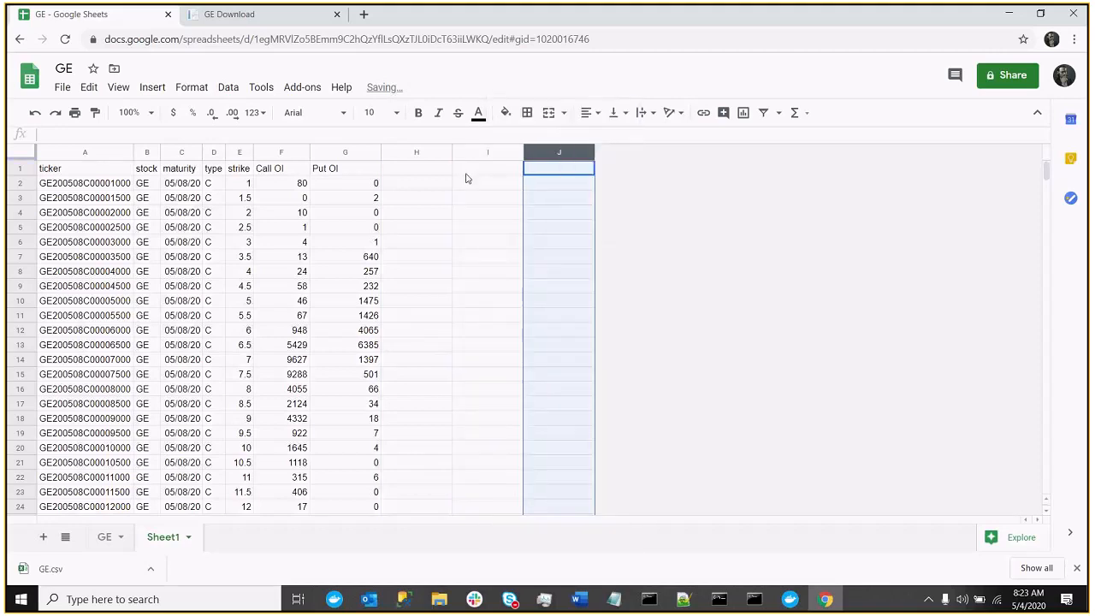
Enter headers 'Call Cash' in H1, 'Put Cash' in I1 and 'Total' in J1
click(415, 167)
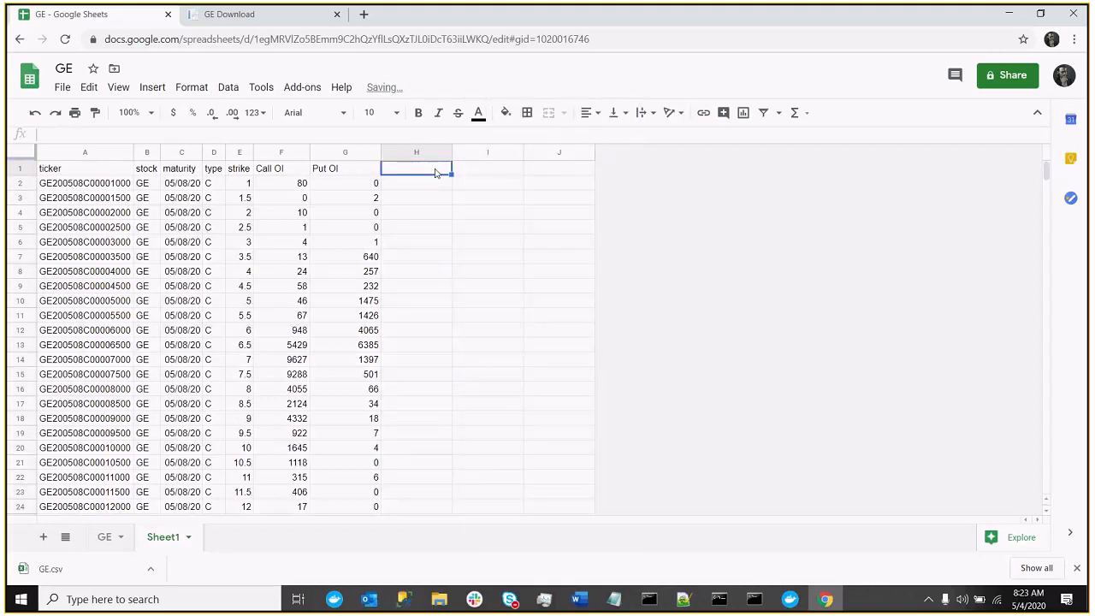
text(Cll Ca)
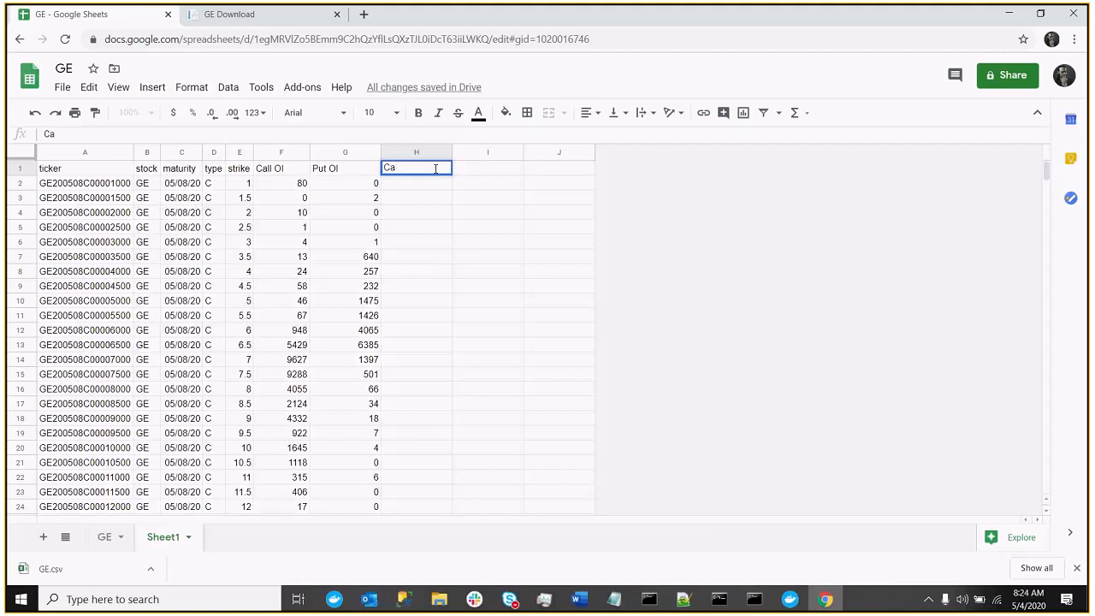
text(sh)
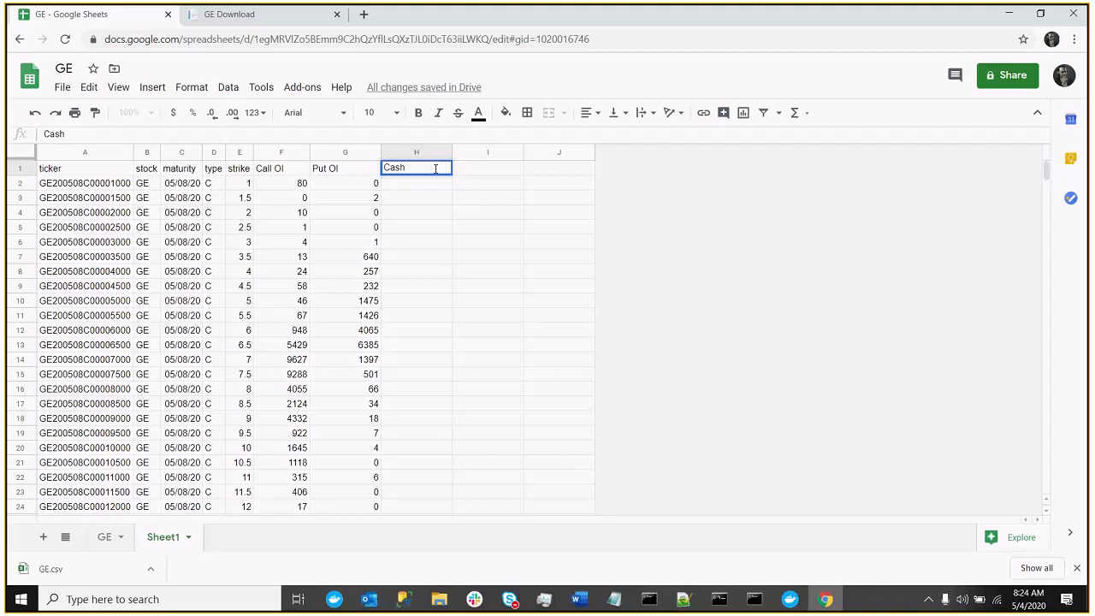
text(Call)
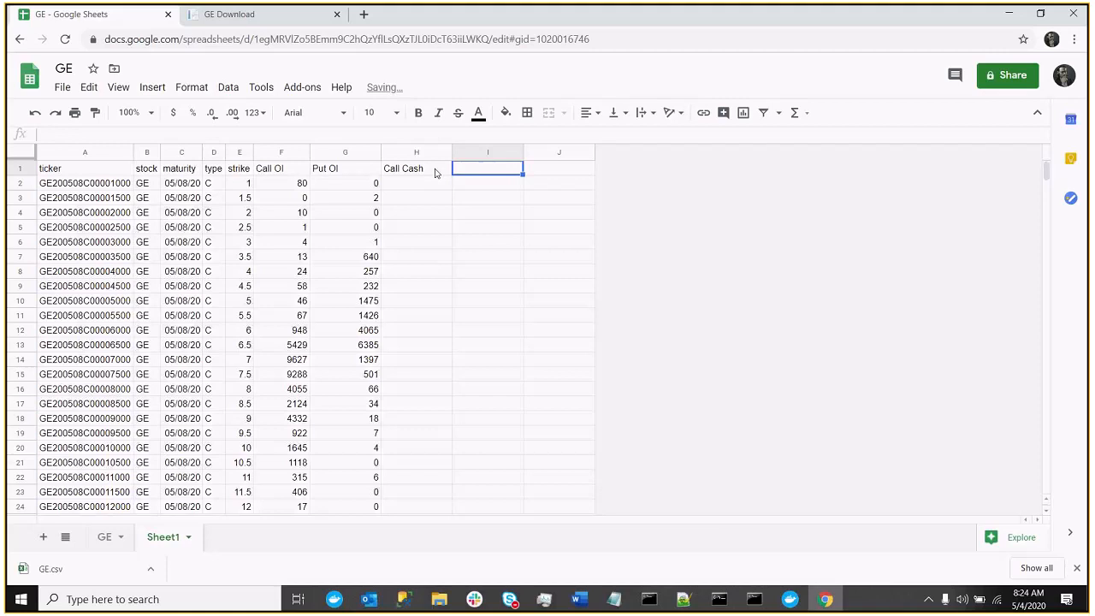
text(Put Ca)
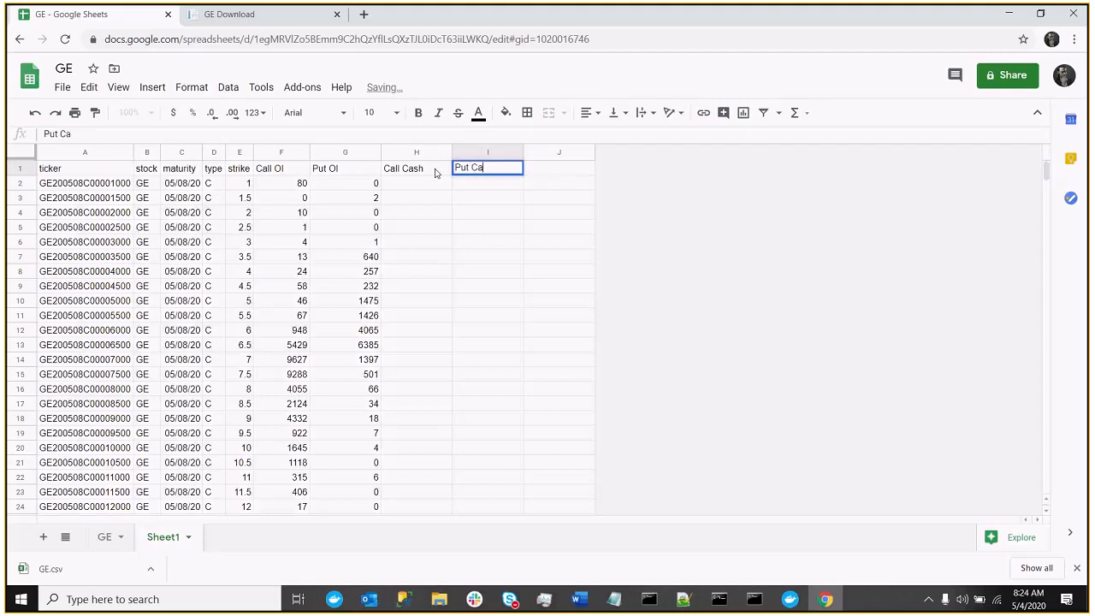
key(Enter)
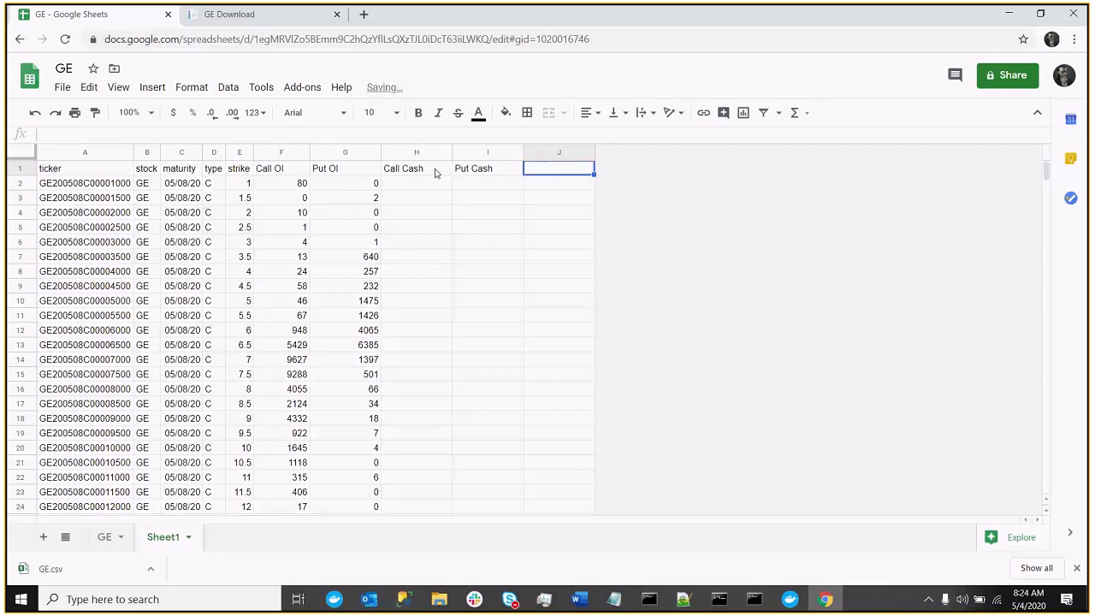
text(Total)
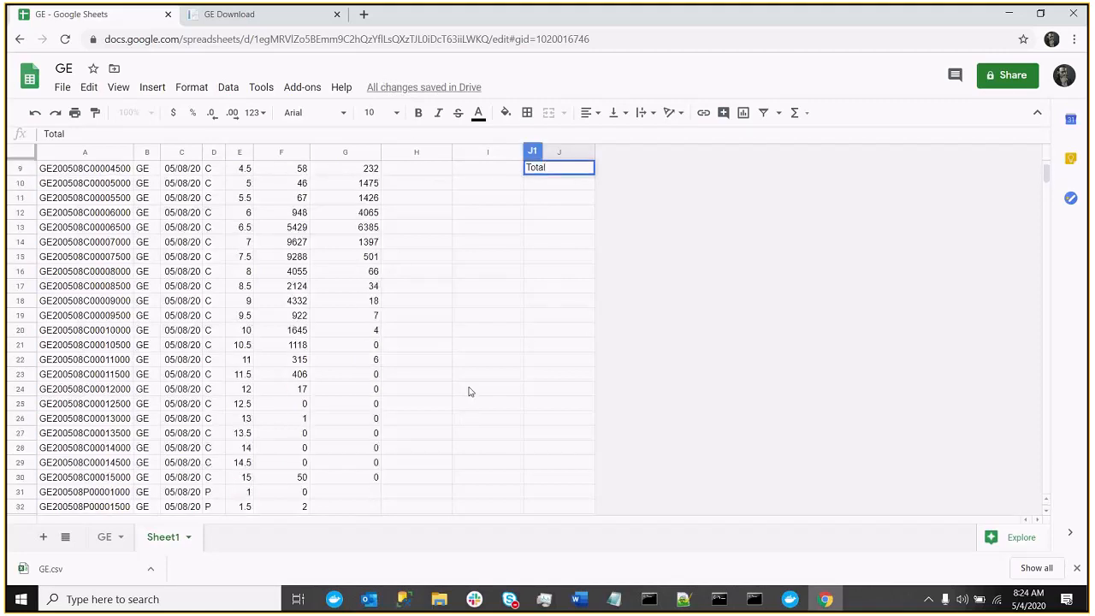
scroll(down, 3)
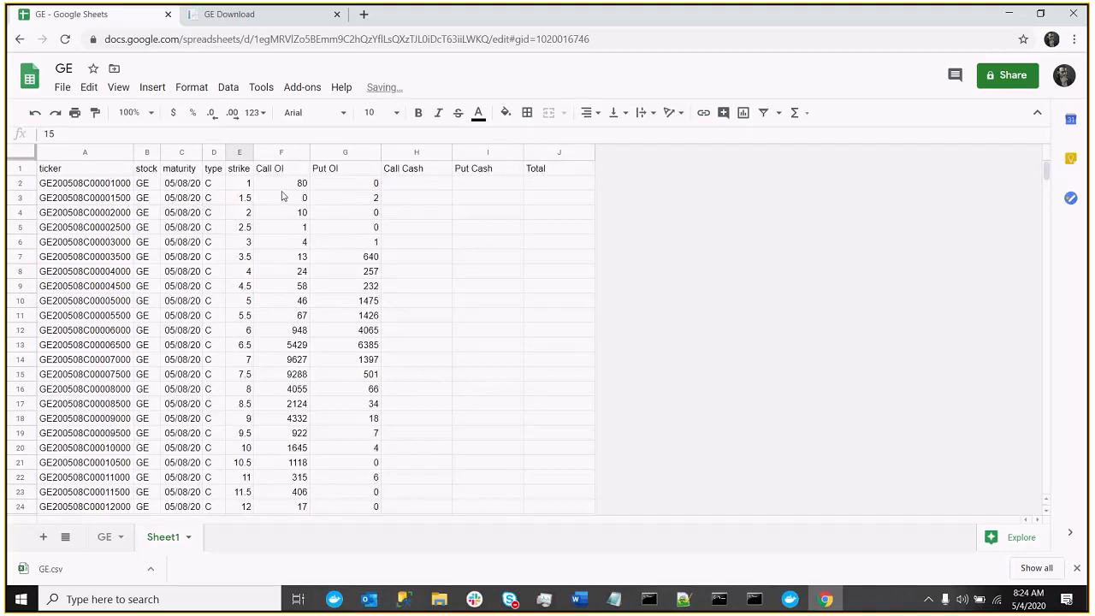
scroll(down, 3)
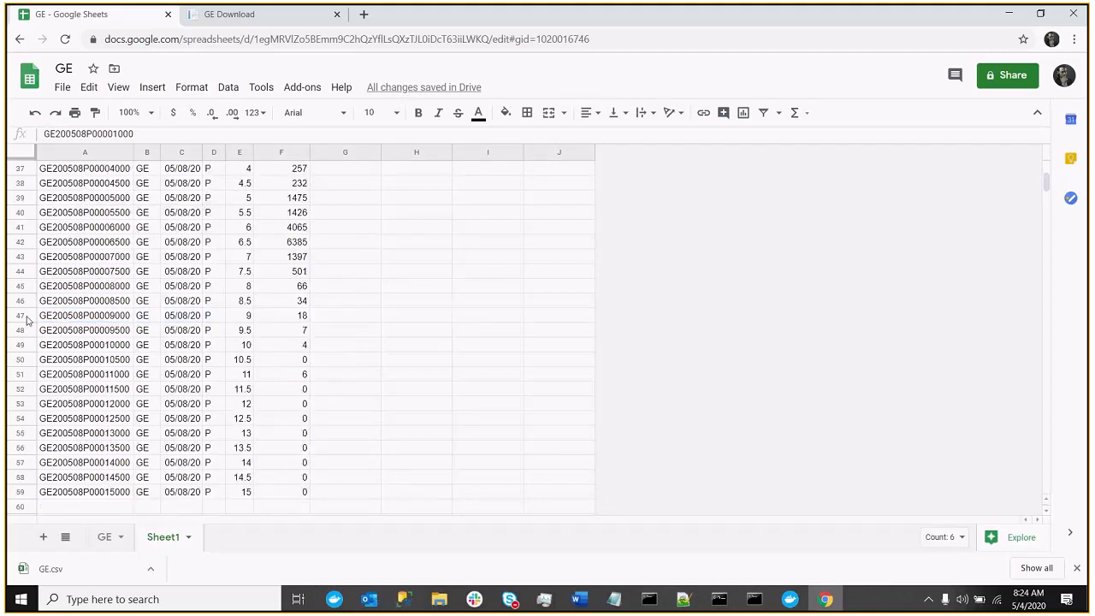
scroll(down, 3)
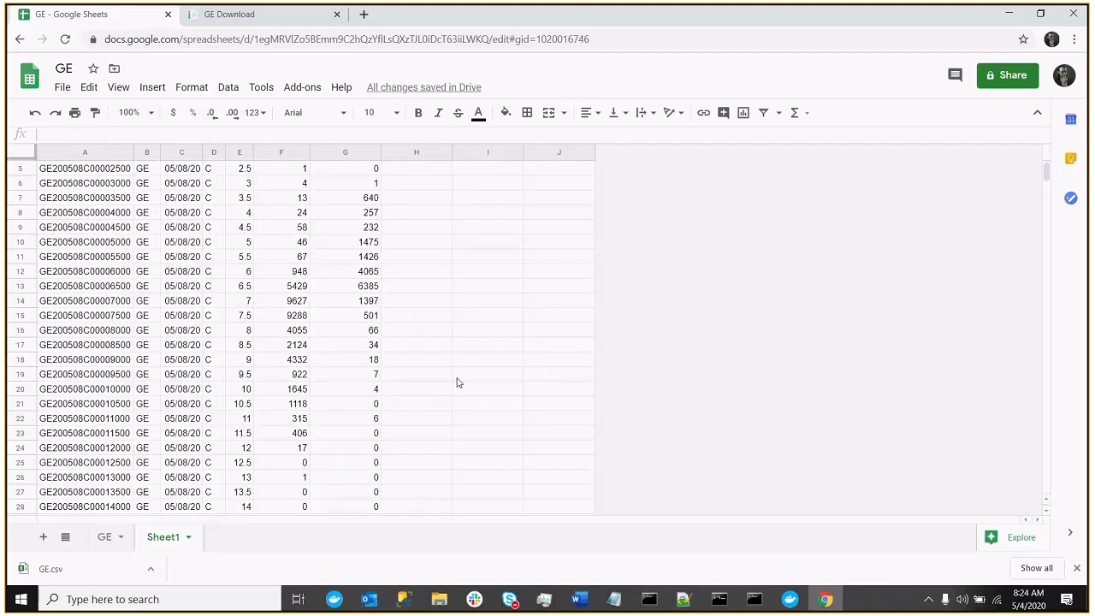
scroll(up, 3)
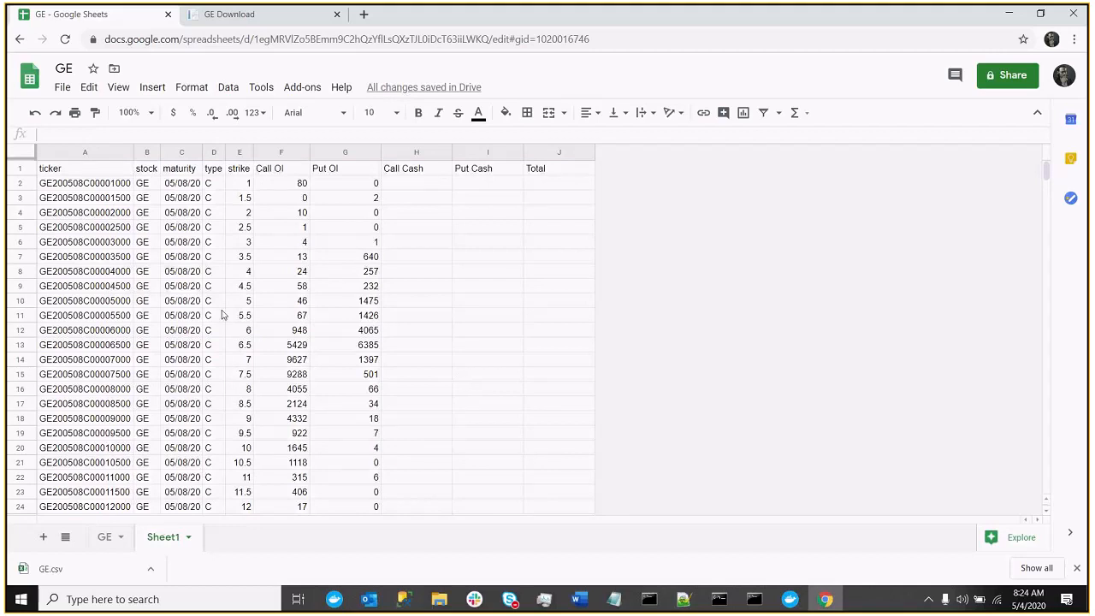
Rename the Sheet1 tab to 'Main' and add a new blank Sheet2
double_click(167, 537)
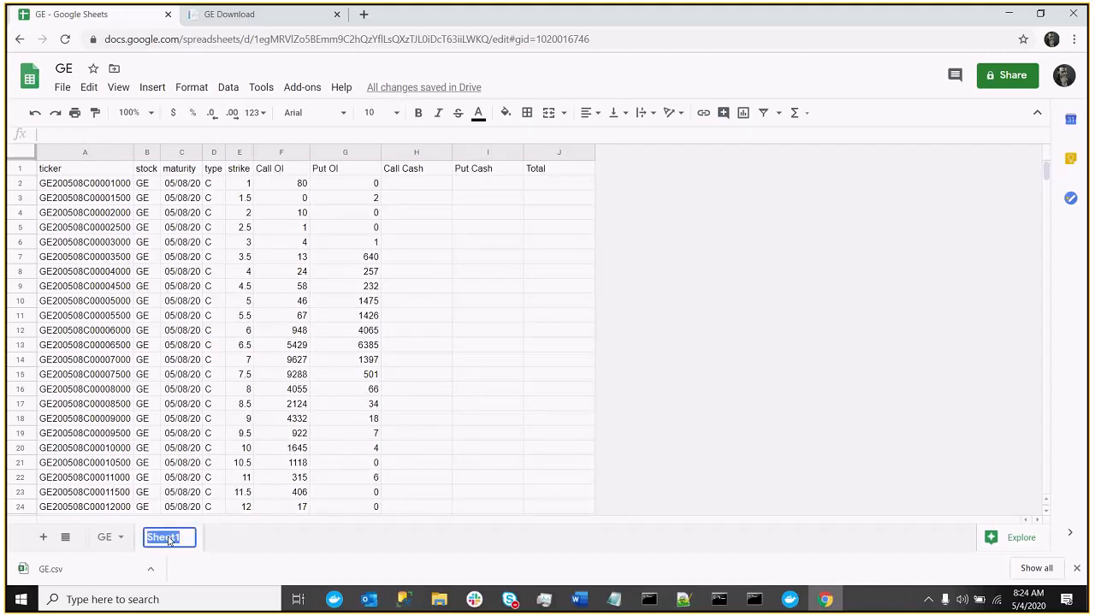
text(Main)
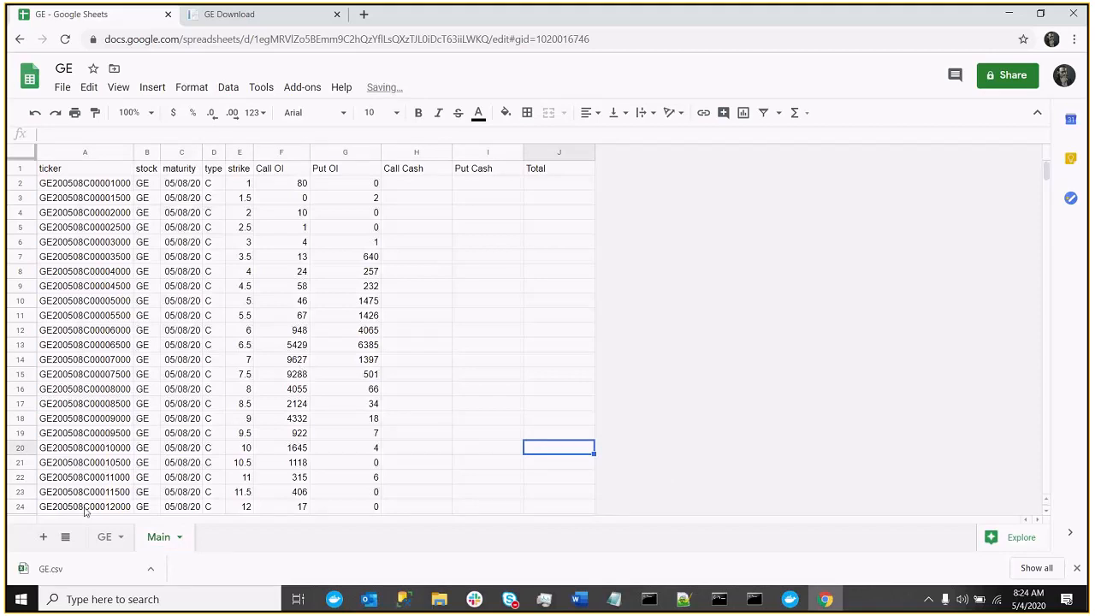
click(42, 537)
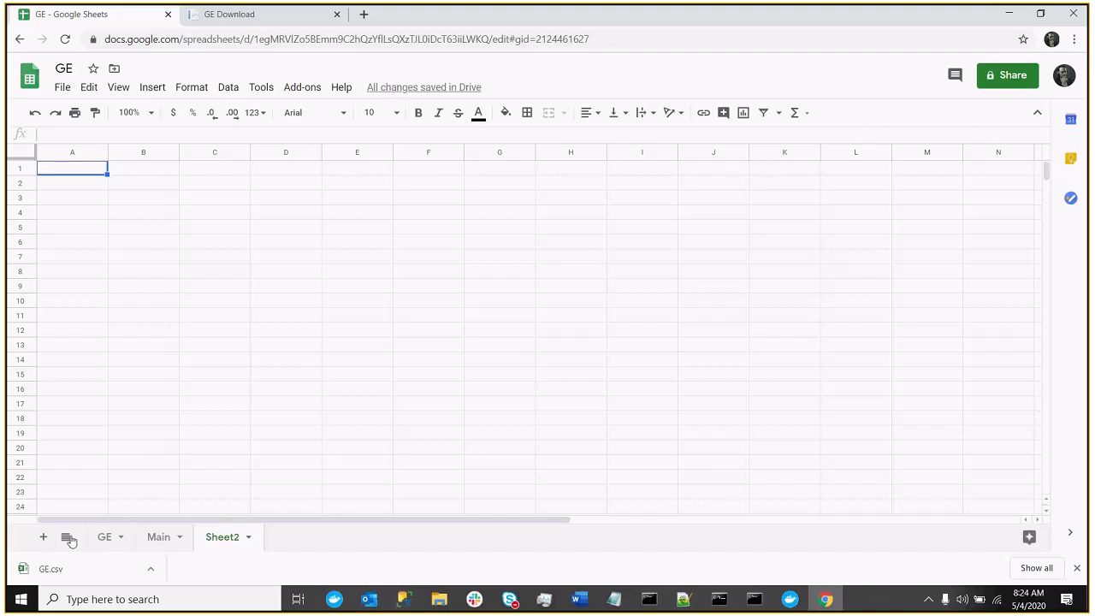
Copy Main's strike and Call OI columns into Sheet2 and insert an empty row above
click(158, 537)
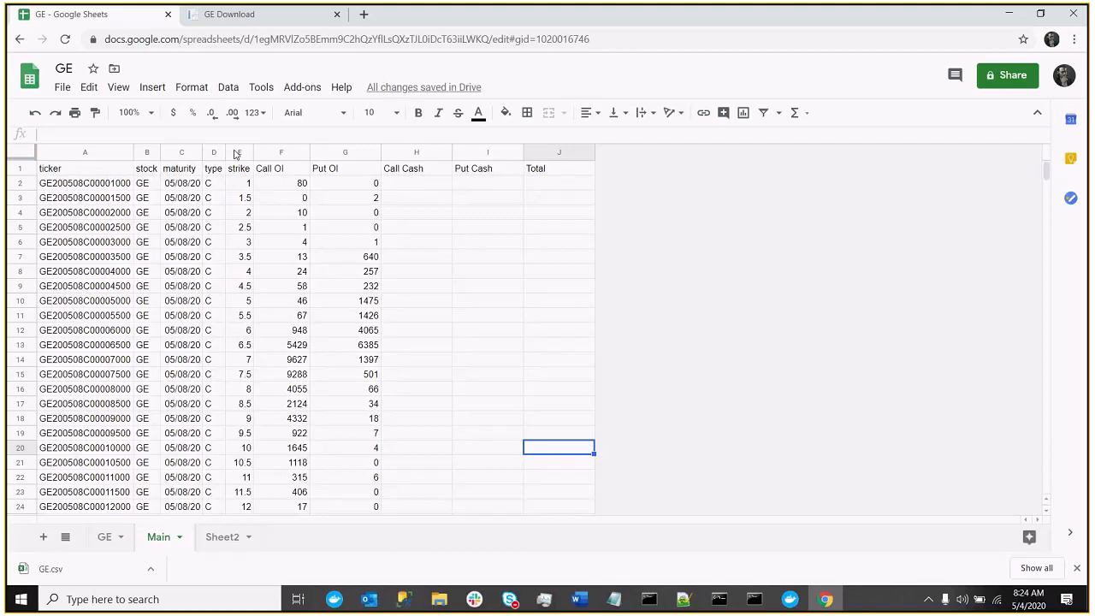
click(238, 152)
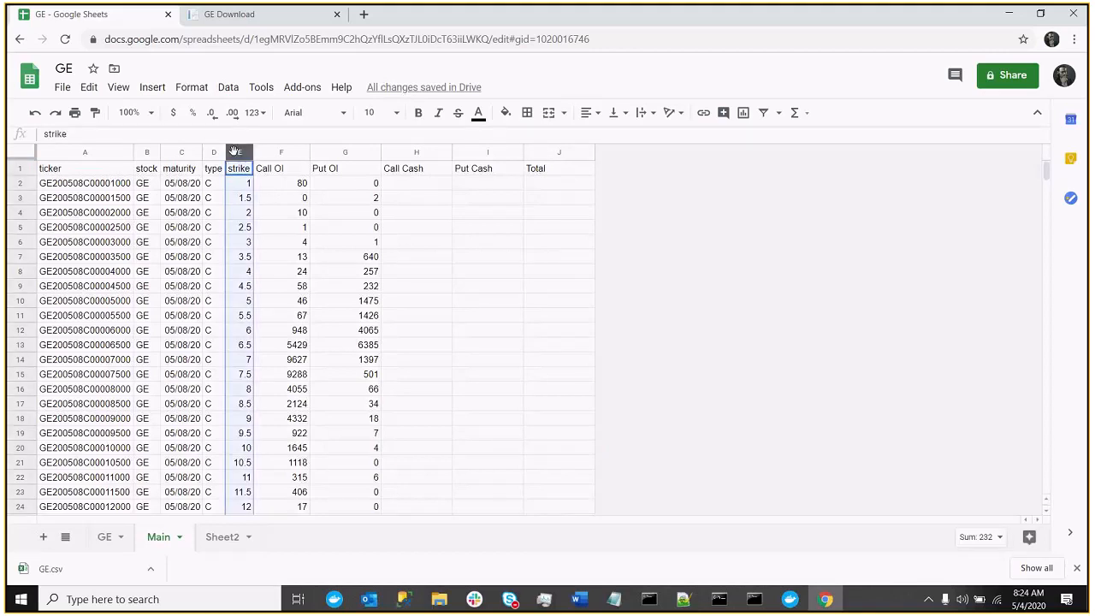
click(239, 151)
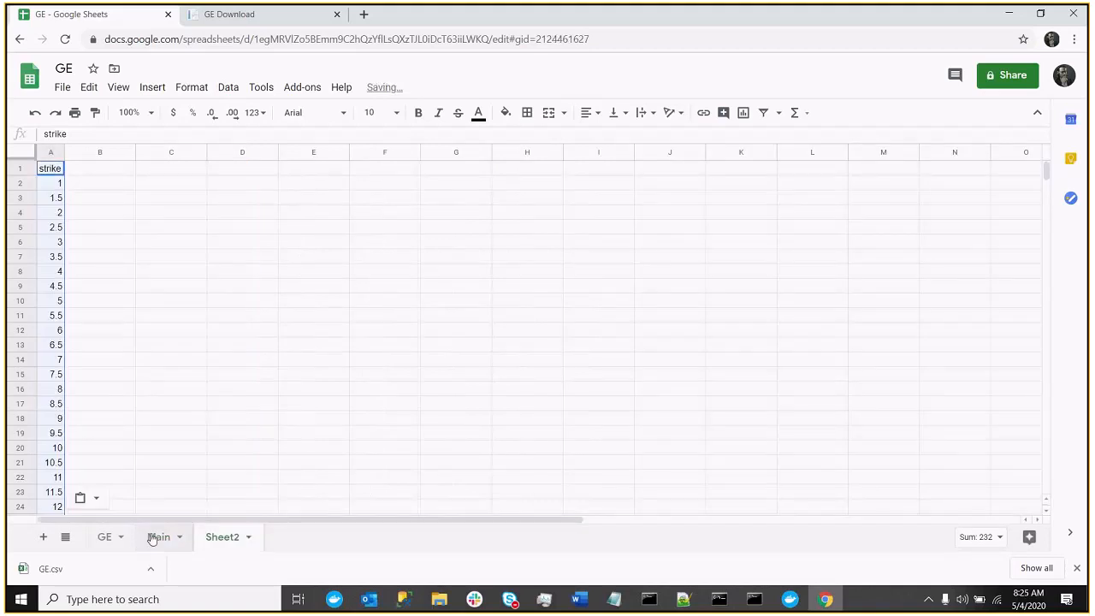
click(158, 537)
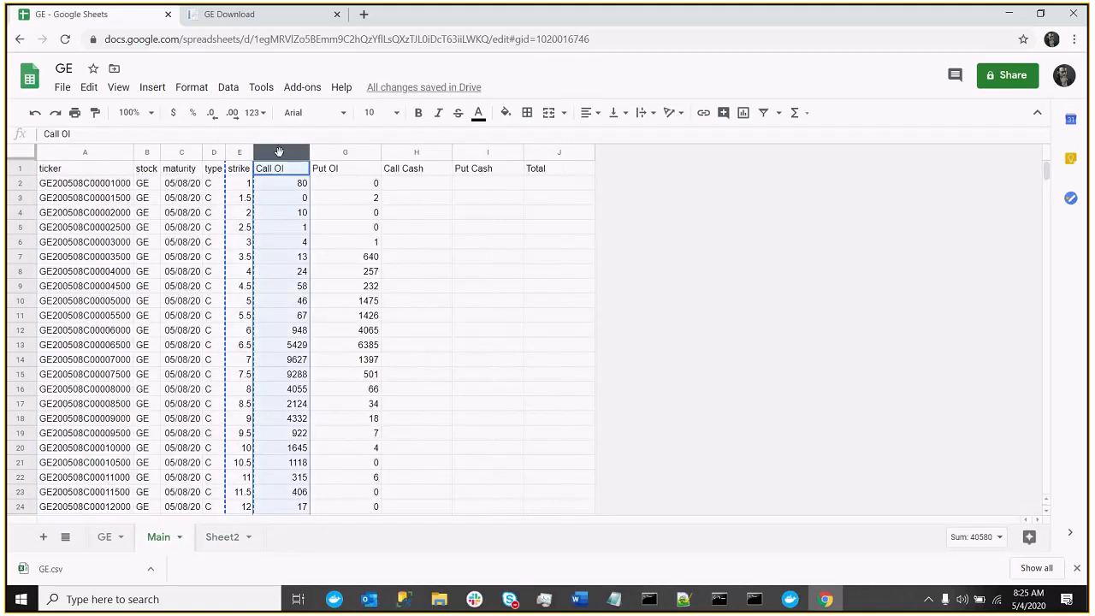
click(220, 537)
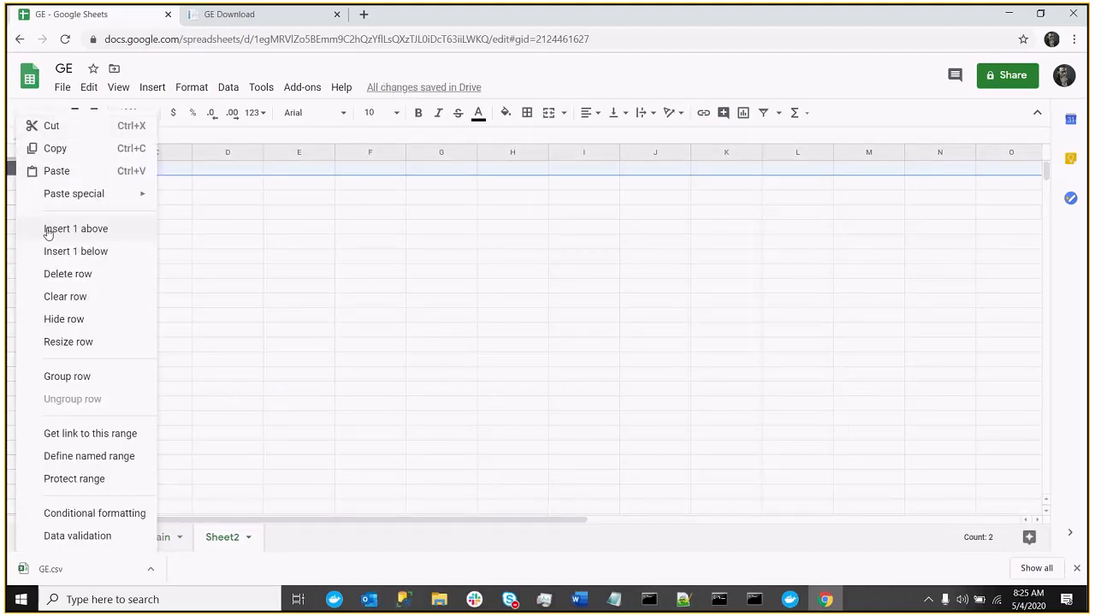
click(76, 228)
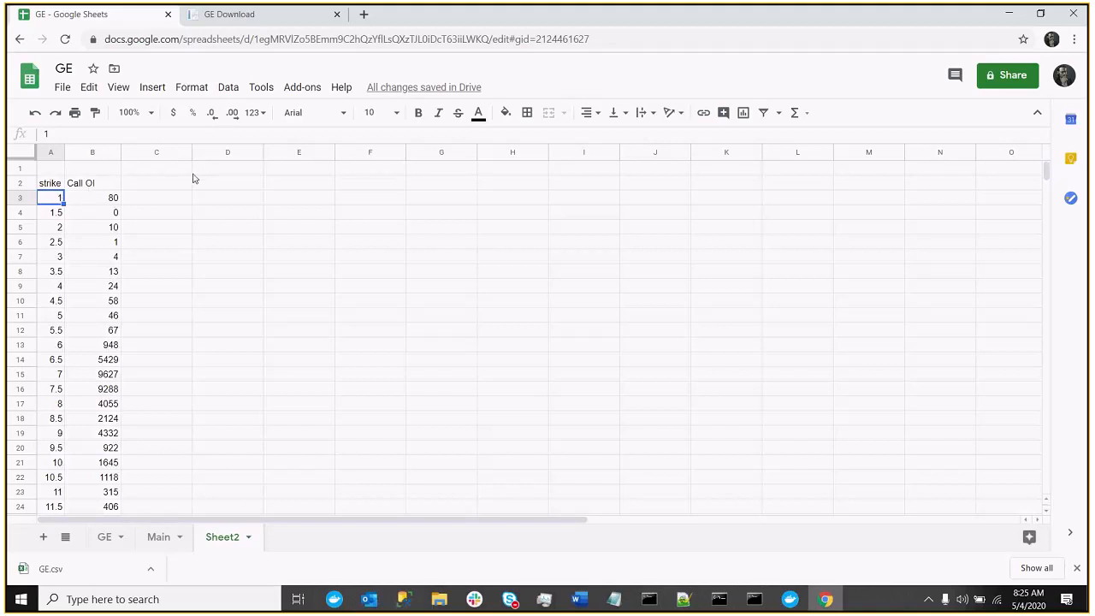
mouse_move(786, 215)
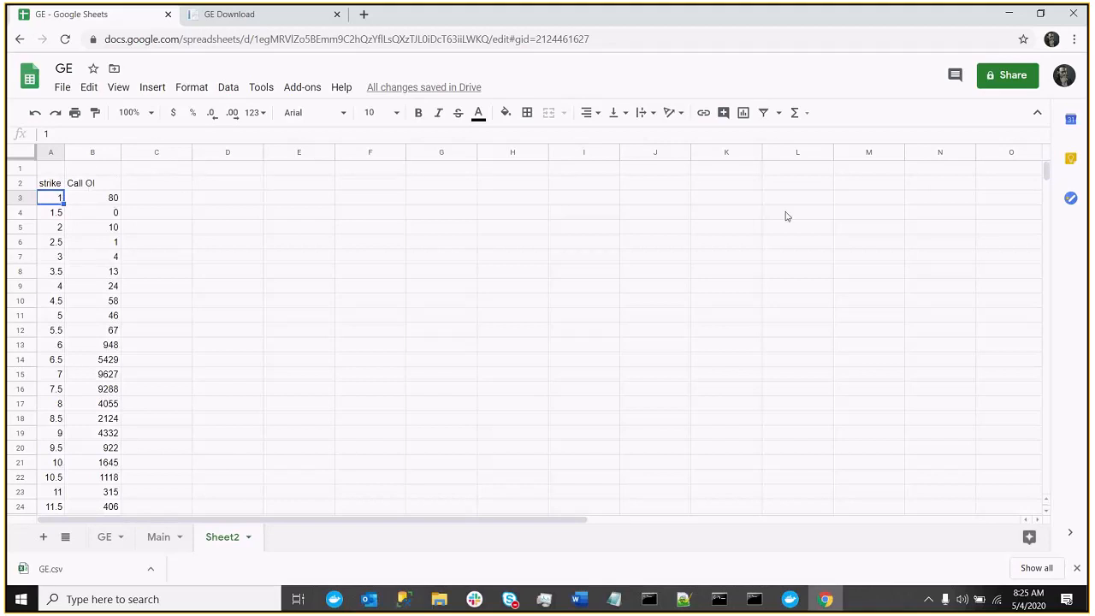
scroll(down, 3)
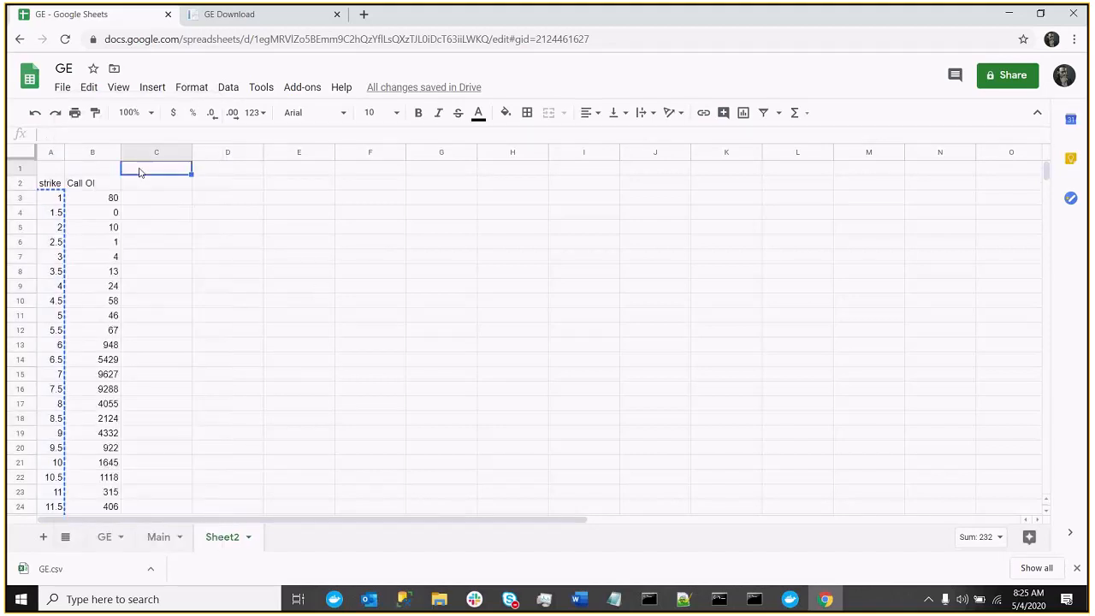
Paste the strikes transposed across Sheet2 row 1 from C1 and label it 'close'
right_click(143, 170)
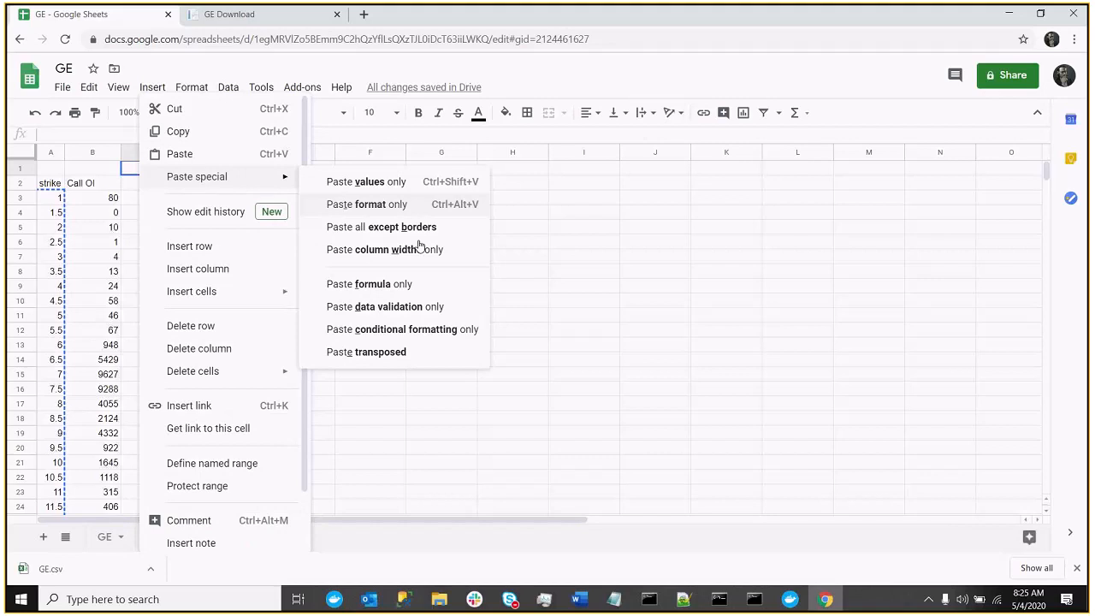
click(365, 352)
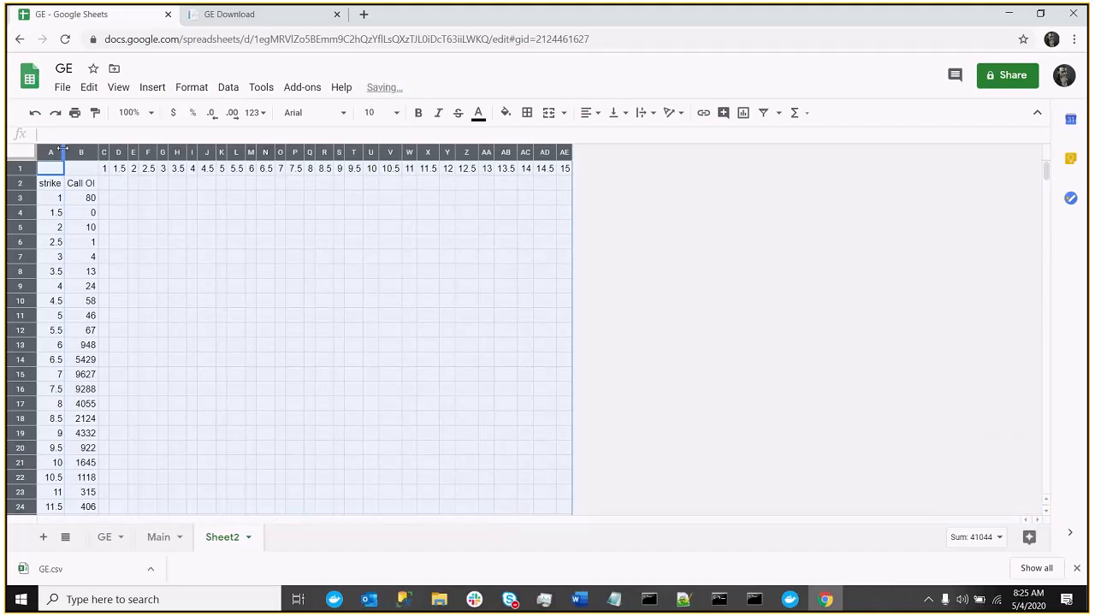
text(clos)
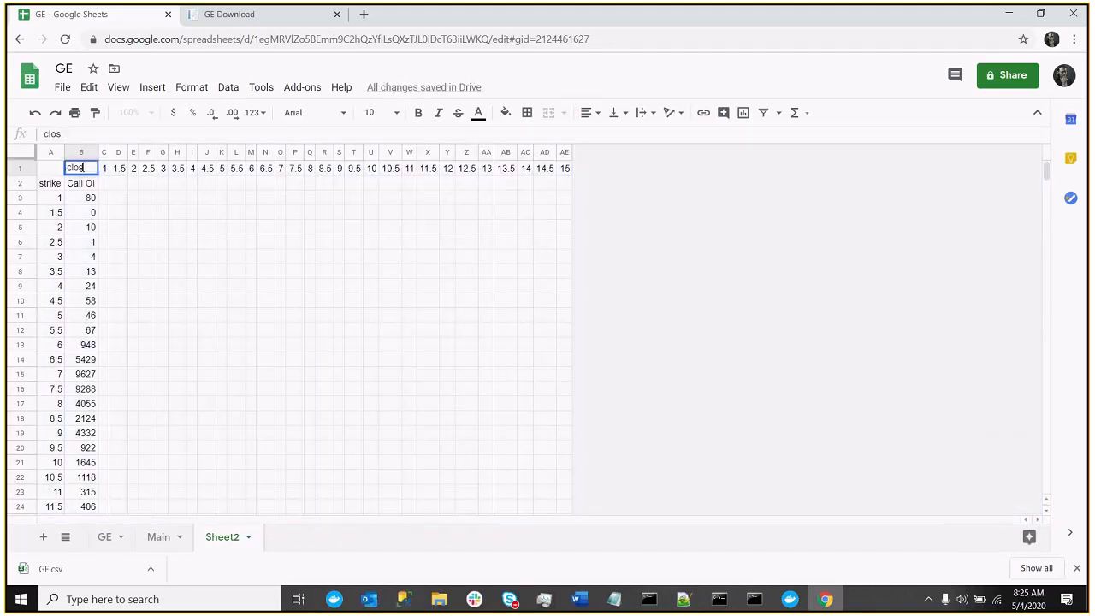
click(176, 227)
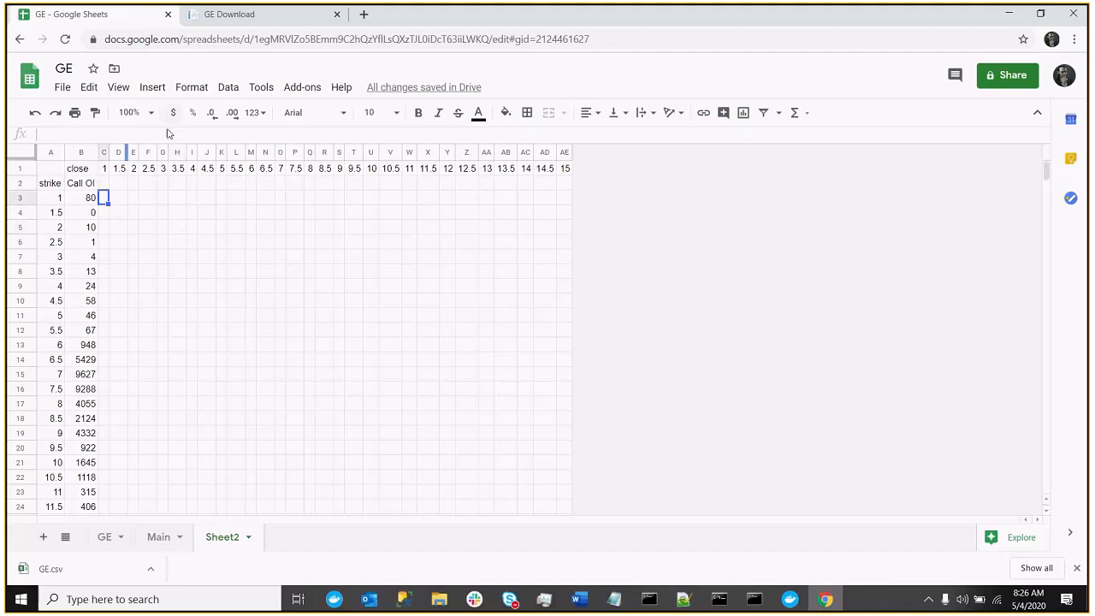
Enter a first call cash formula in C3 using C$1, $A3 and $B3
text(=)
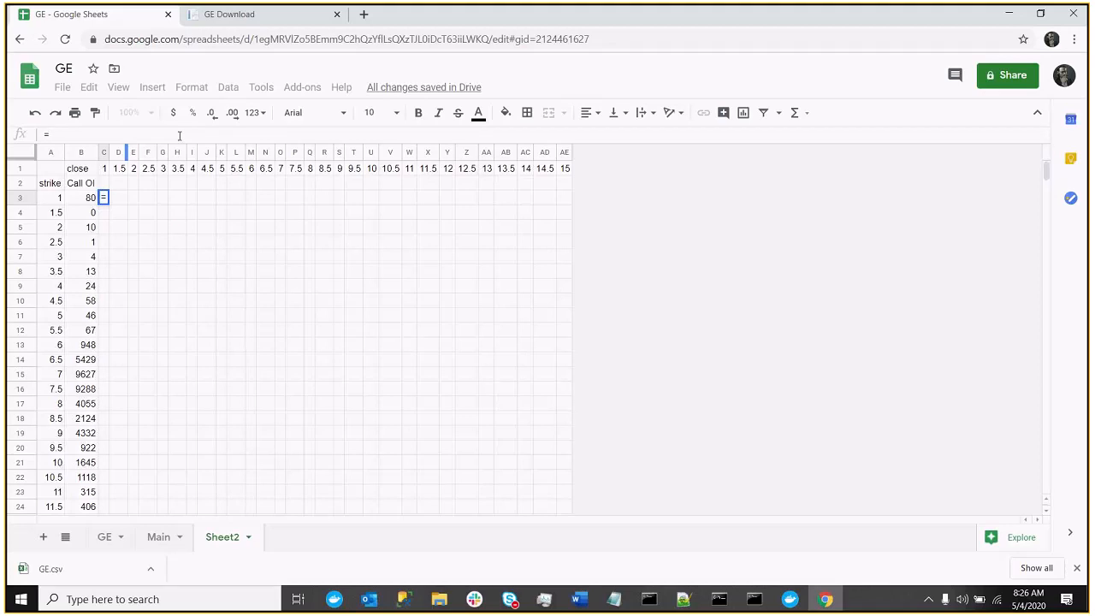
text(()
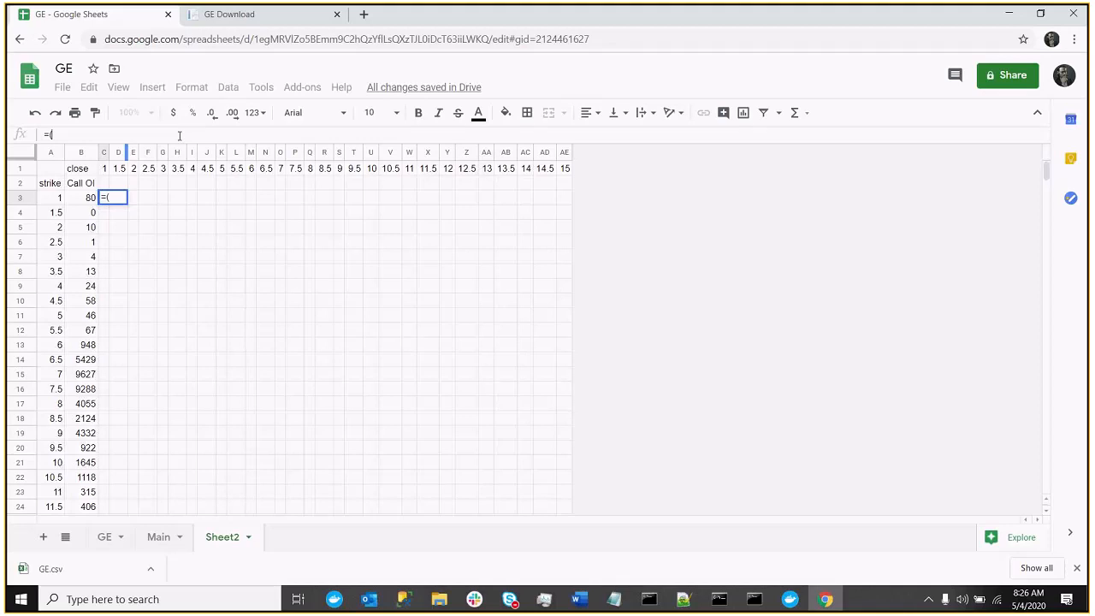
text(C)
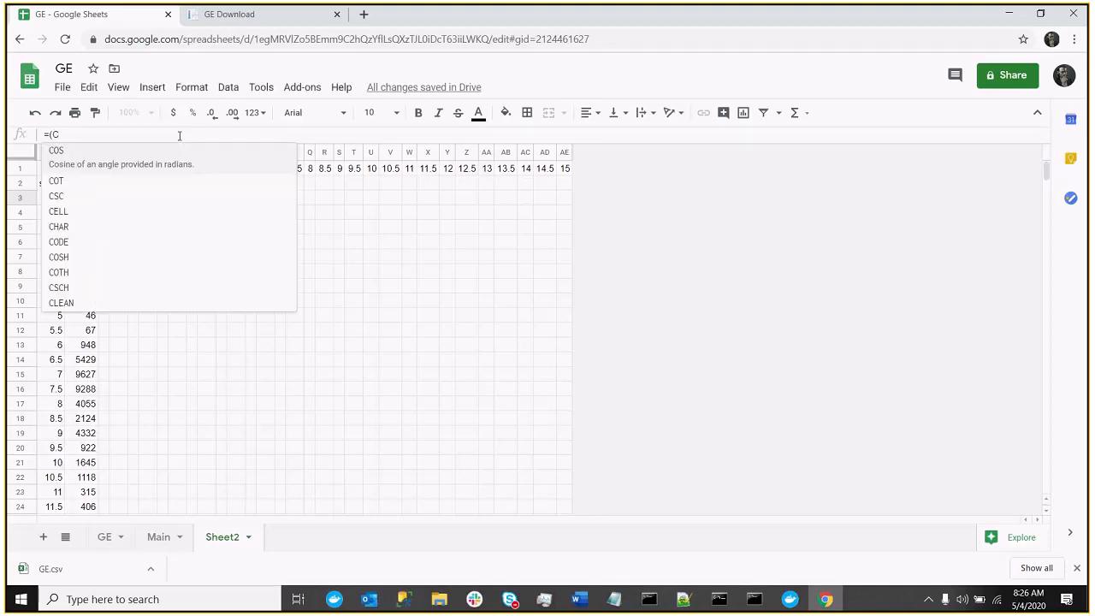
text($1)
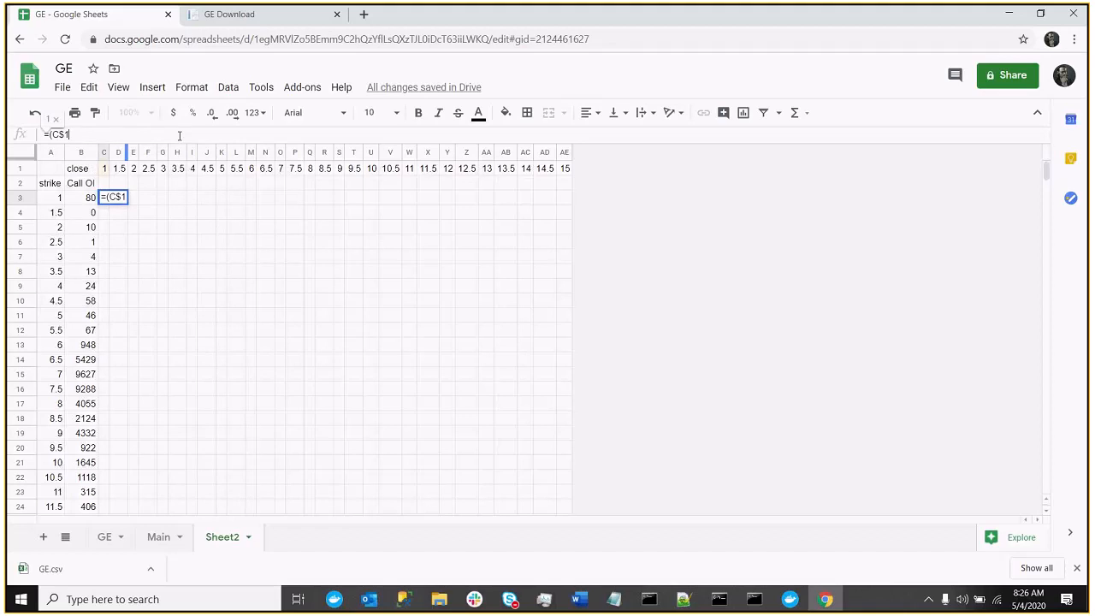
text(-)
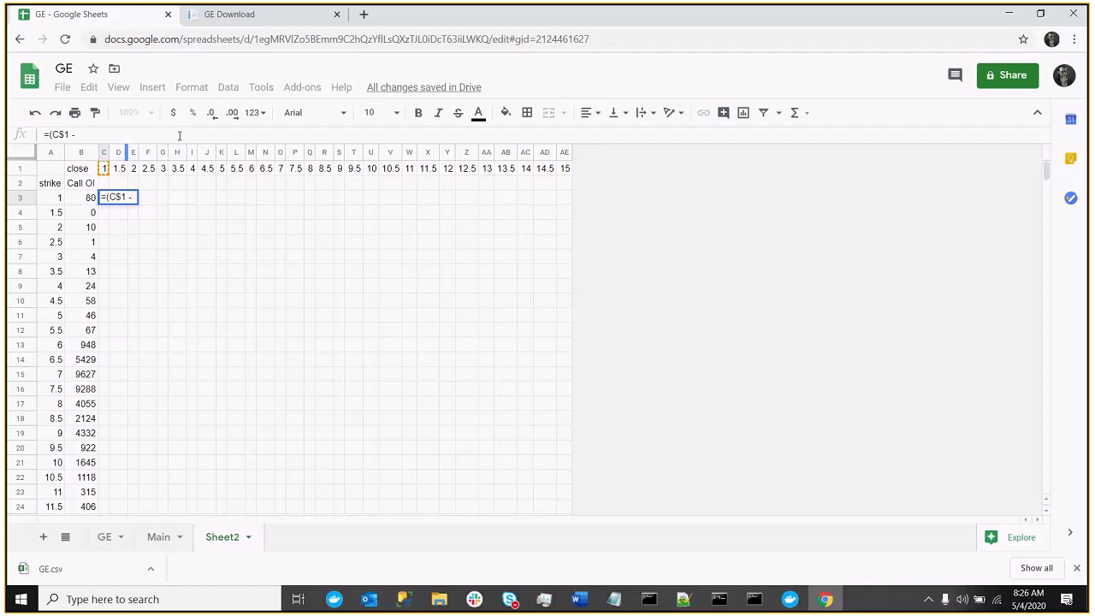
text($)
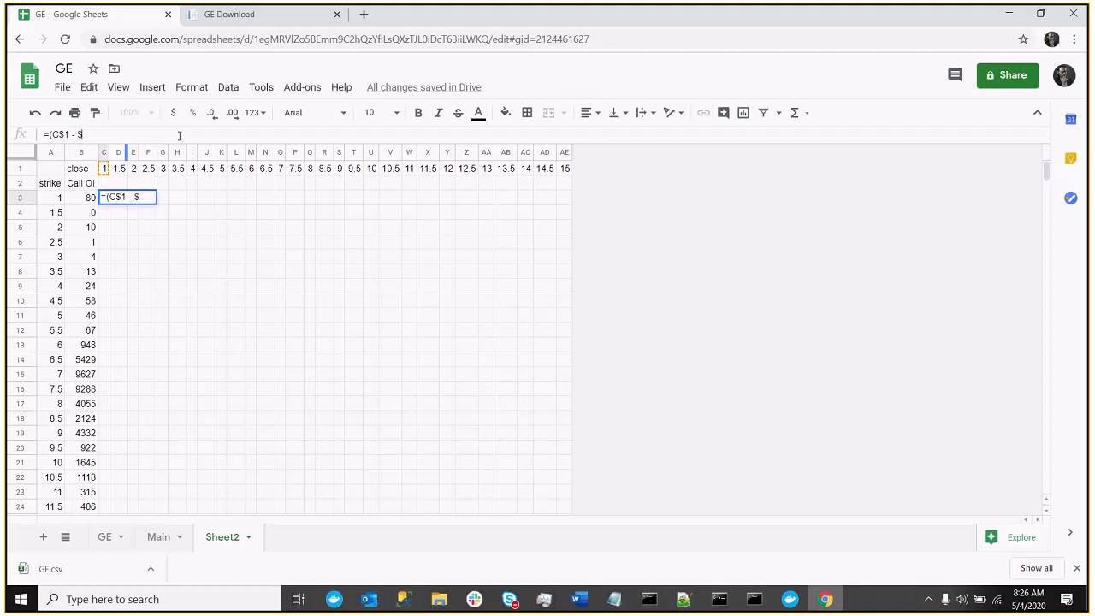
text(A)
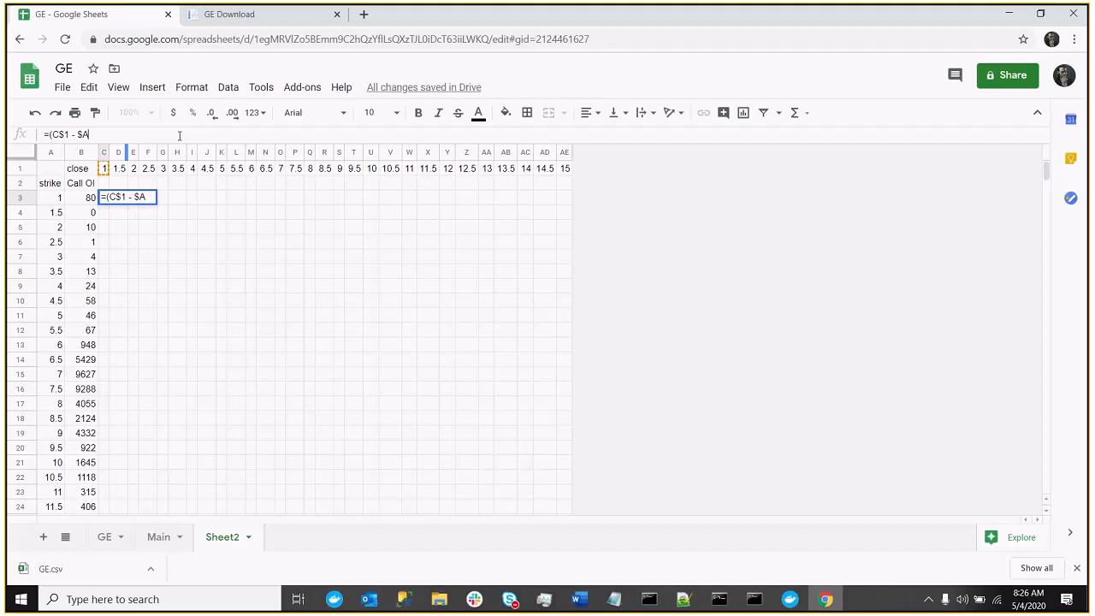
text(3)
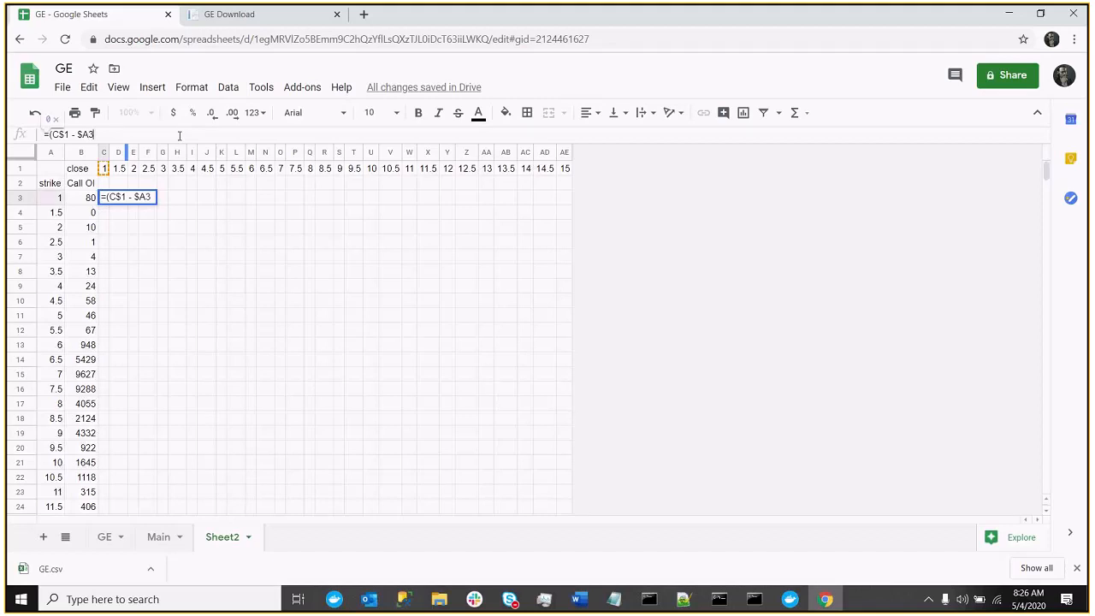
text(*)
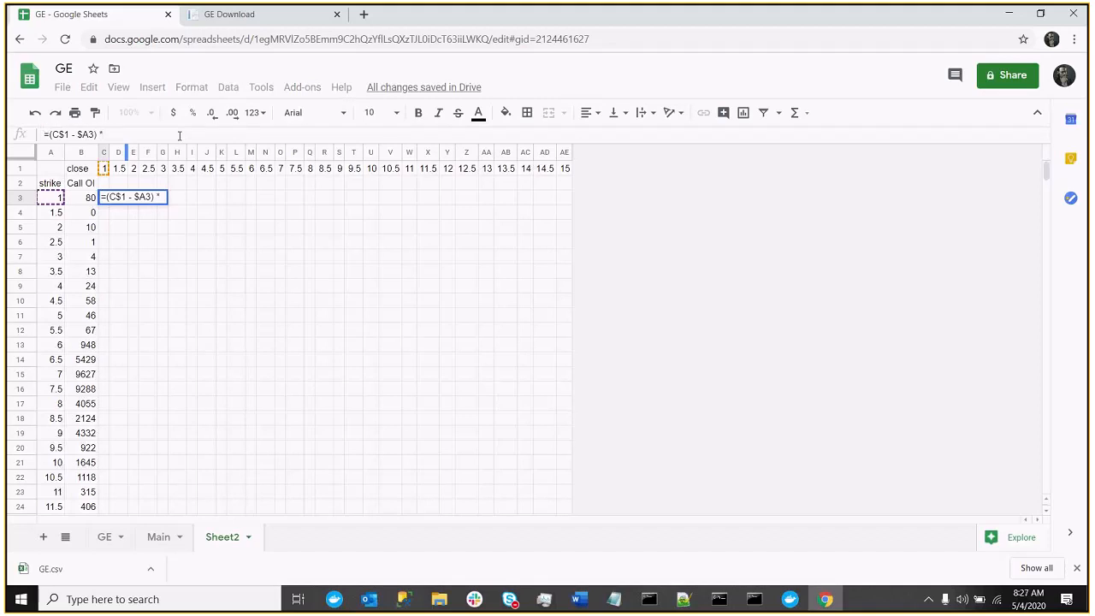
text($b)
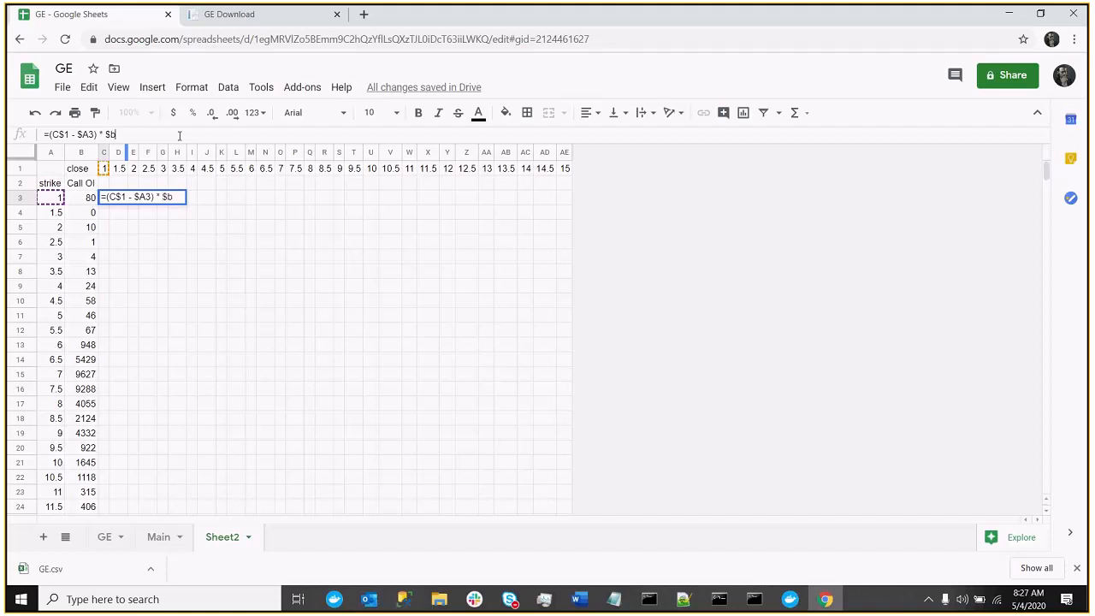
text(B)
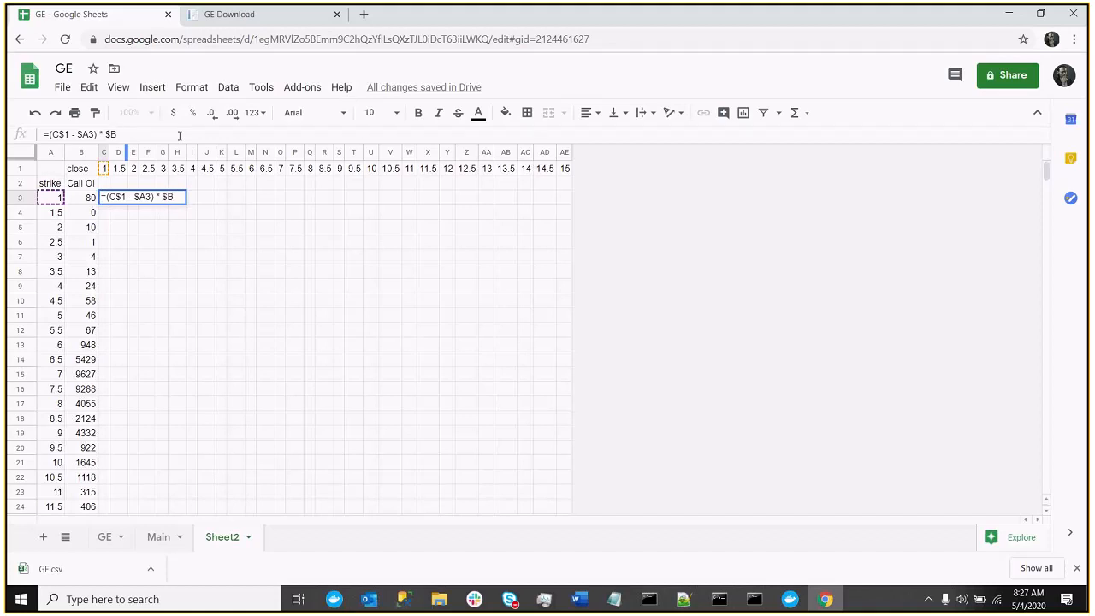
text(3 * 100)
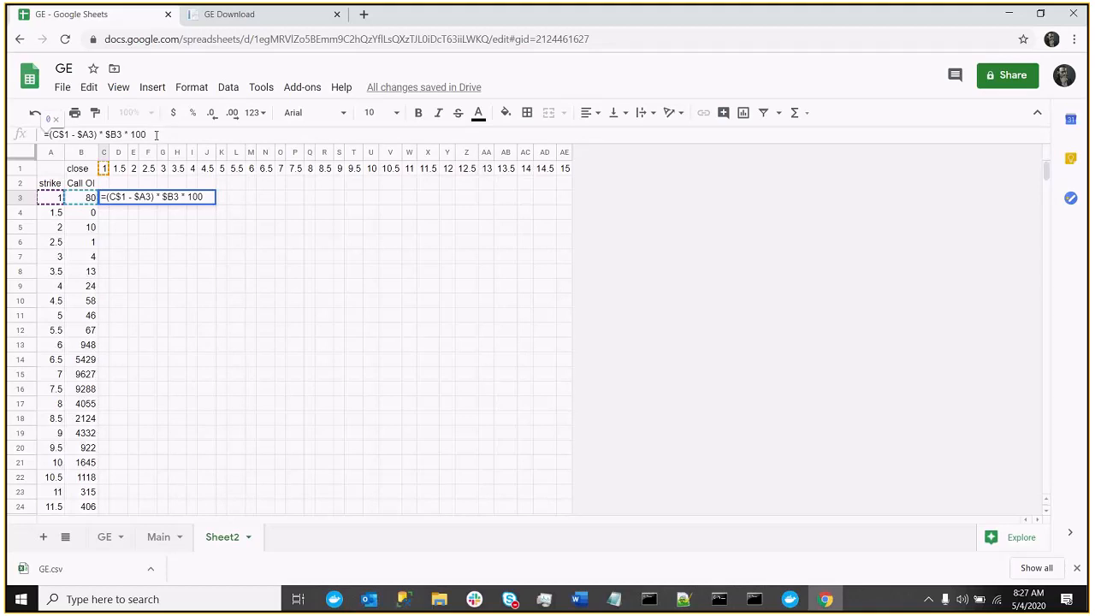
key(Enter)
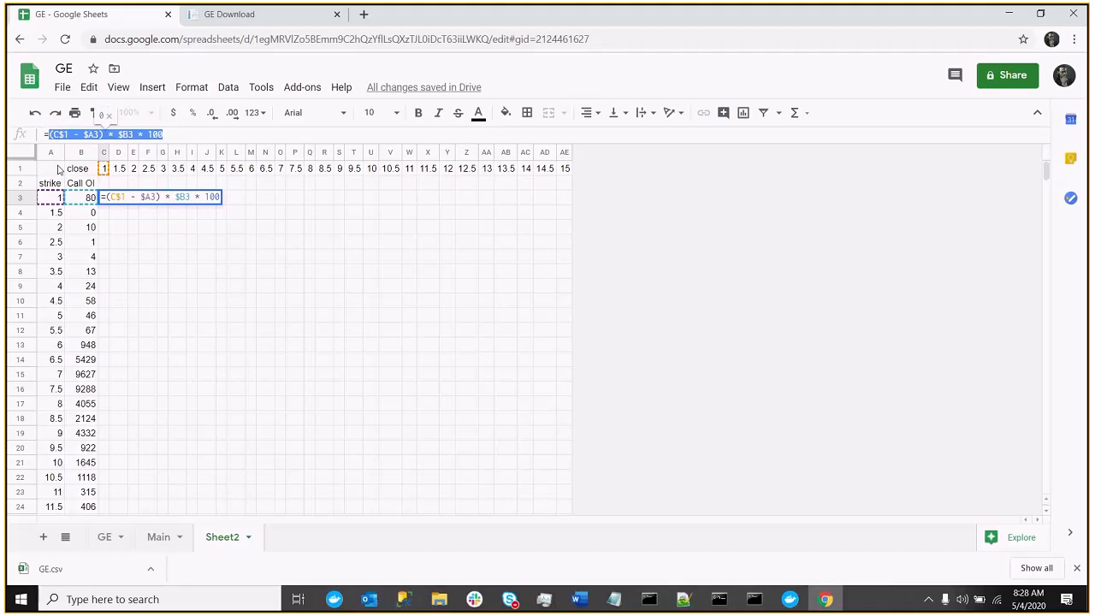
Rewrite C3 as =IF((C$1 - $A3) * $B3 * 100<0, 0, (C$1 - $A3) * $B3 * 100)
text(=IF)
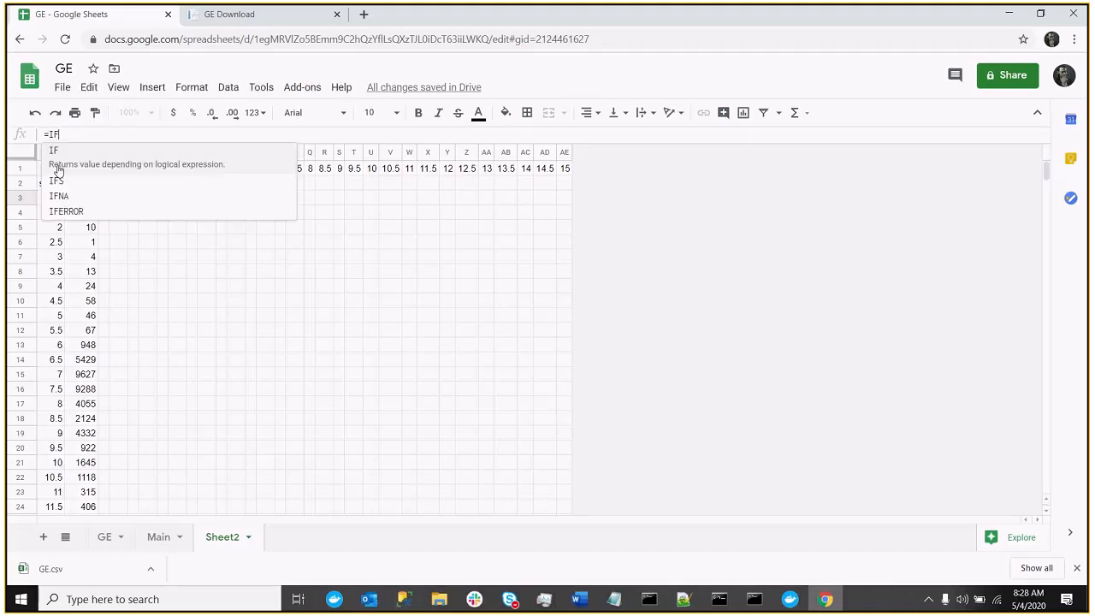
text(((C$1 - $A3) * $B3 * 100)
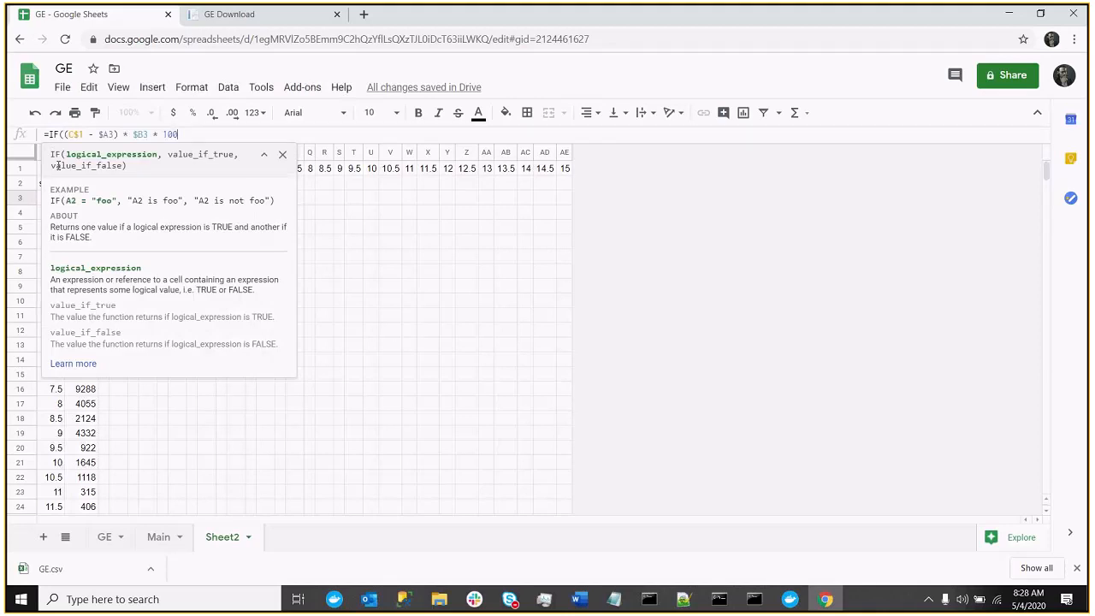
text(<0)
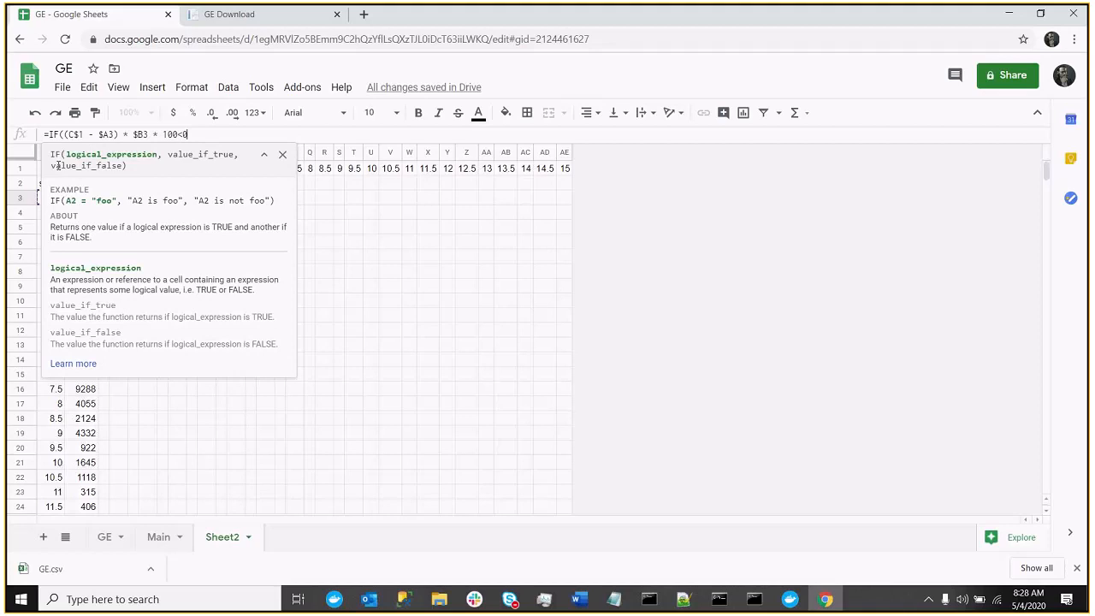
text(, 0,)
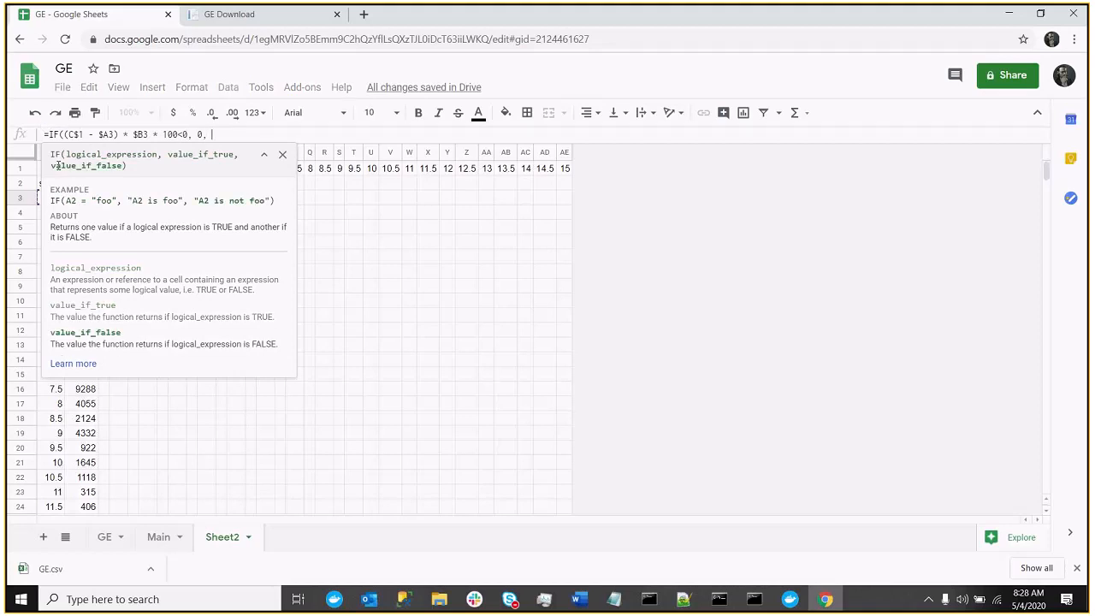
text((C$1 - $A3) * $B3 * 100)
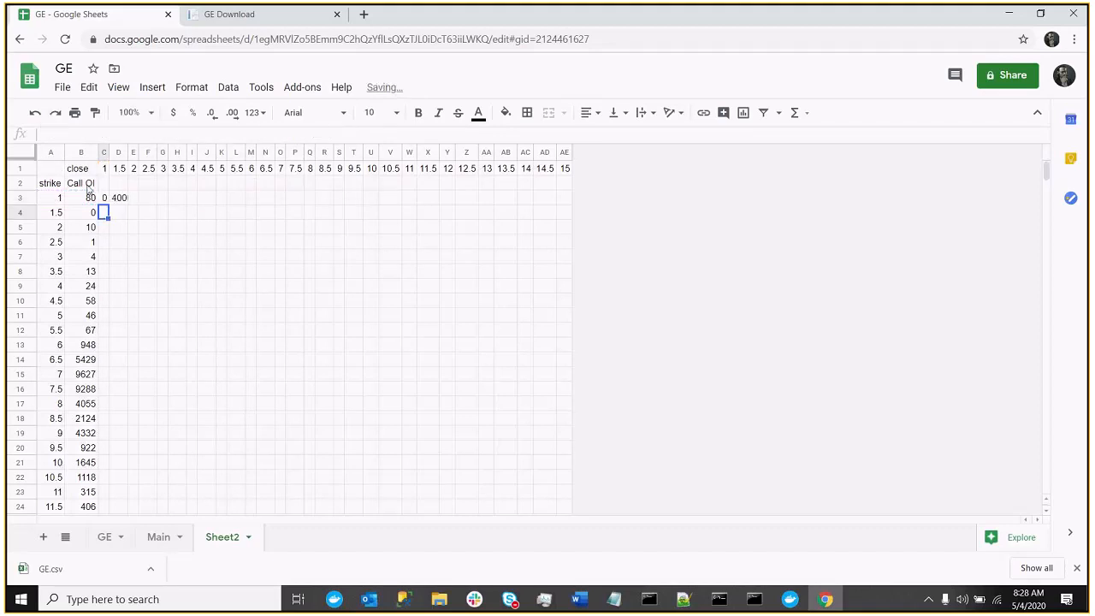
Fill C3's call payoff formula across rows 3–31 through column AE and review the grid
click(104, 197)
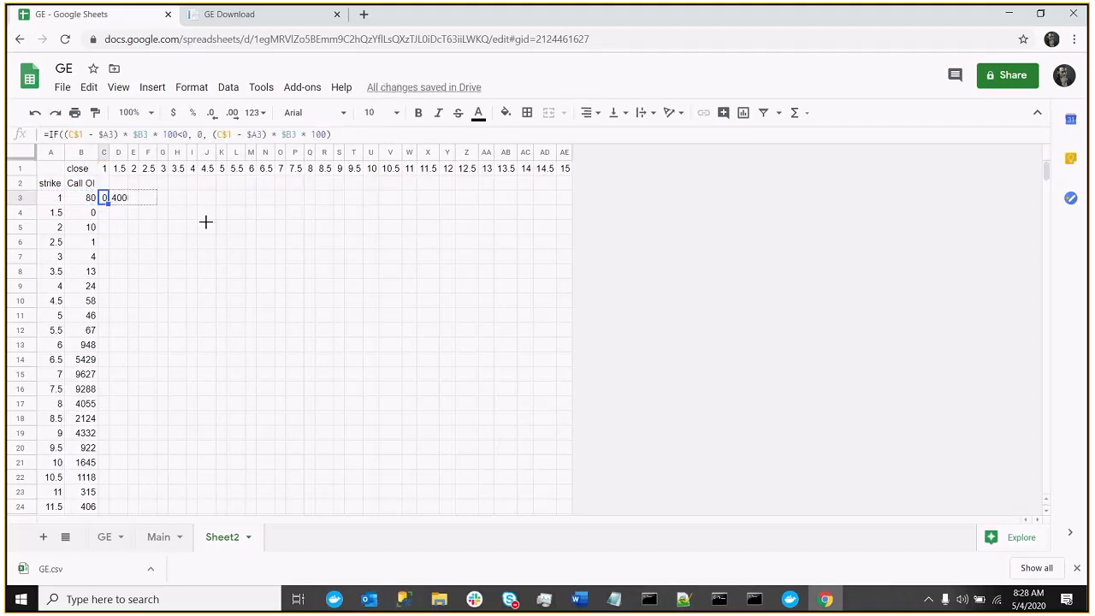
drag(118, 198, 564, 198)
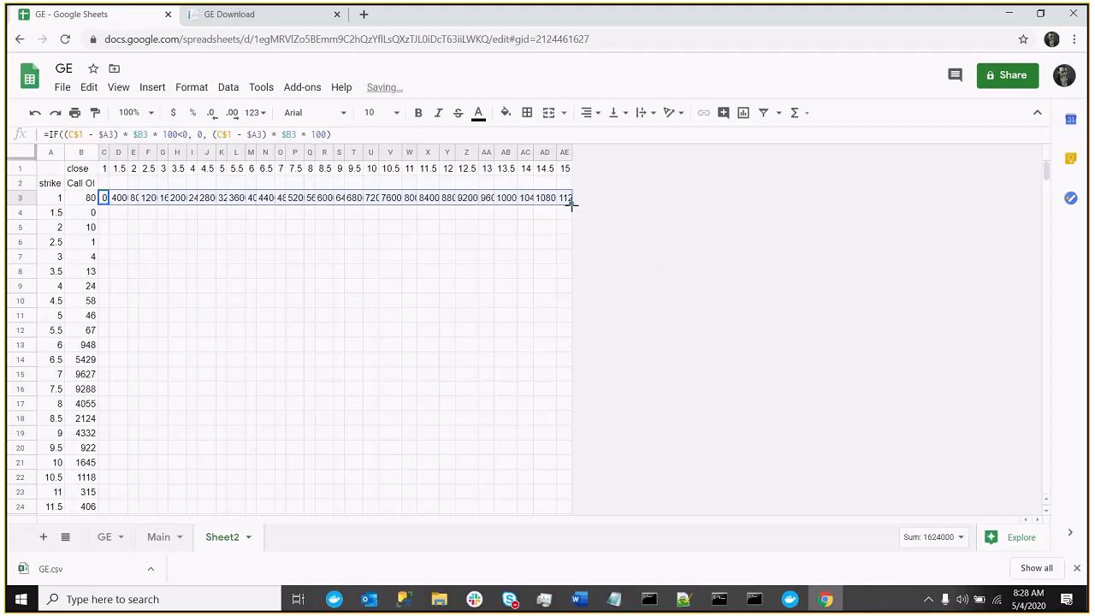
scroll(down, 3)
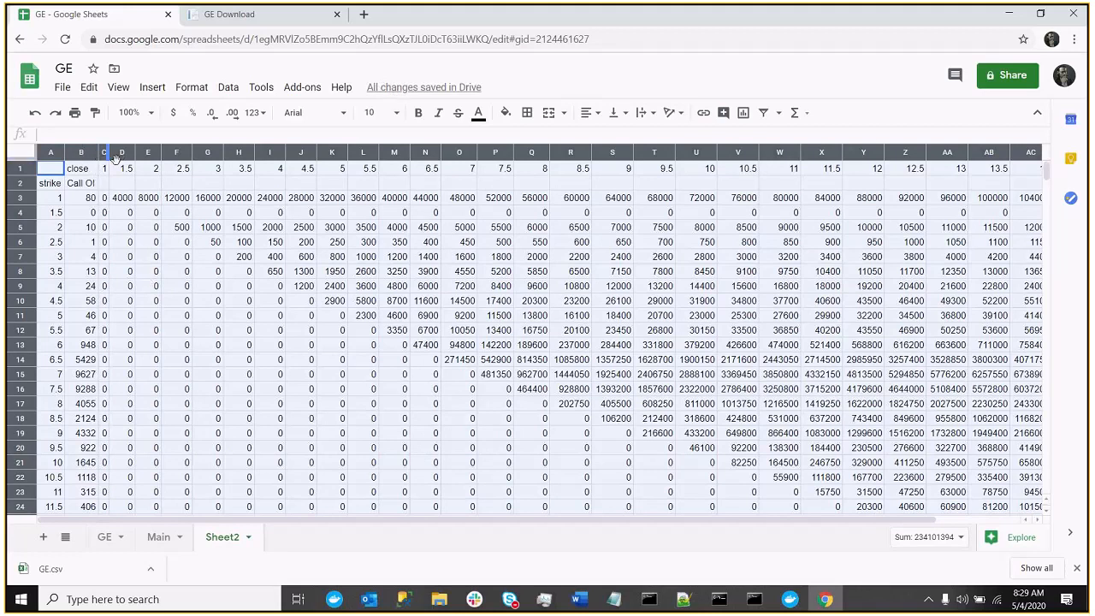
scroll(down, 3)
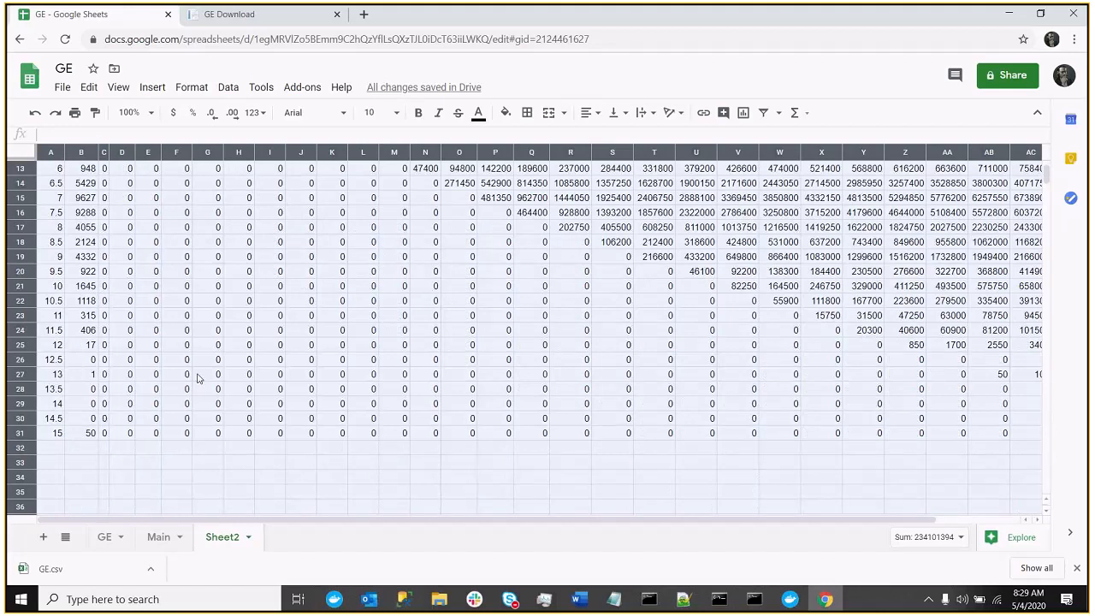
scroll(up, 3)
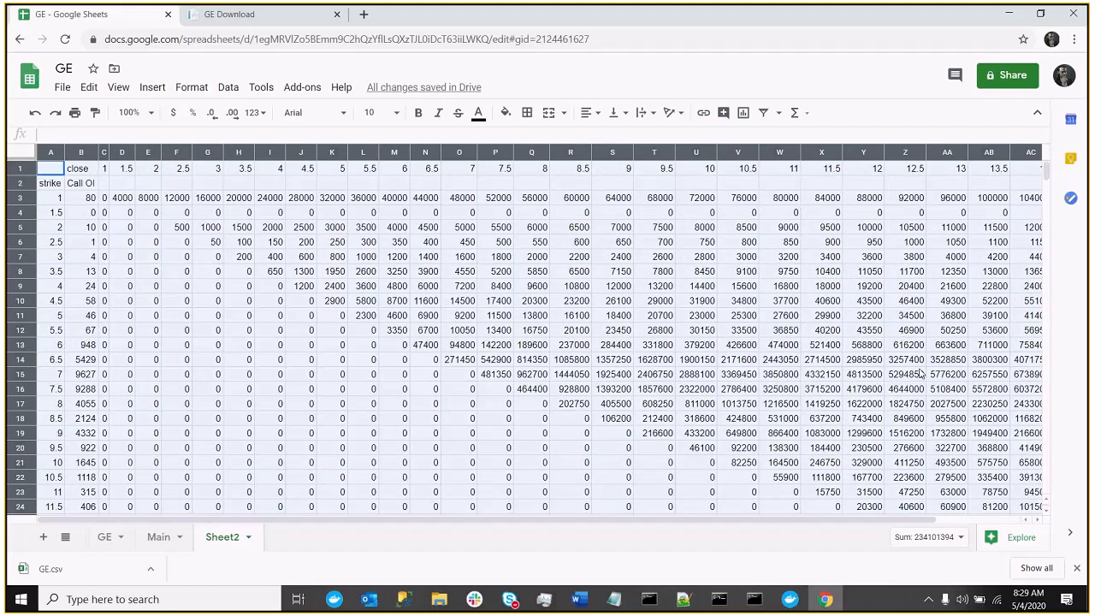
scroll(right, 3)
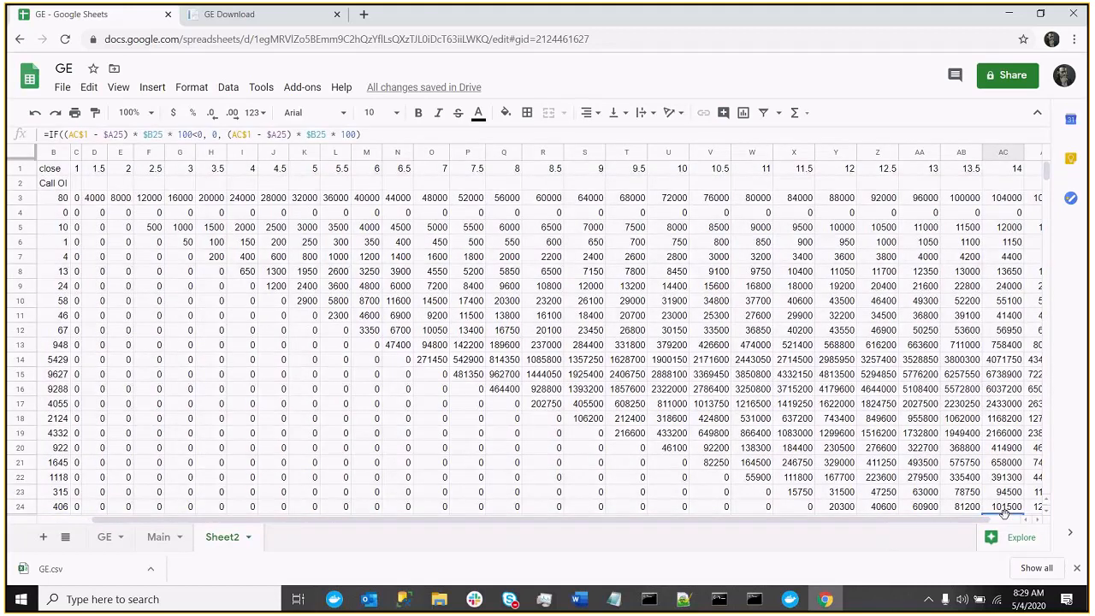
scroll(right, 3)
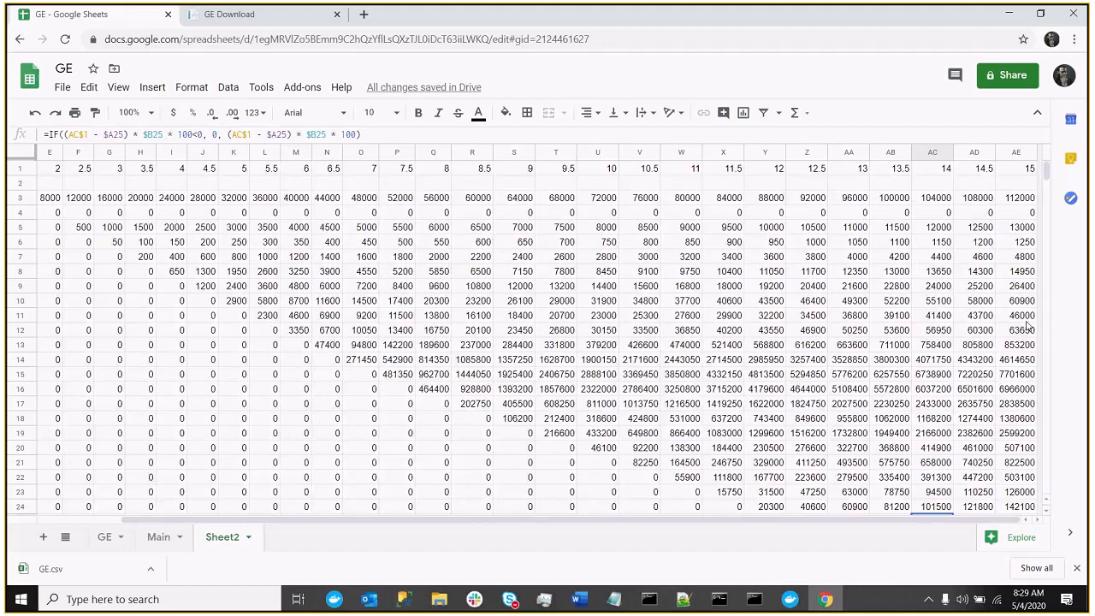
scroll(down, 3)
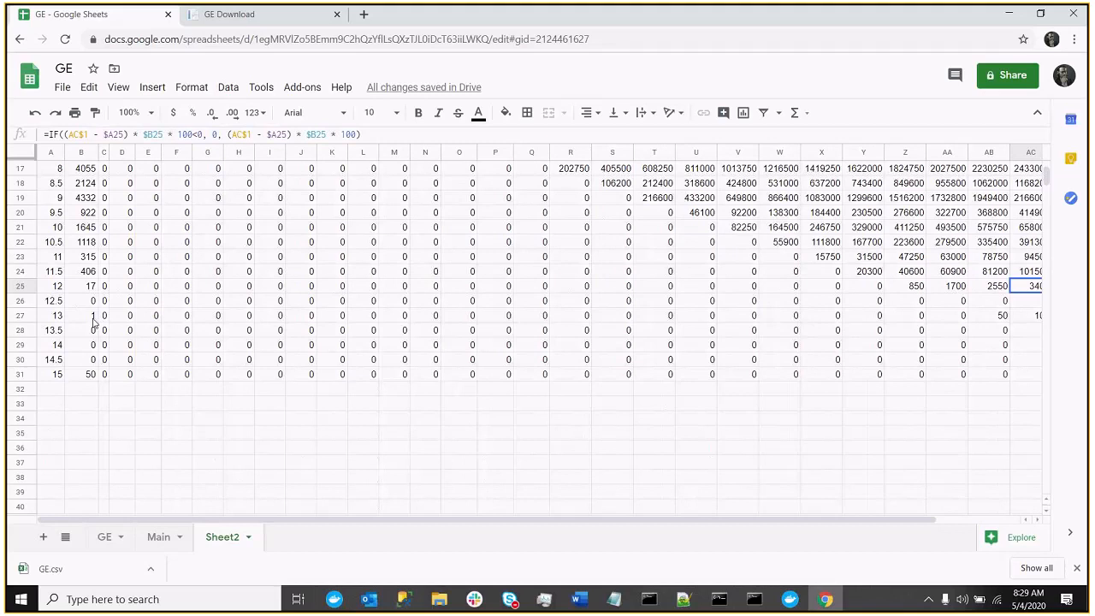
click(86, 331)
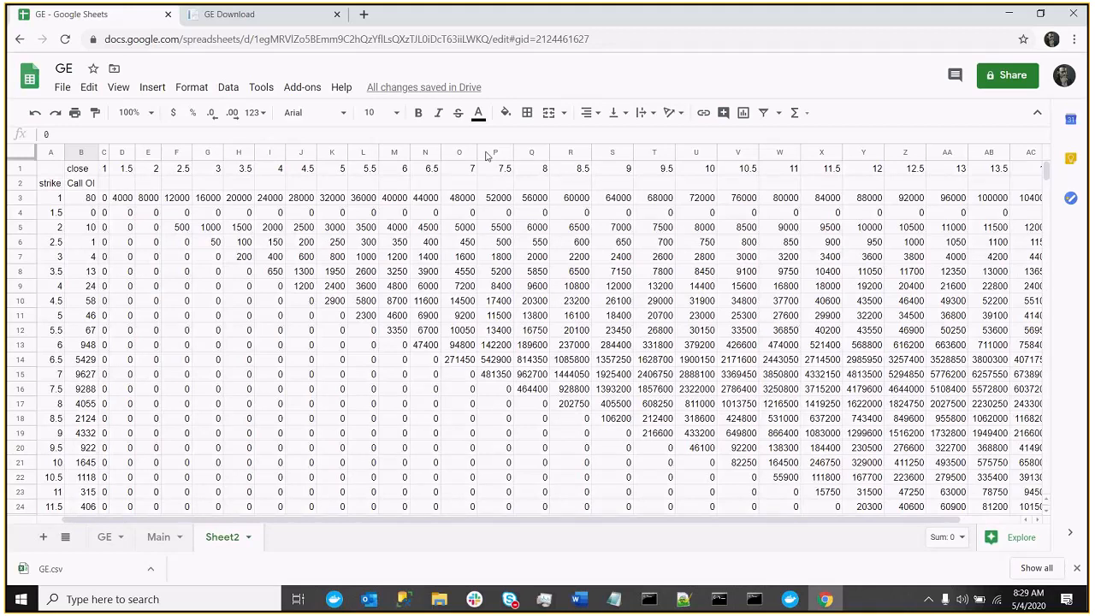
mouse_move(1024, 240)
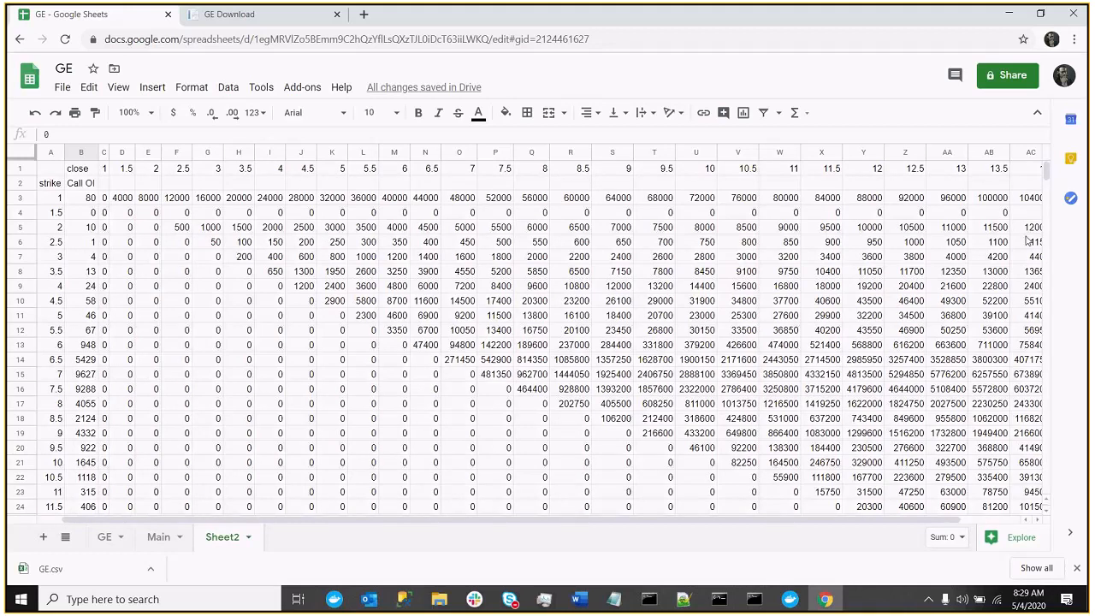
mouse_move(900, 233)
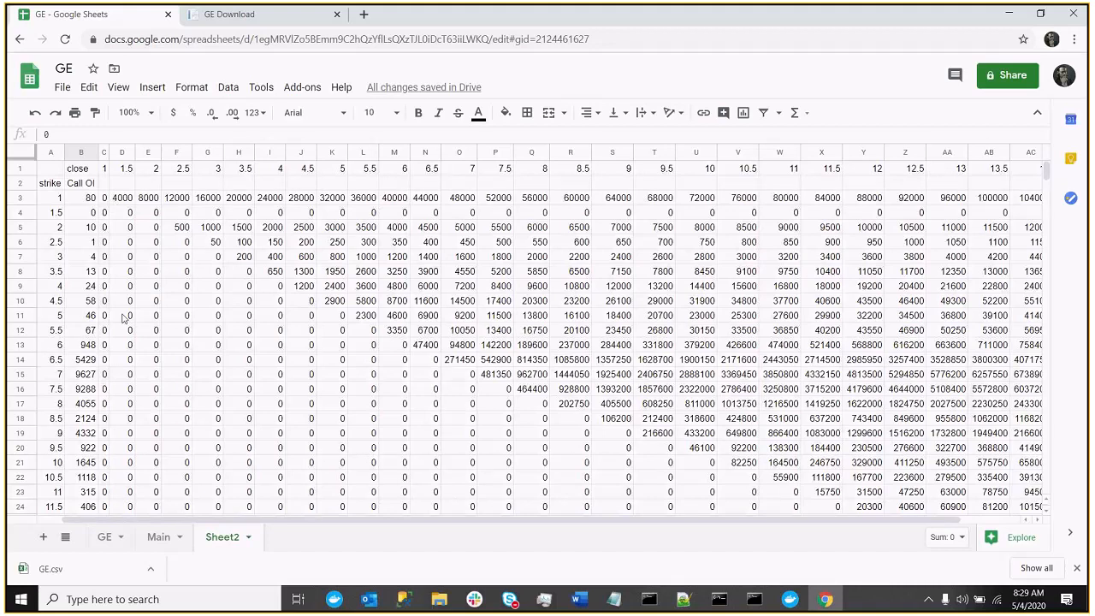
scroll(down, 3)
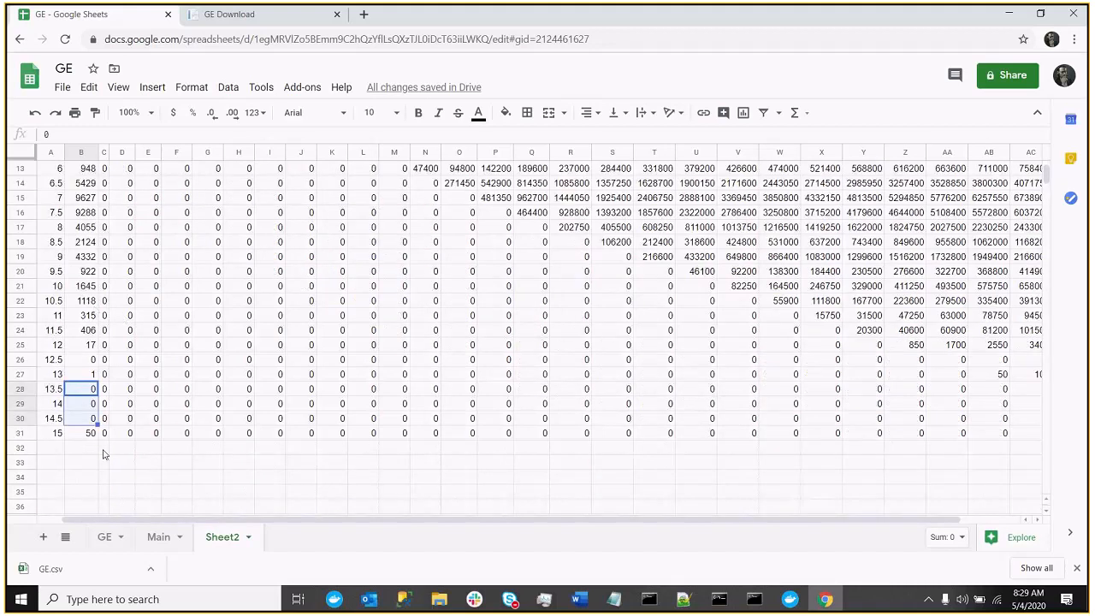
Total each close-price column in row 32 with =SUM(C3:C31) and copy the totals to row 34
text(=SUM)
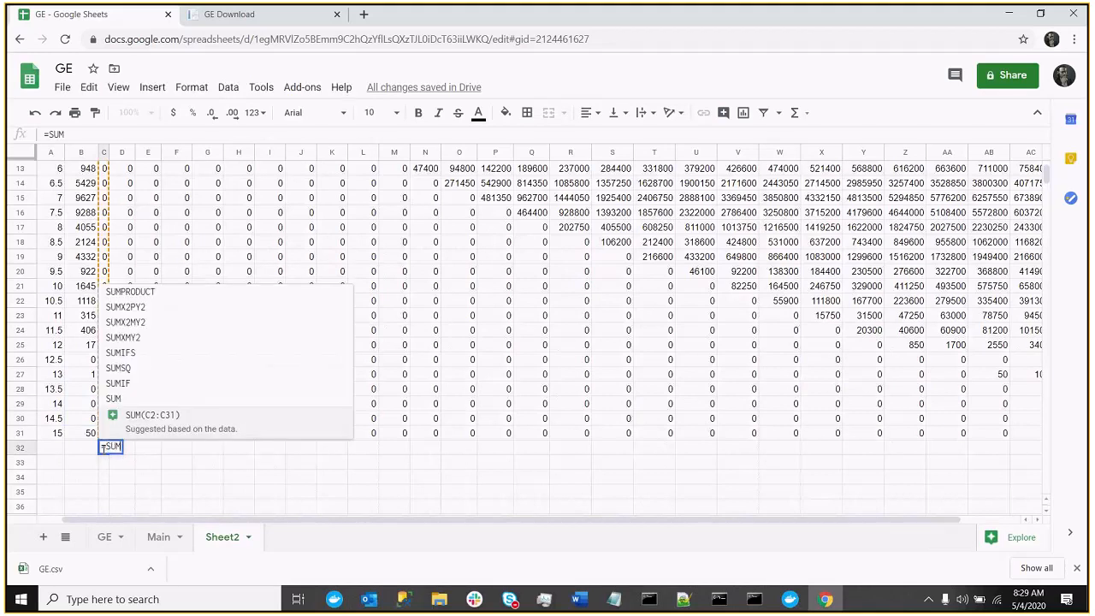
text(()
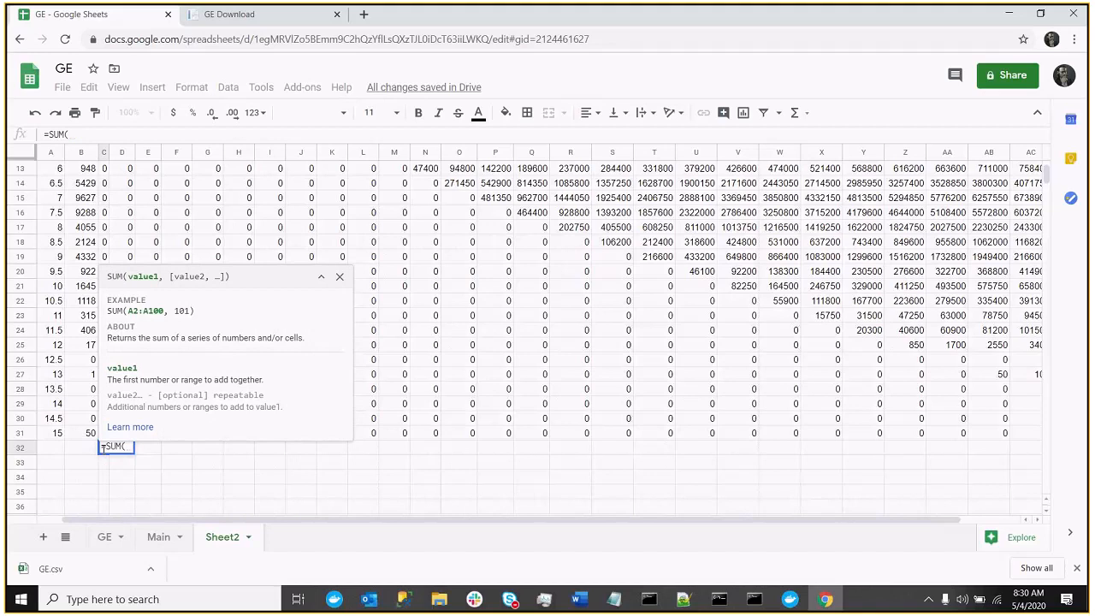
text(c3:c31)
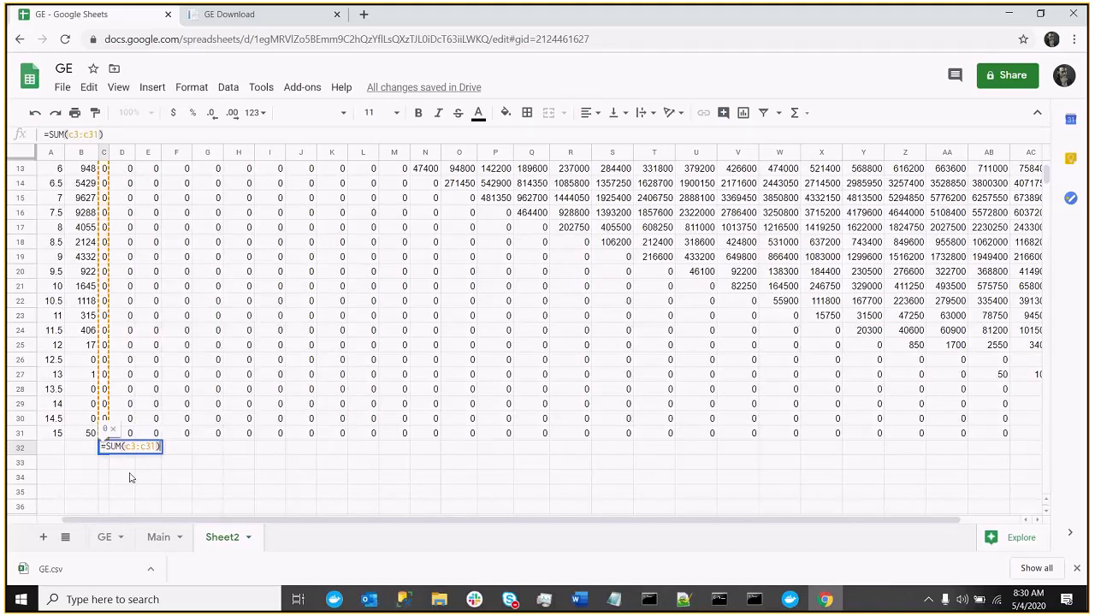
key(Enter)
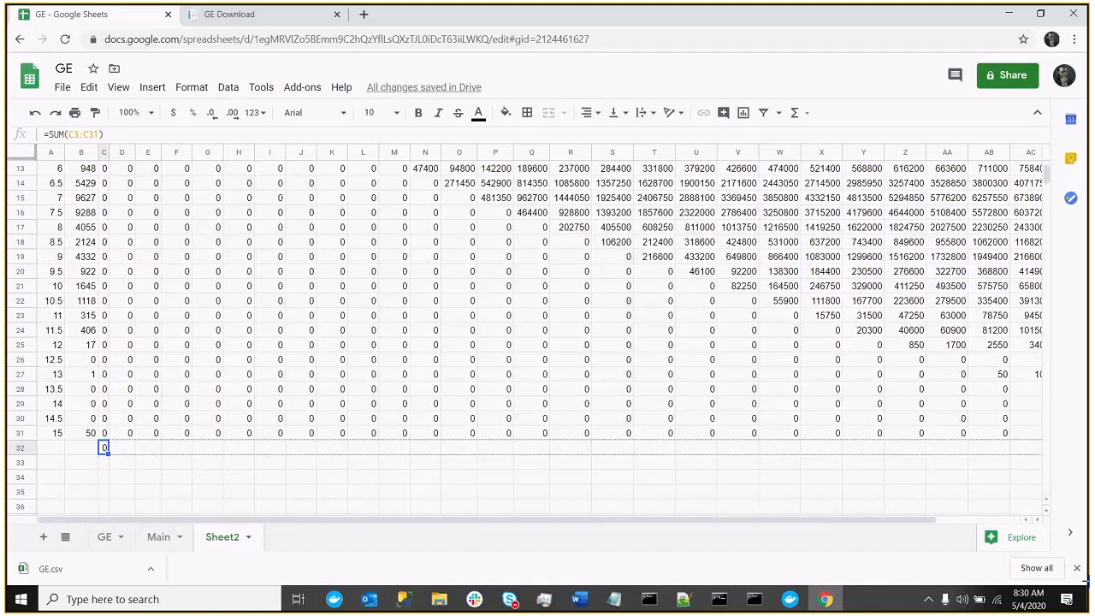
scroll(right, 3)
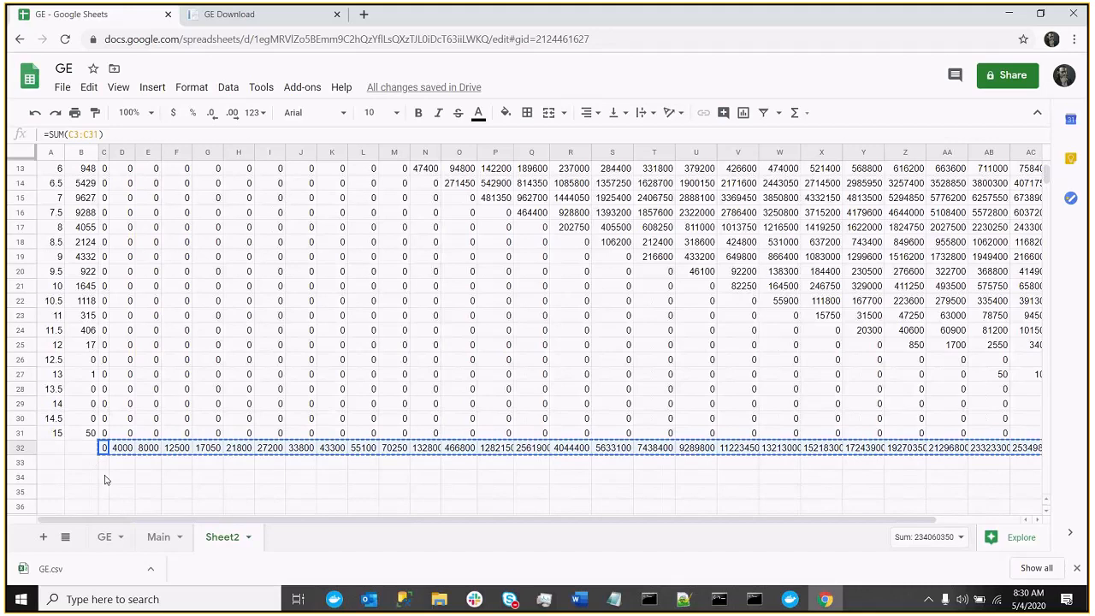
click(104, 477)
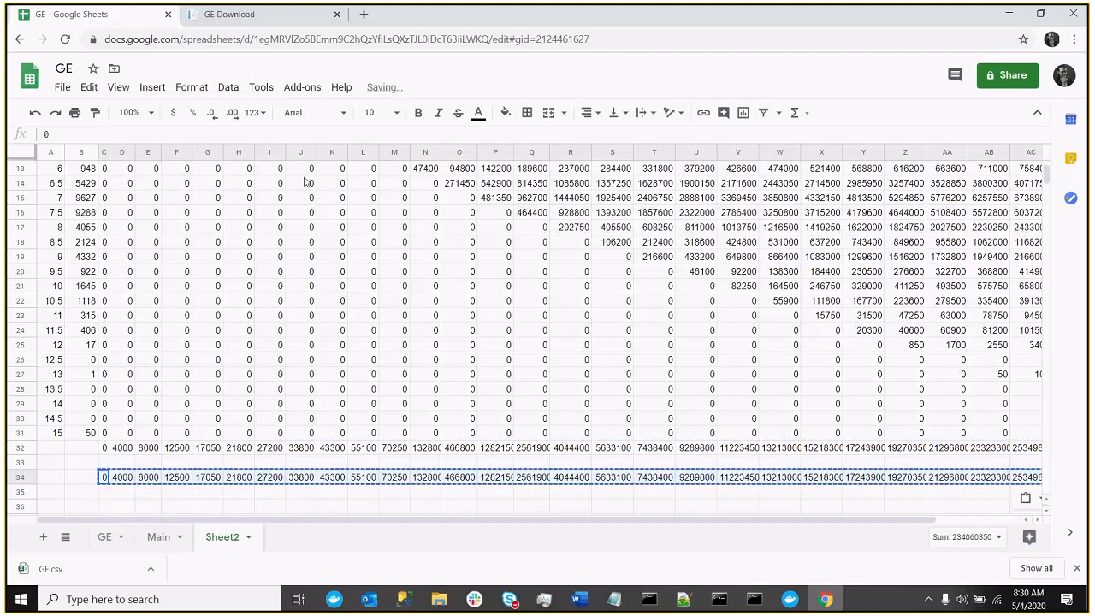
Paste the totals transposed into Main's Call Cash column starting at H2
click(158, 536)
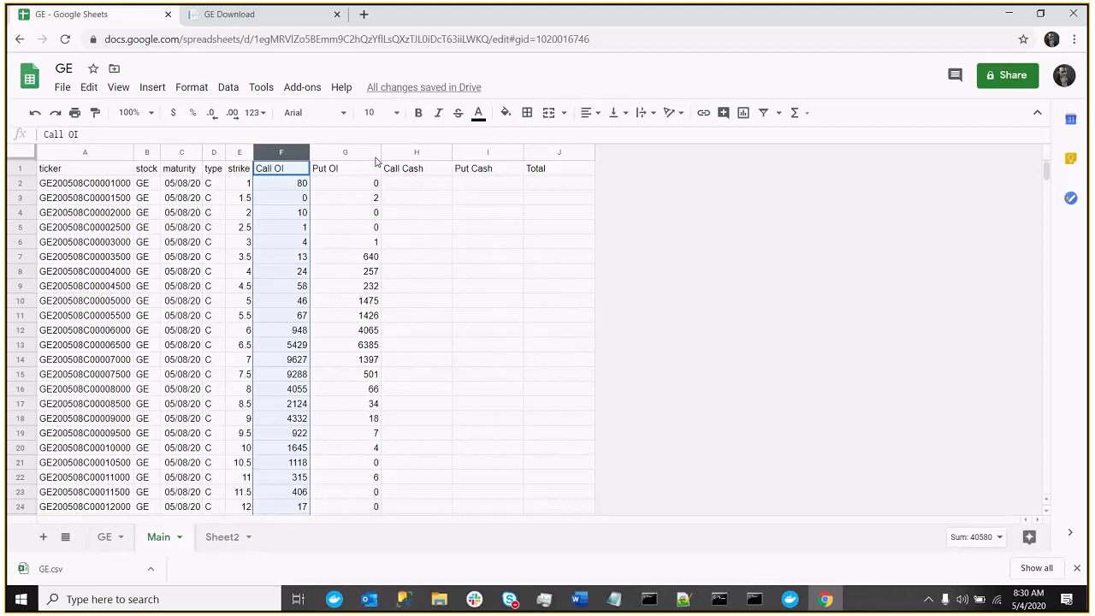
right_click(396, 183)
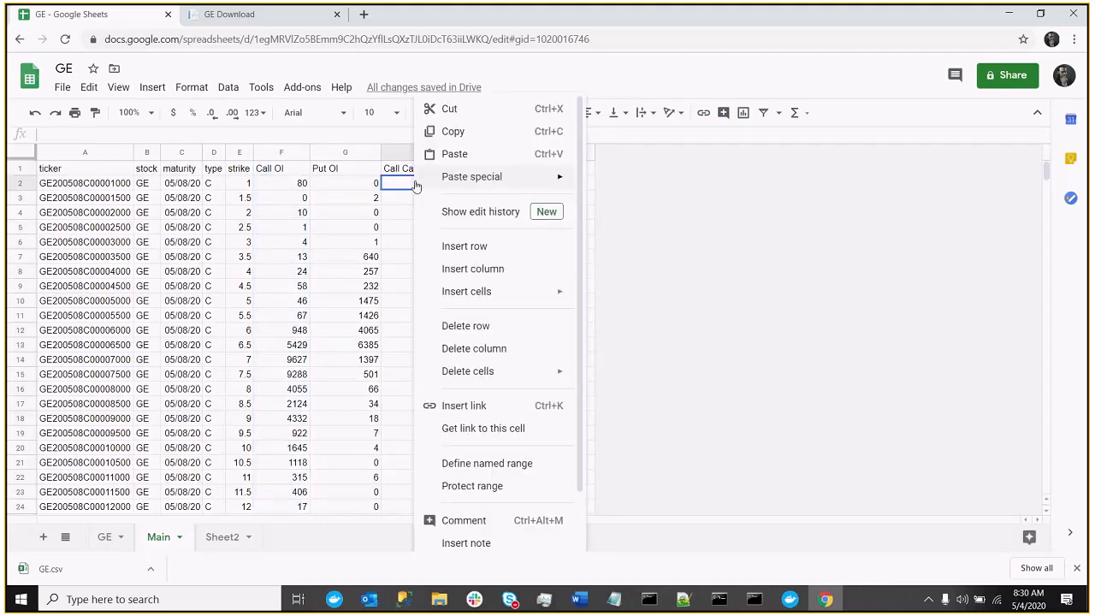
mouse_move(471, 176)
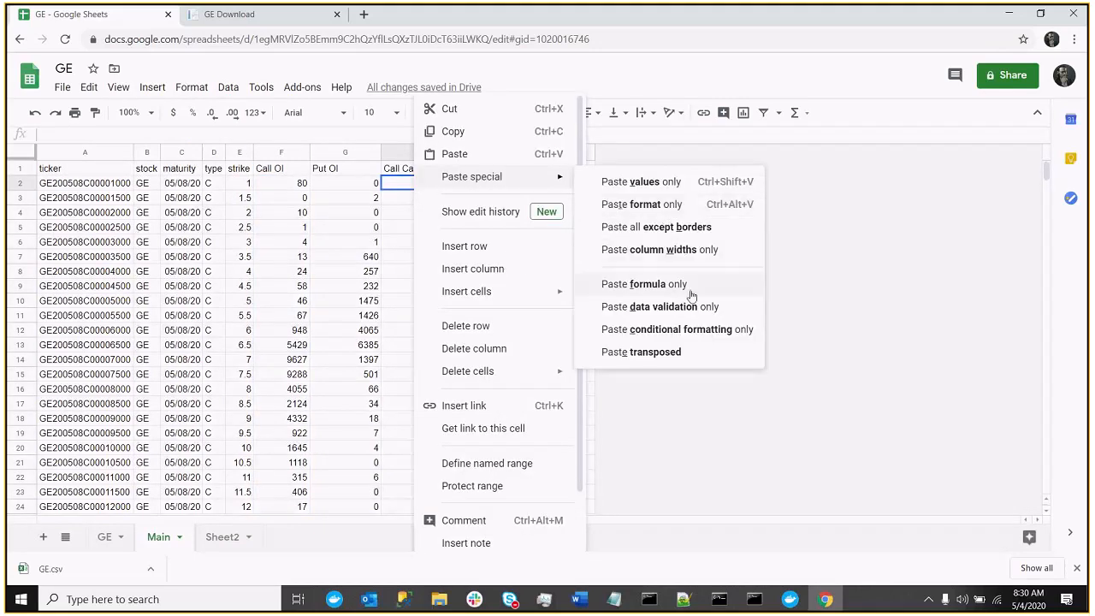
click(644, 283)
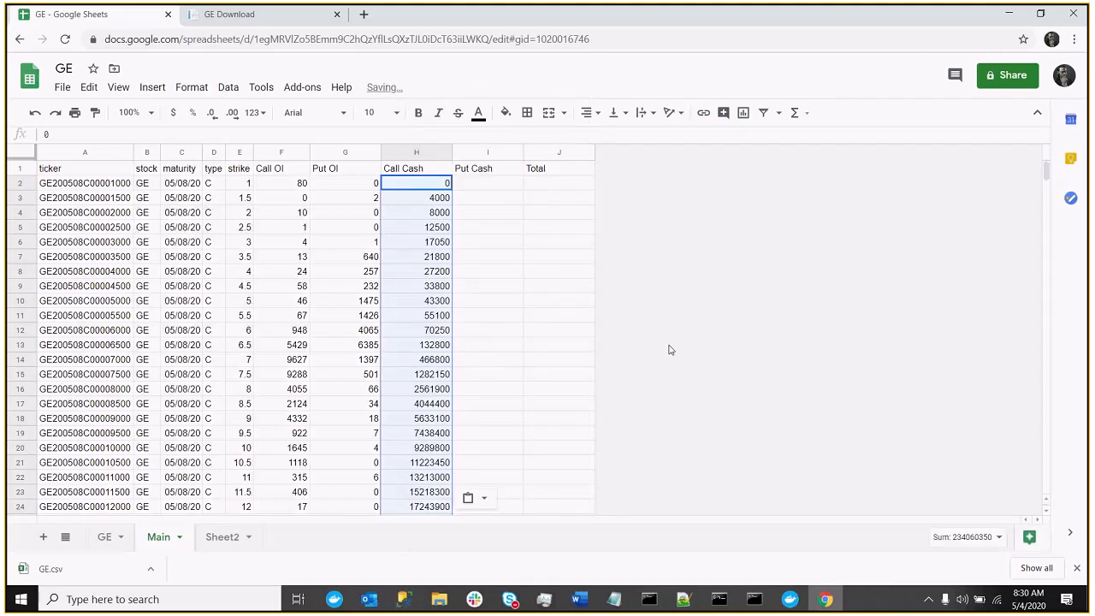
mouse_move(251, 192)
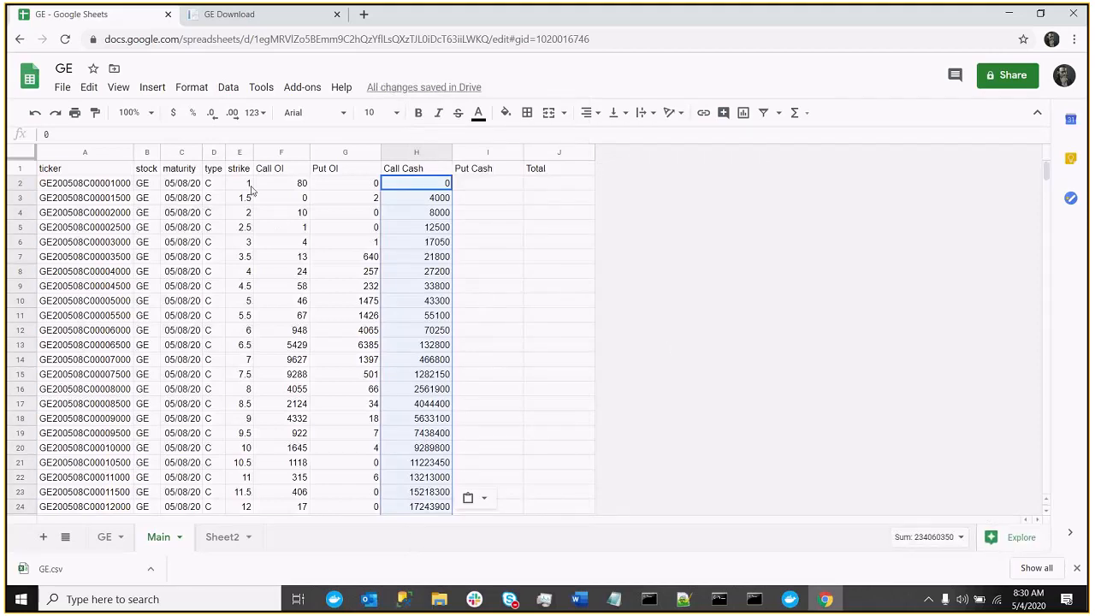
Spot-check strikes 1, 1.5 and 2 against their Call Cash totals, then return to Sheet2
click(239, 183)
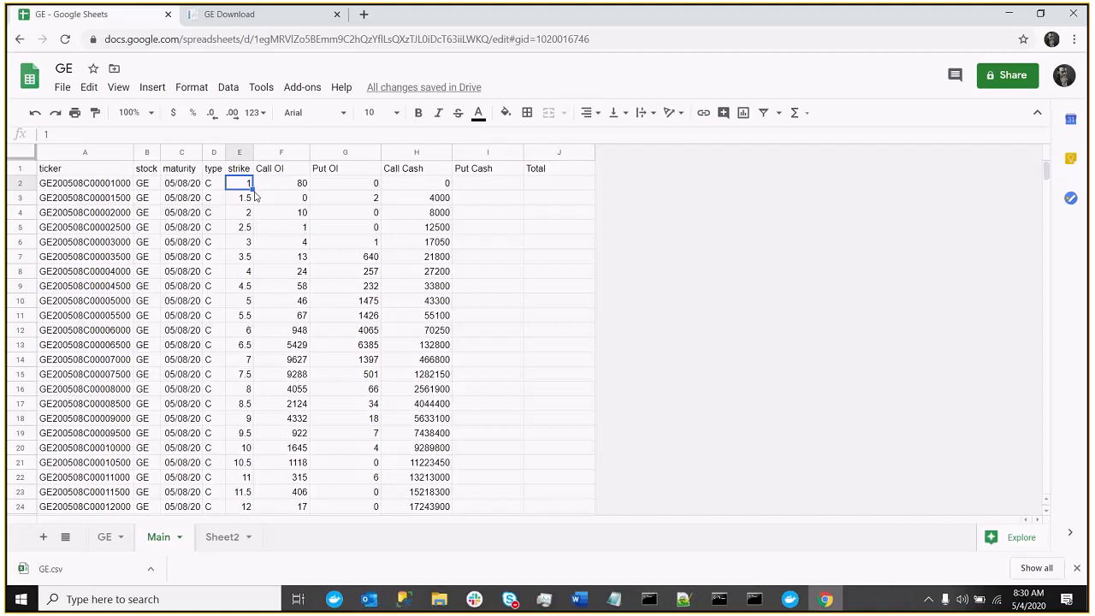
click(416, 183)
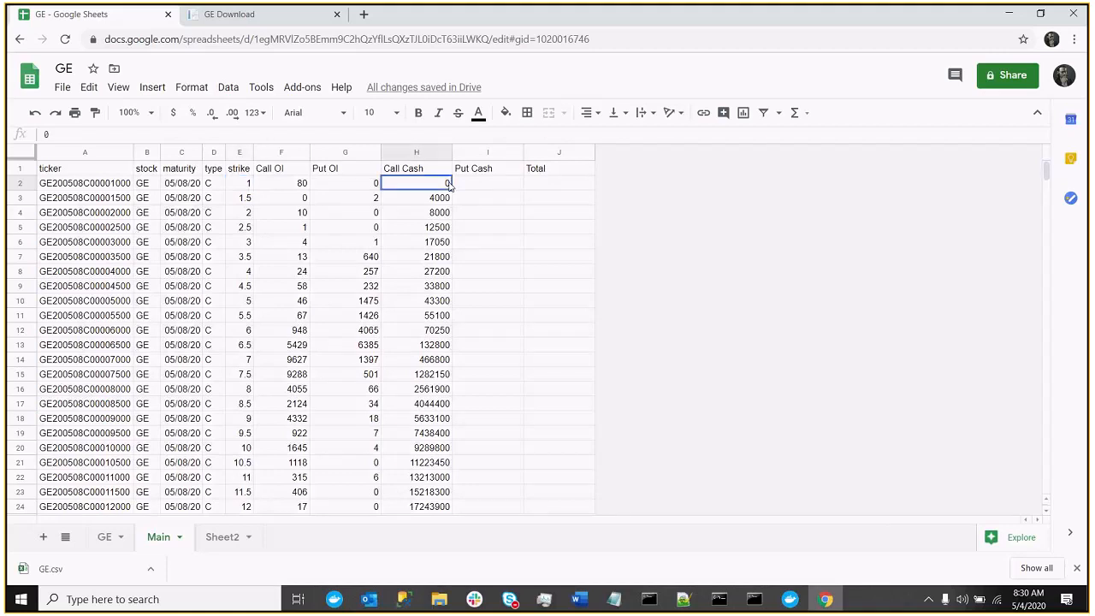
click(242, 198)
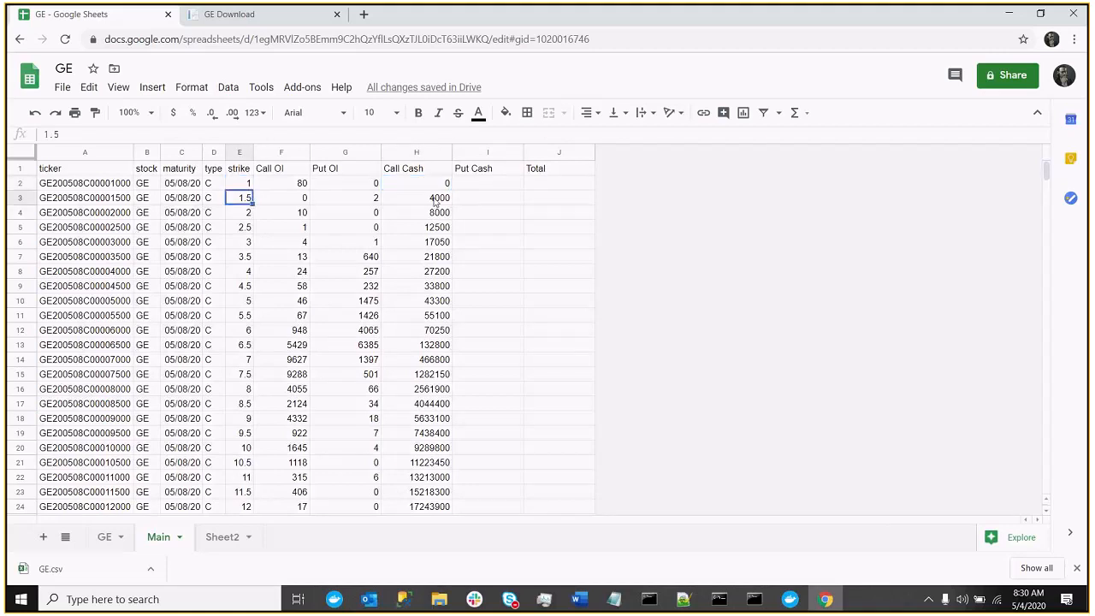
click(239, 212)
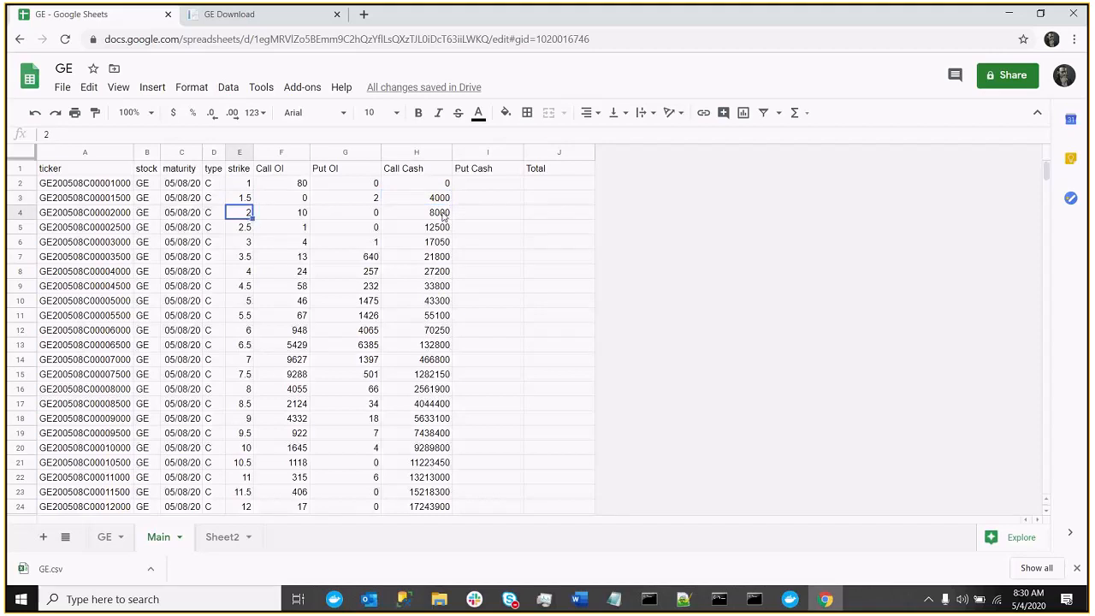
click(415, 212)
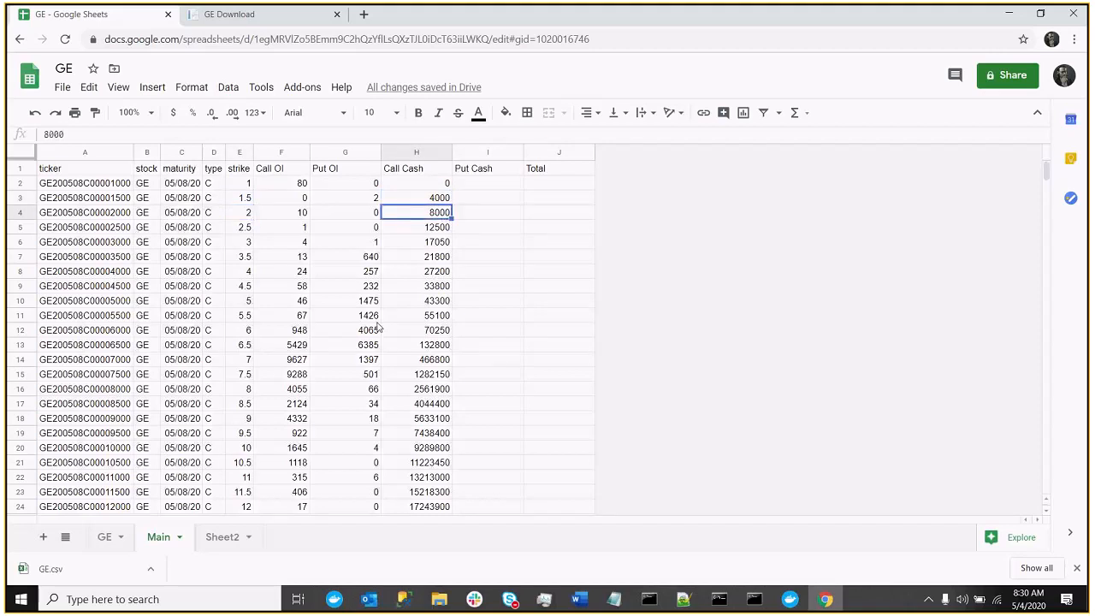
mouse_move(409, 329)
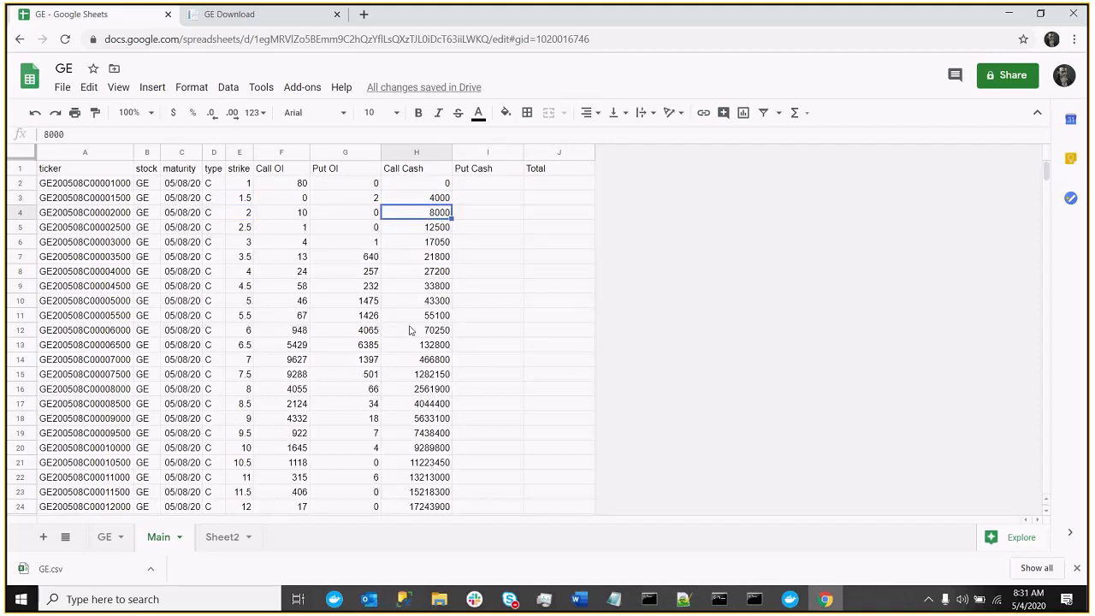
click(221, 536)
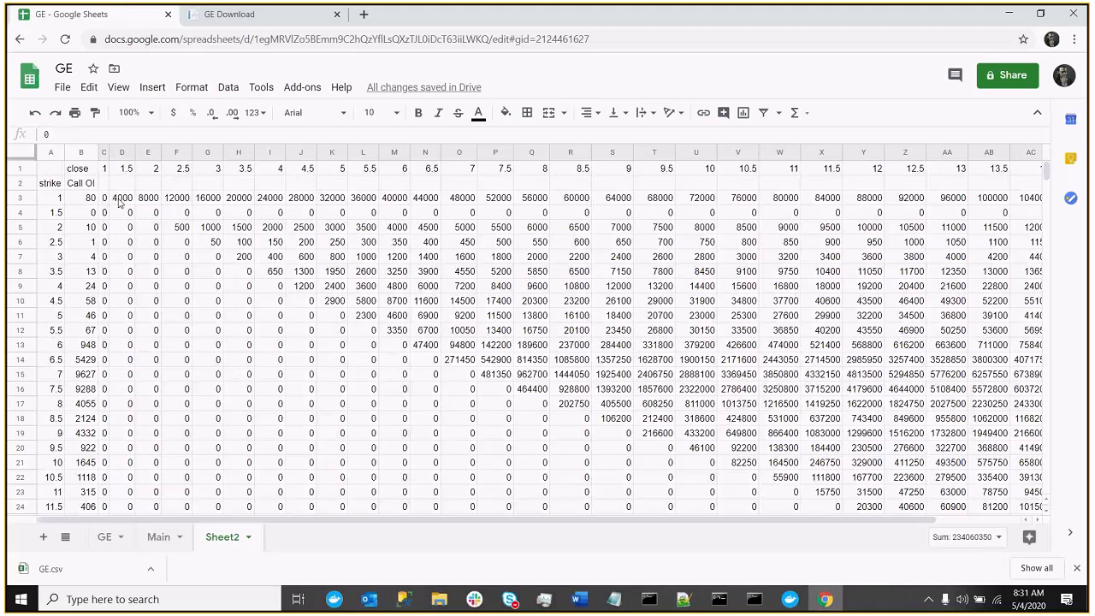
Scroll down Sheet2 to the row 32 column totals below the strike grid
click(81, 199)
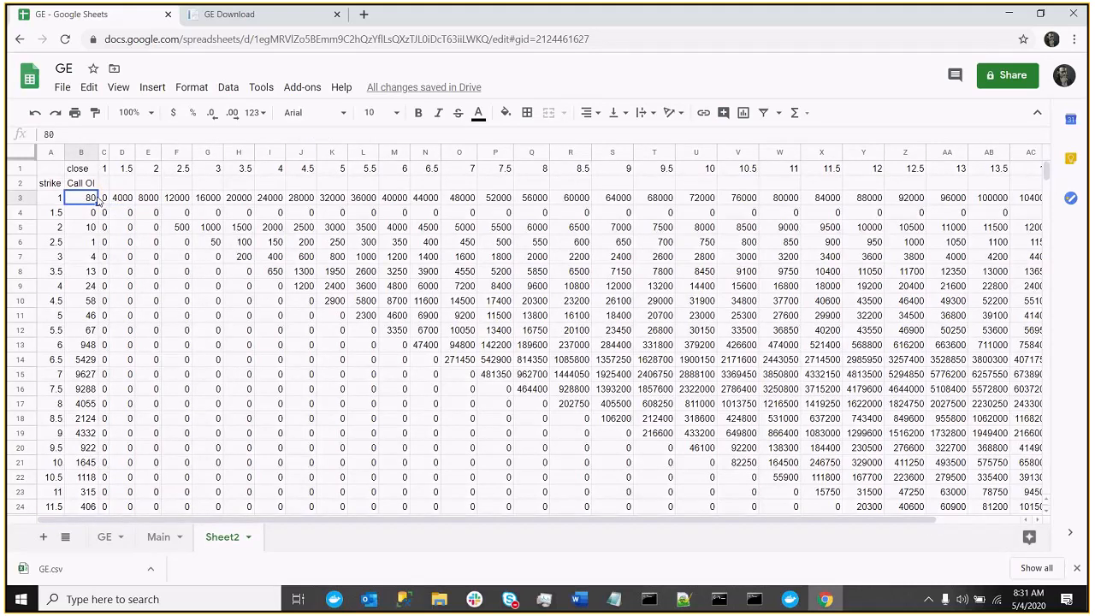
scroll(down, 3)
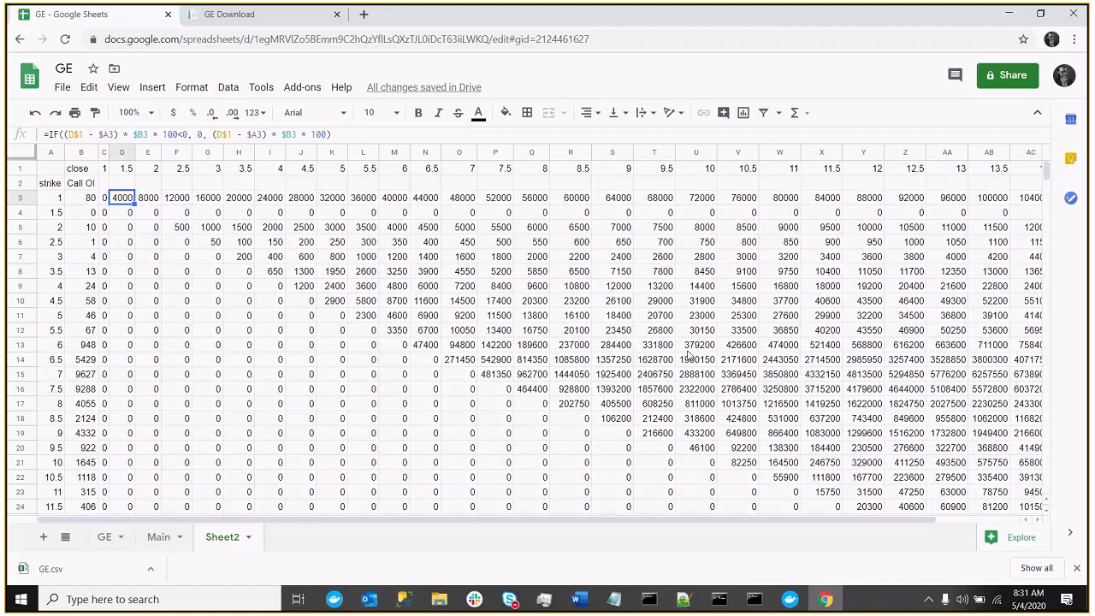
scroll(down, 3)
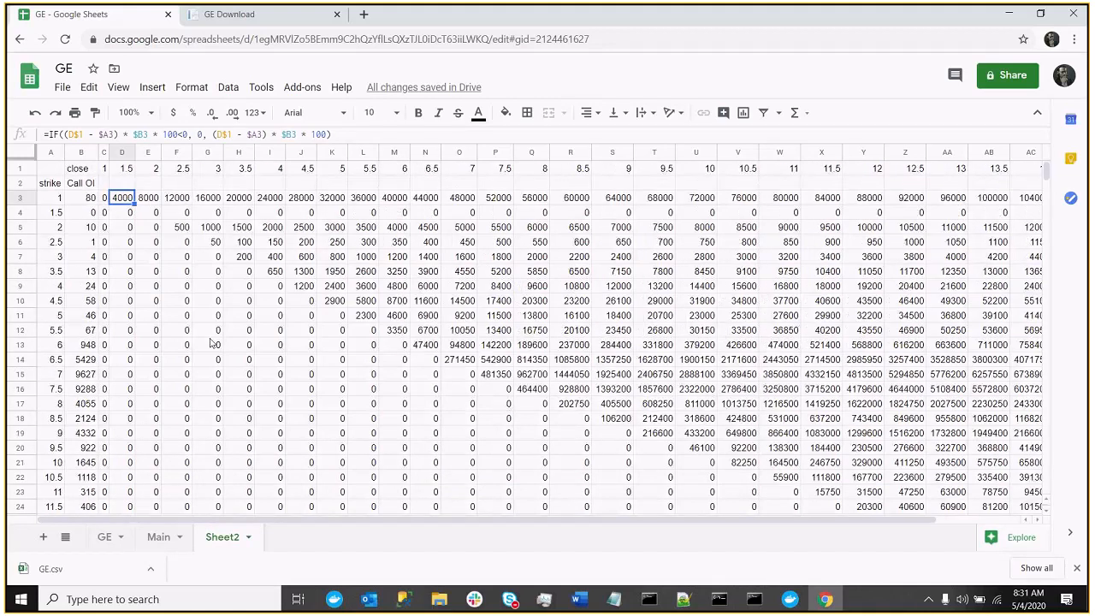
scroll(down, 3)
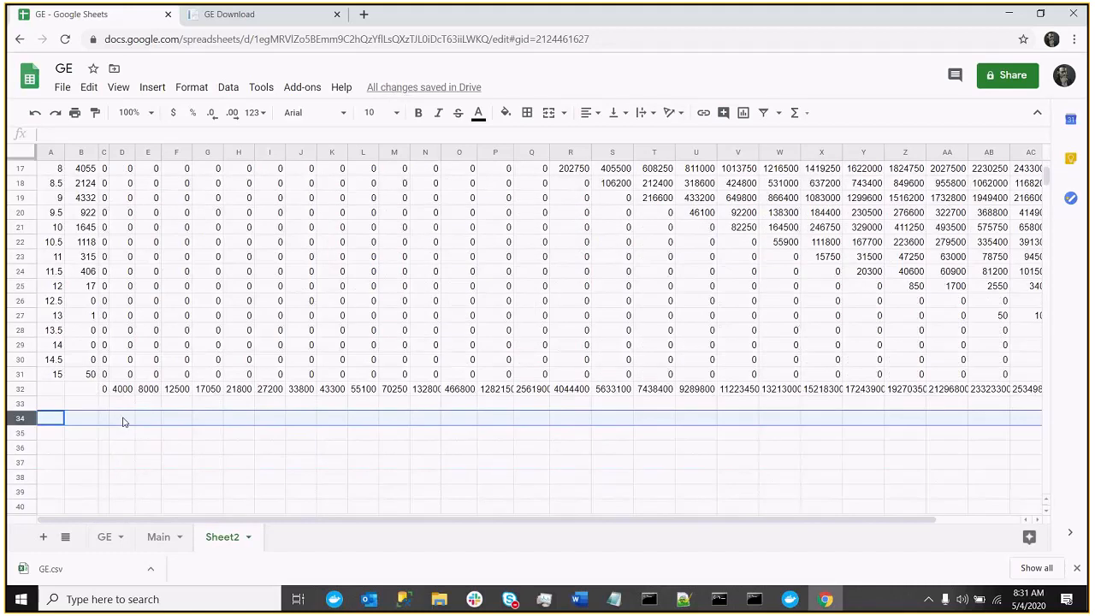
Enter the check calculation =(1.5-1)*80*100, giving 4000, in row 34
text((1.5-1)
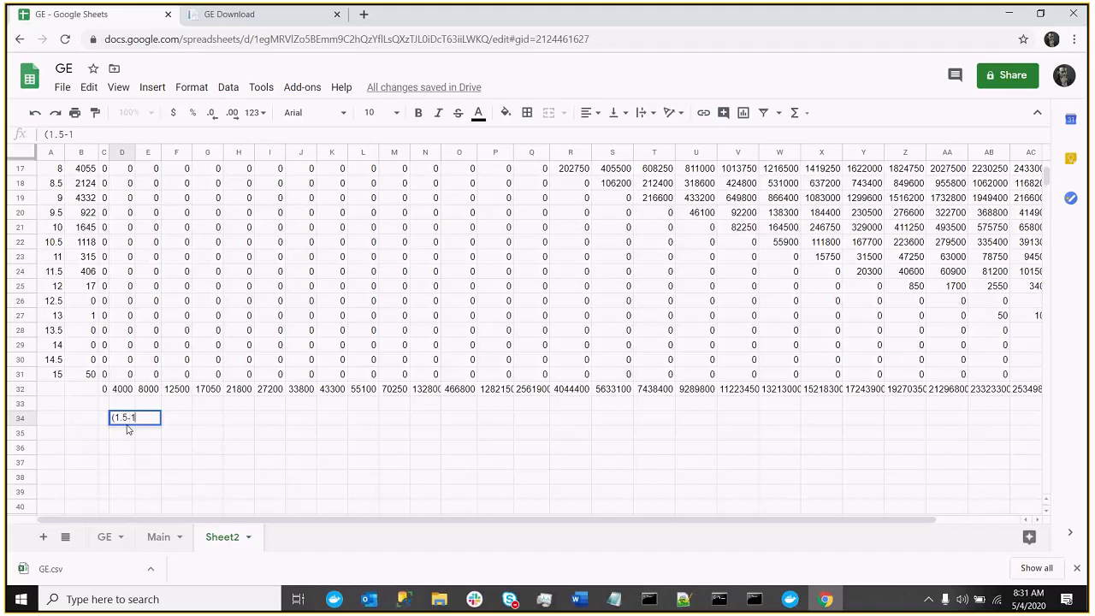
text())
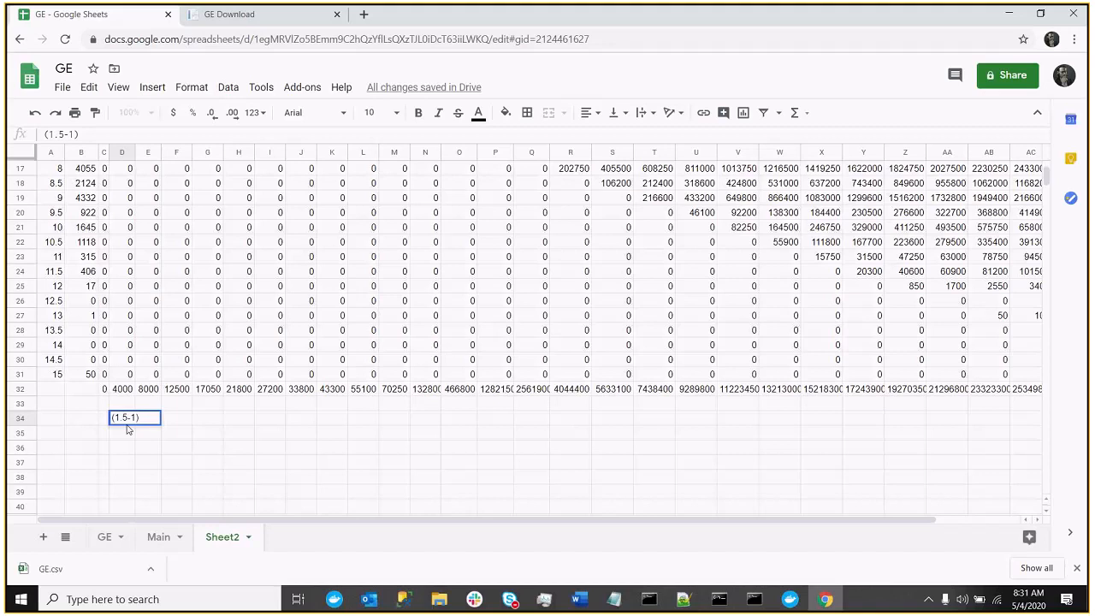
text(*80)
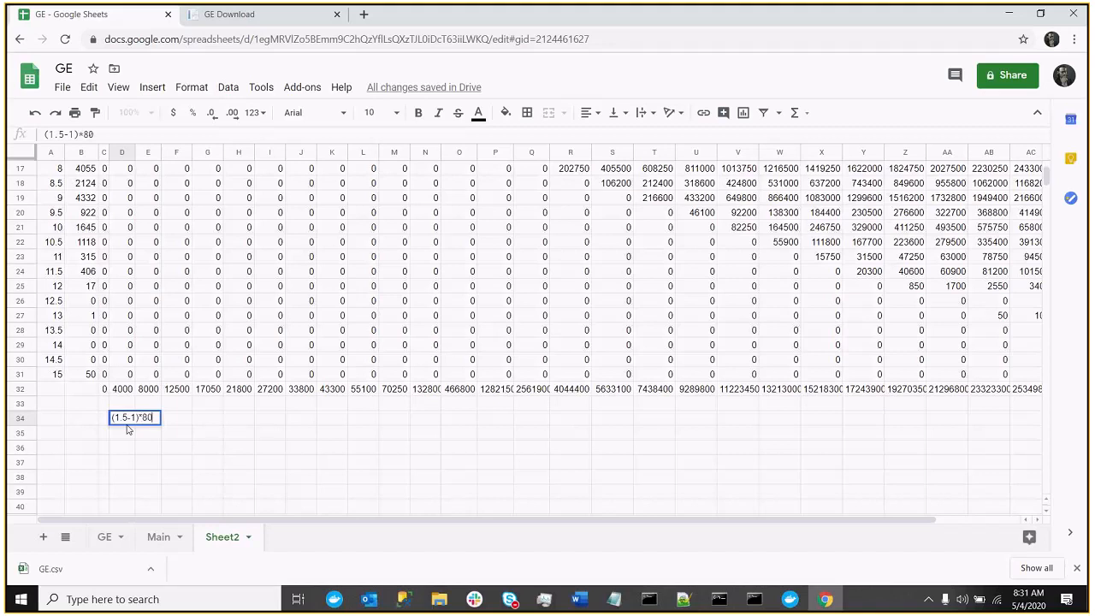
text(*100)
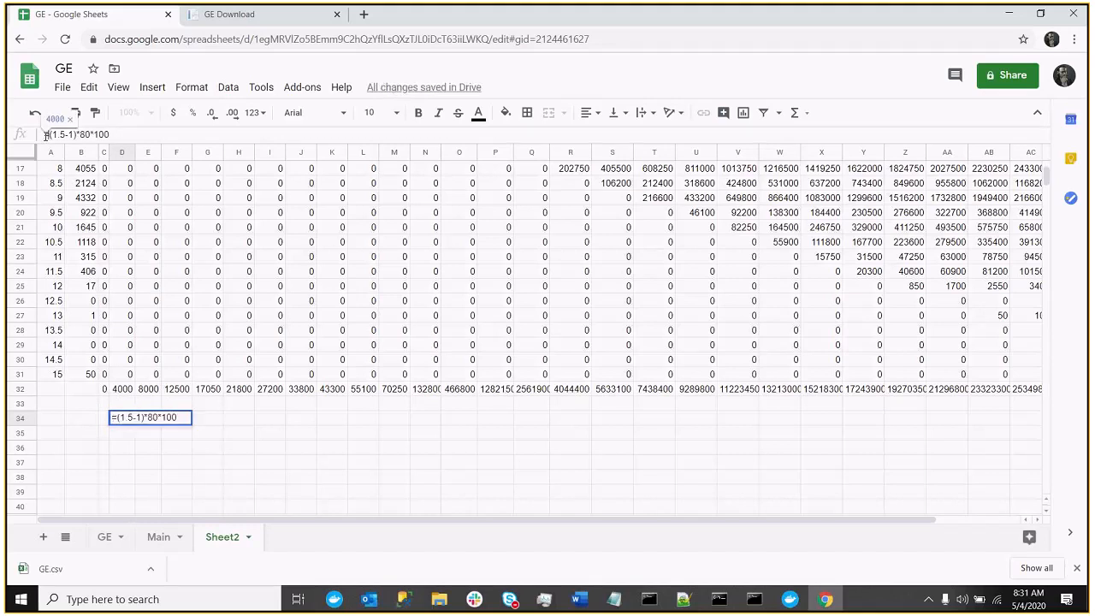
key(Enter)
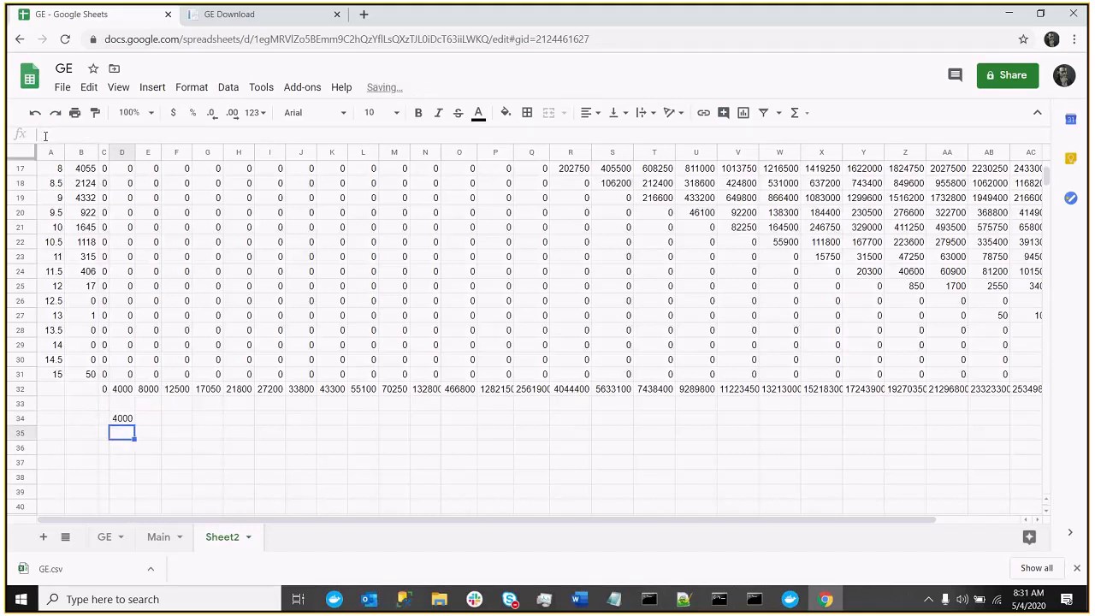
Enter =.5*80 (40) in row 35 and review both check results
click(121, 417)
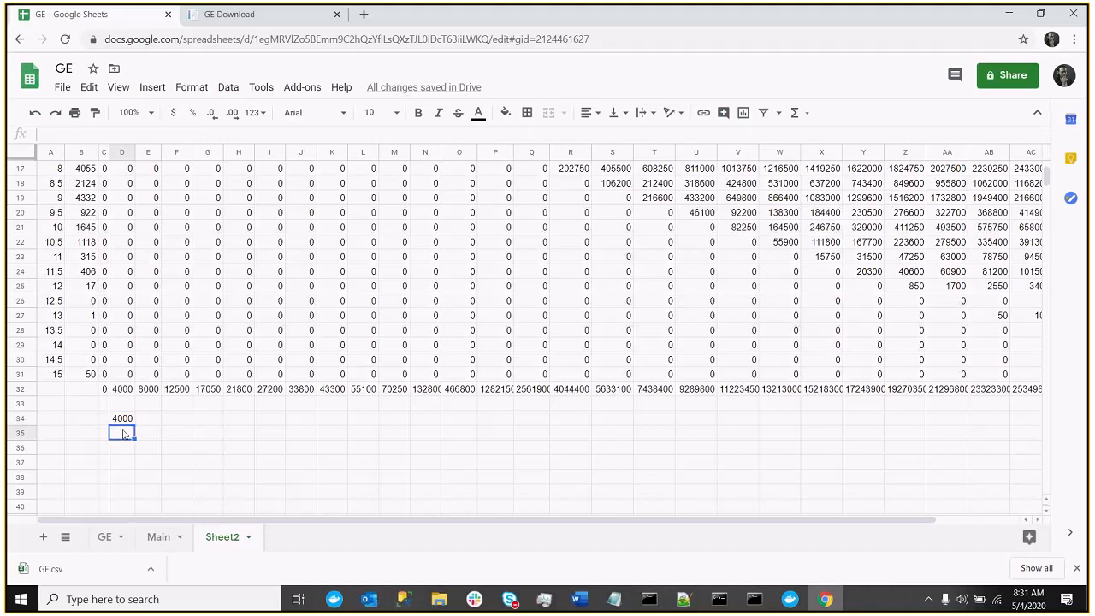
text(=.5*80)
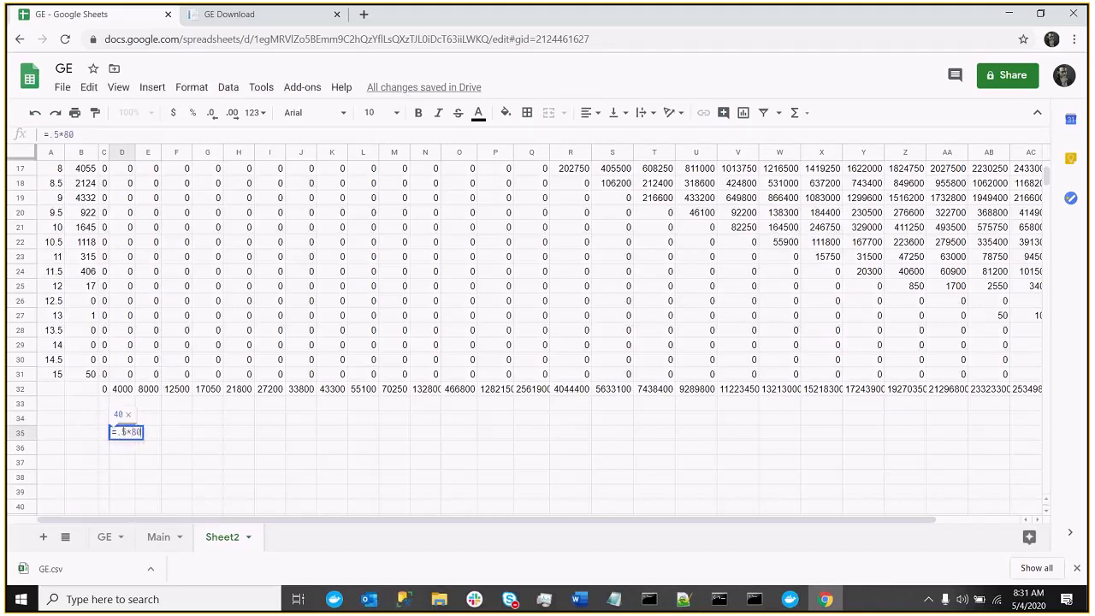
key(Enter)
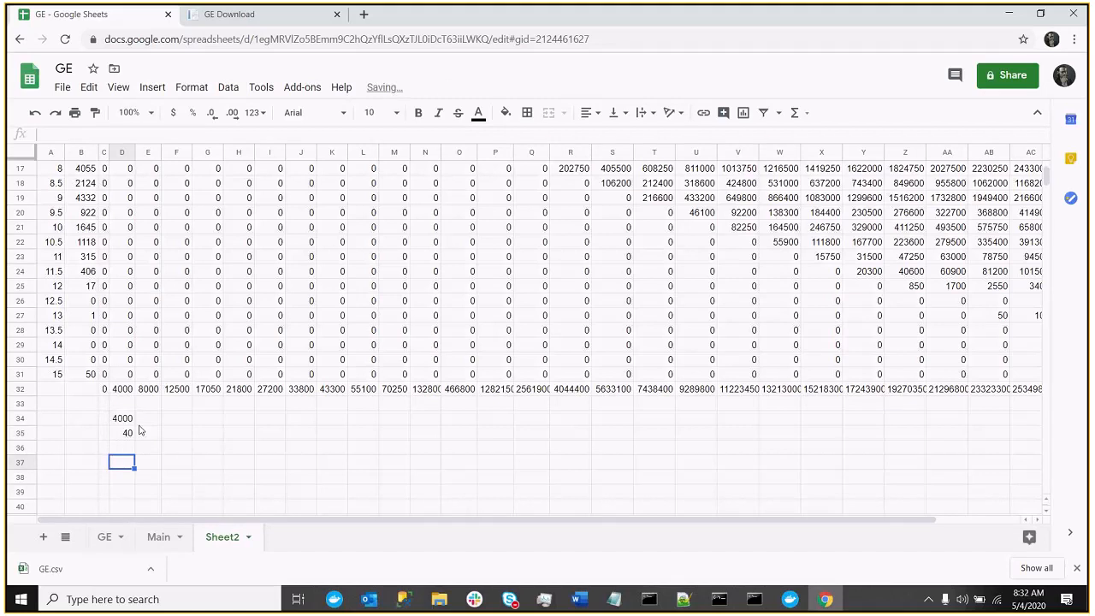
click(121, 432)
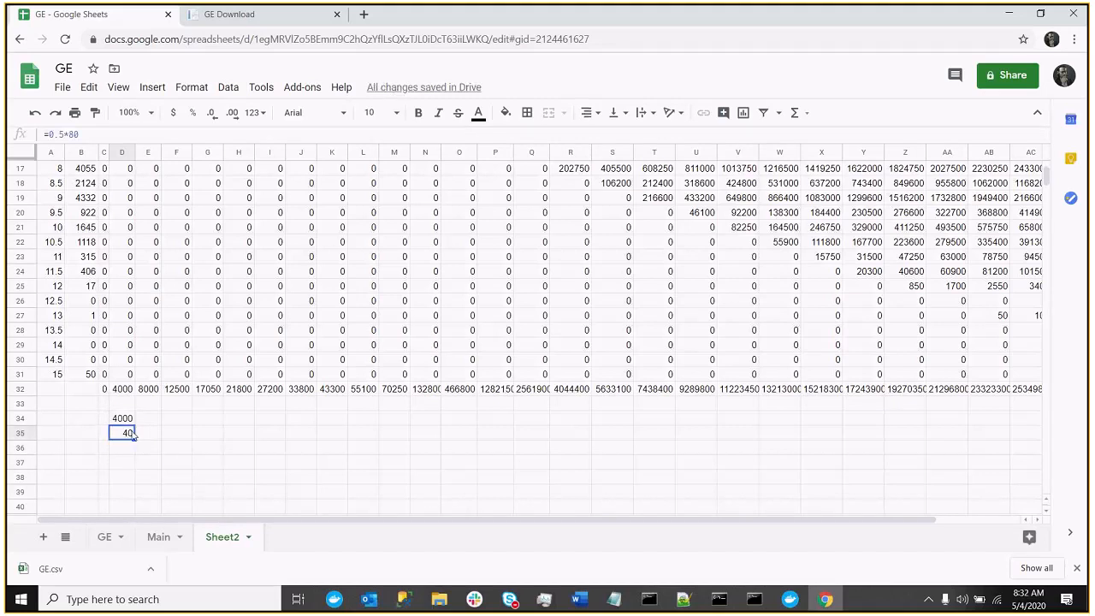
mouse_move(94, 424)
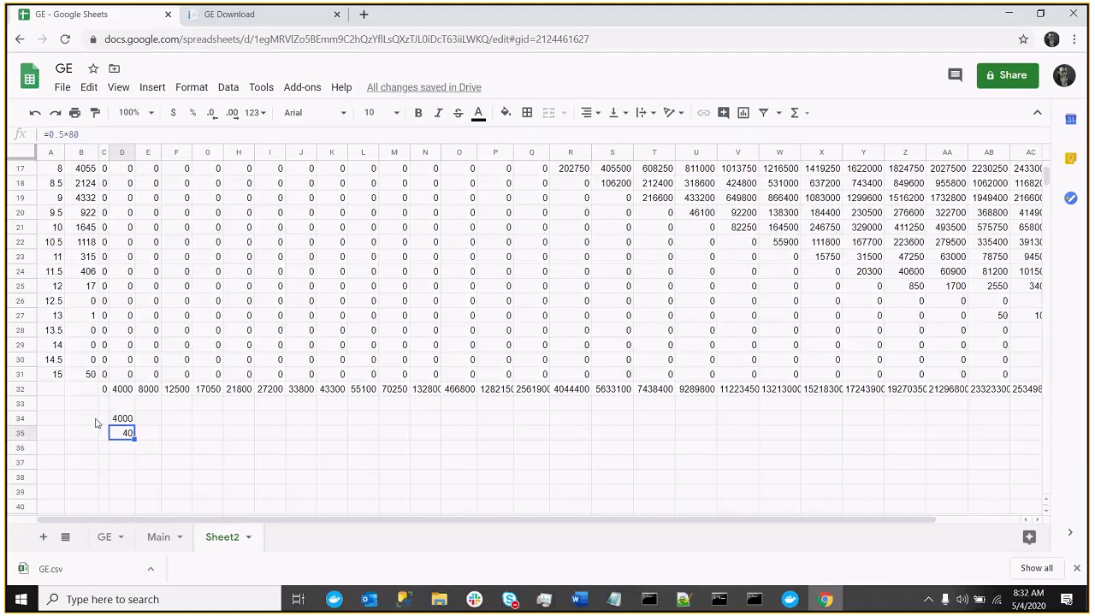
click(122, 447)
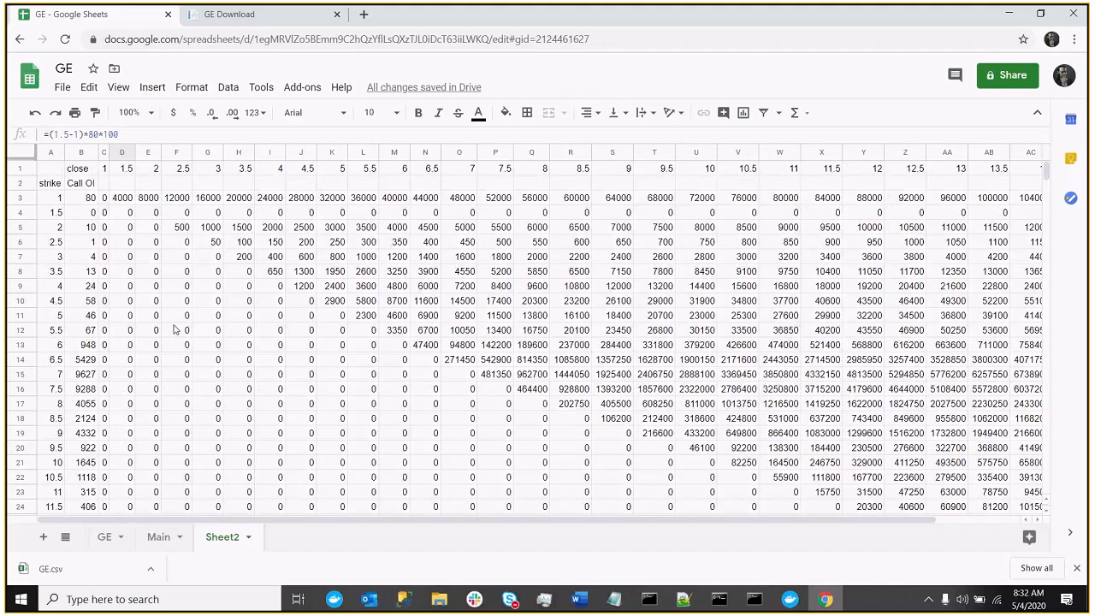
Scroll Sheet2, then add a new blank Sheet3 with the + button
scroll(down, 3)
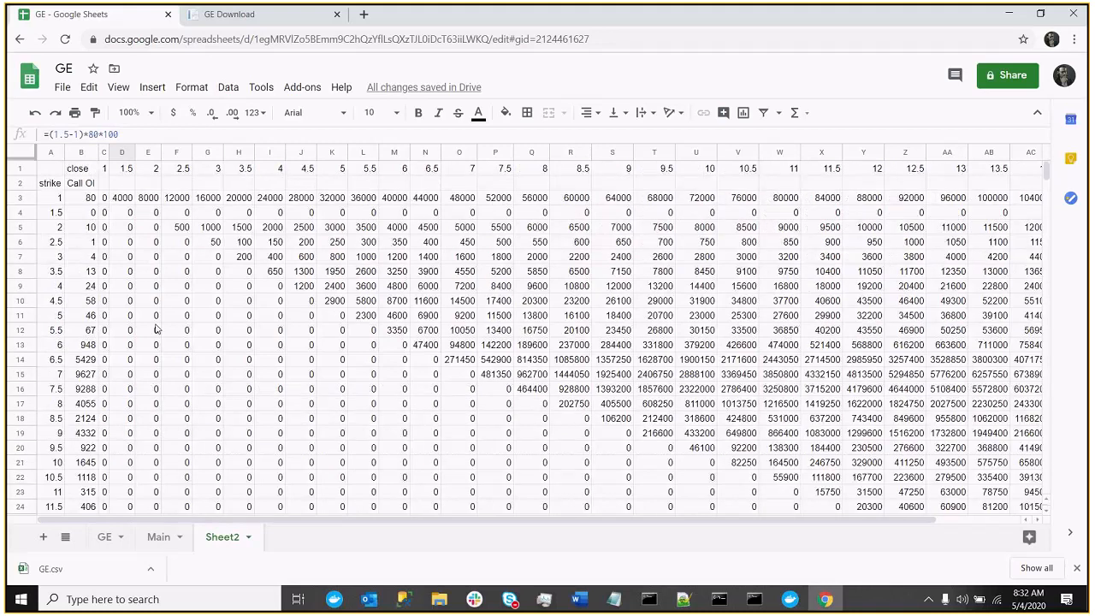
scroll(down, 3)
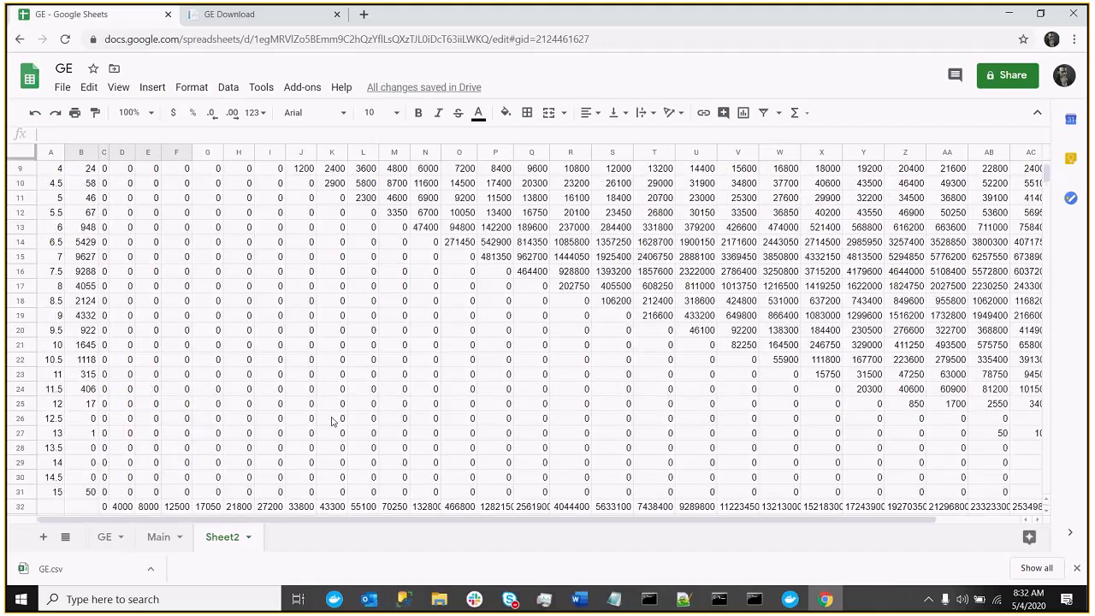
click(43, 537)
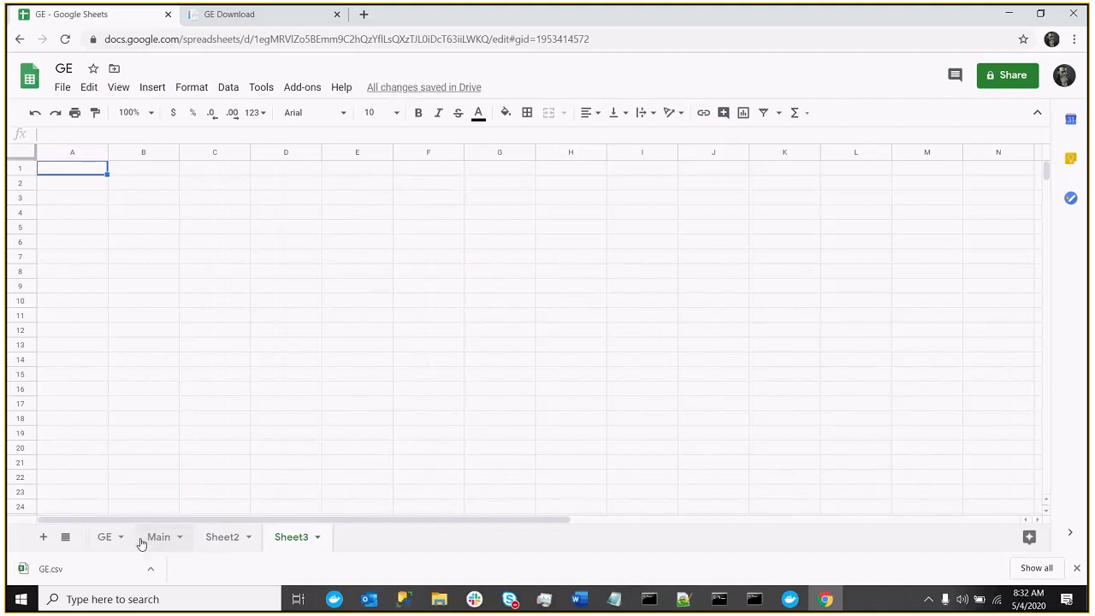
Copy the strike and Put OI columns from Main into Sheet3
click(158, 536)
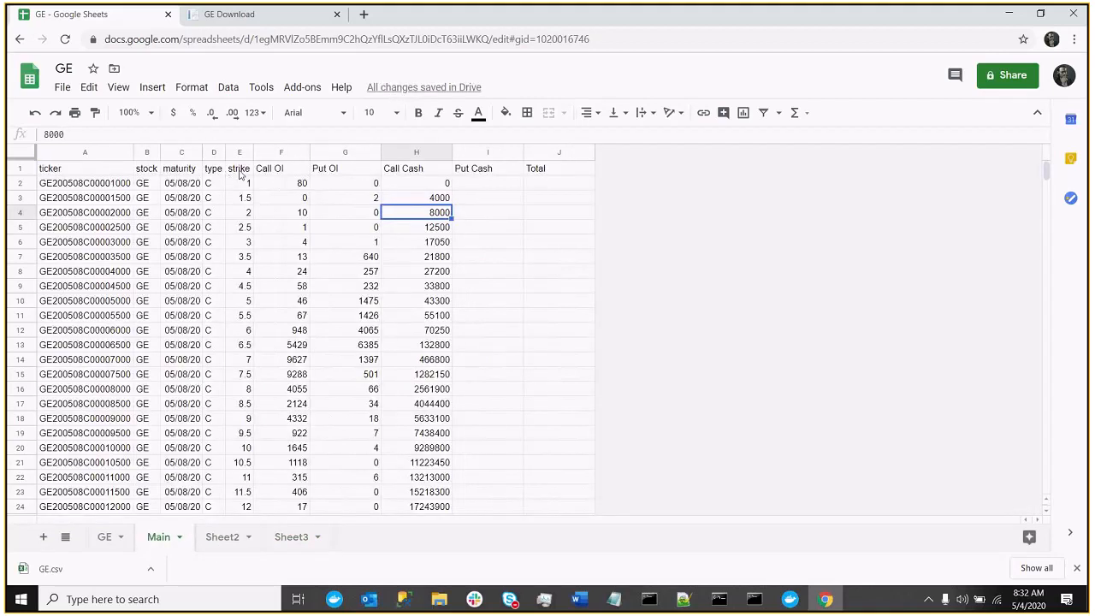
click(239, 152)
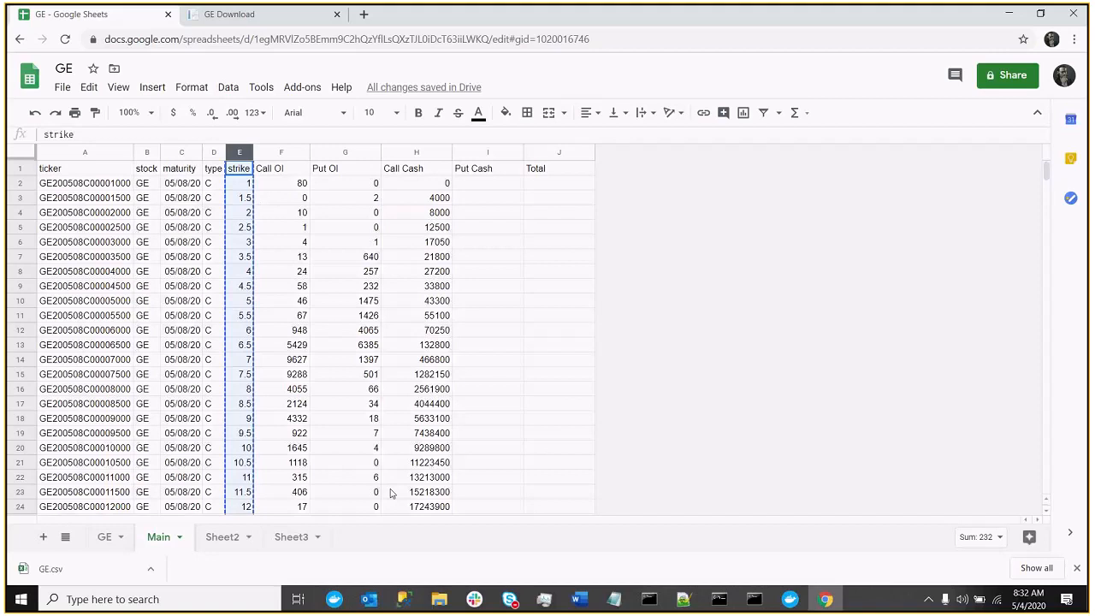
click(290, 536)
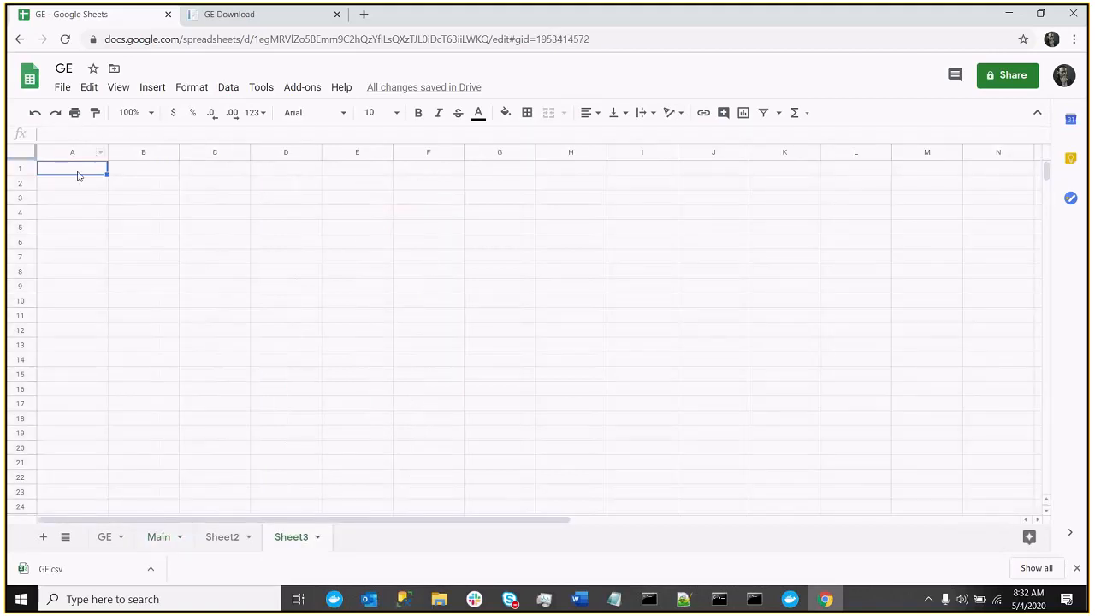
click(222, 536)
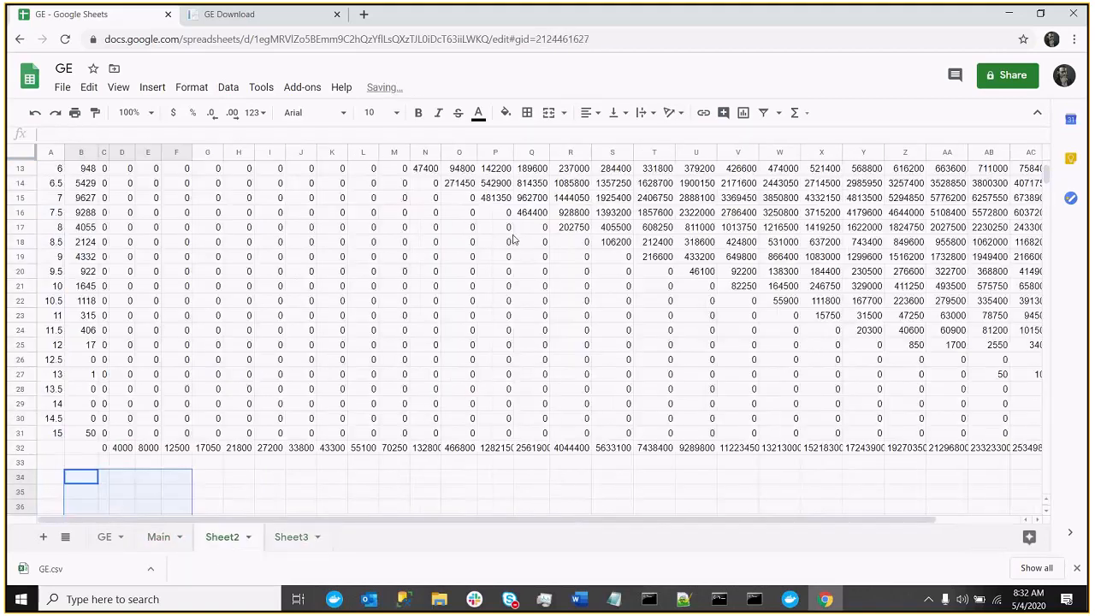
click(158, 536)
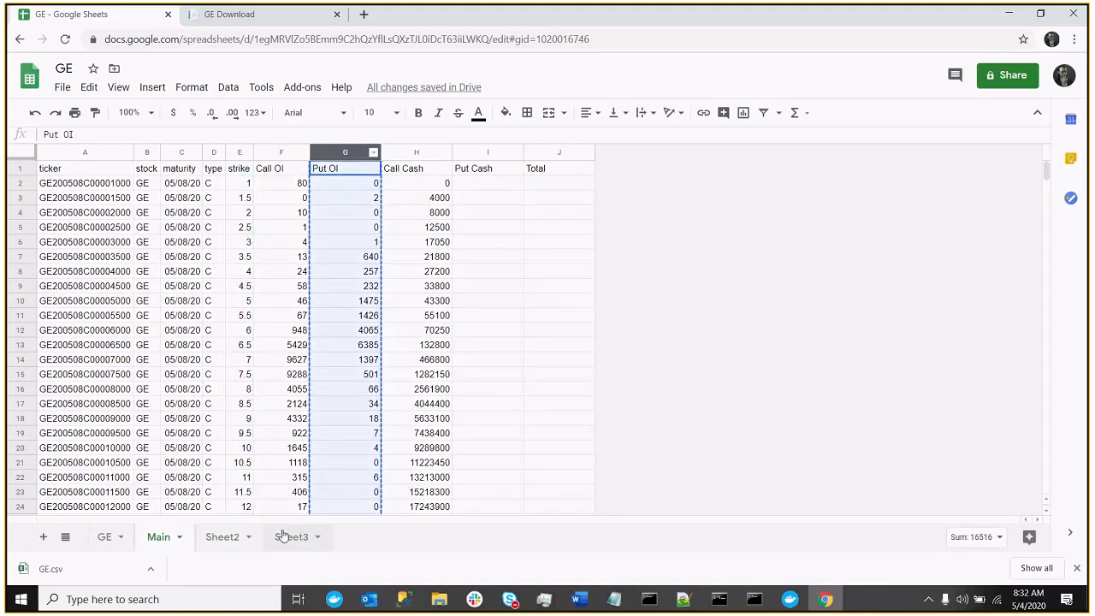
click(291, 536)
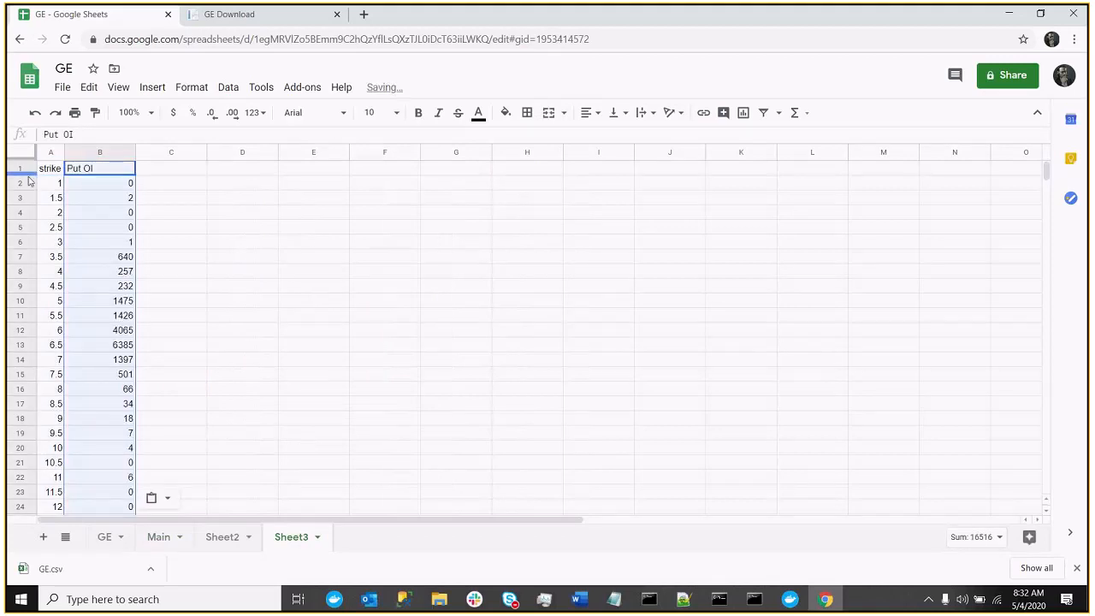
Insert a top row in Sheet3, label it 'close', and narrow columns C–AE
right_click(14, 168)
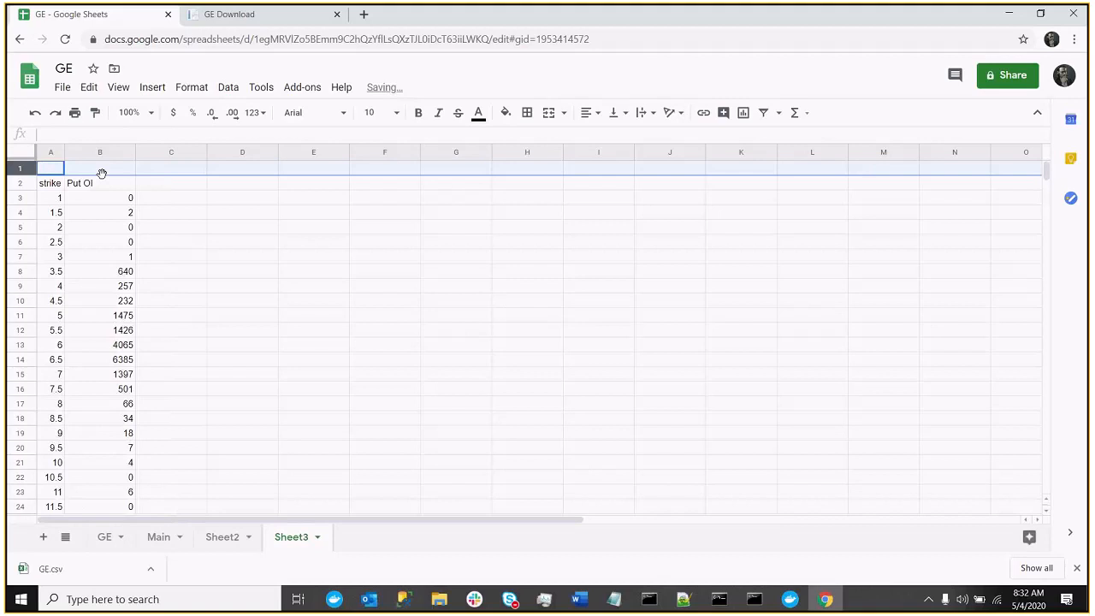
text(close)
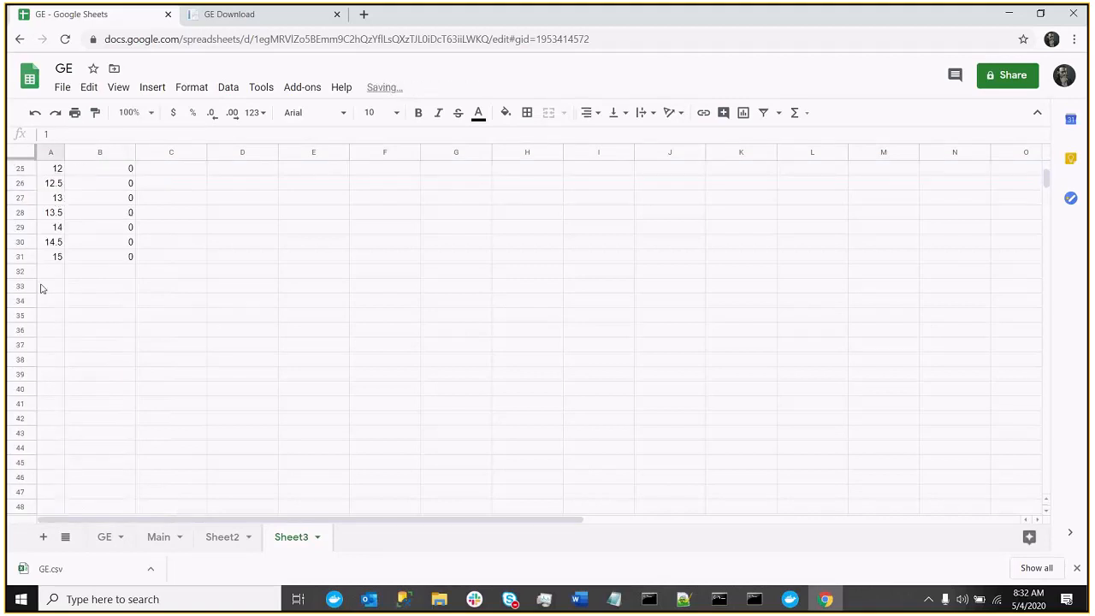
drag(50, 168, 50, 257)
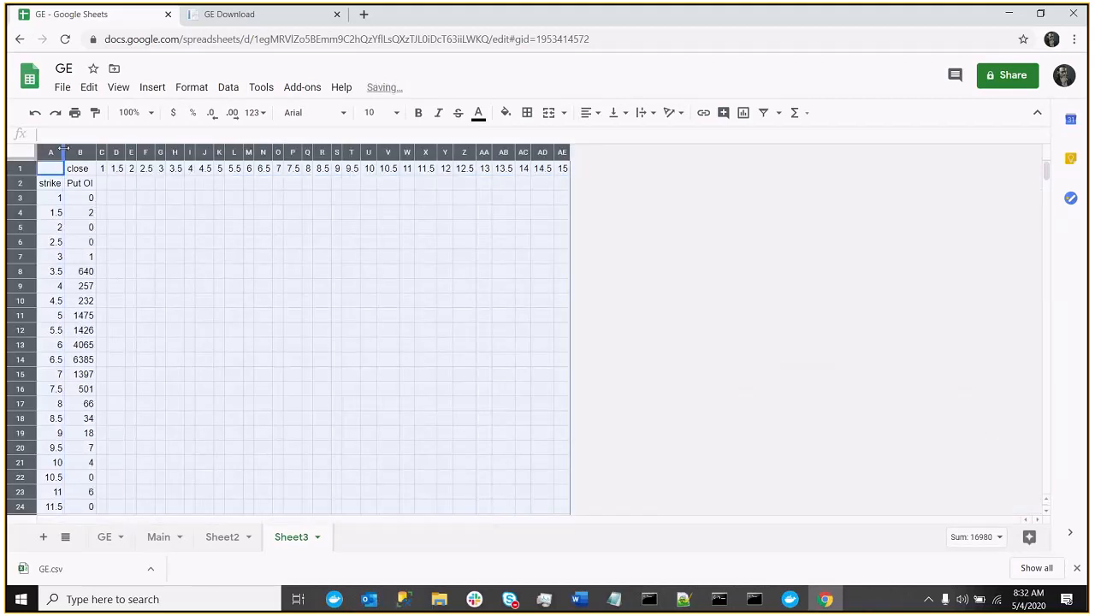
mouse_move(33, 269)
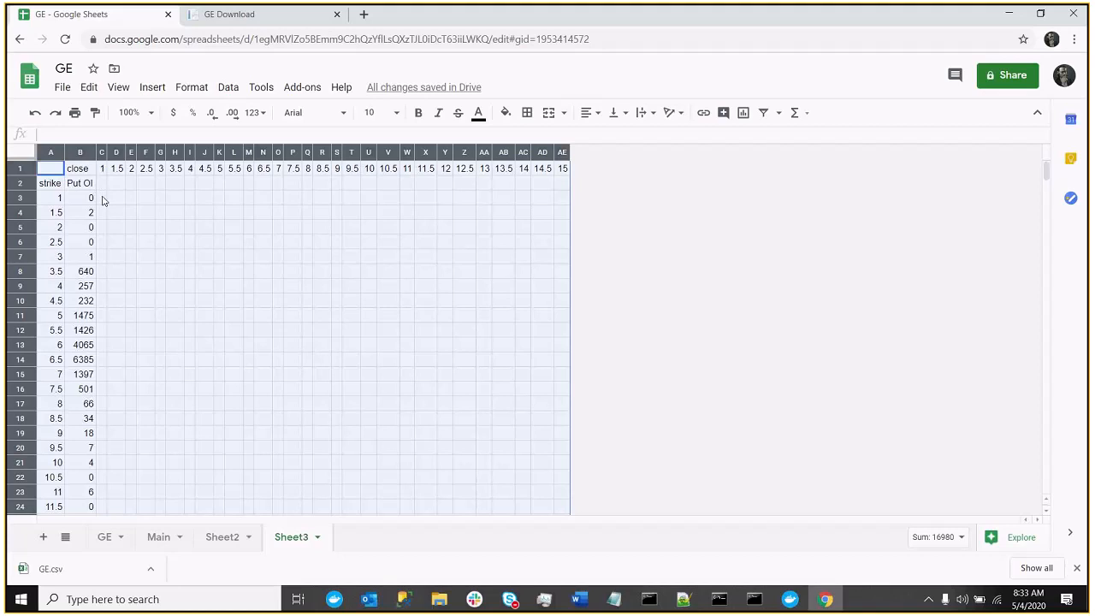
Enter =($a3 - c$1) * $b3 * 100 in Sheet3 C3, showing 0
click(105, 198)
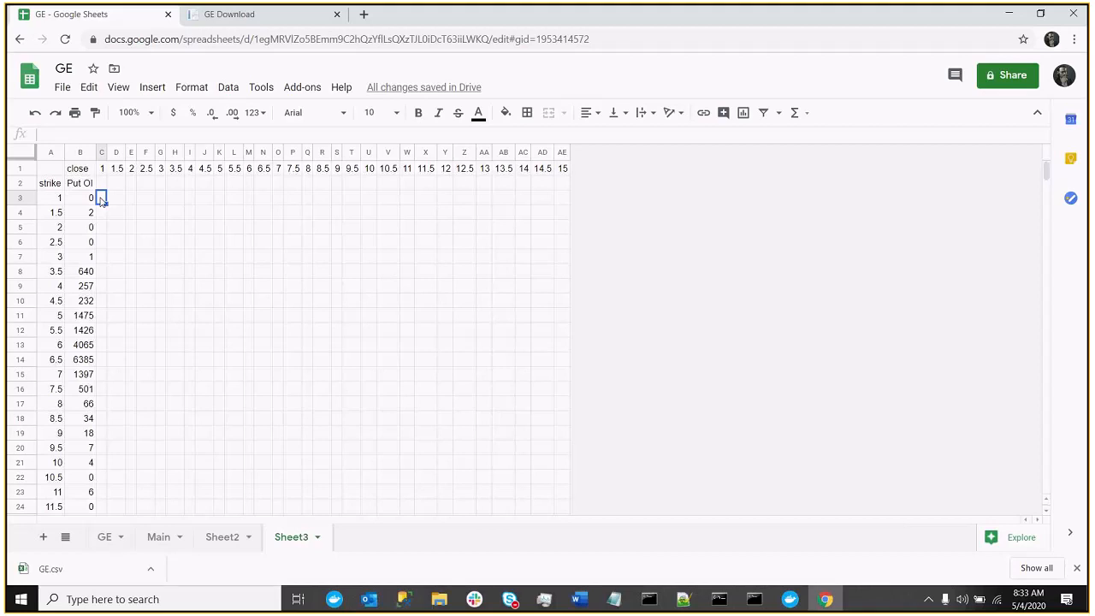
text(=()
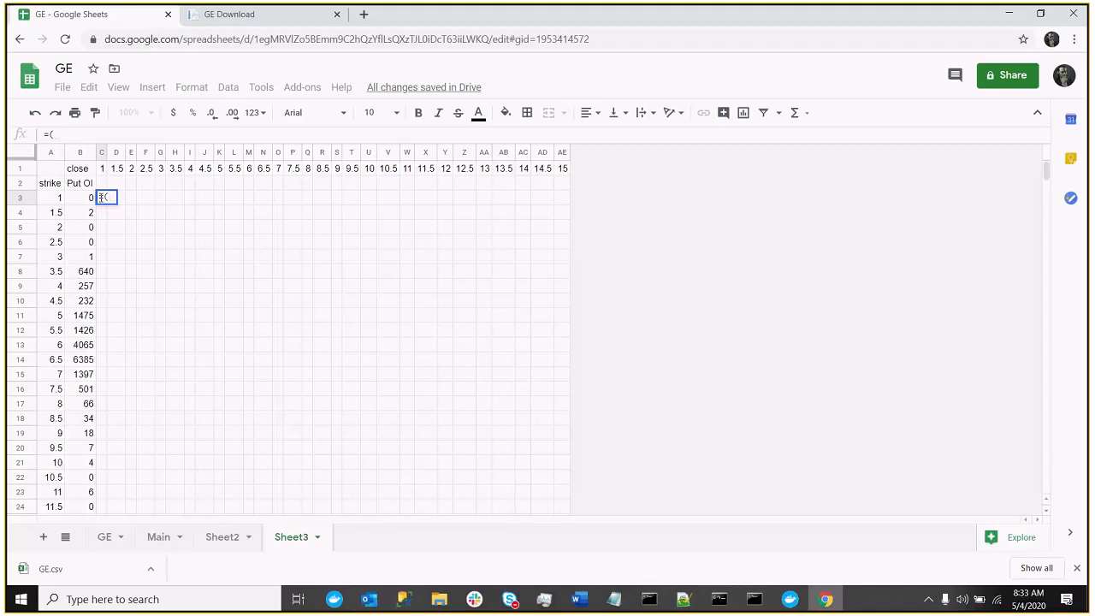
text($)
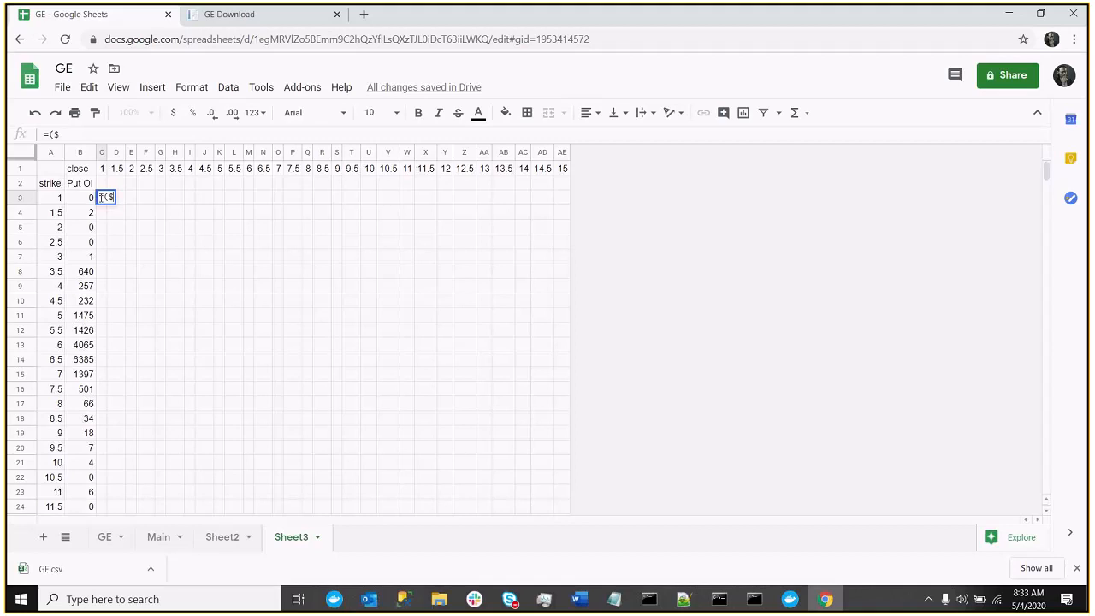
text(a3 -)
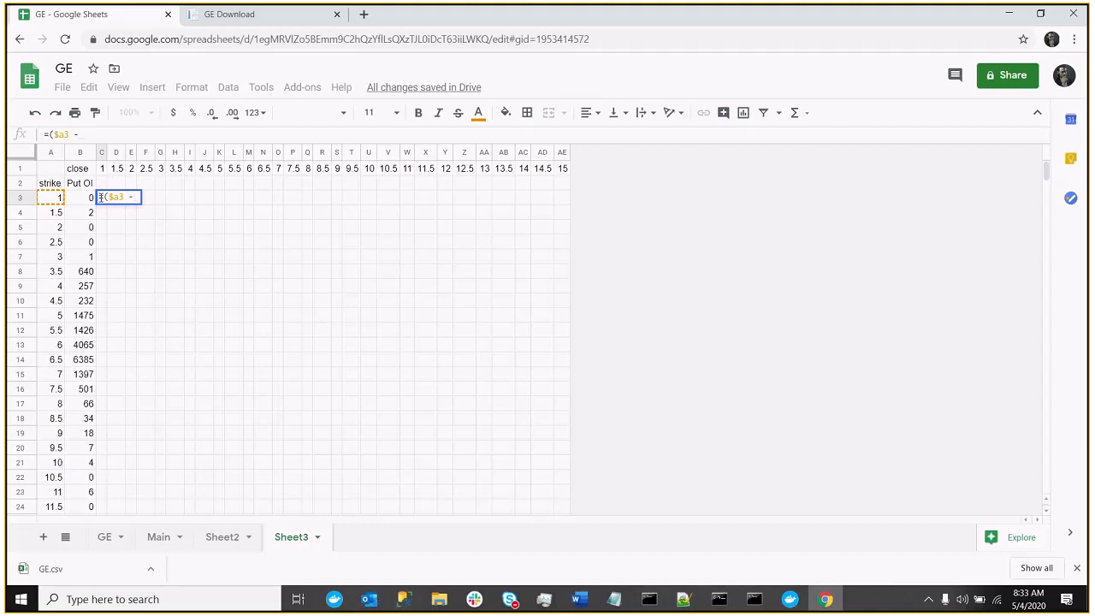
text(c)
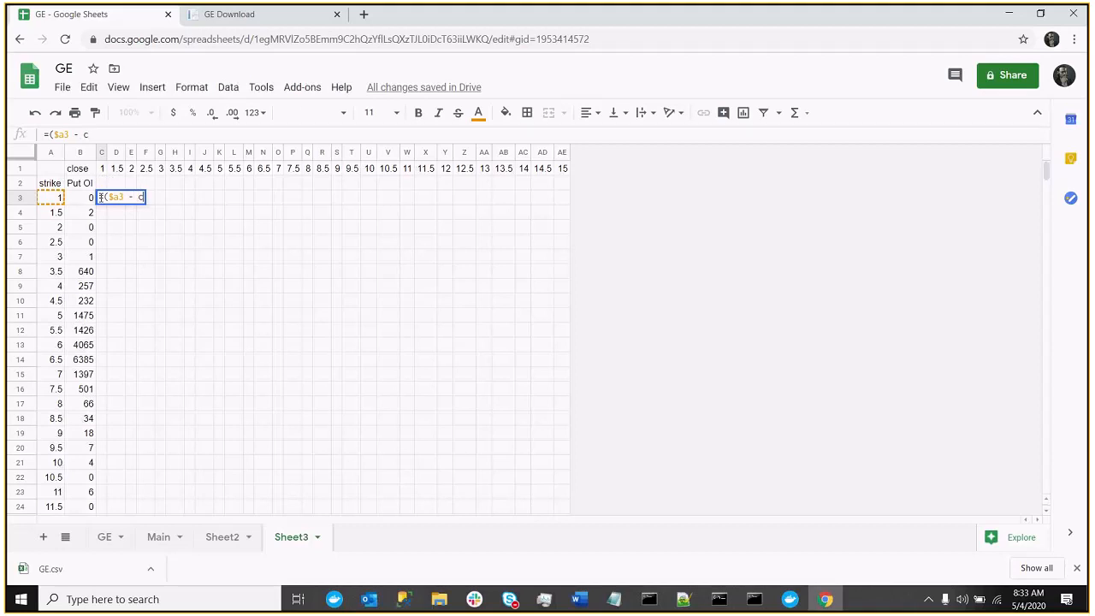
text($)
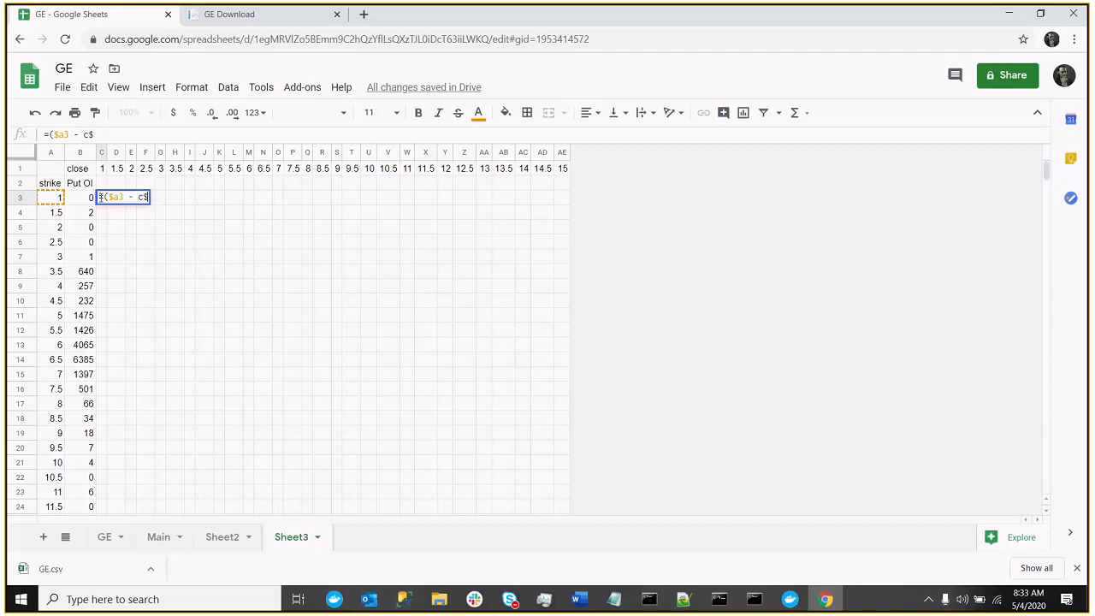
text(1)
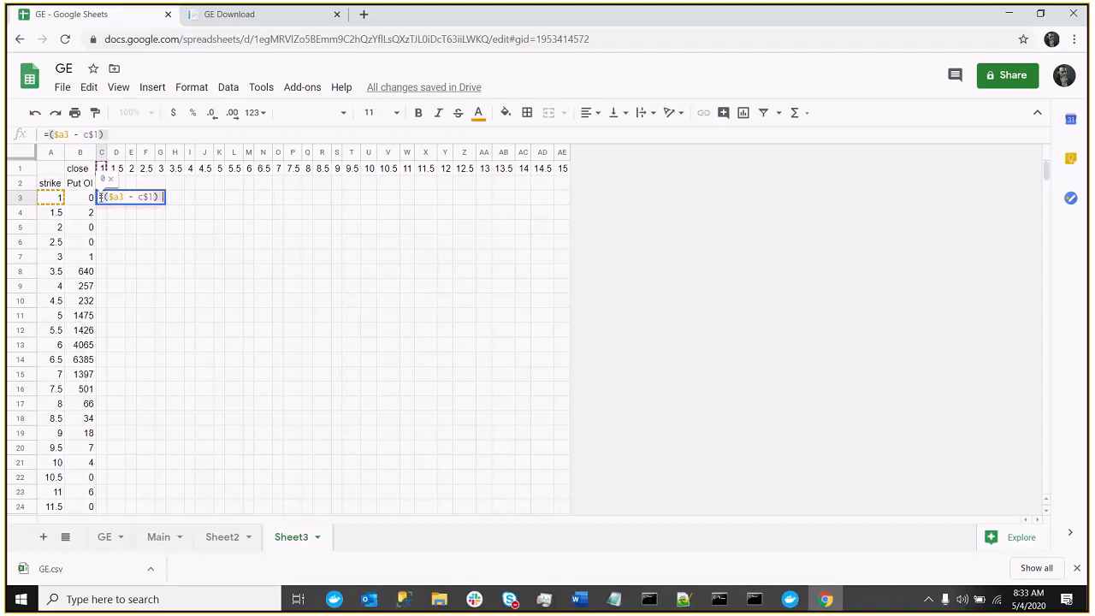
text(*)
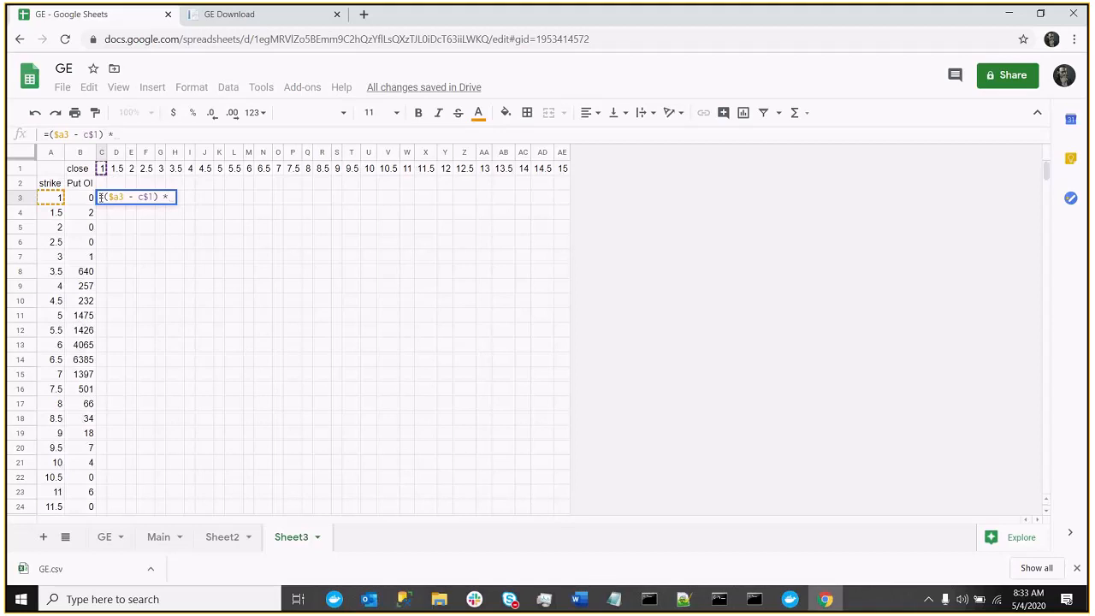
text($b)
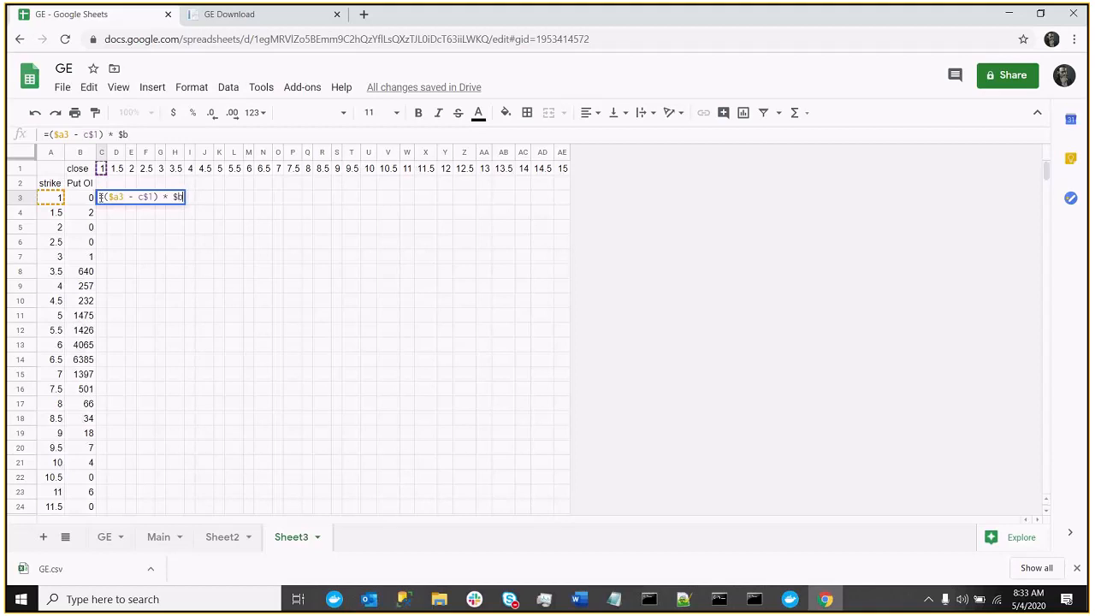
text(3)
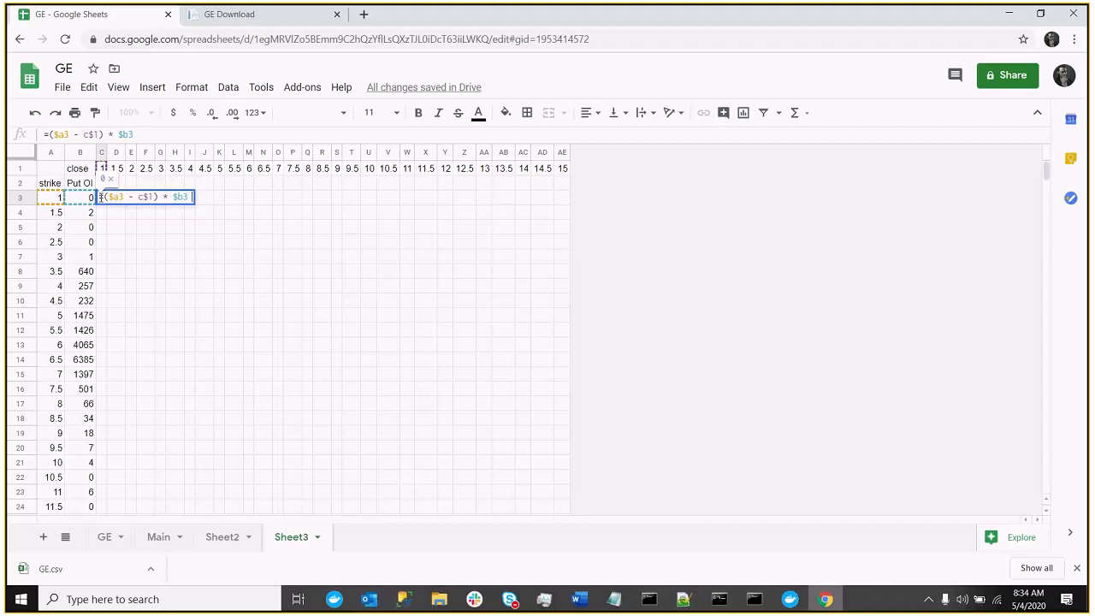
text(* 100)
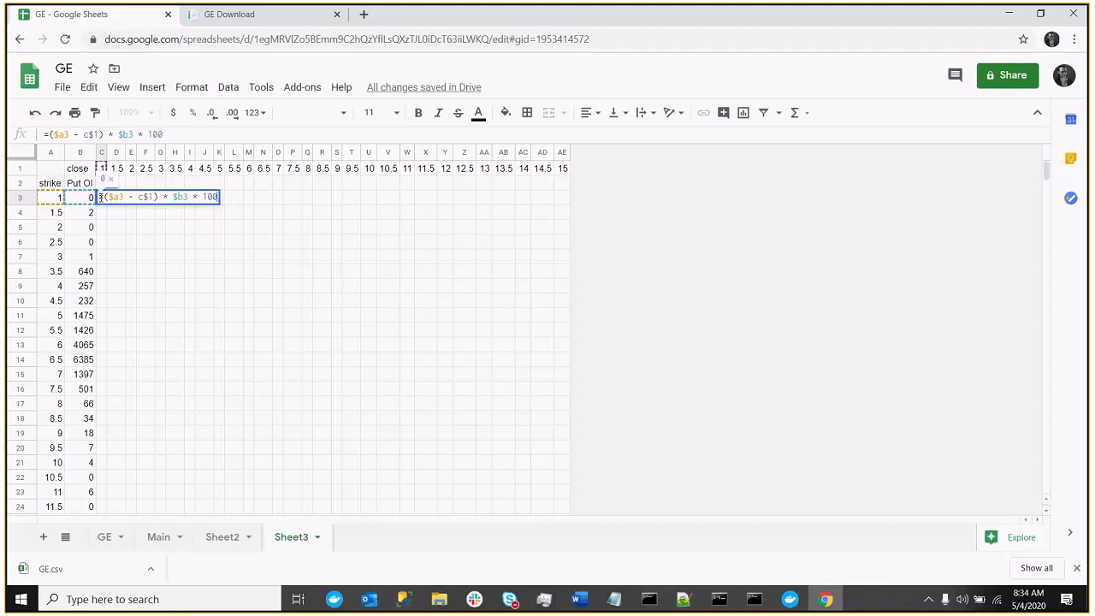
key(Enter)
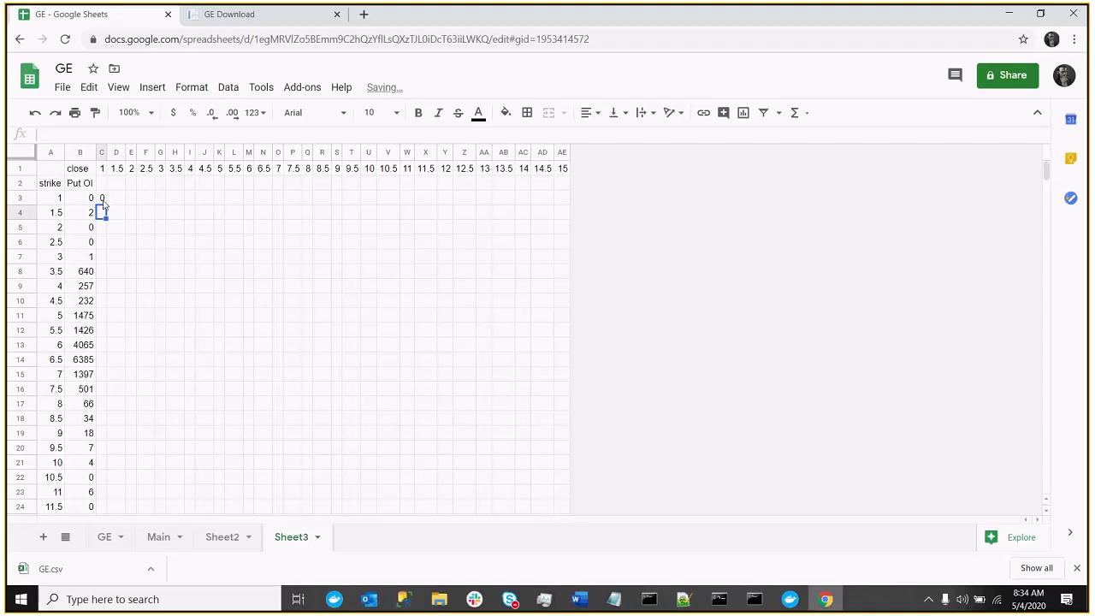
click(106, 198)
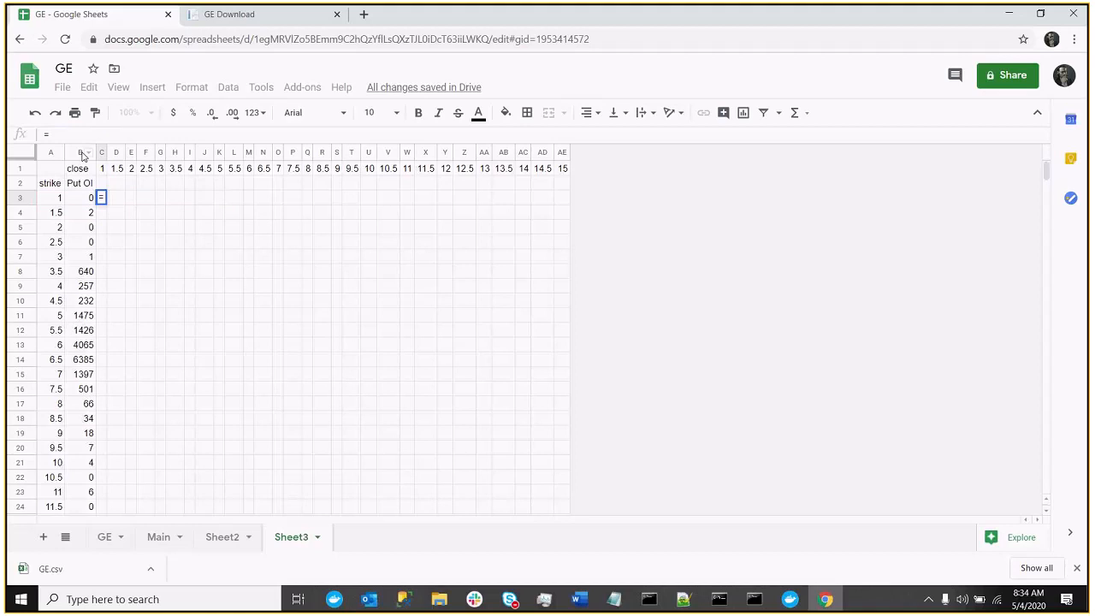
Enter =IF(($A3 - C$1) * $B3 * 100<0,0, ($A3 - C$1) * $B3 * 100) in C3, showing 0
text(=IF(($A3 - C$1) * $B3 * 100<0,0, ($A3 - C$1) * $B3 * 100)
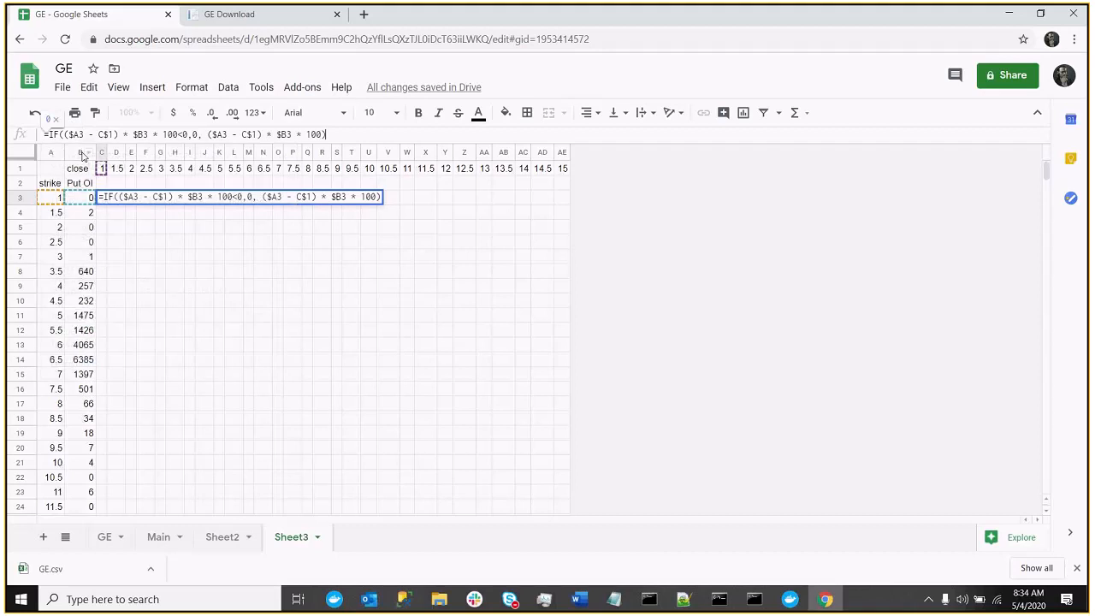
key(Enter)
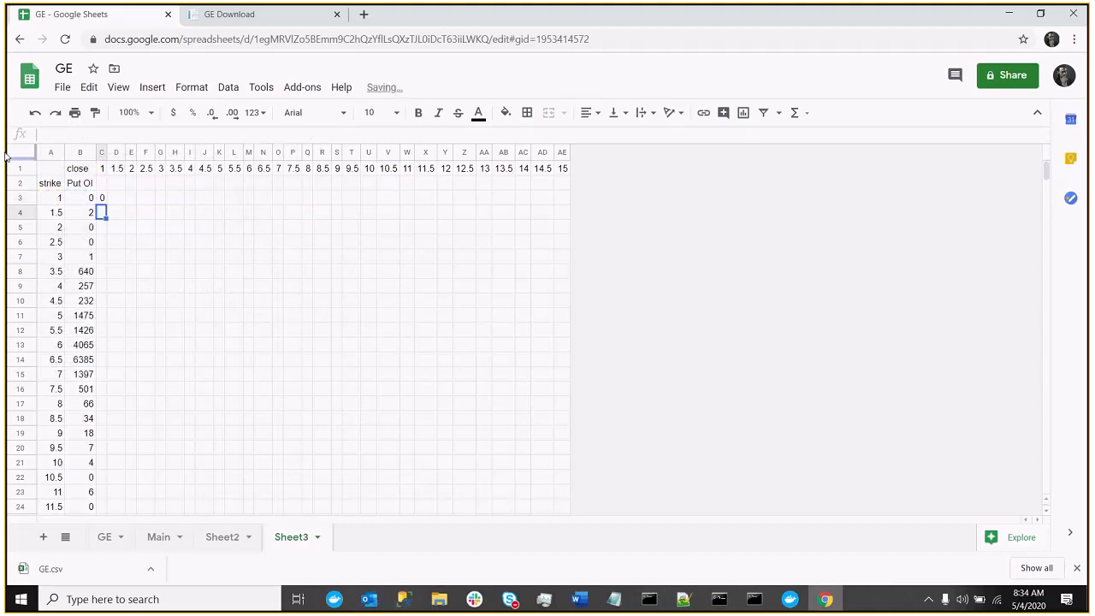
click(104, 198)
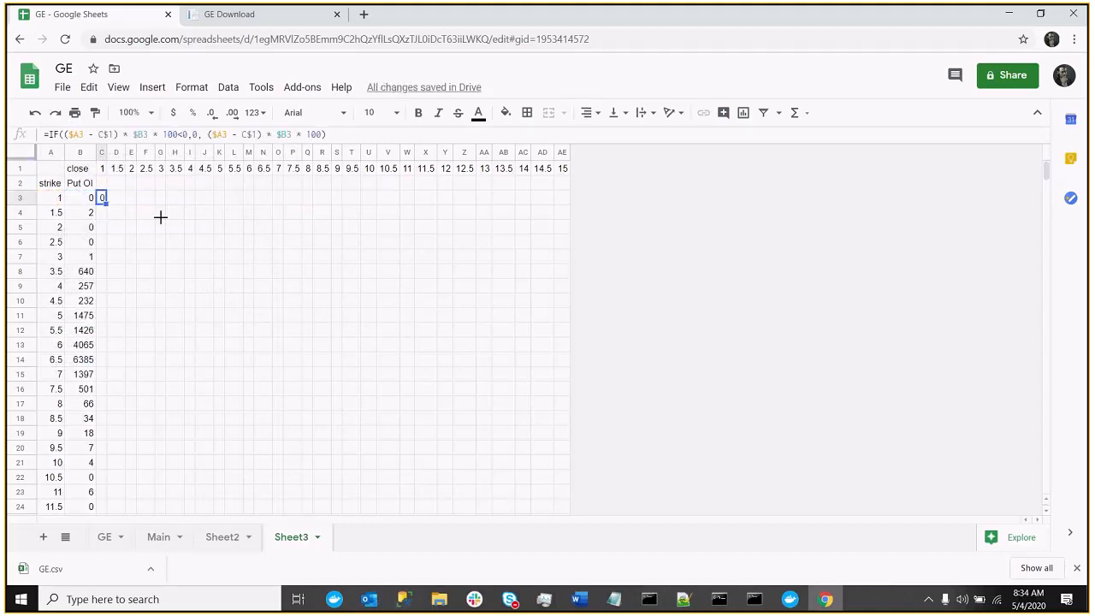
Fill C3's put payout formula across to column AE and down to row 31
drag(102, 203, 565, 198)
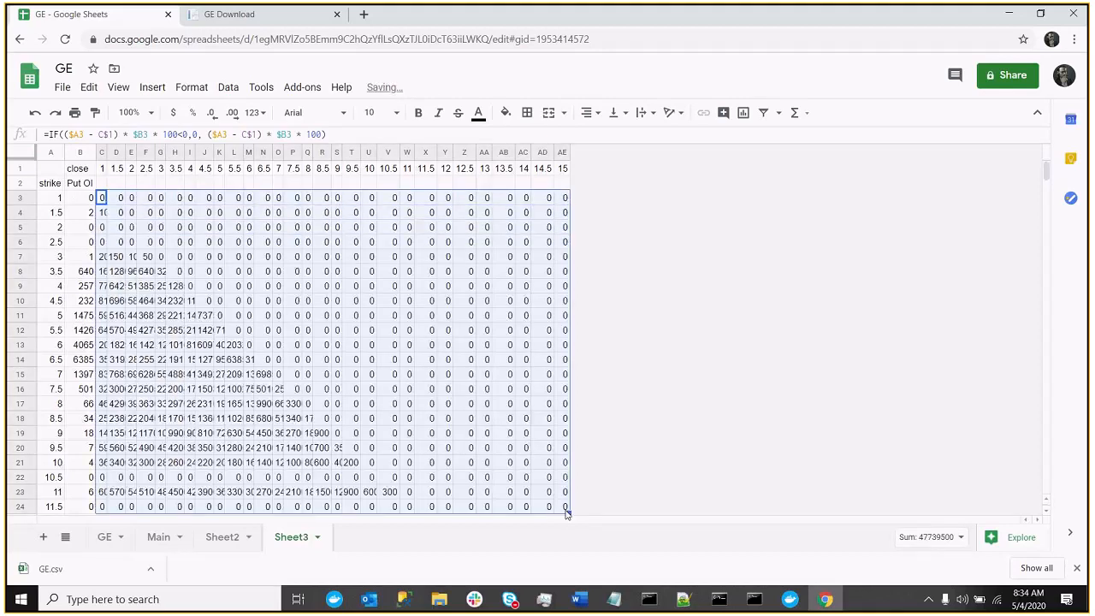
click(388, 285)
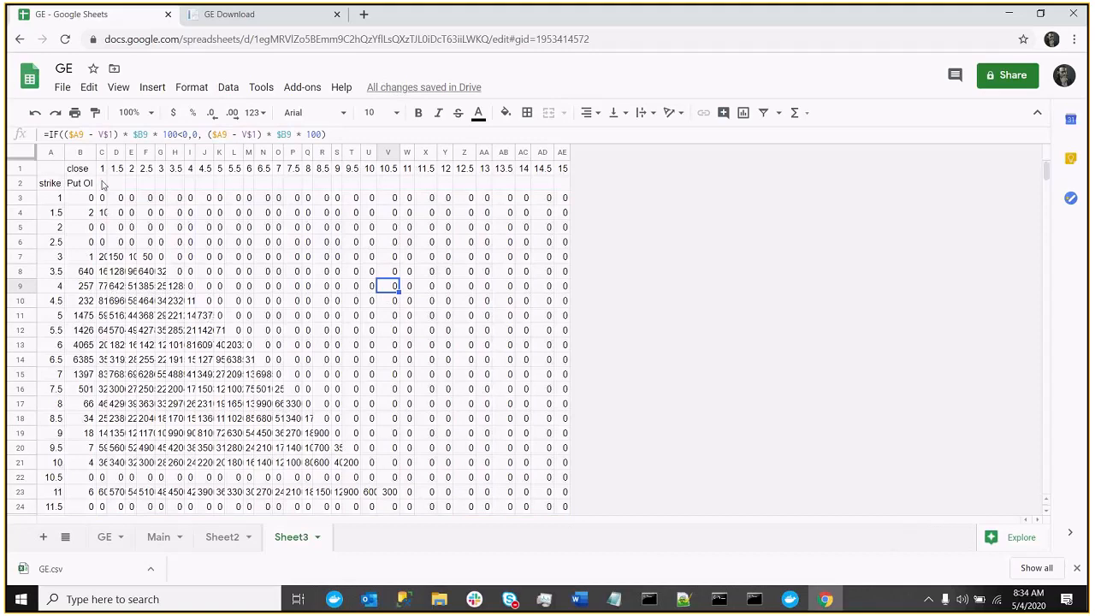
scroll(down, 3)
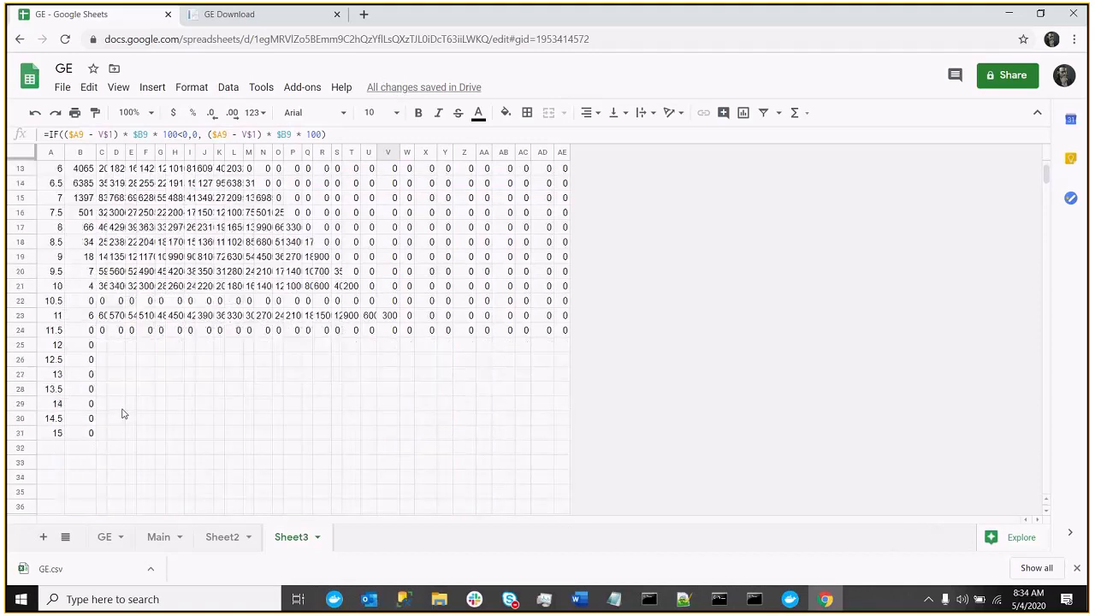
click(561, 330)
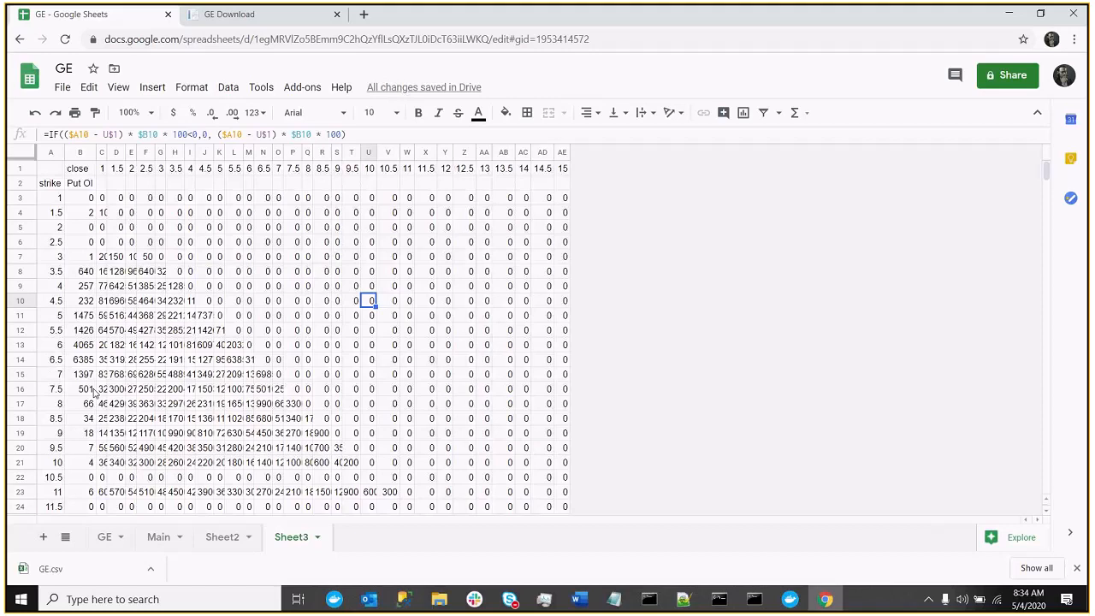
Auto-fit all Sheet3 column widths so every payout value is visible
click(27, 168)
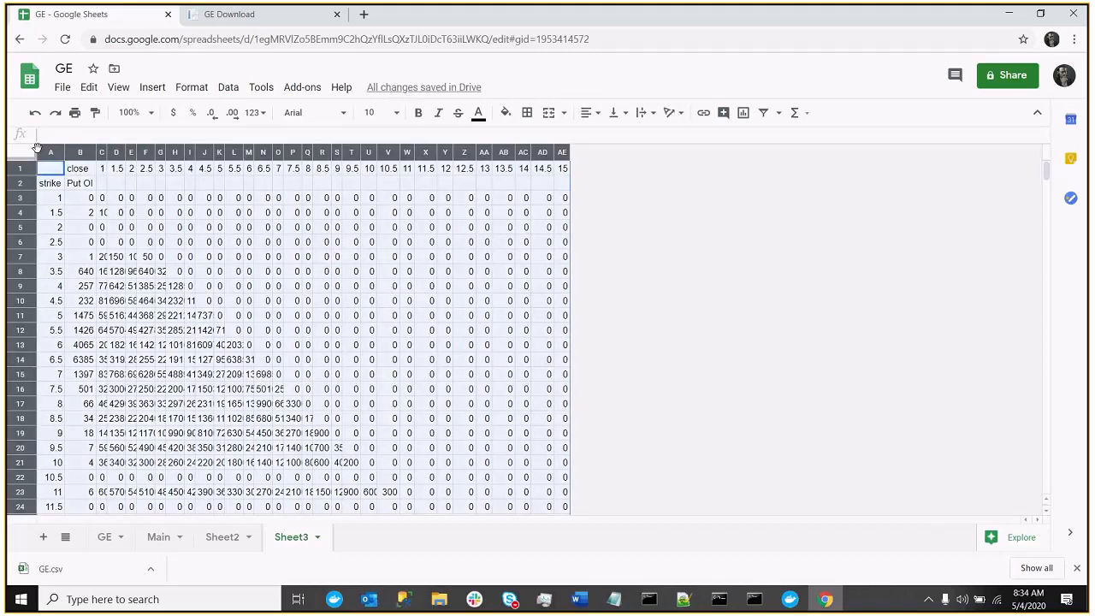
click(69, 166)
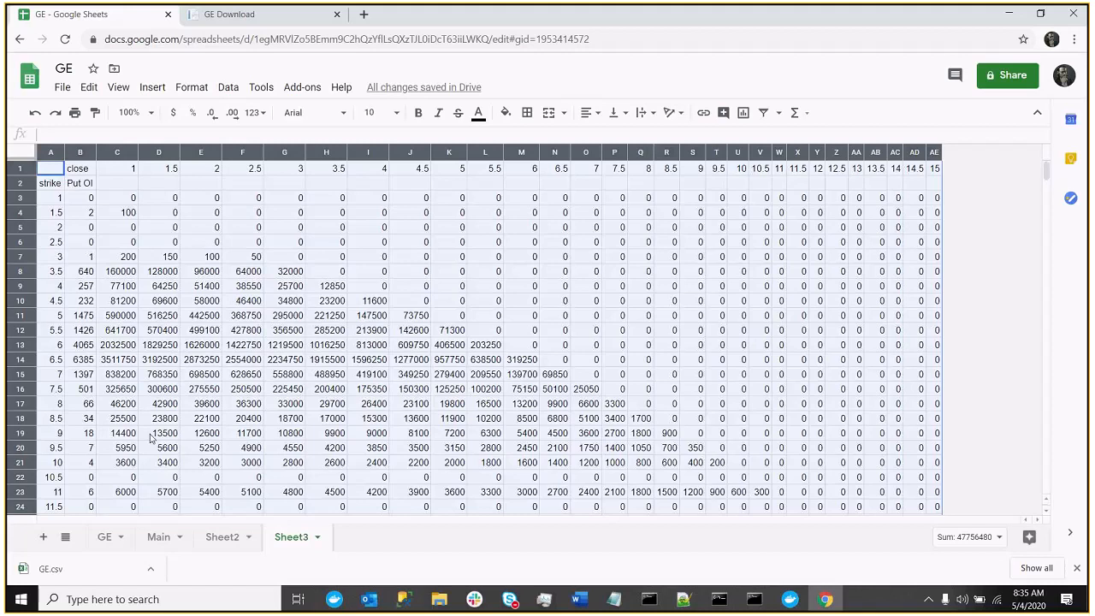
scroll(down, 3)
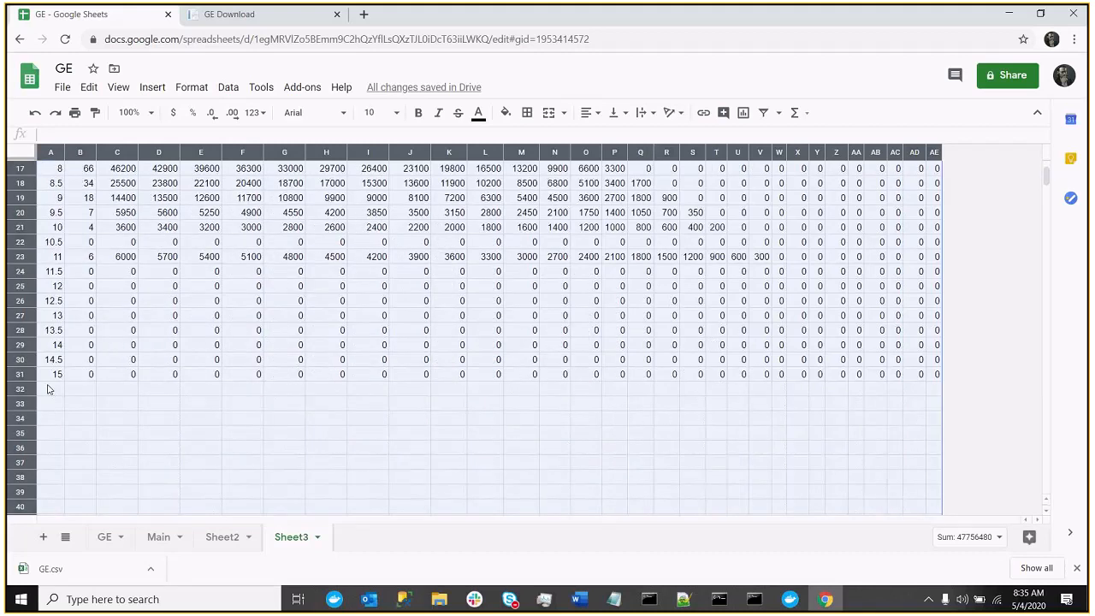
Total each payout column in row 32 with =SUM(C3:C31) copied through column AE
text(=SUM)
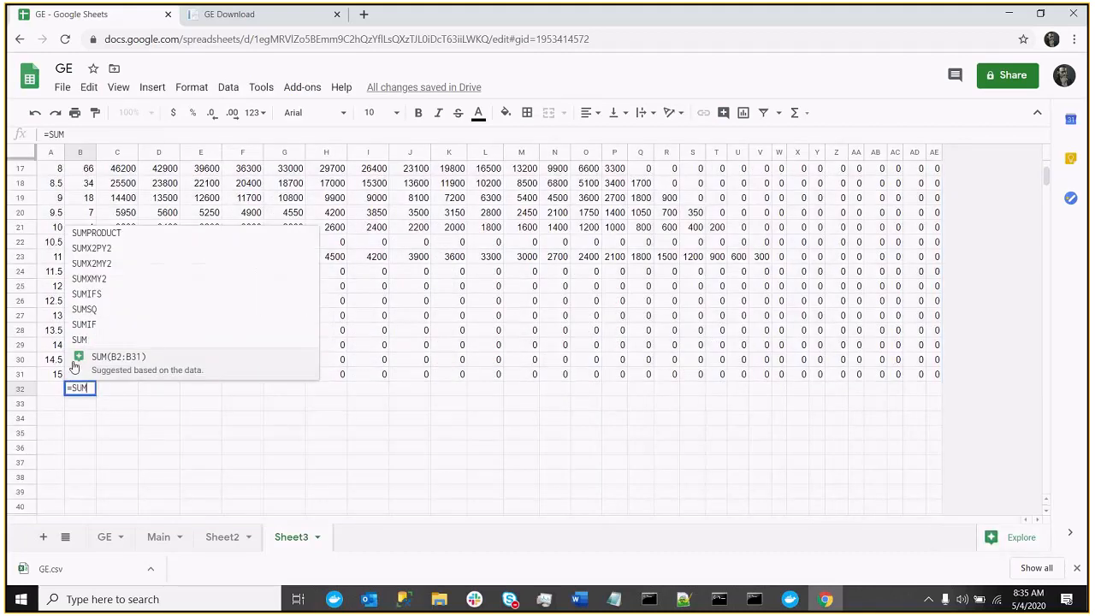
text((c3)
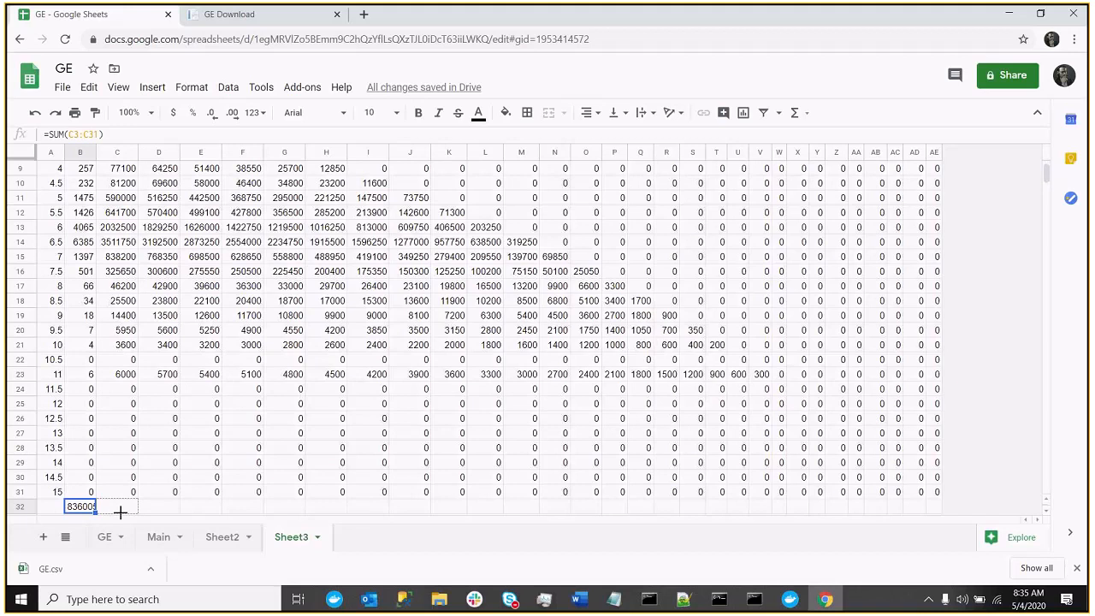
click(118, 505)
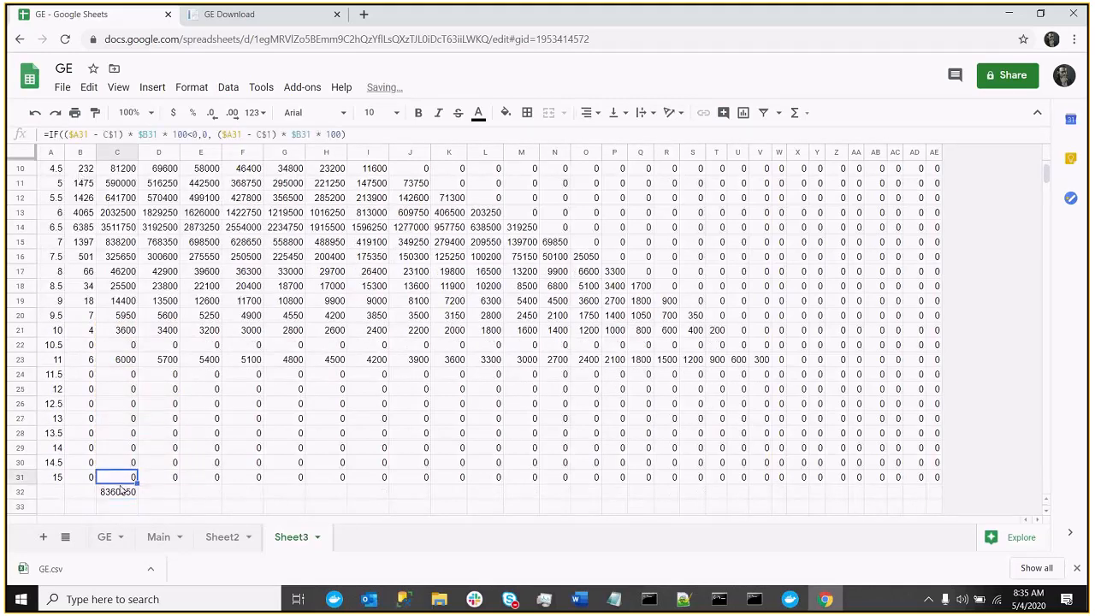
click(117, 491)
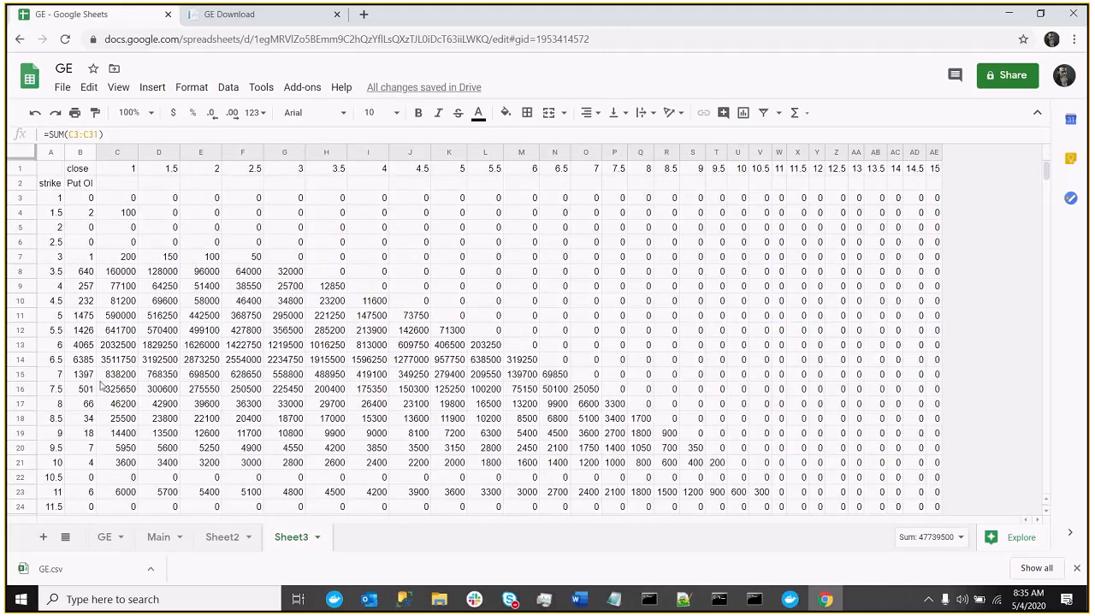
scroll(down, 3)
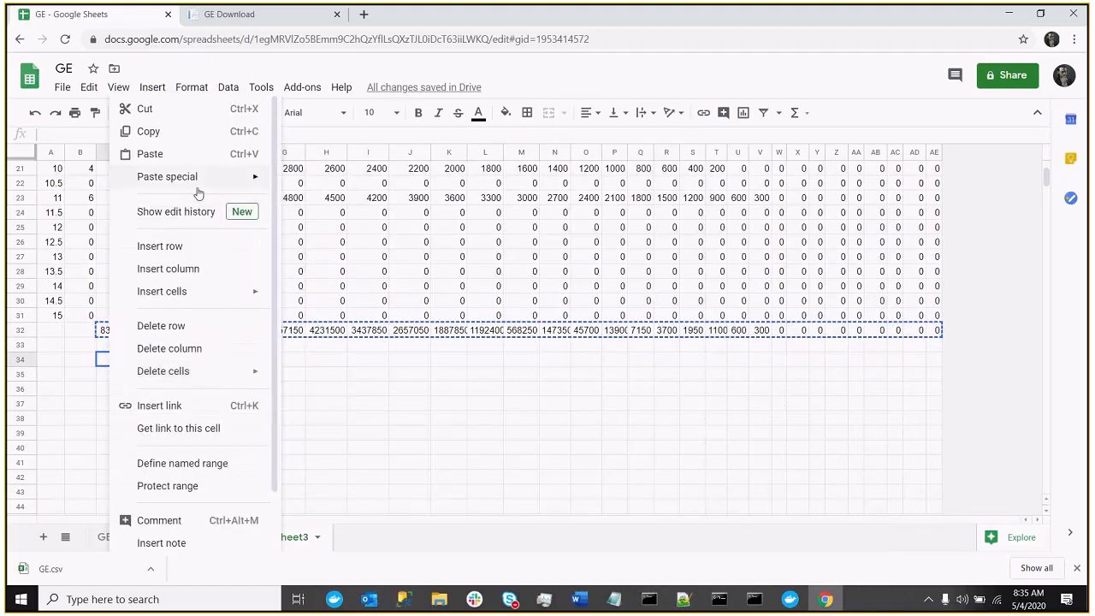
Paste the row 32 totals transposed into Main's Put Cash column, starting 8360050 at I2
click(150, 153)
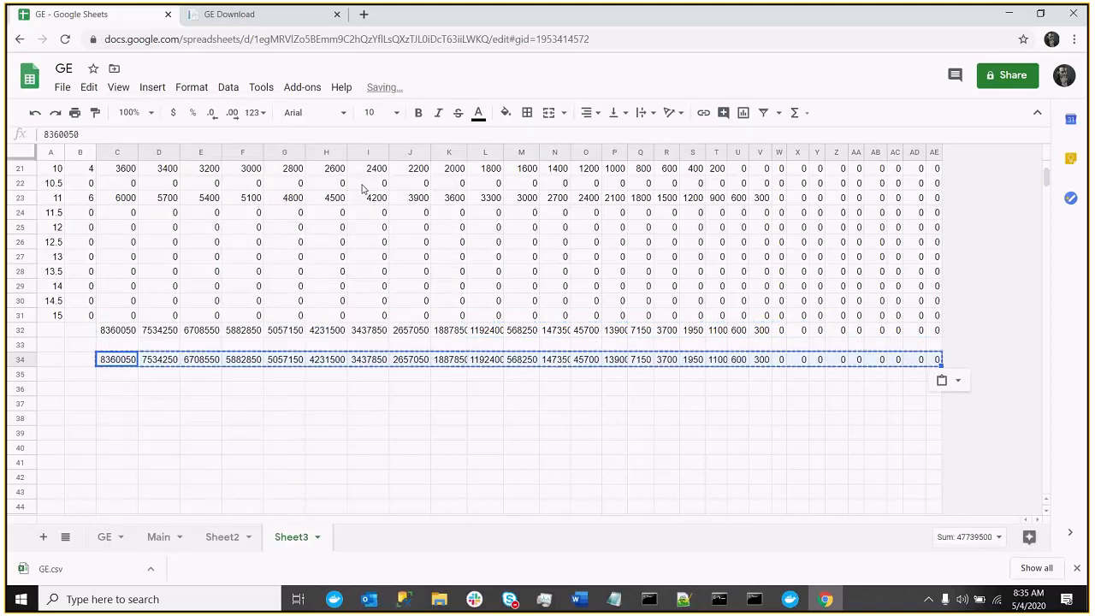
click(157, 537)
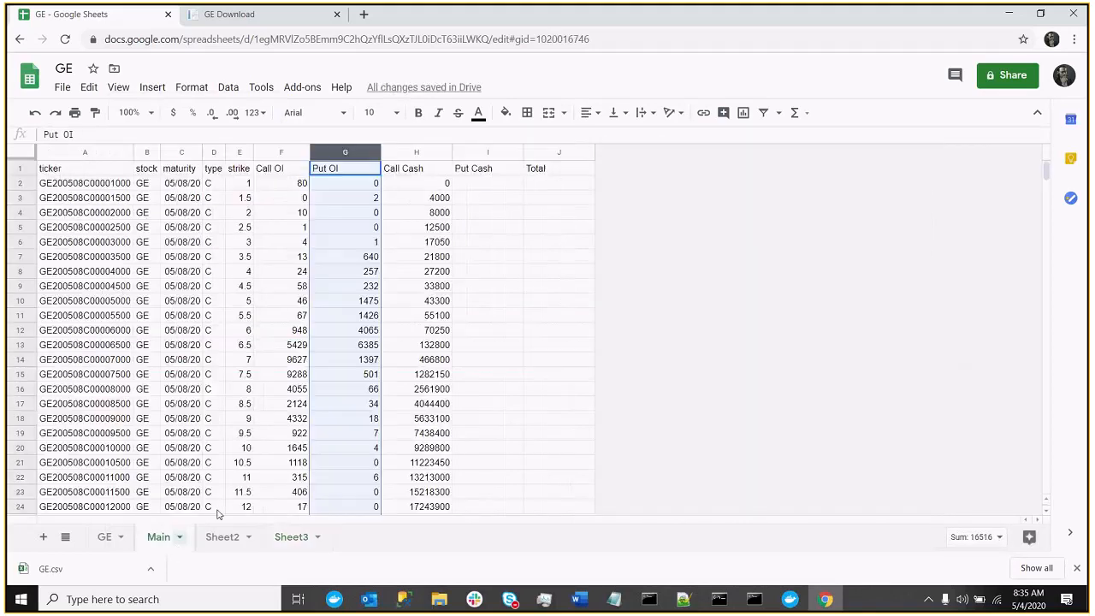
right_click(448, 183)
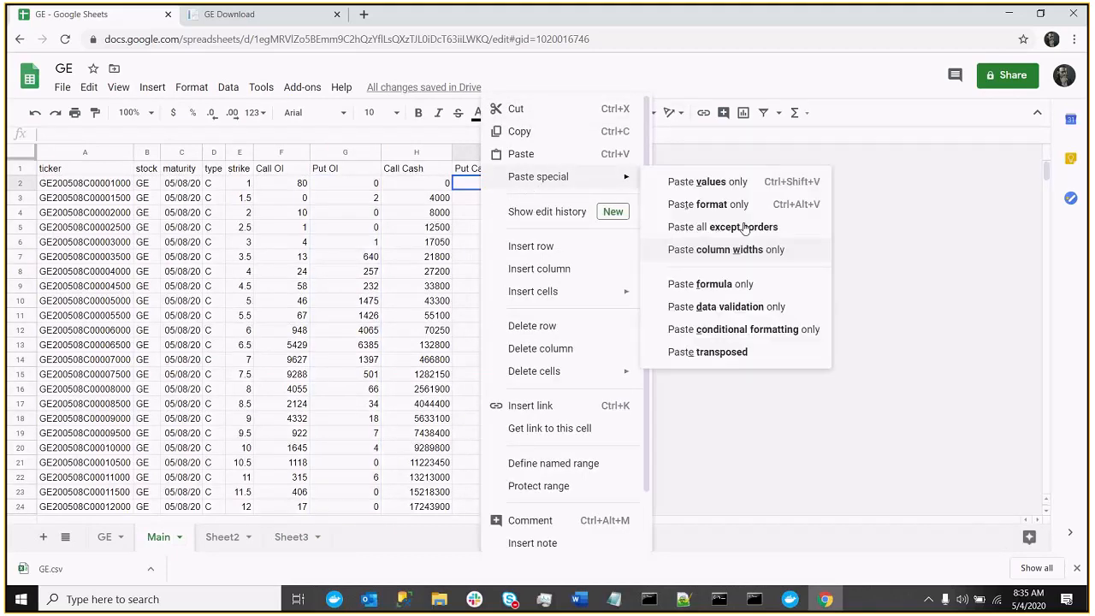
mouse_move(755, 283)
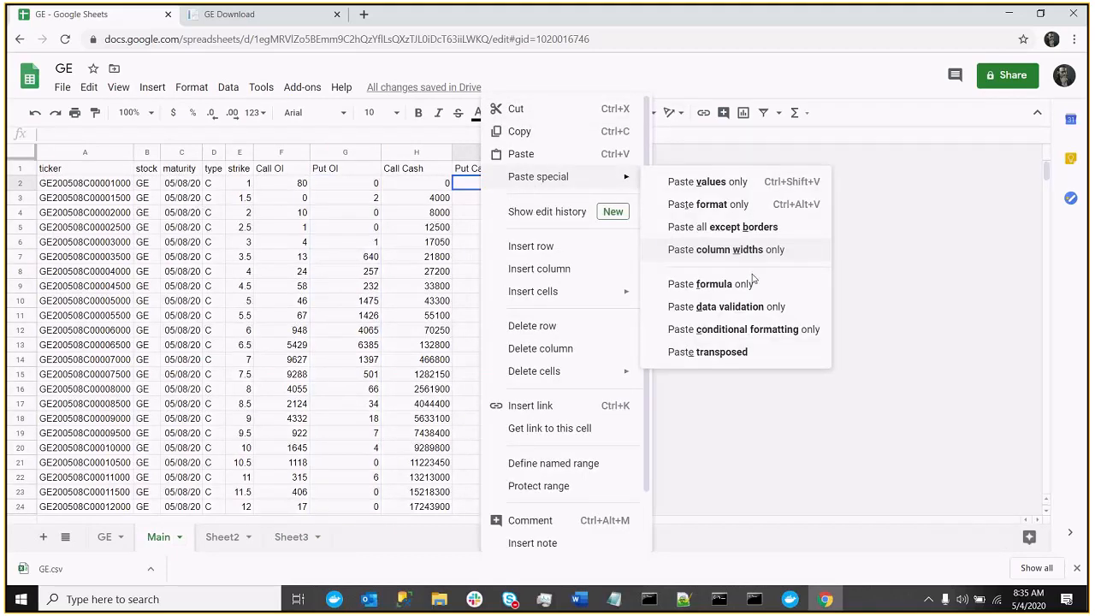
click(706, 181)
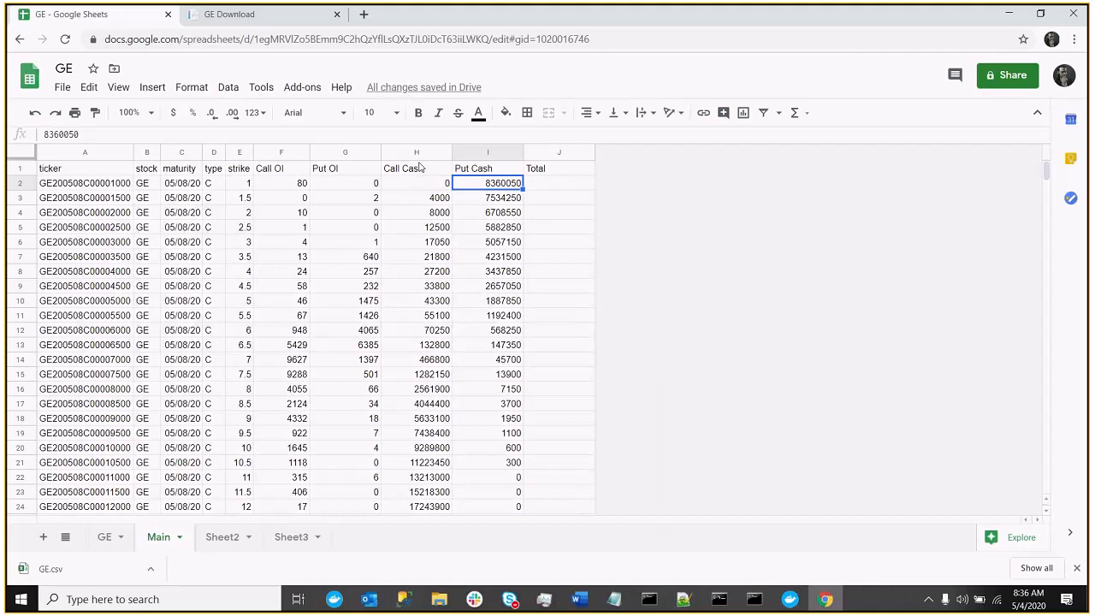
click(416, 152)
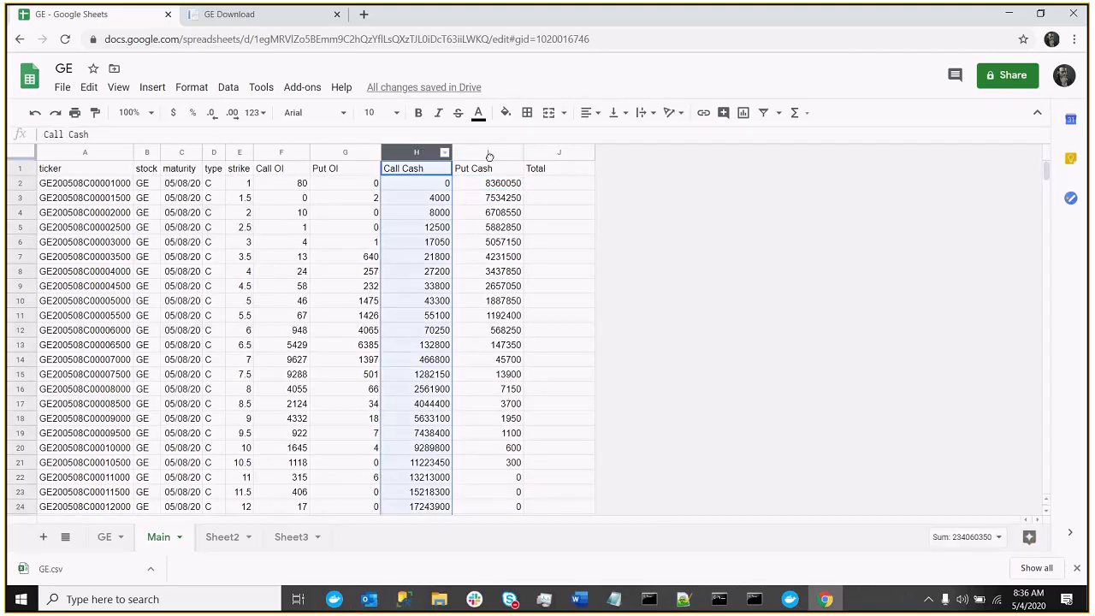
click(487, 153)
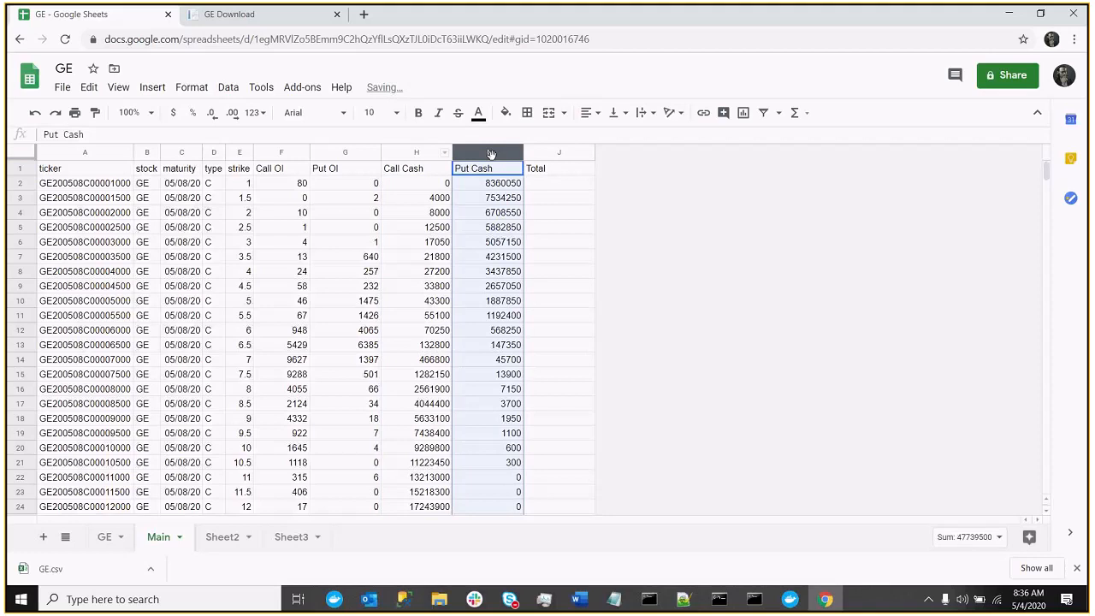
click(558, 182)
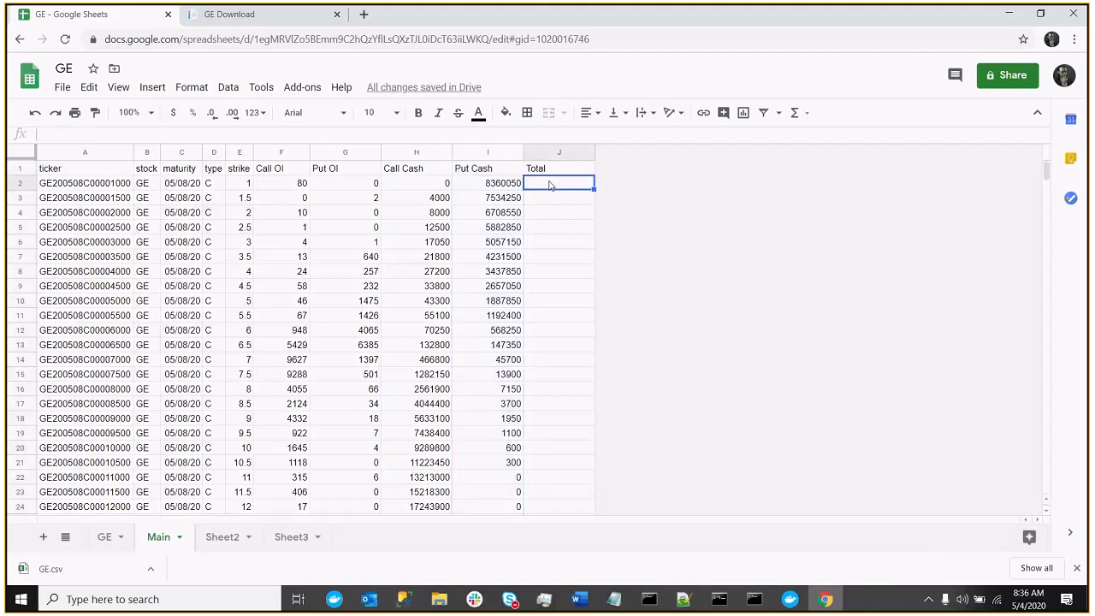
Enter =H2+I2 in J2 and fill it down the Total column
text(=)
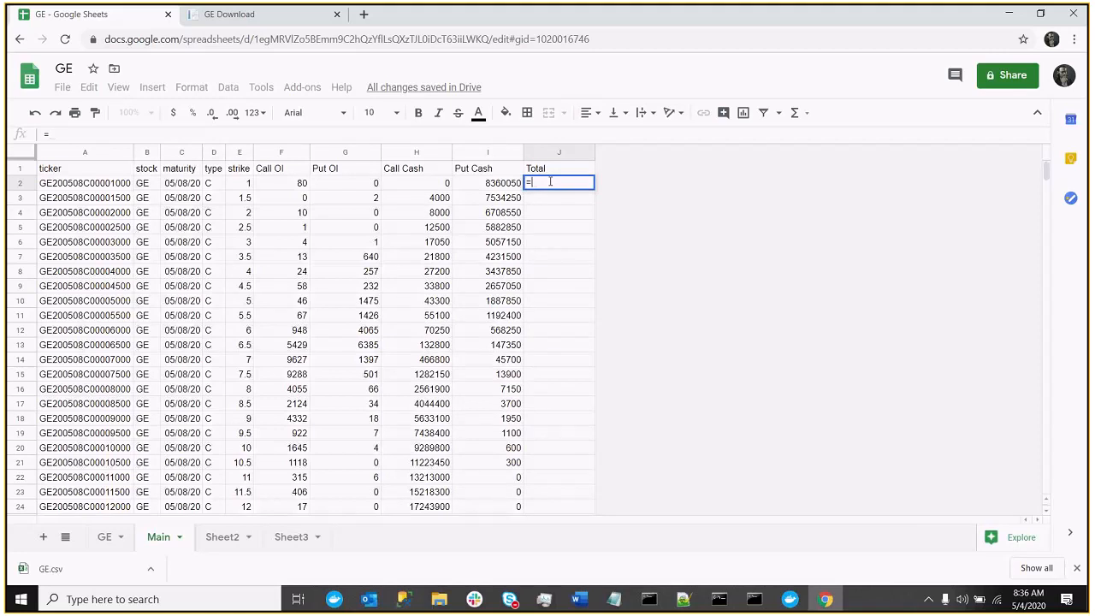
text(h2+)
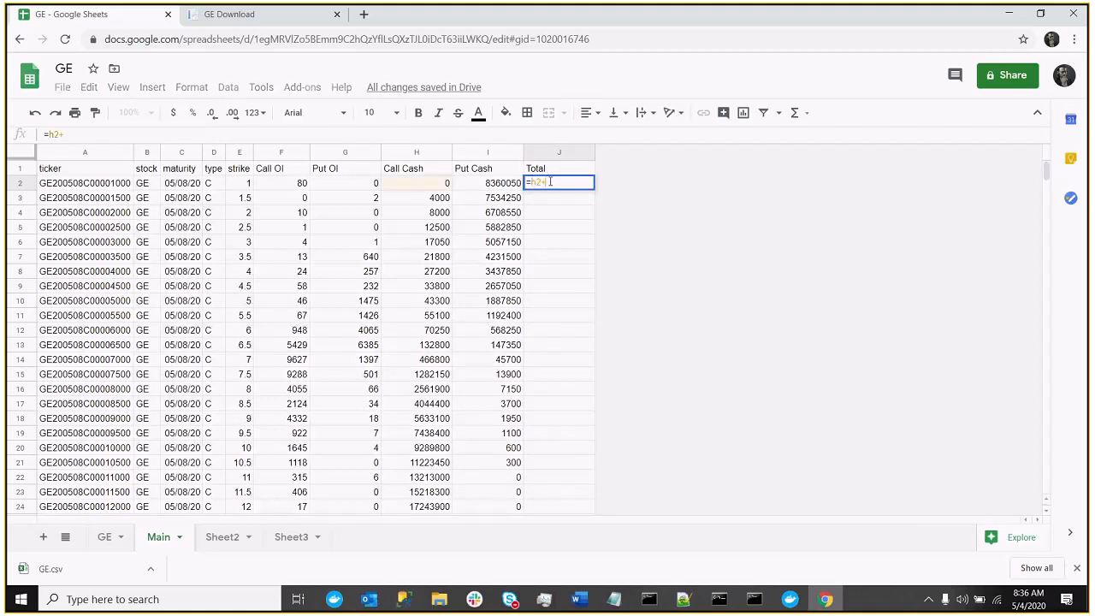
click(486, 183)
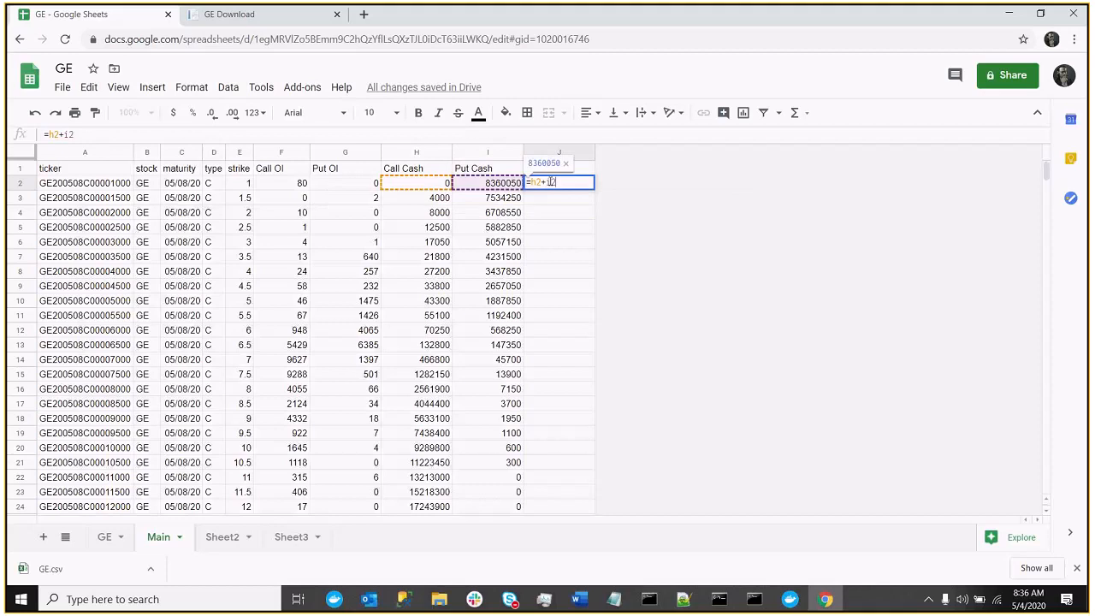
key(Enter)
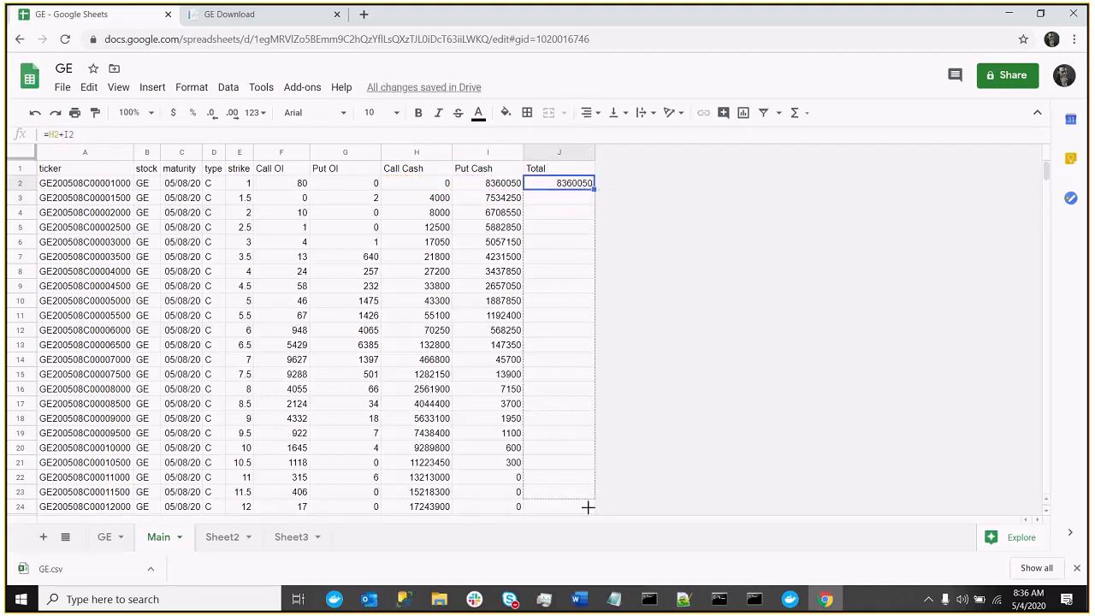
drag(574, 182, 574, 506)
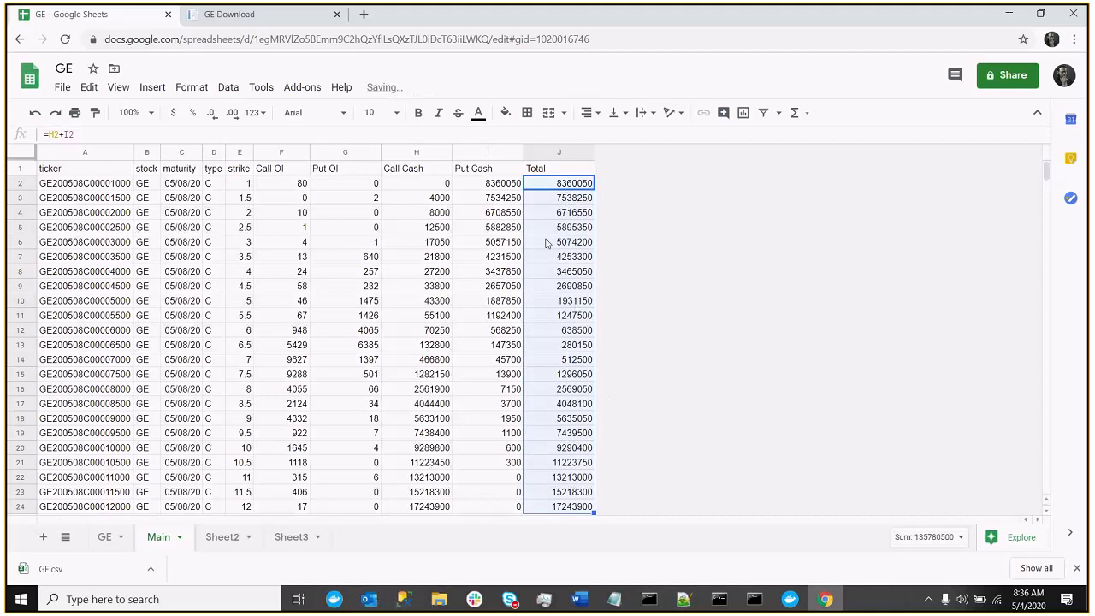
Find the smallest Total (280150) and select the 6.5 strike row
click(558, 241)
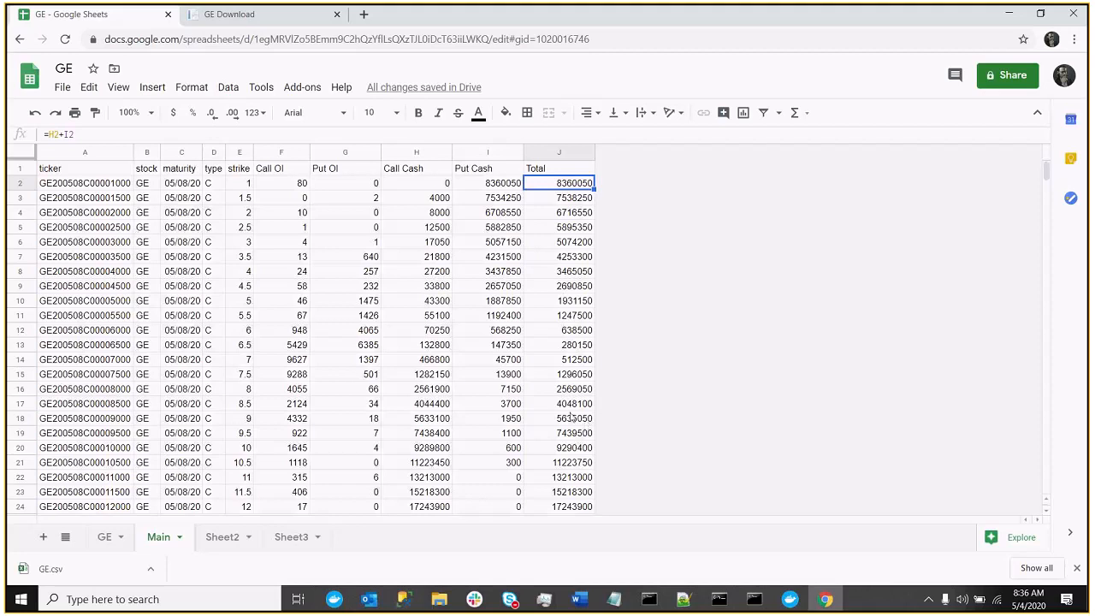
click(239, 168)
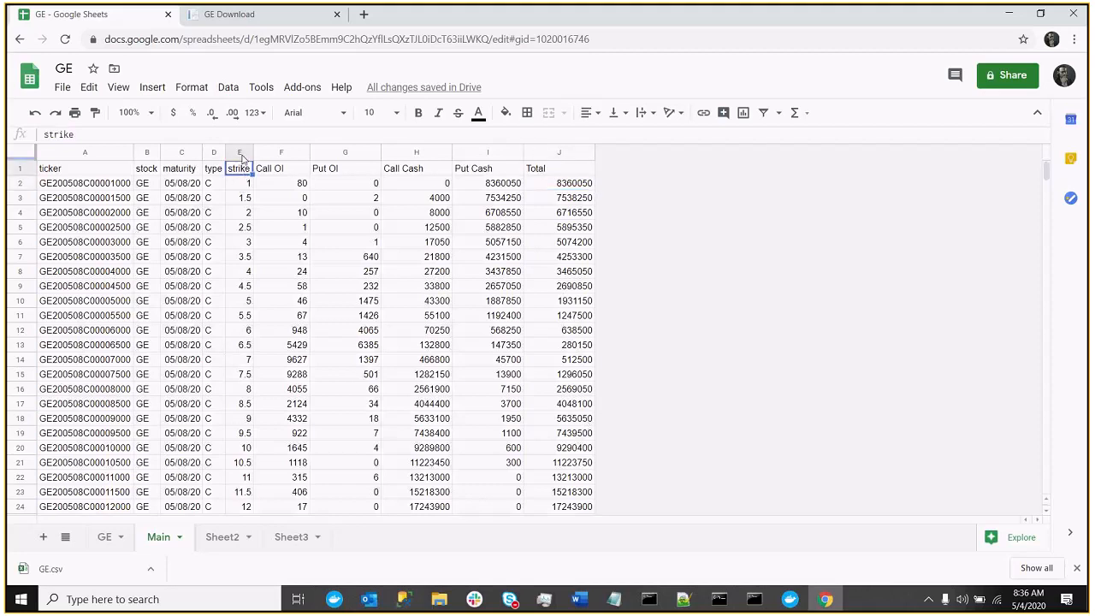
click(240, 151)
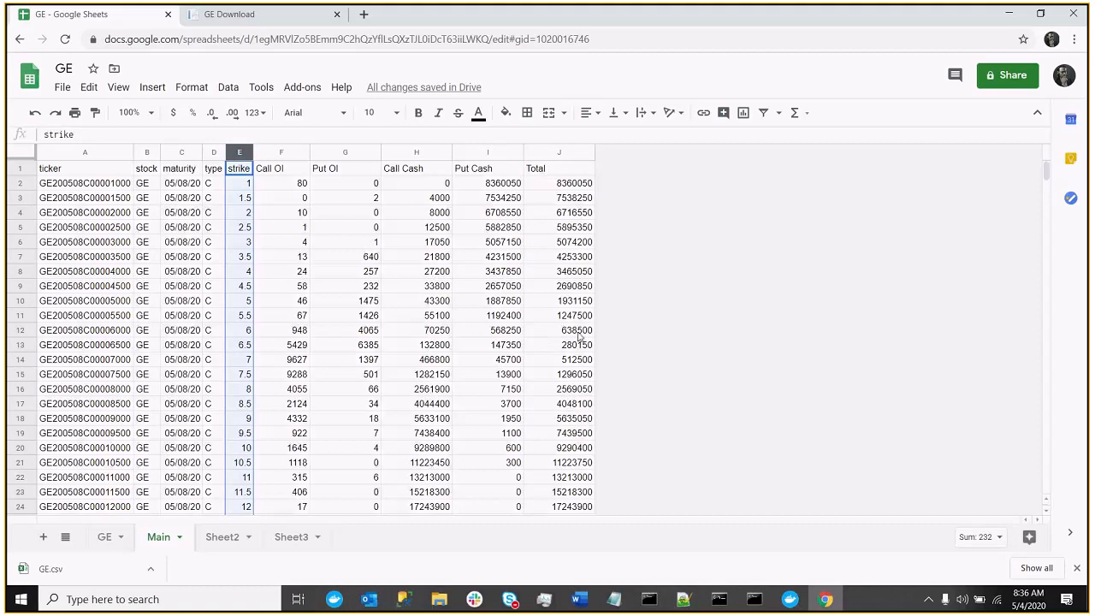
click(558, 182)
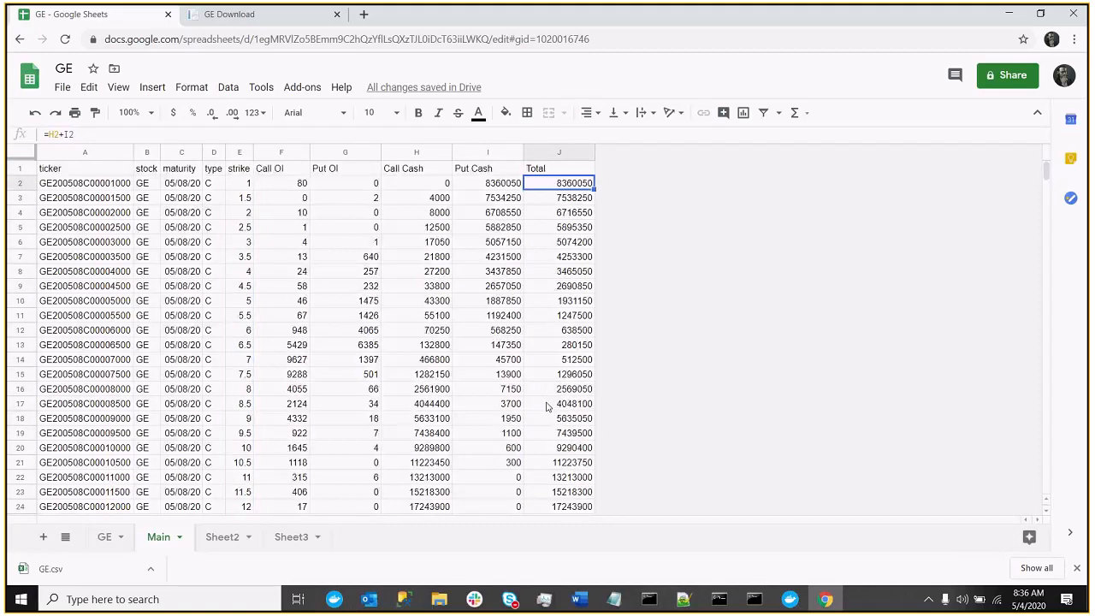
click(559, 151)
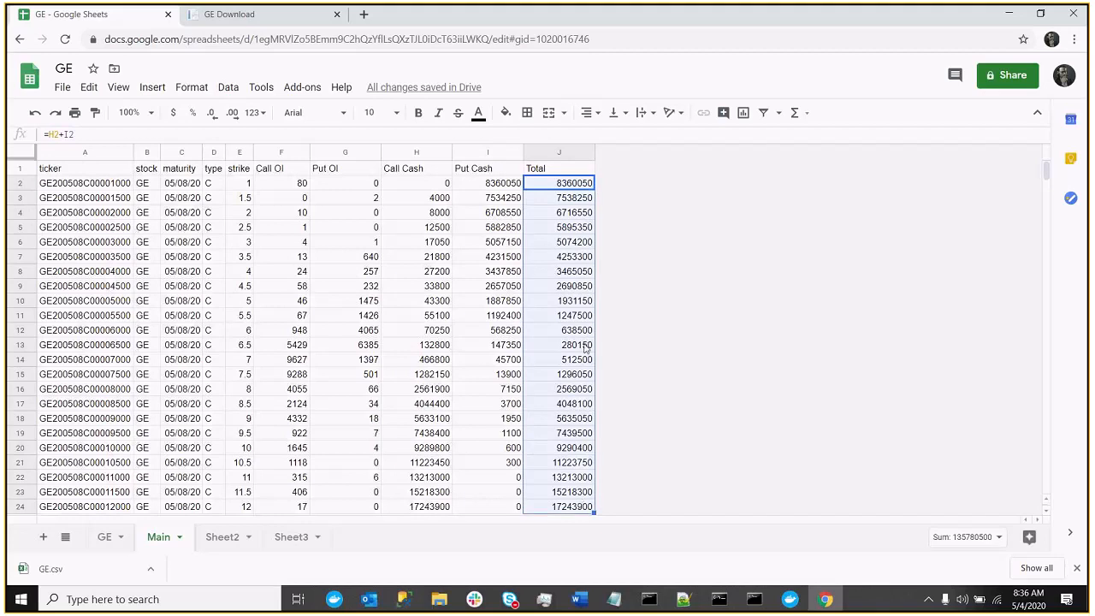
click(571, 345)
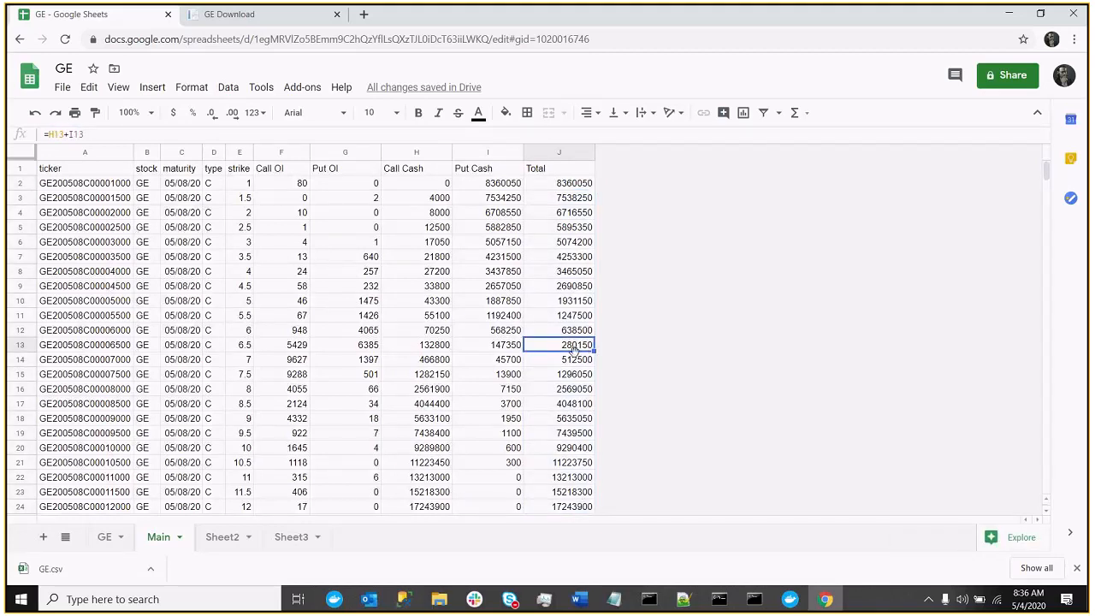
click(20, 345)
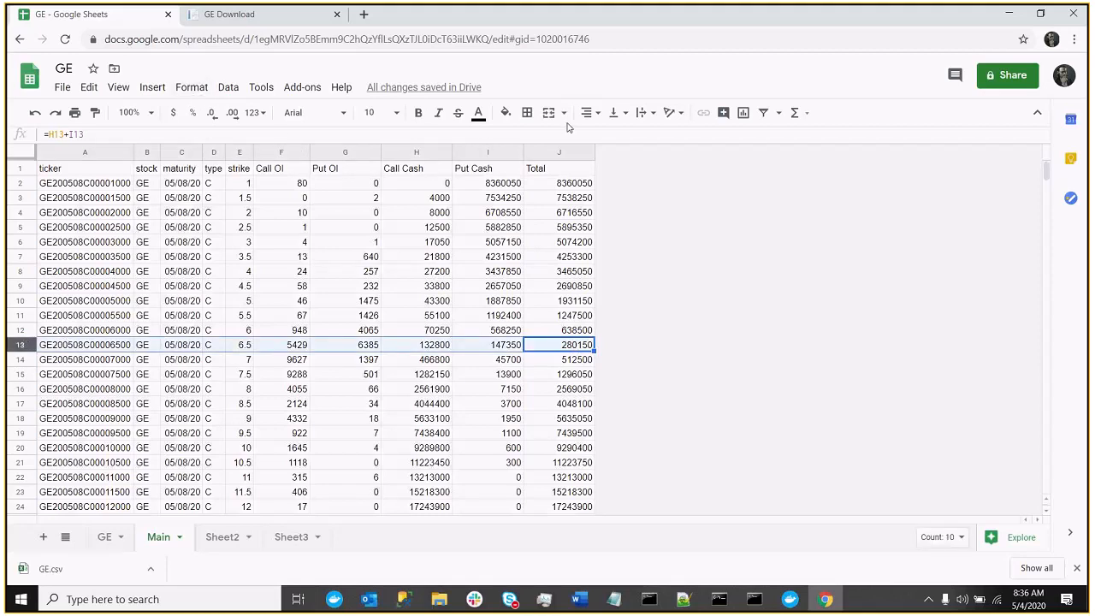
click(505, 113)
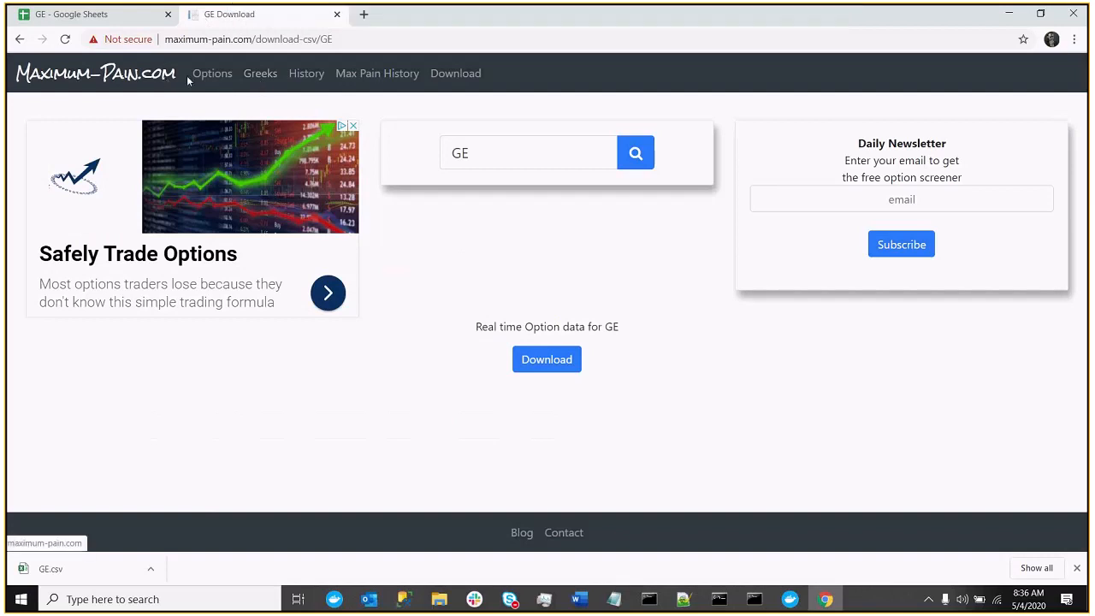
Load GE options results for 05/08/2020 on maximum-pain.com, showing Max Pain $6.50
click(211, 73)
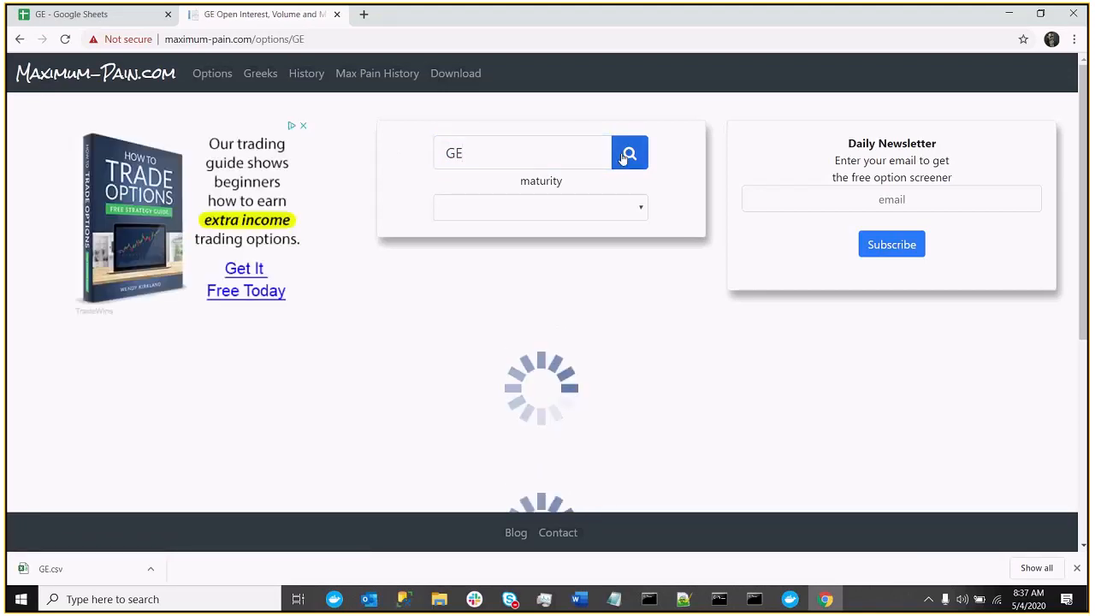
click(630, 152)
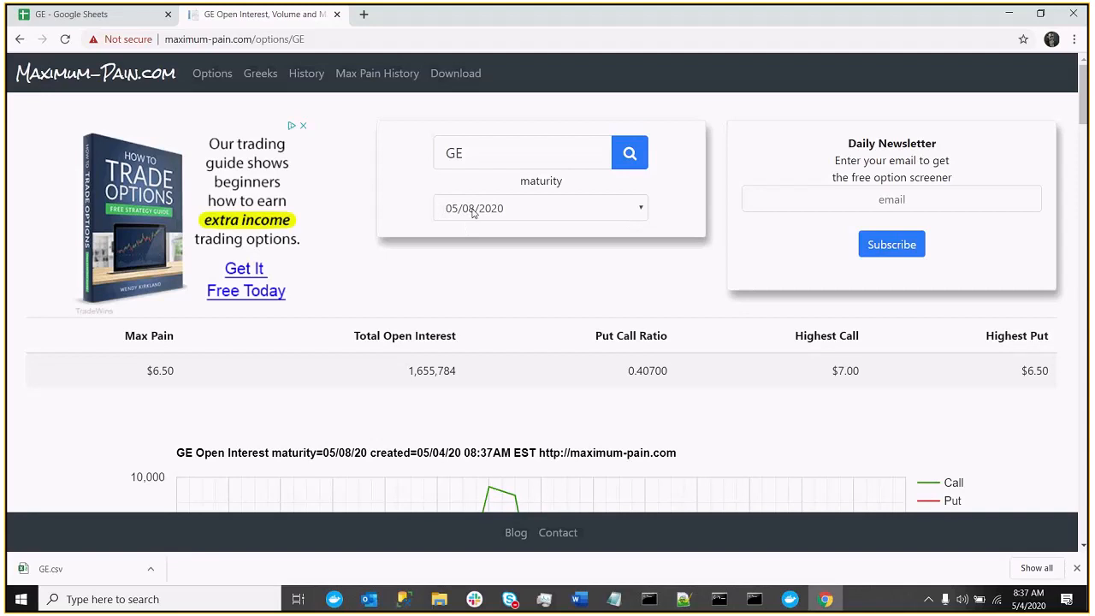
mouse_move(206, 352)
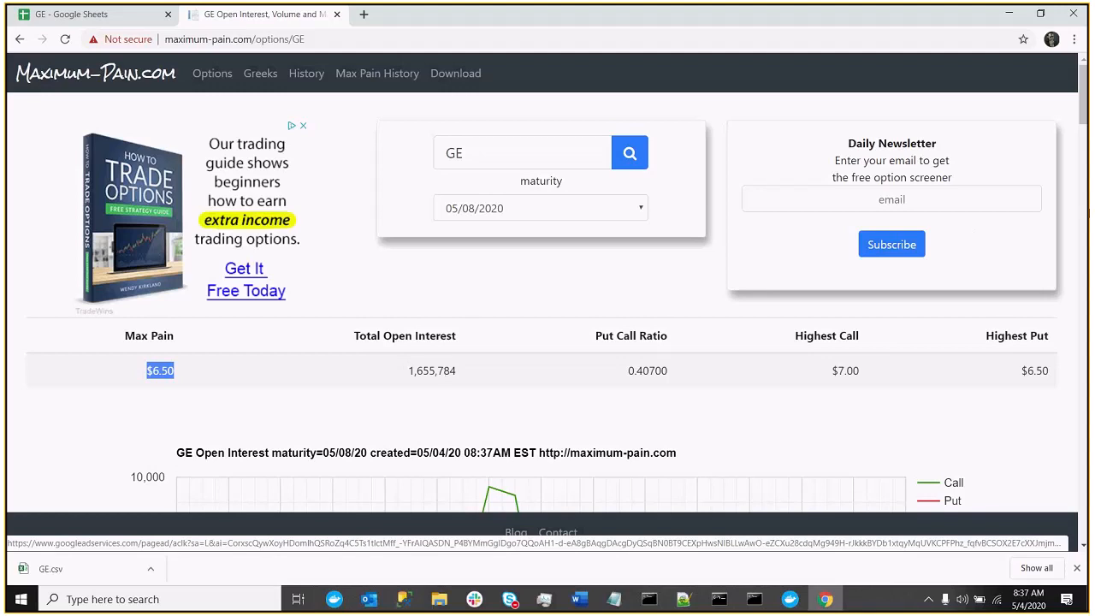
Review the GE option chain and Max Pain chart, then return to the spreadsheet
scroll(down, 3)
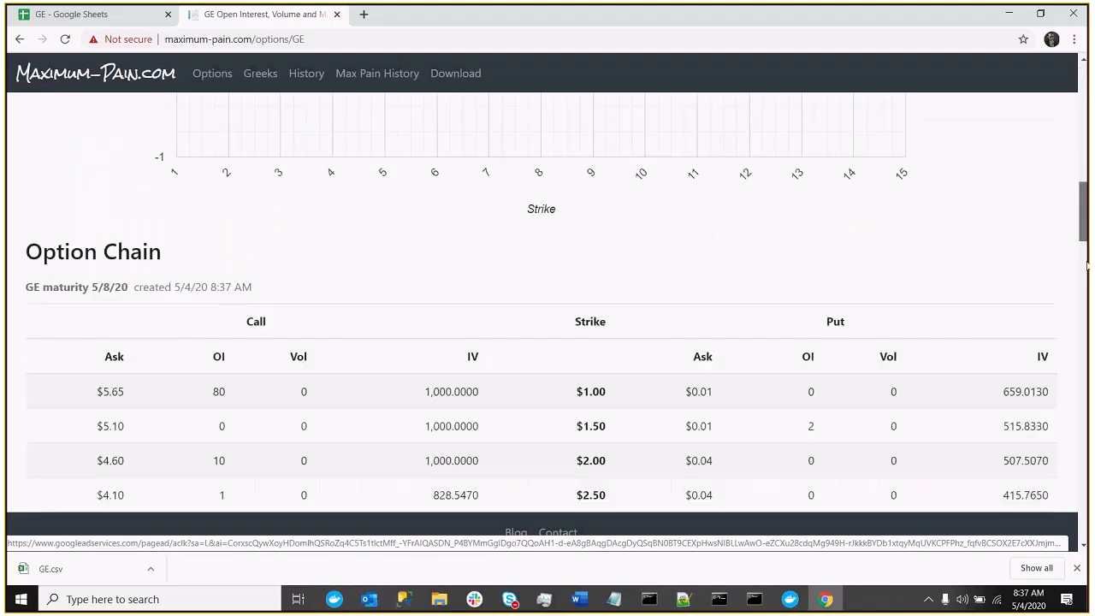
scroll(down, 3)
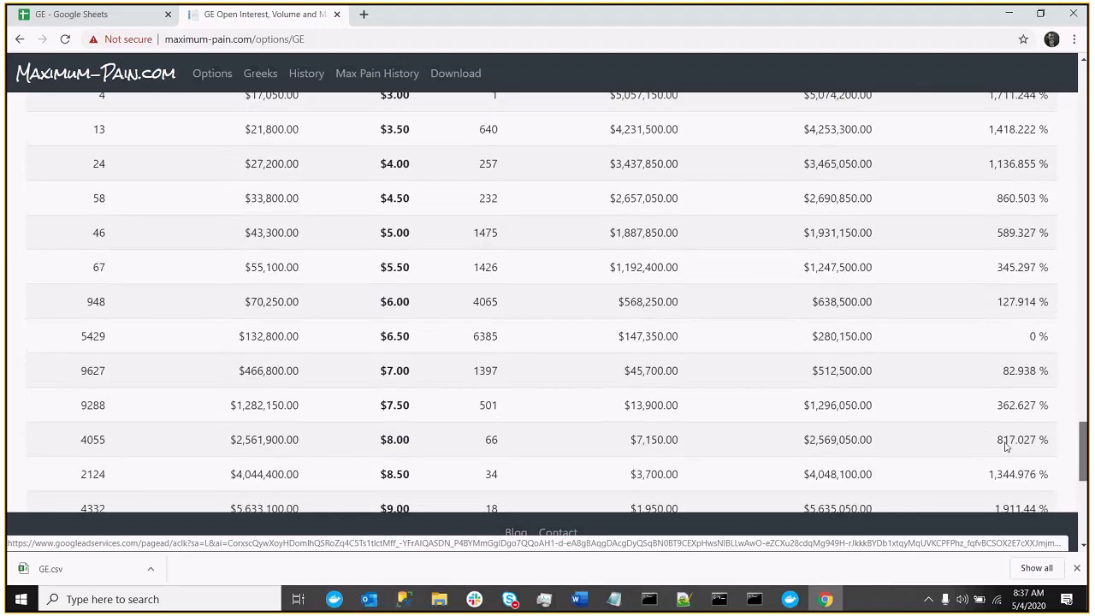
scroll(down, 3)
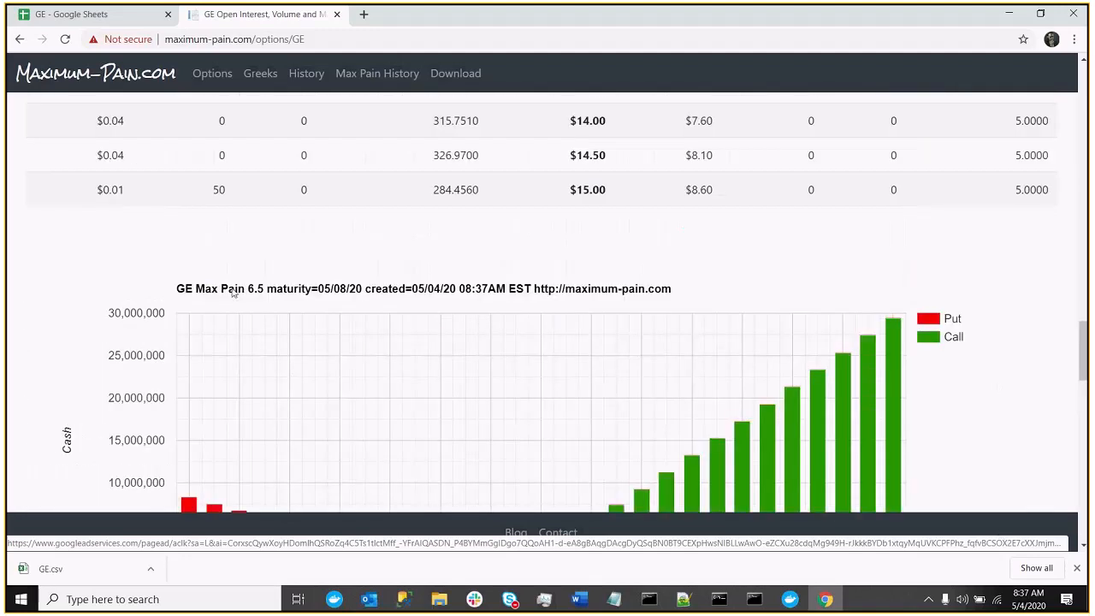
scroll(down, 3)
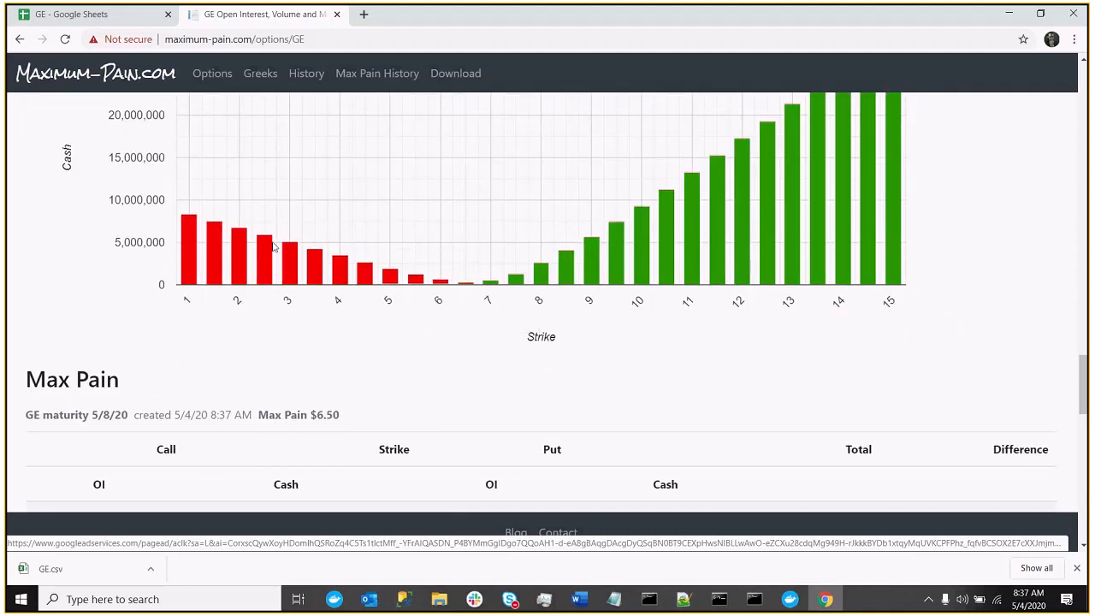
mouse_move(458, 287)
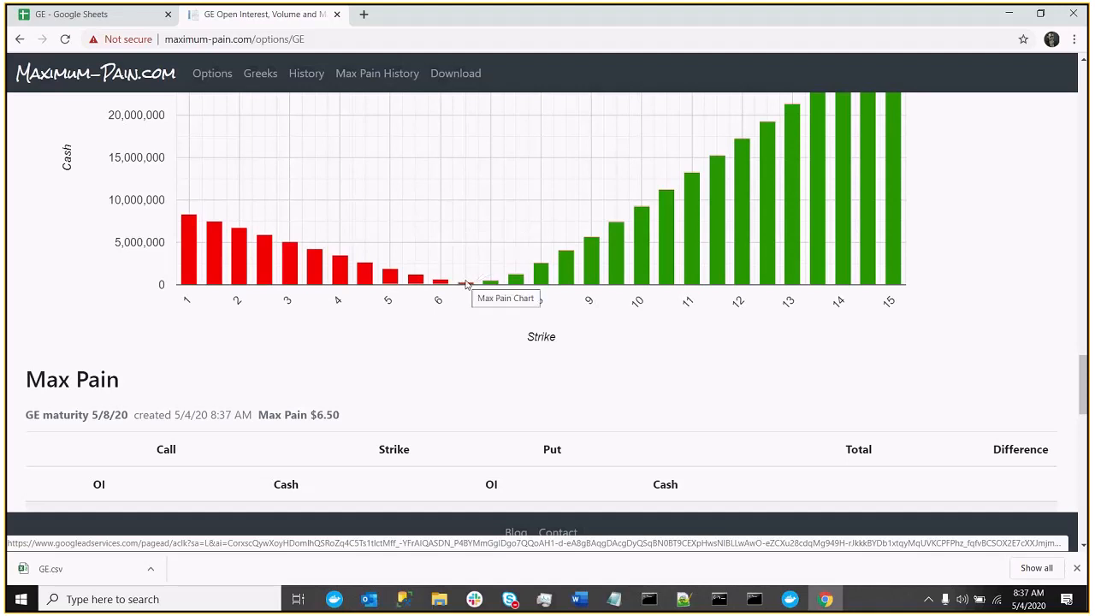
mouse_move(469, 289)
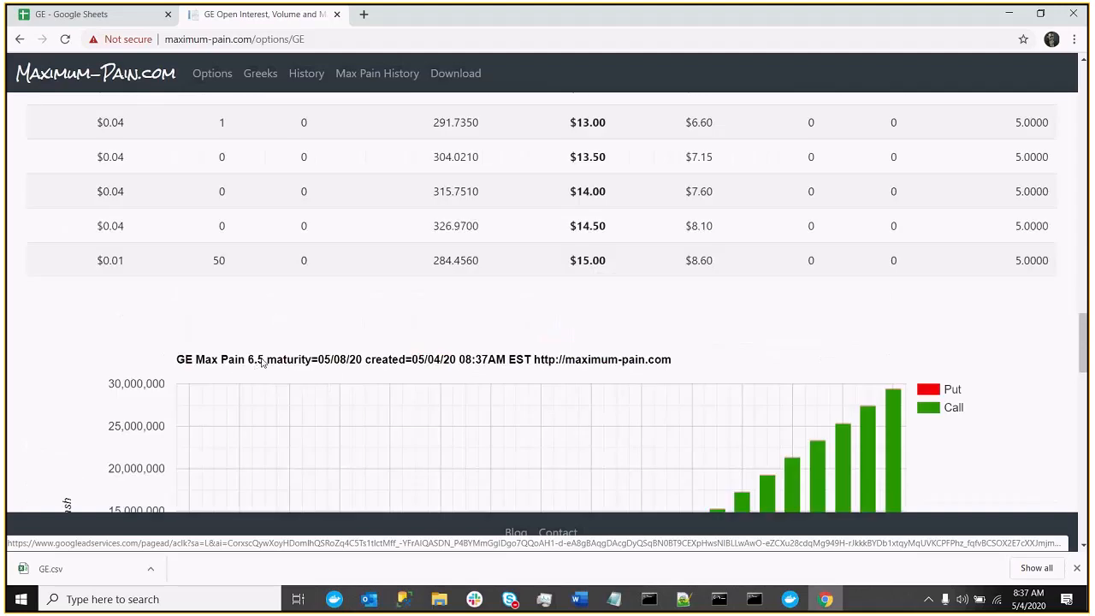
scroll(down, 3)
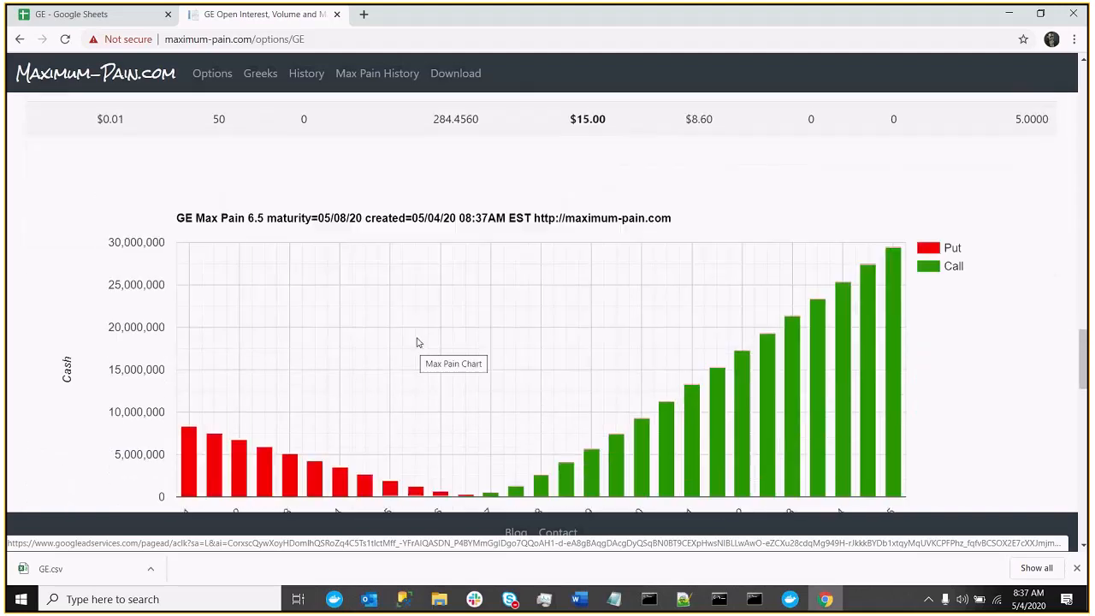
mouse_move(461, 288)
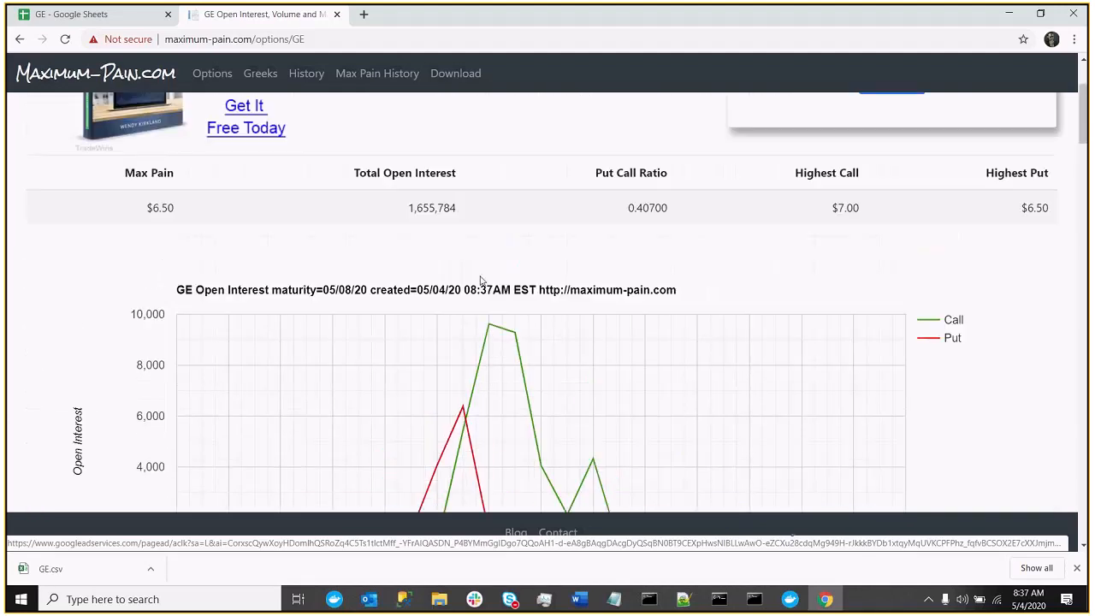
click(86, 15)
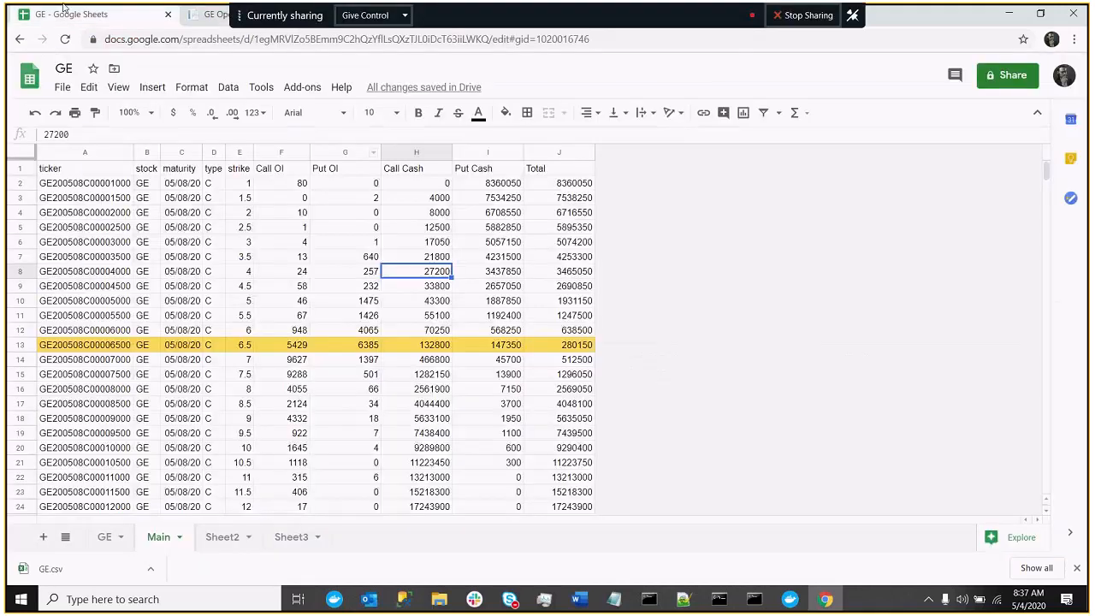